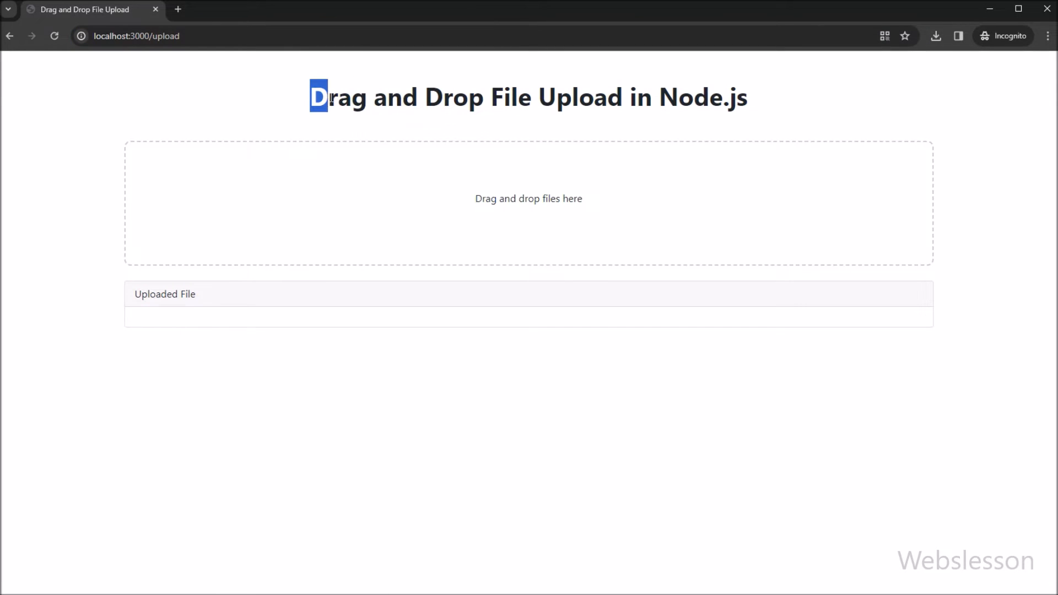
# Upload the purple-dress portrait by dropping it on the drop zone, then dismiss the context menu
pyautogui.moveTo(319, 96); pyautogui.dragTo(747, 97)
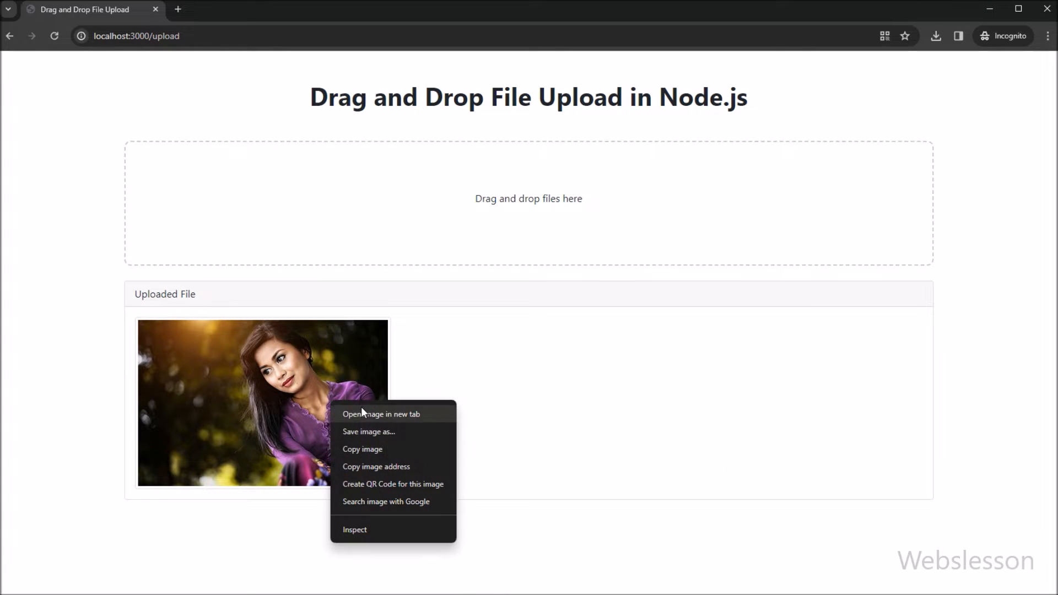
pyautogui.click(381, 415)
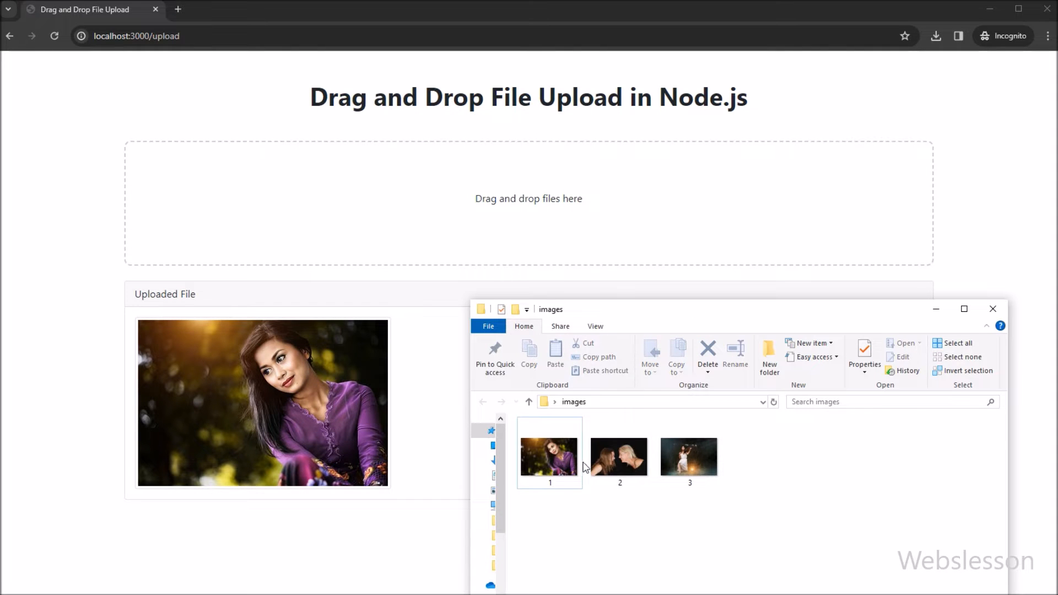
# Select images 2 and 3 and drop them onto the upload drop zone
pyautogui.click(619, 454)
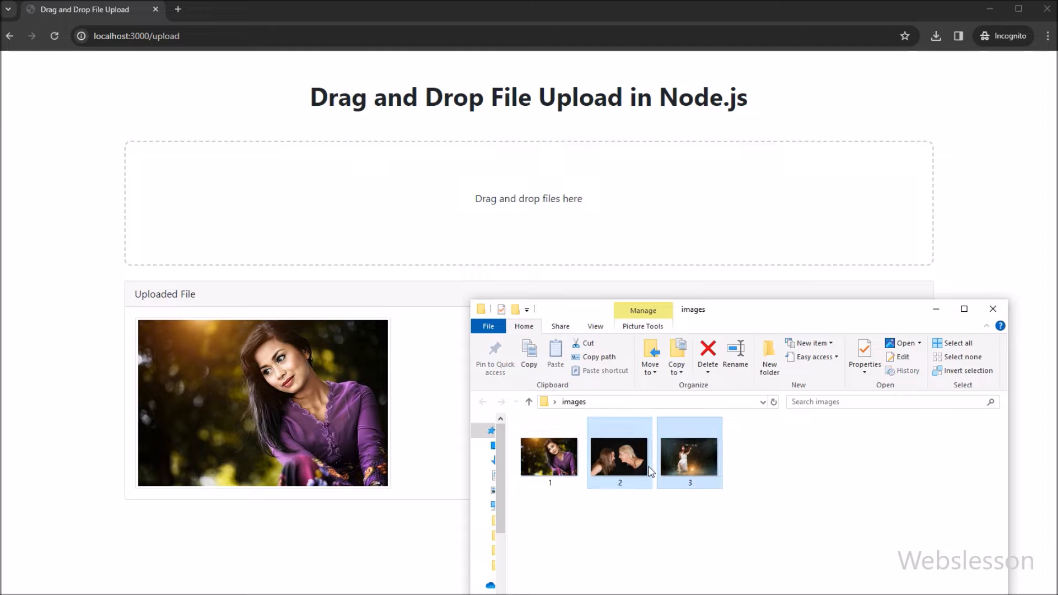
pyautogui.moveTo(618, 451); pyautogui.dragTo(499, 202)
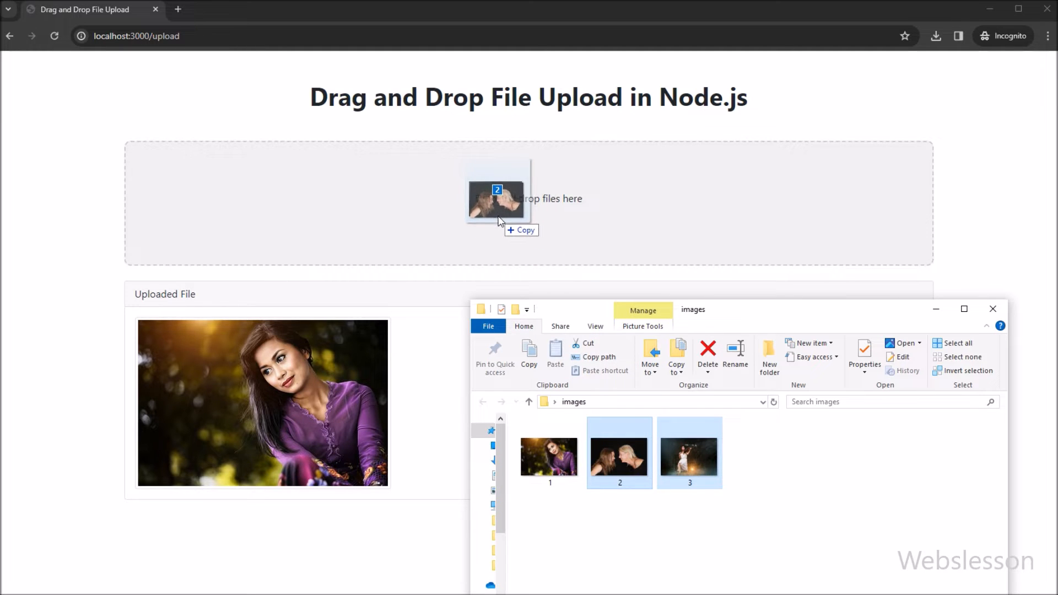
pyautogui.moveTo(497, 198); pyautogui.dragTo(456, 195)
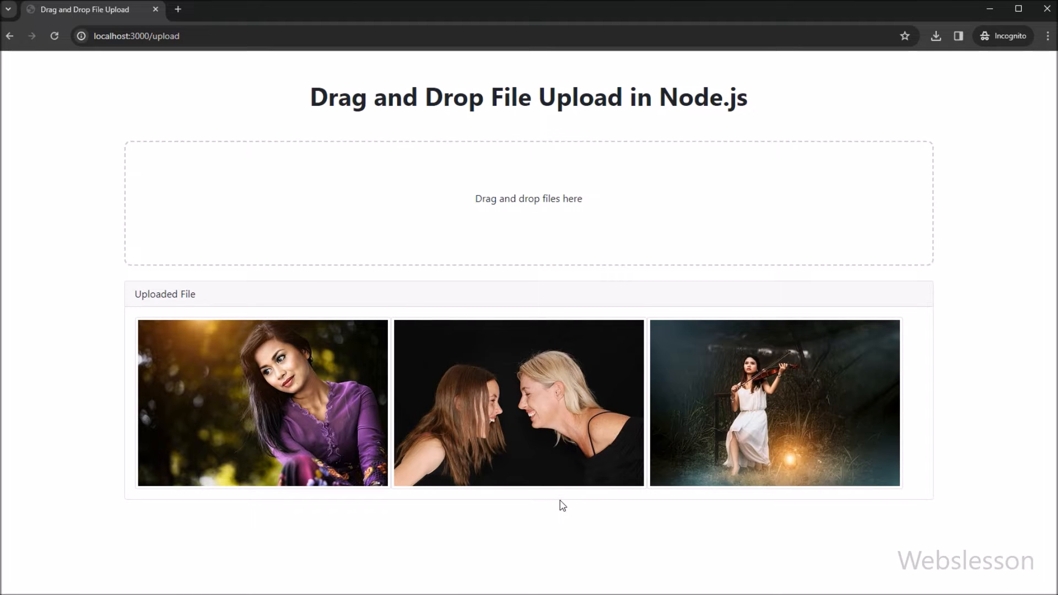
pyautogui.moveTo(595, 447)
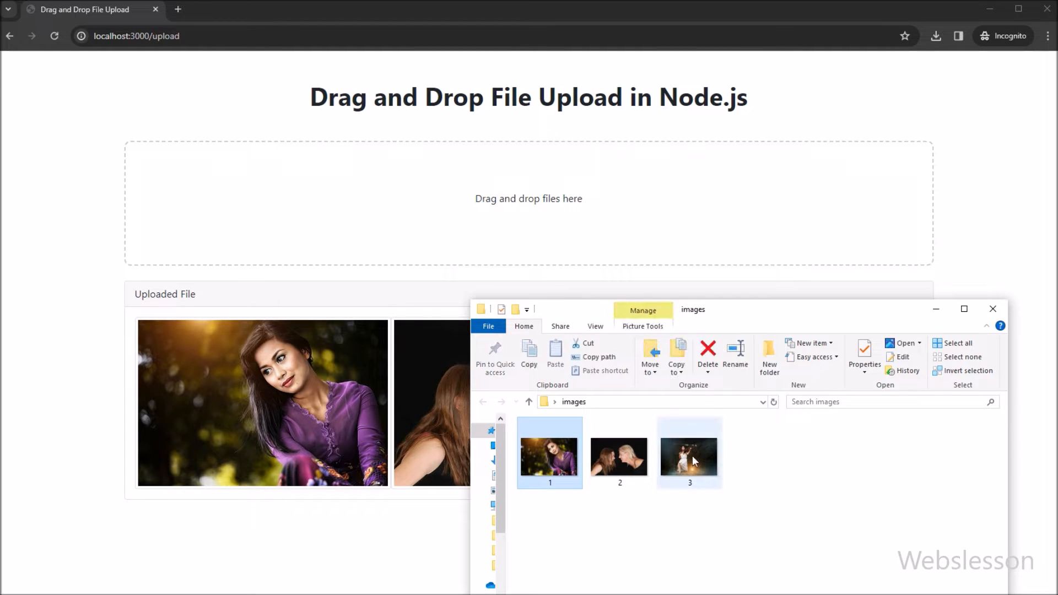
# Select all three images and drag them onto the drop zone again
pyautogui.click(619, 452)
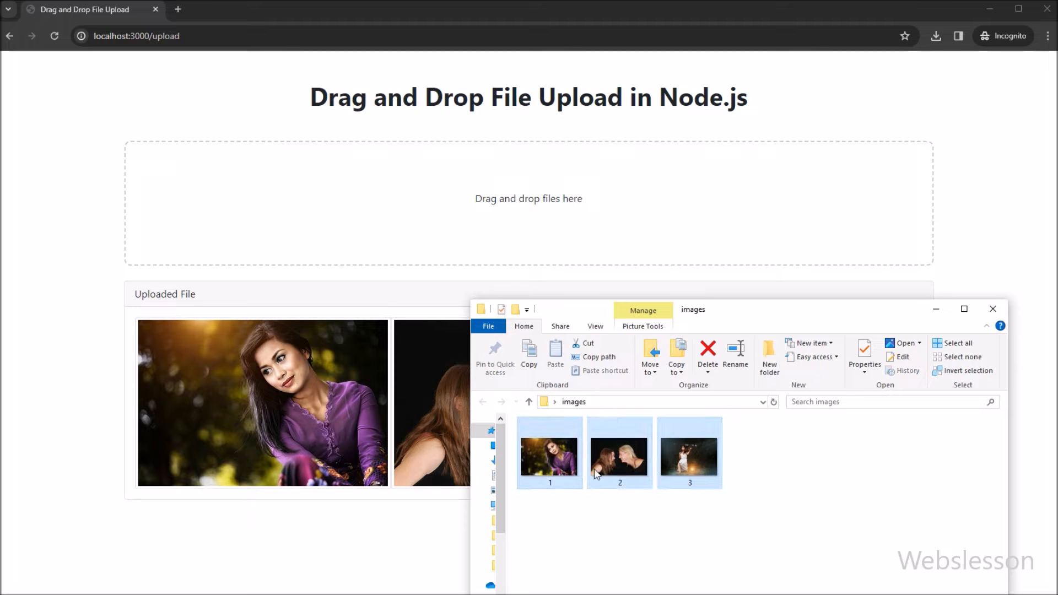
pyautogui.moveTo(619, 451); pyautogui.dragTo(445, 198)
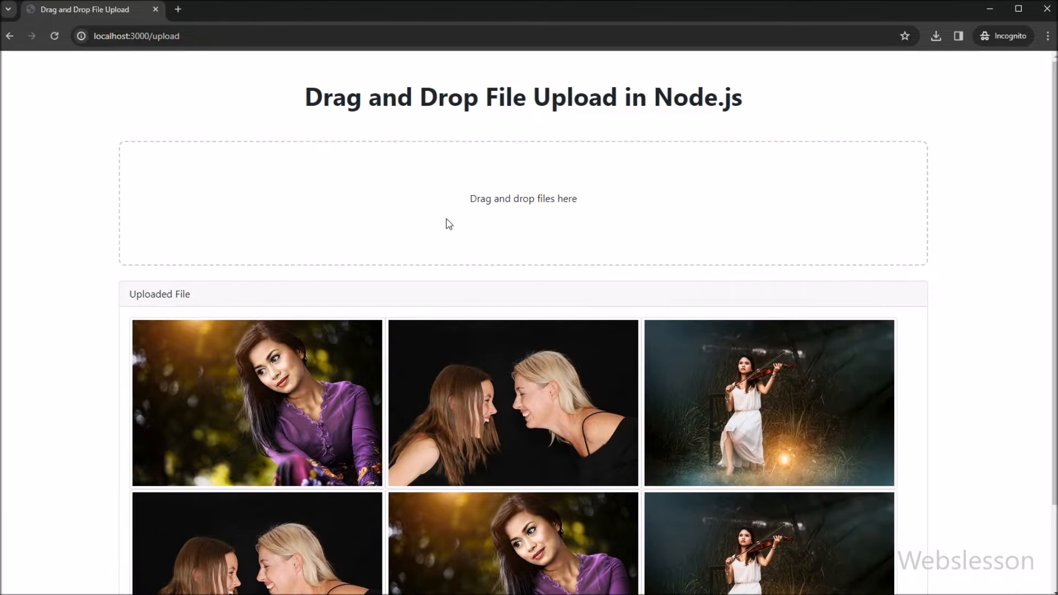
pyautogui.scroll(-3)
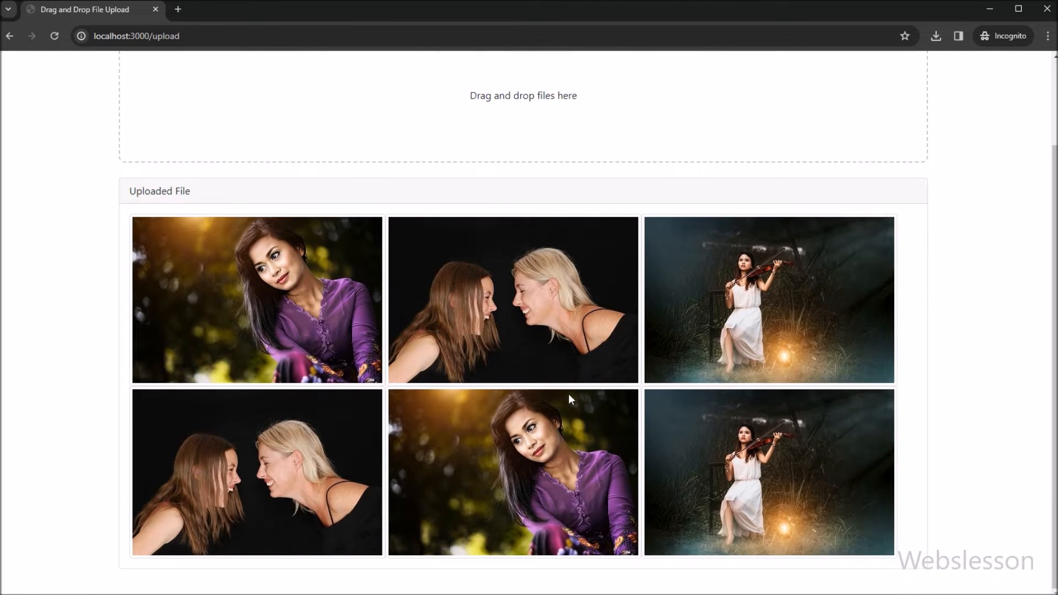
pyautogui.click(135, 36)
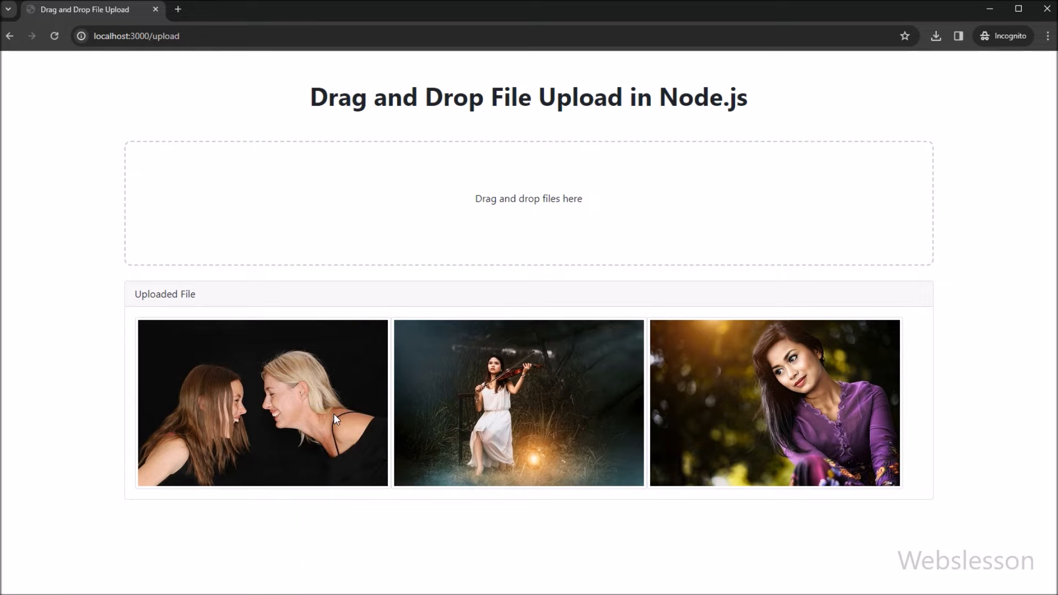
# View an uploaded photo in a new tab, close it, then upload more photos
pyautogui.click(261, 403)
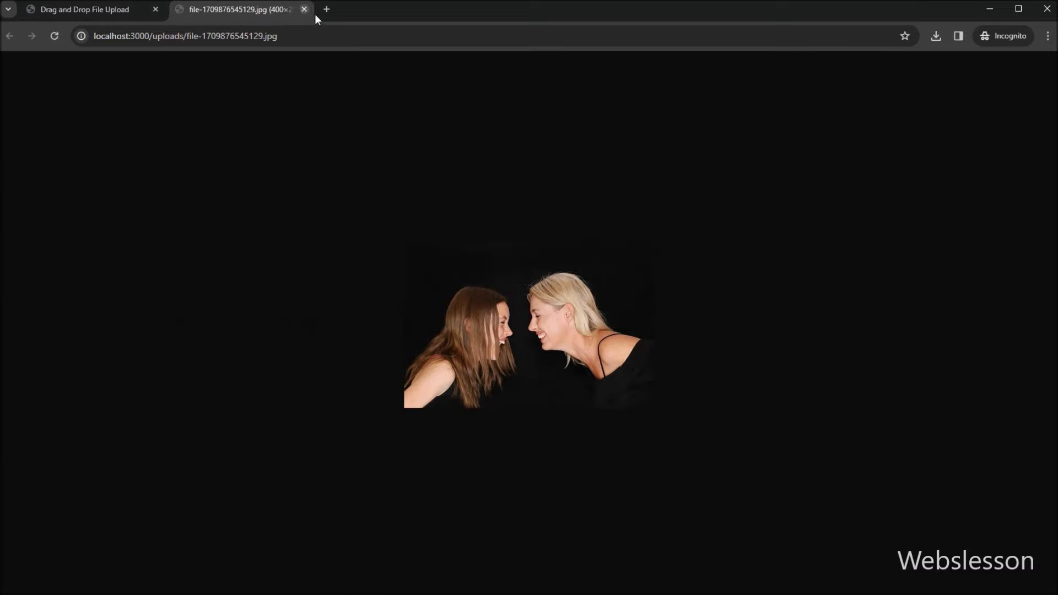
pyautogui.click(304, 9)
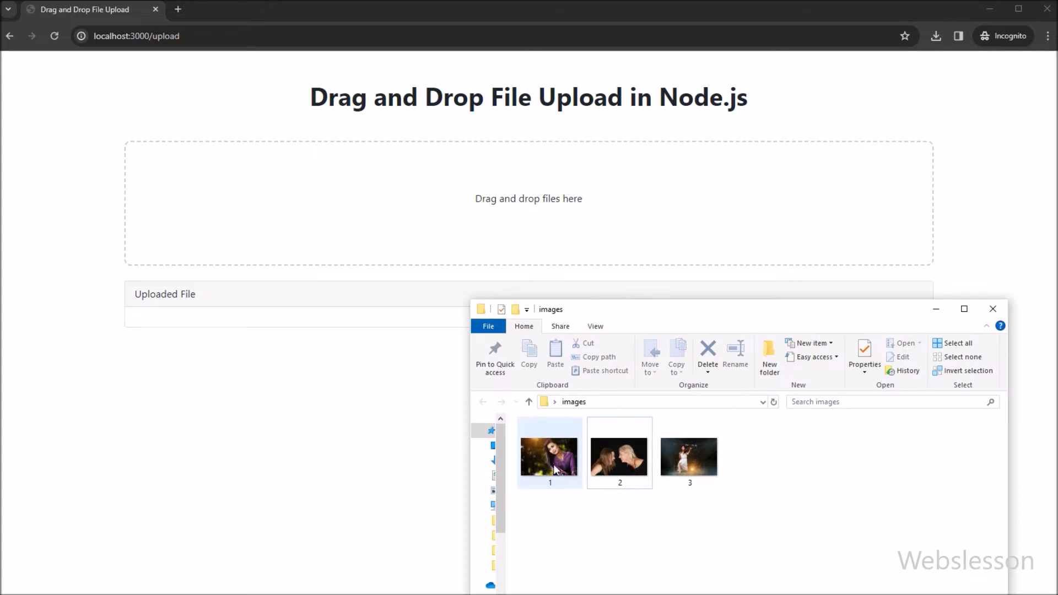
pyautogui.moveTo(550, 453); pyautogui.dragTo(262, 402)
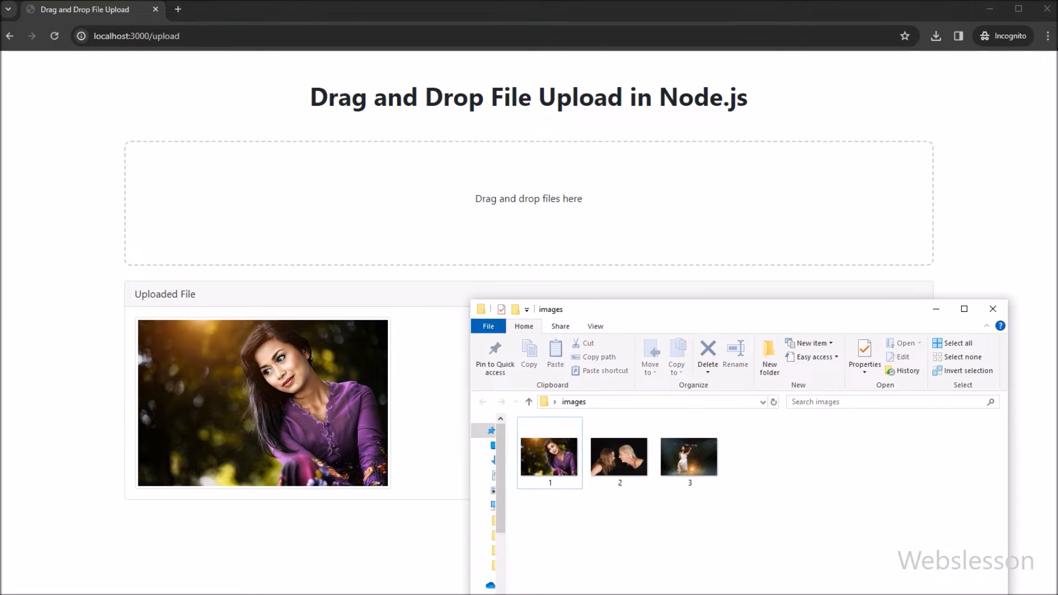
pyautogui.moveTo(617, 453); pyautogui.dragTo(518, 402)
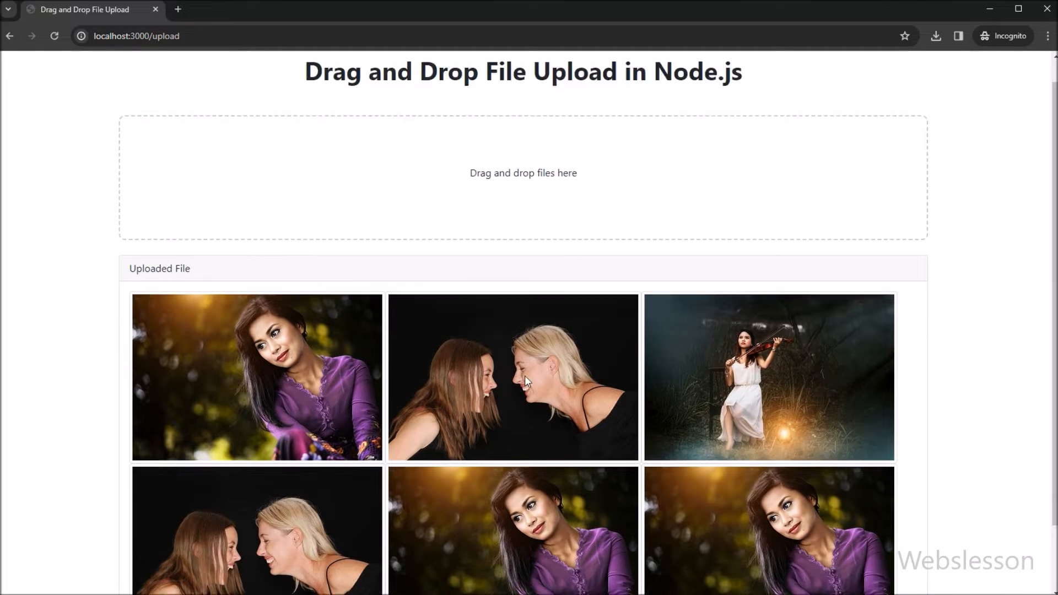
pyautogui.scroll(-3)
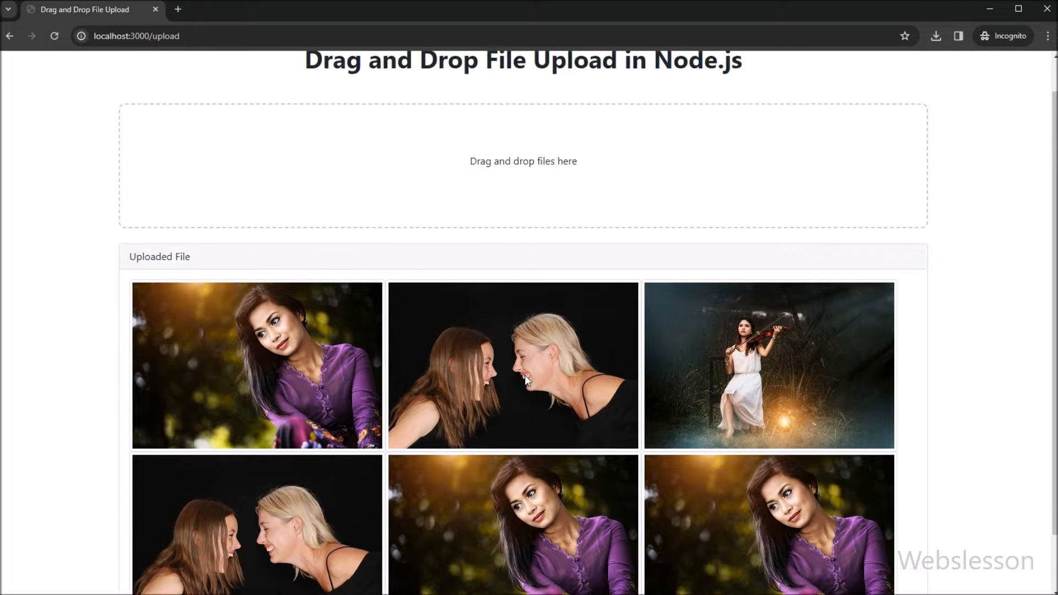
pyautogui.scroll(-3)
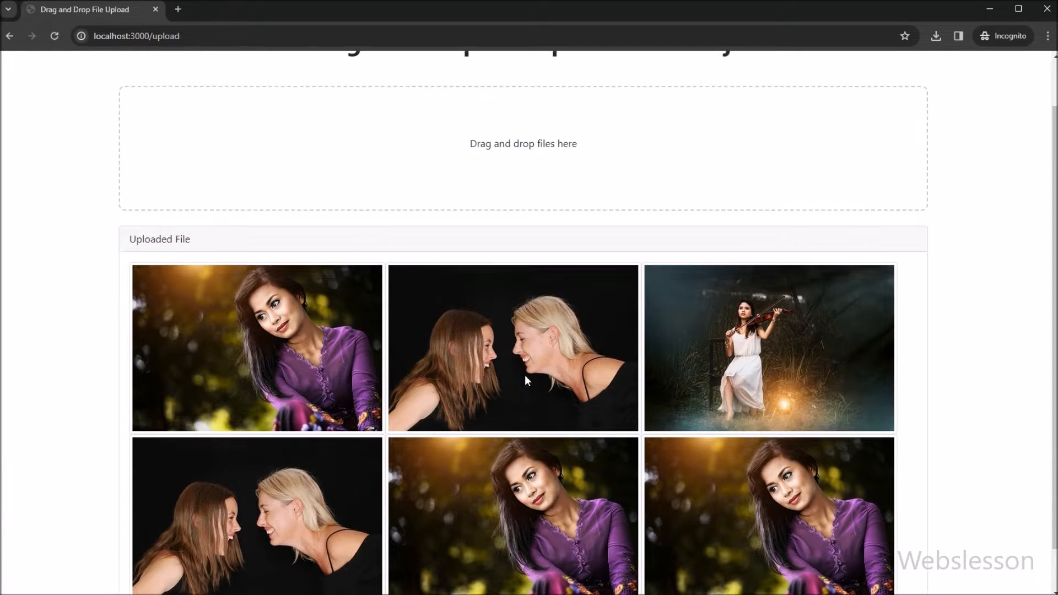
pyautogui.scroll(3)
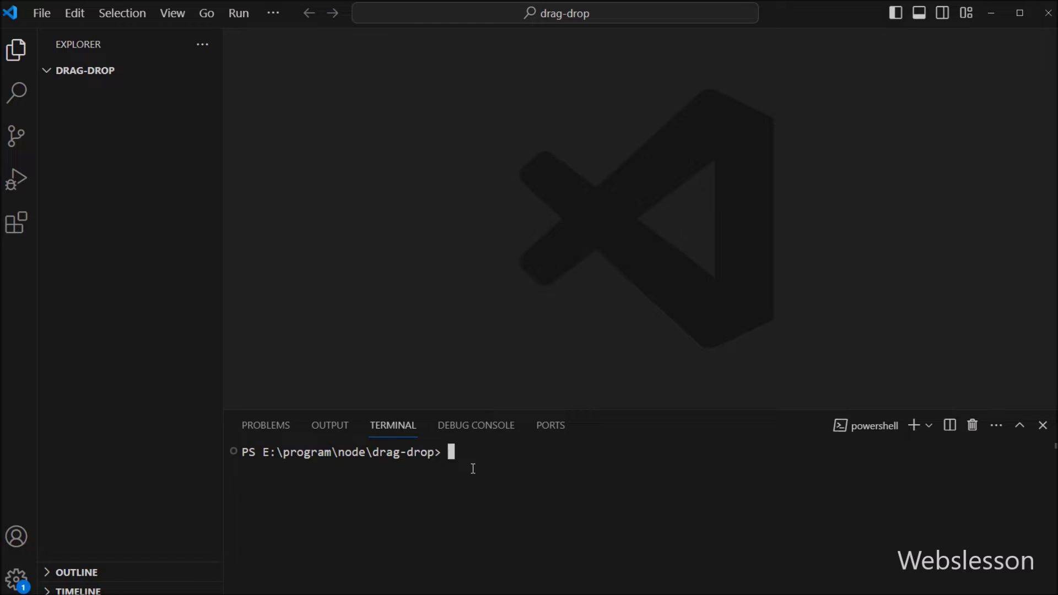
# Install express by trimming the terminal command to 'npm install express'
pyautogui.write('npm install express multer')
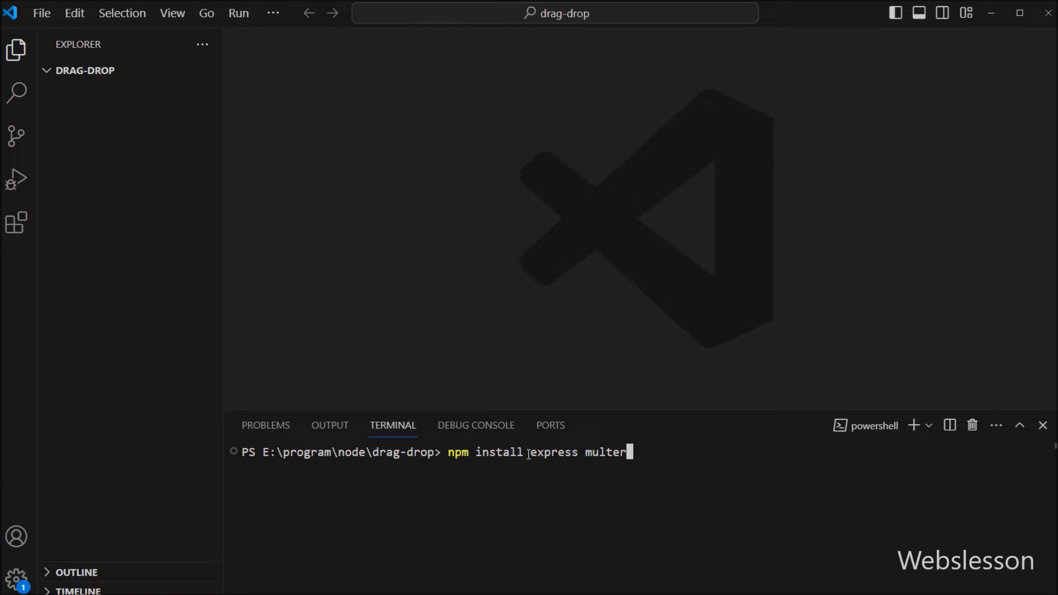
pyautogui.doubleClick(553, 452)
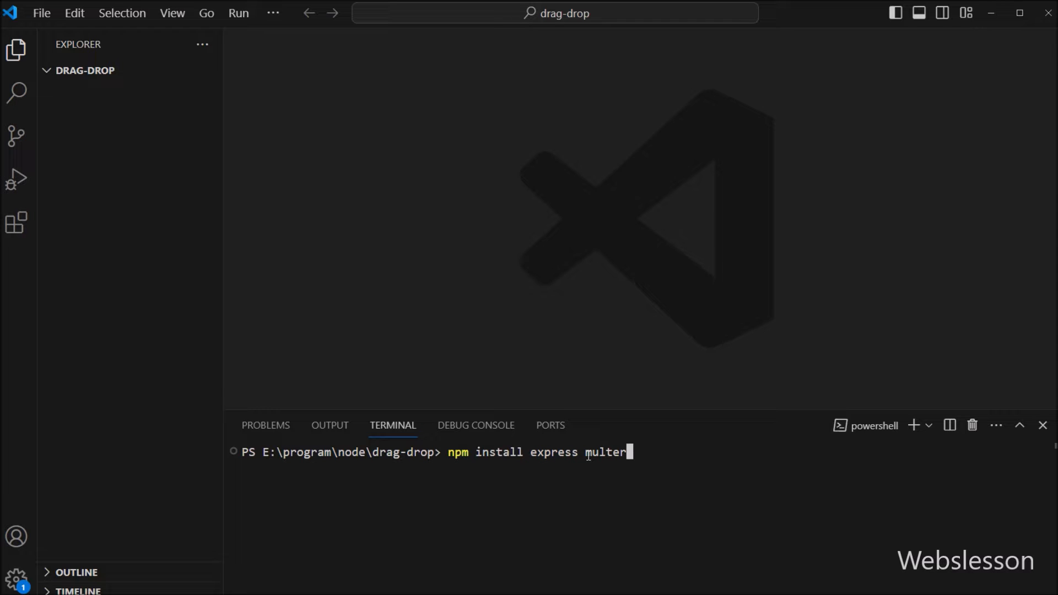
pyautogui.doubleClick(605, 452)
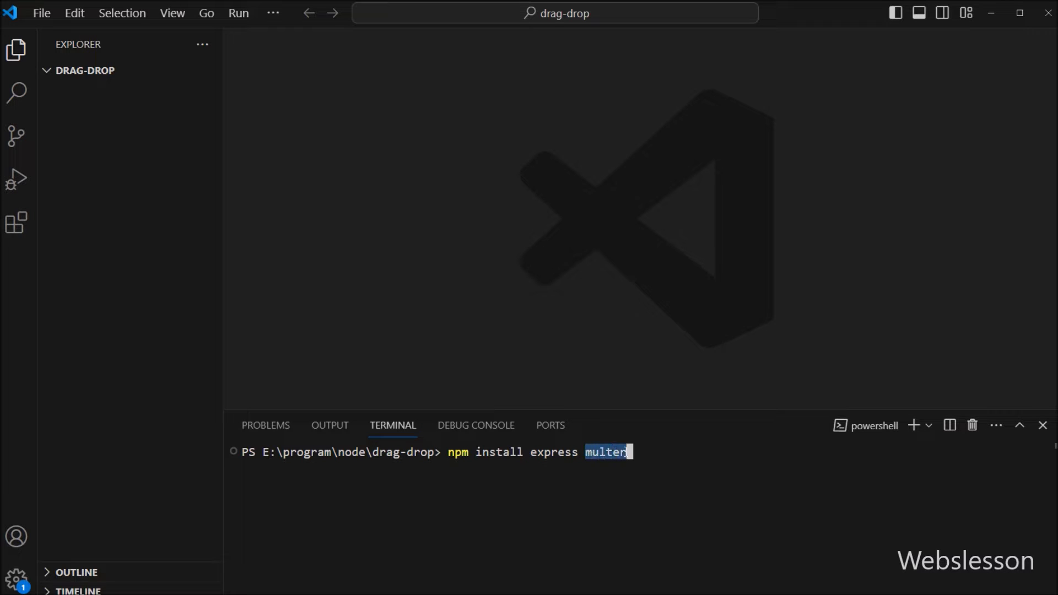
pyautogui.moveTo(497, 489)
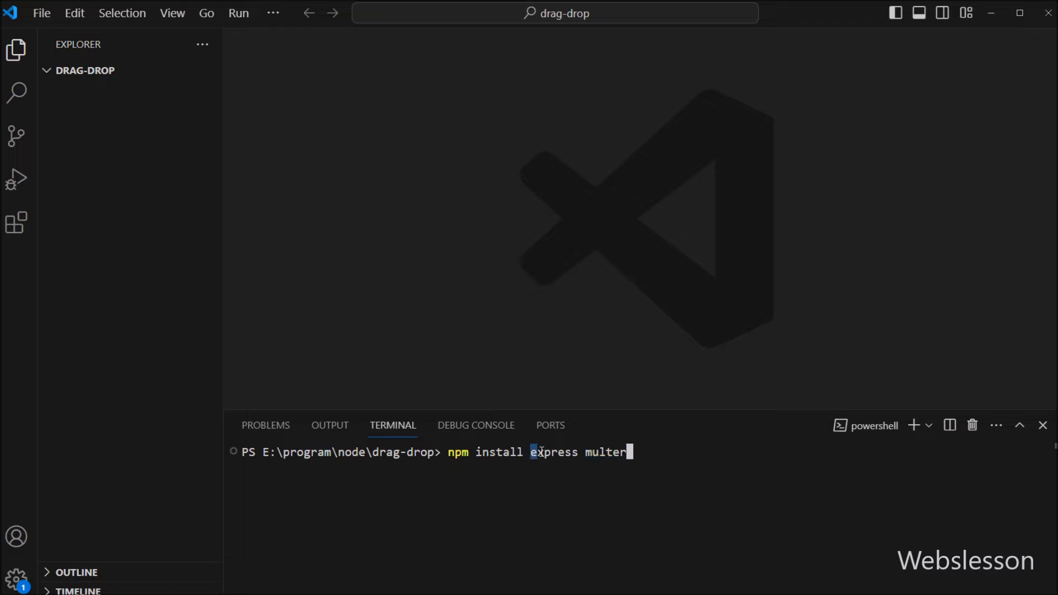
pyautogui.moveTo(531, 452); pyautogui.dragTo(627, 452)
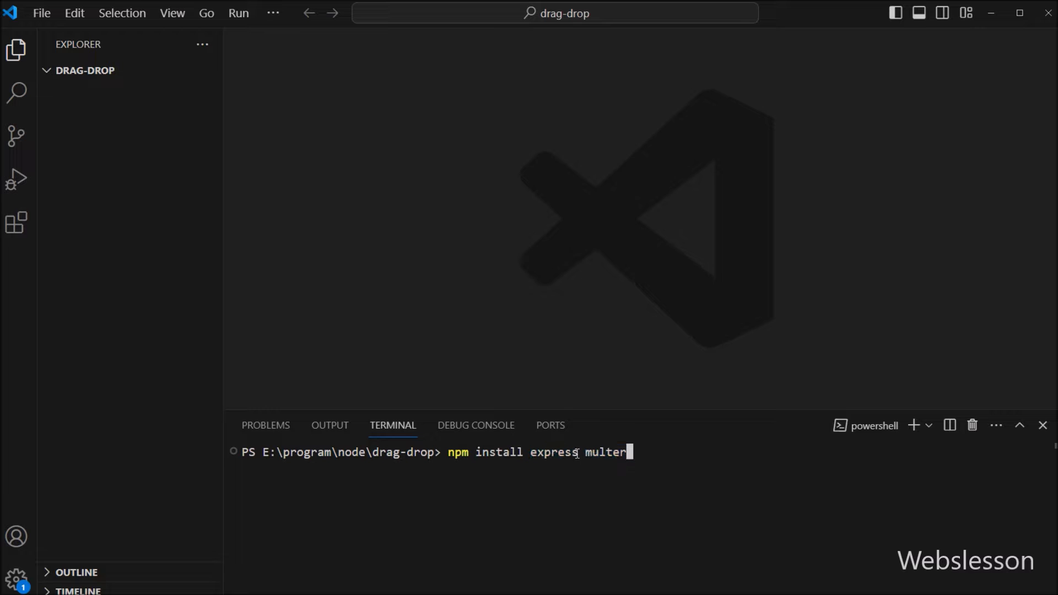
pyautogui.moveTo(558, 445)
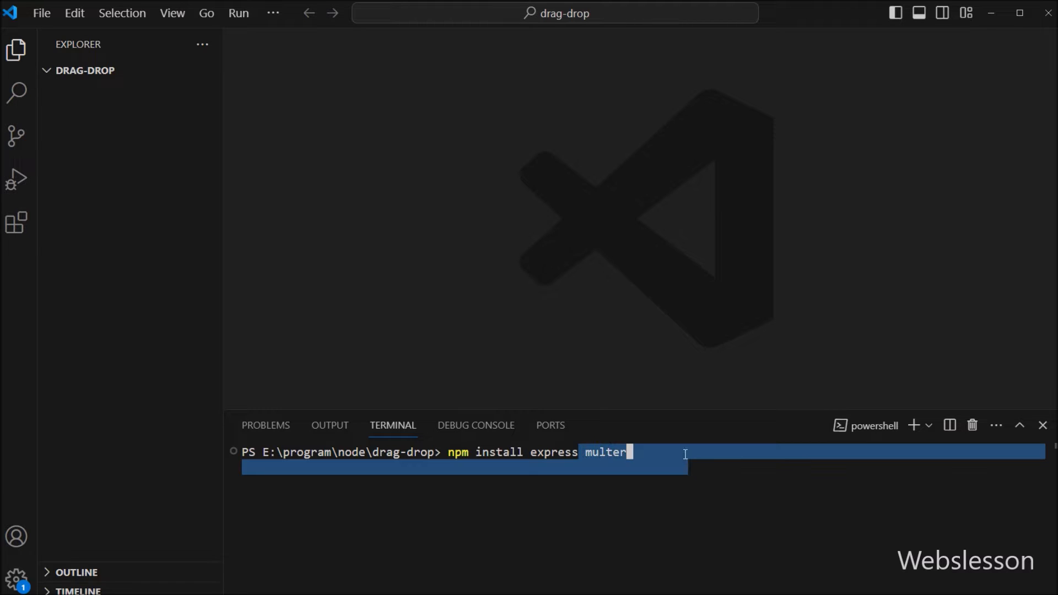
pyautogui.press('Backspace')
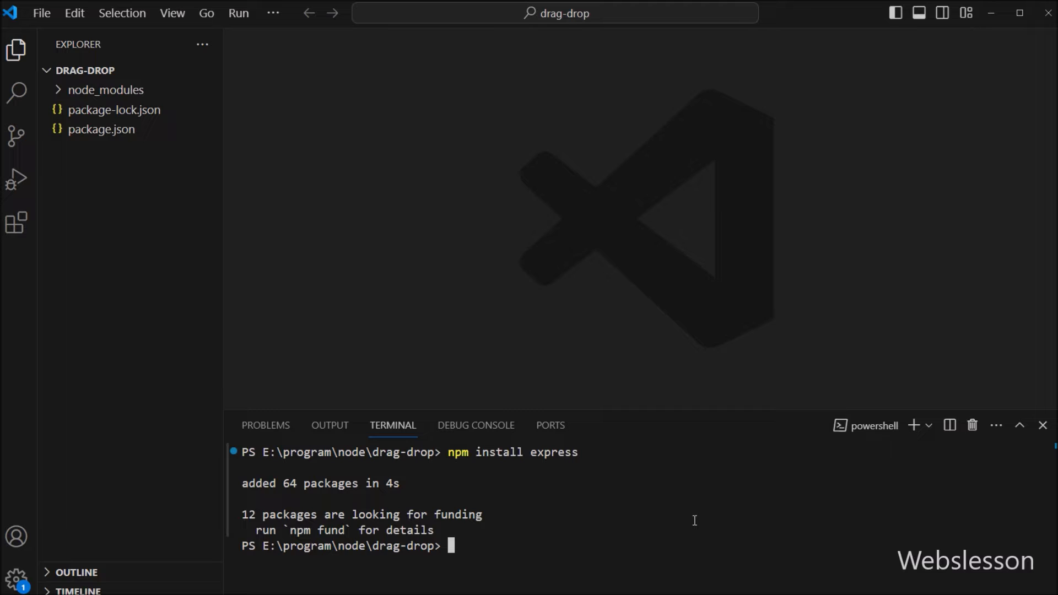
# Install multer with 'npm install multer' in the terminal
pyautogui.write('npm')
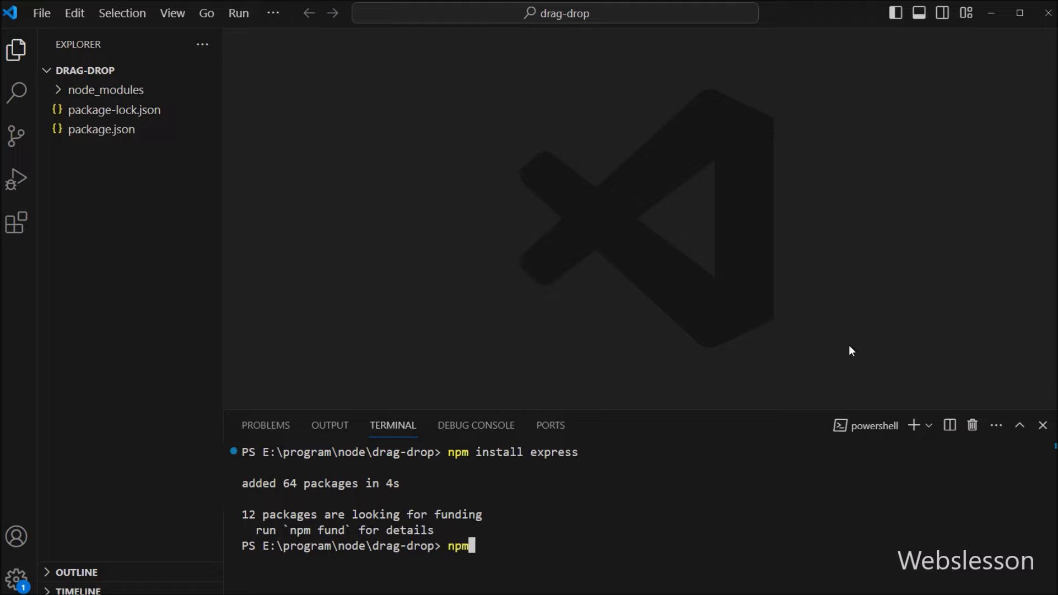
pyautogui.write('install mu')
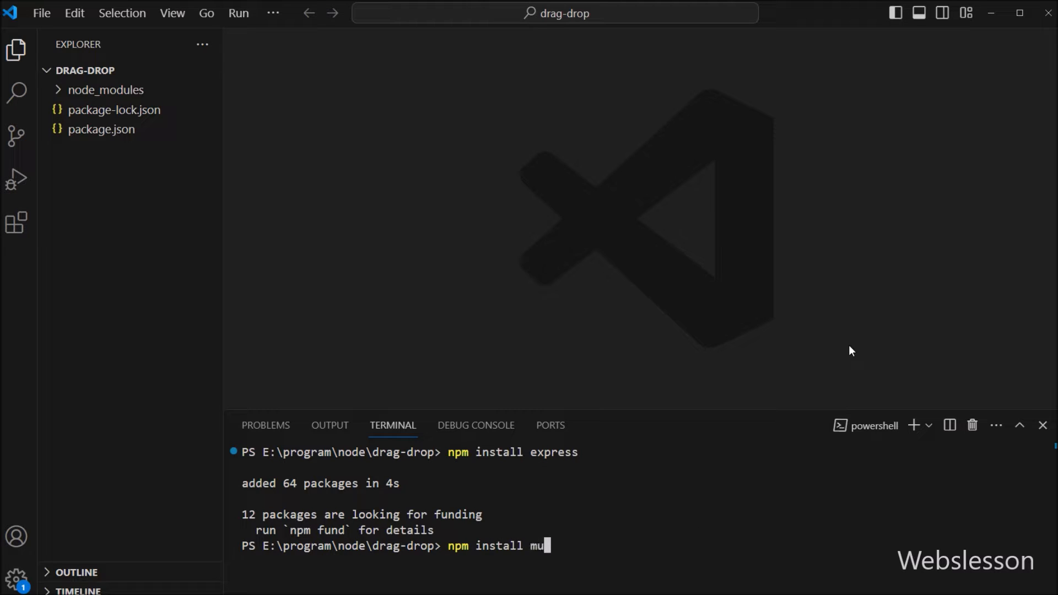
pyautogui.write('ter')
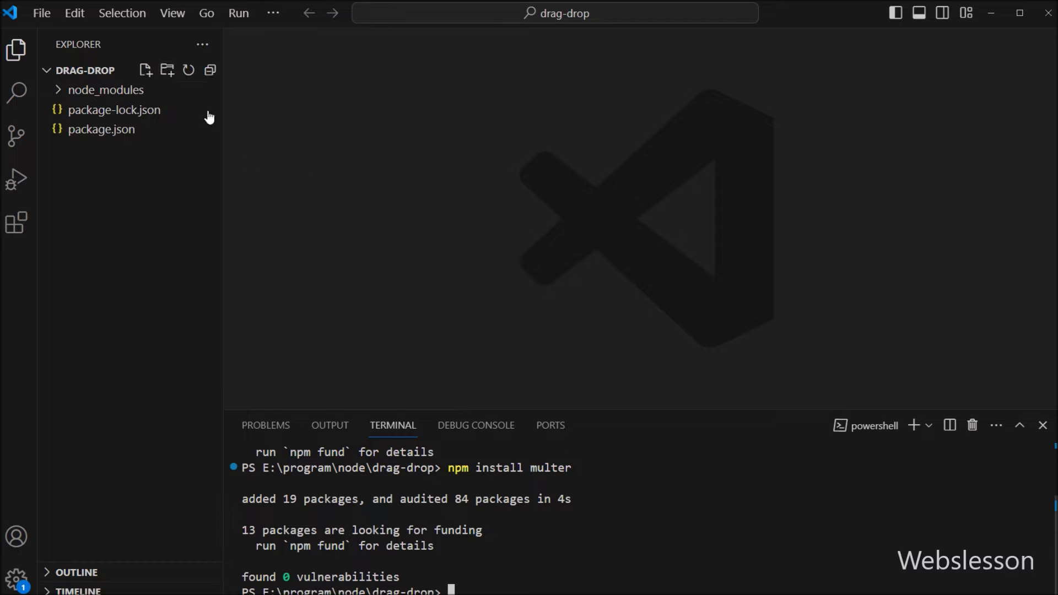
# Add an uploads folder and start a new file in the drag-drop project
pyautogui.click(166, 70)
pyautogui.write('uploads')
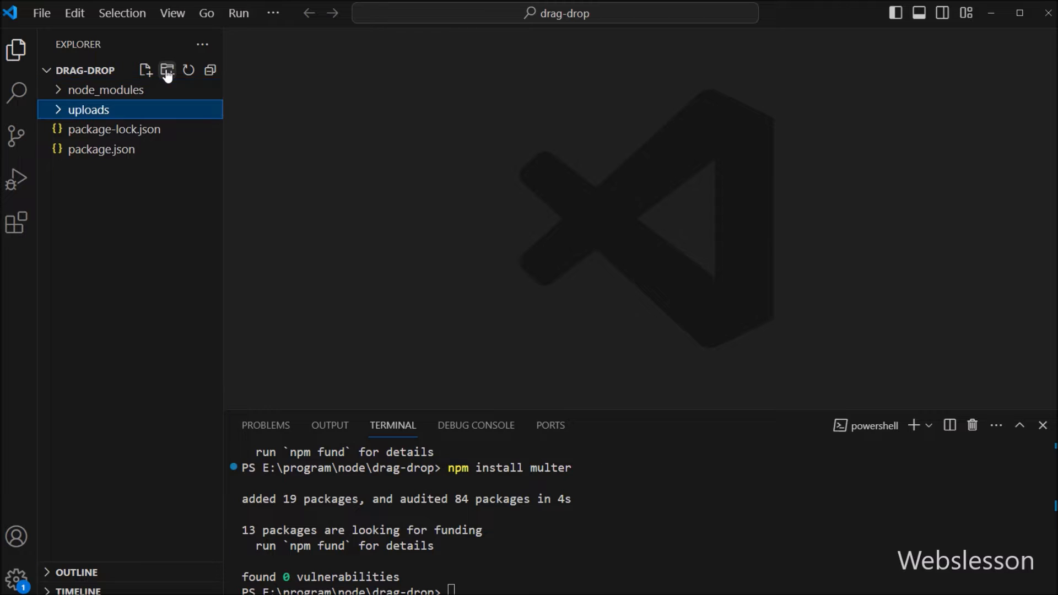
pyautogui.click(85, 70)
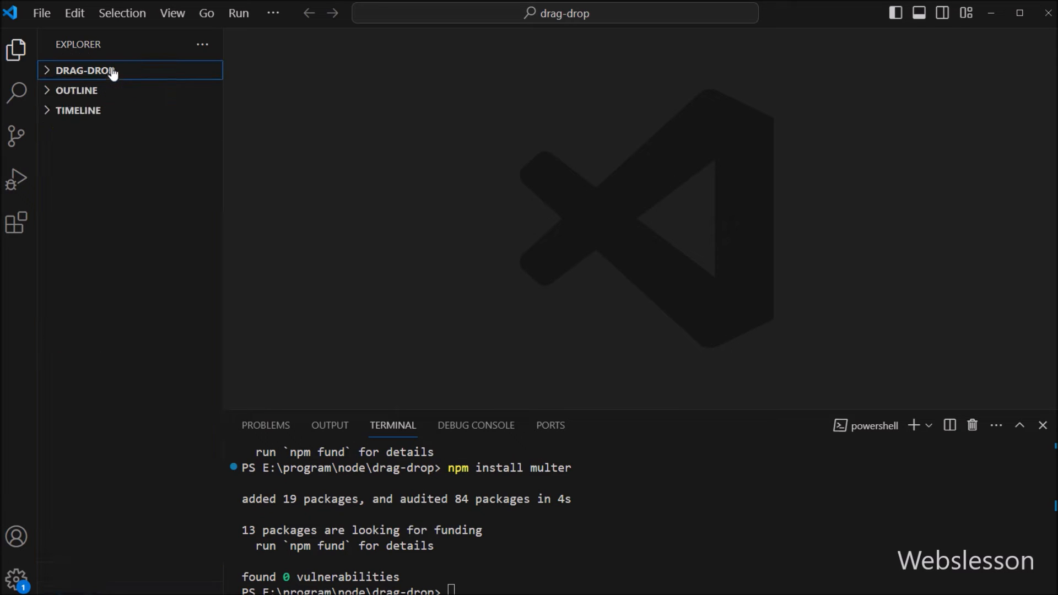
pyautogui.click(85, 70)
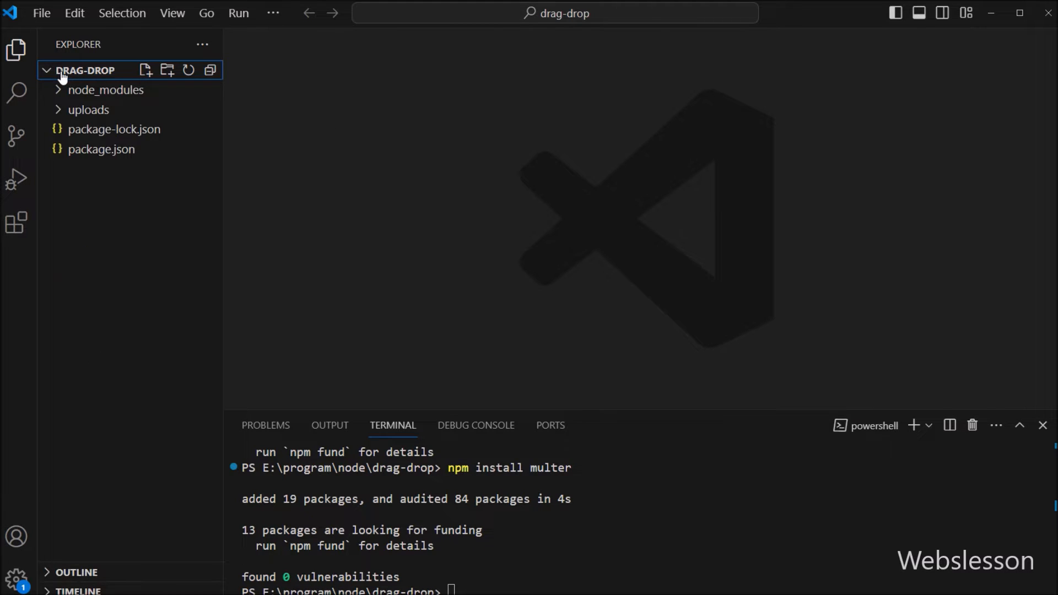
pyautogui.moveTo(225, 241)
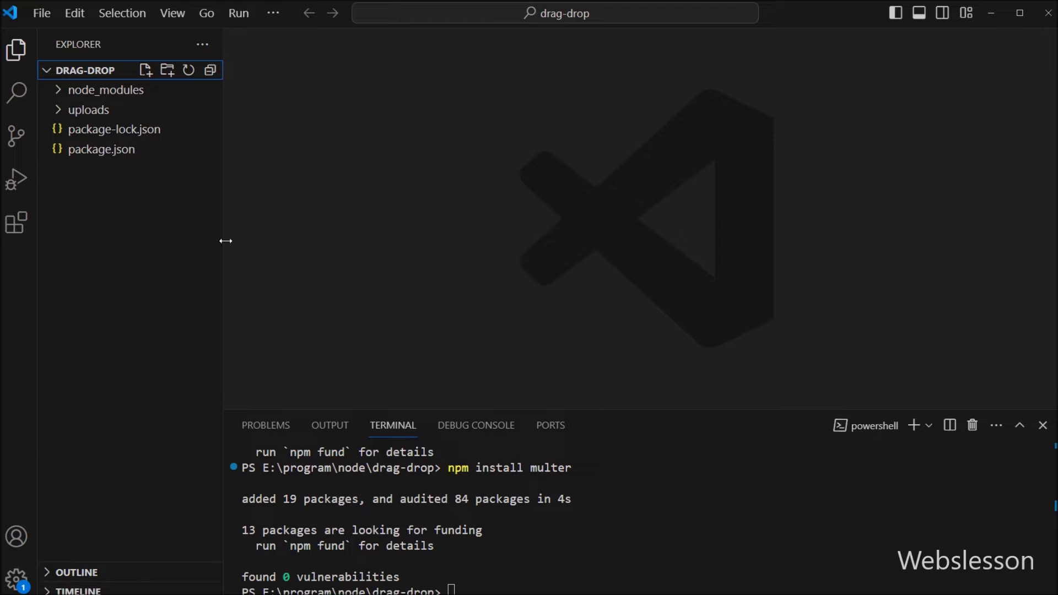
pyautogui.moveTo(520, 310)
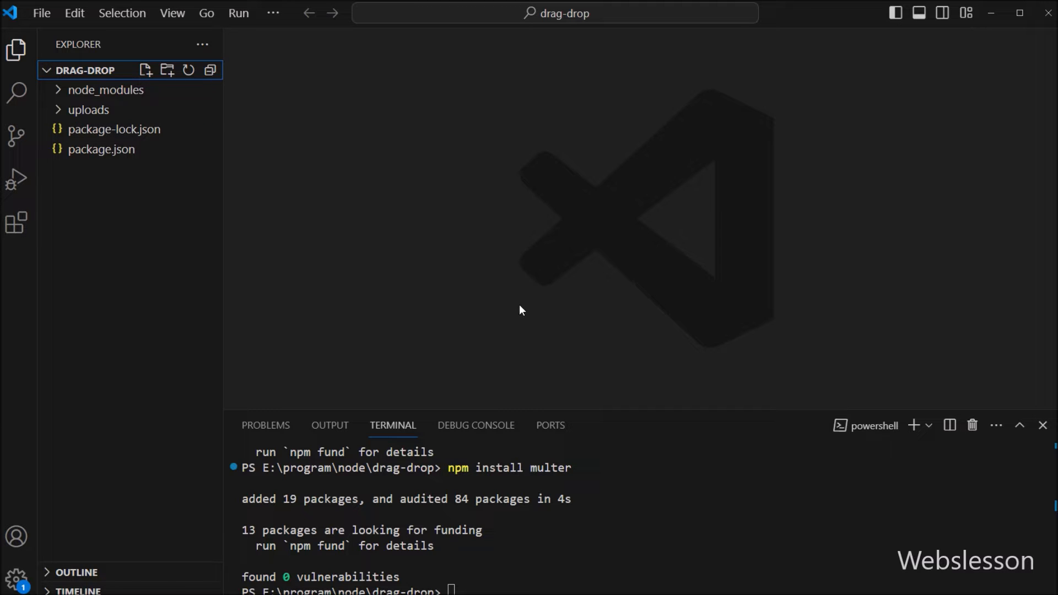
pyautogui.moveTo(514, 299)
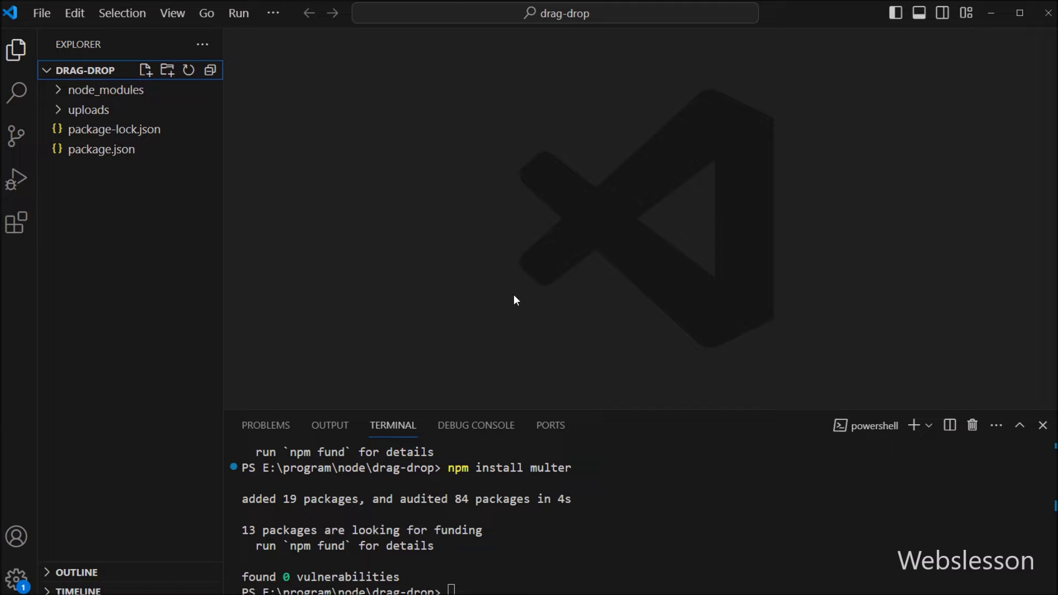
pyautogui.click(145, 70)
pyautogui.write('upload.html')
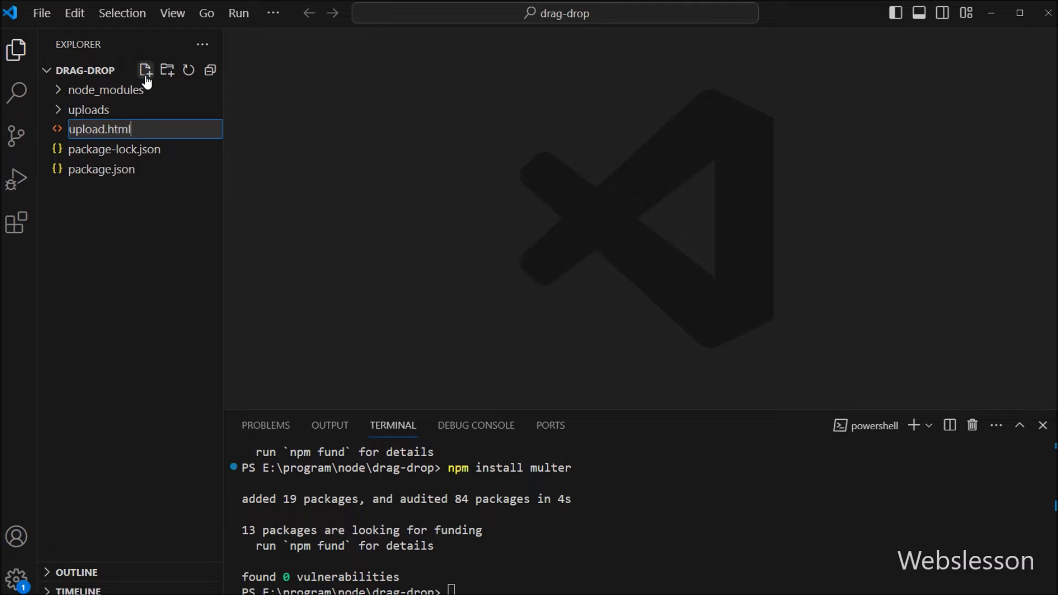
# Name the file upload.html and add a drop_zone div saying 'Drag and drop files here'
pyautogui.press('Enter')
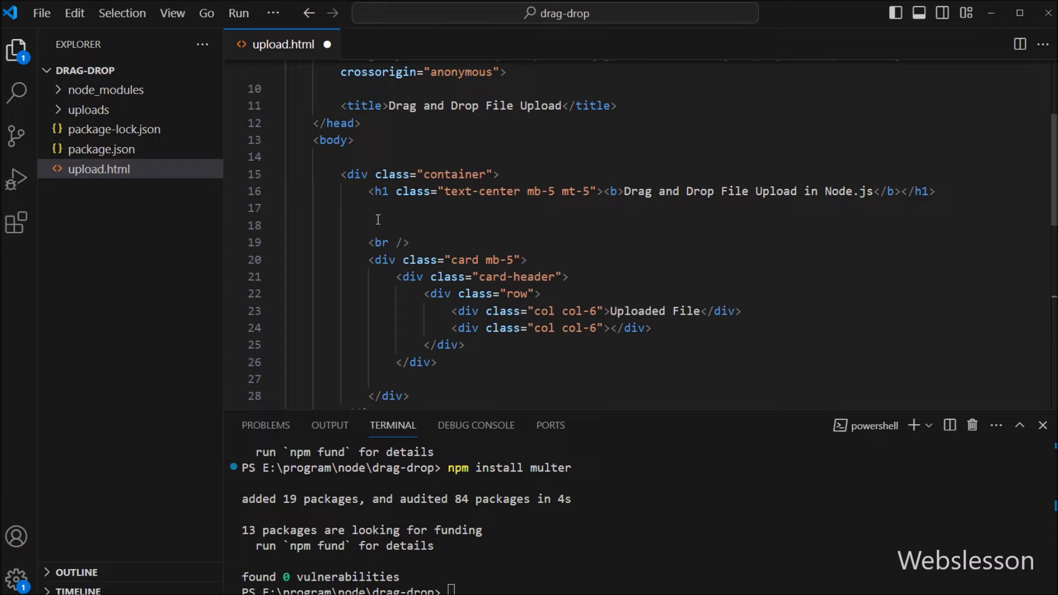
pyautogui.write('<div i')
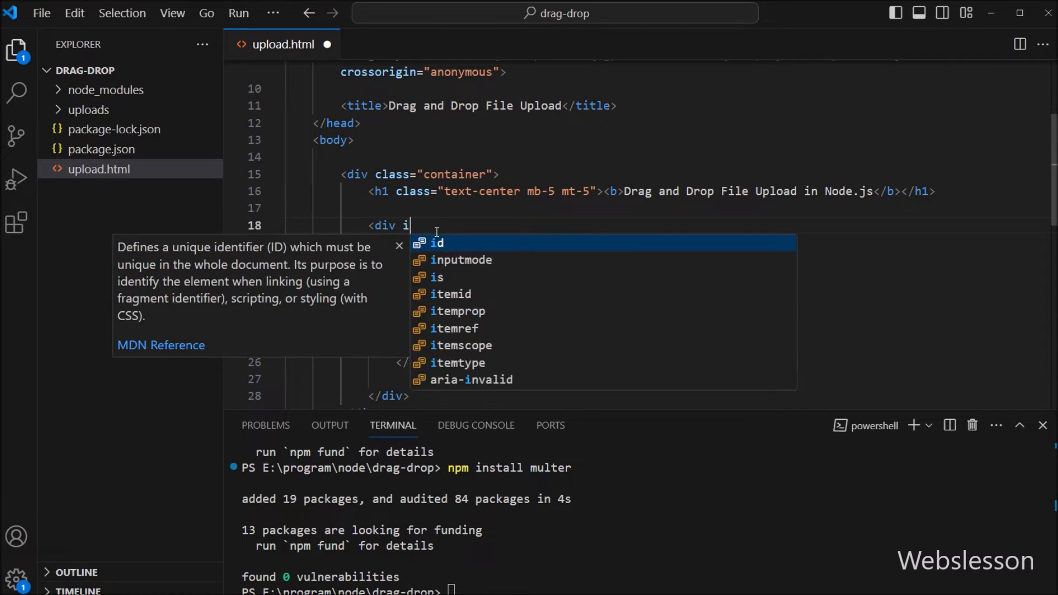
pyautogui.write('d=""')
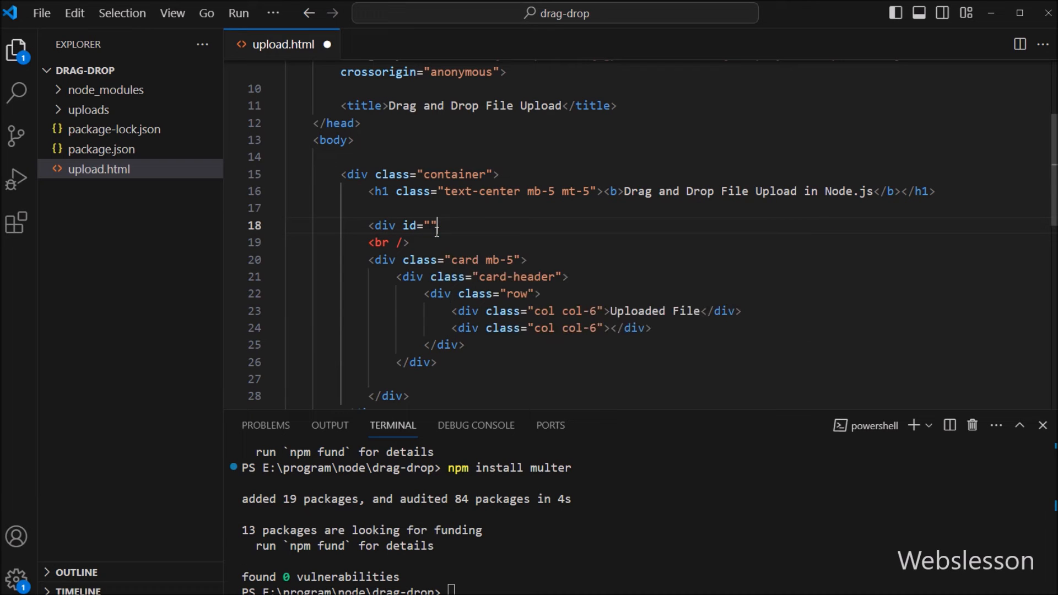
pyautogui.write('drop_o')
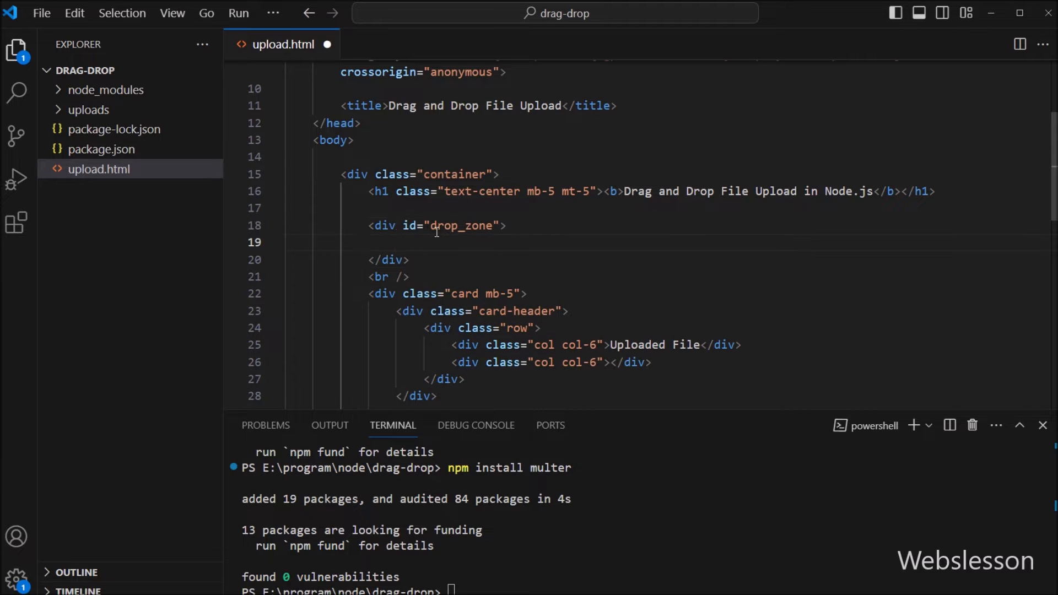
pyautogui.write('<p>Drag and drop files here</p>')
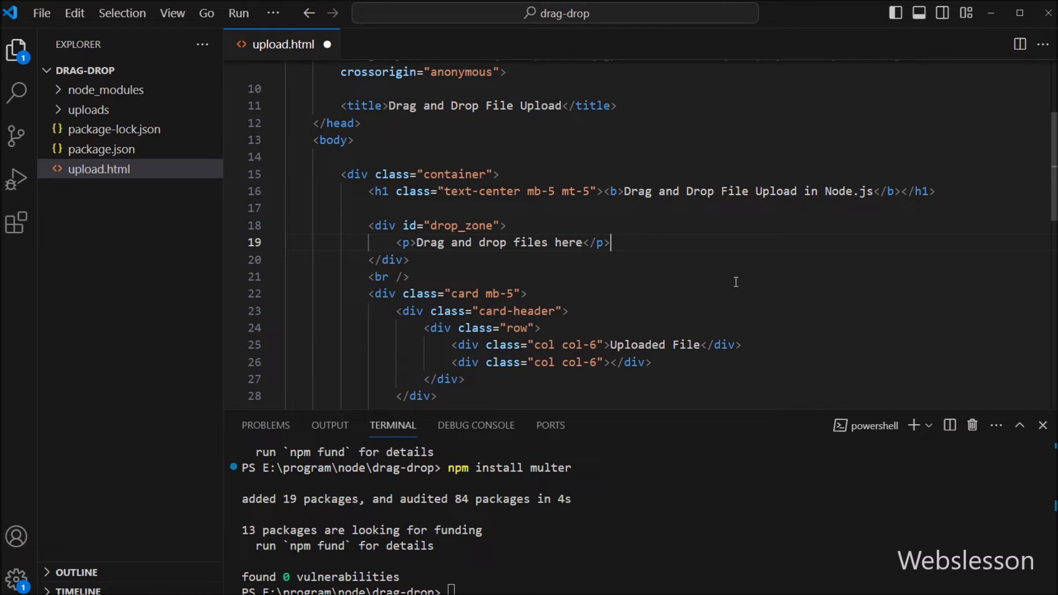
pyautogui.scroll(-3)
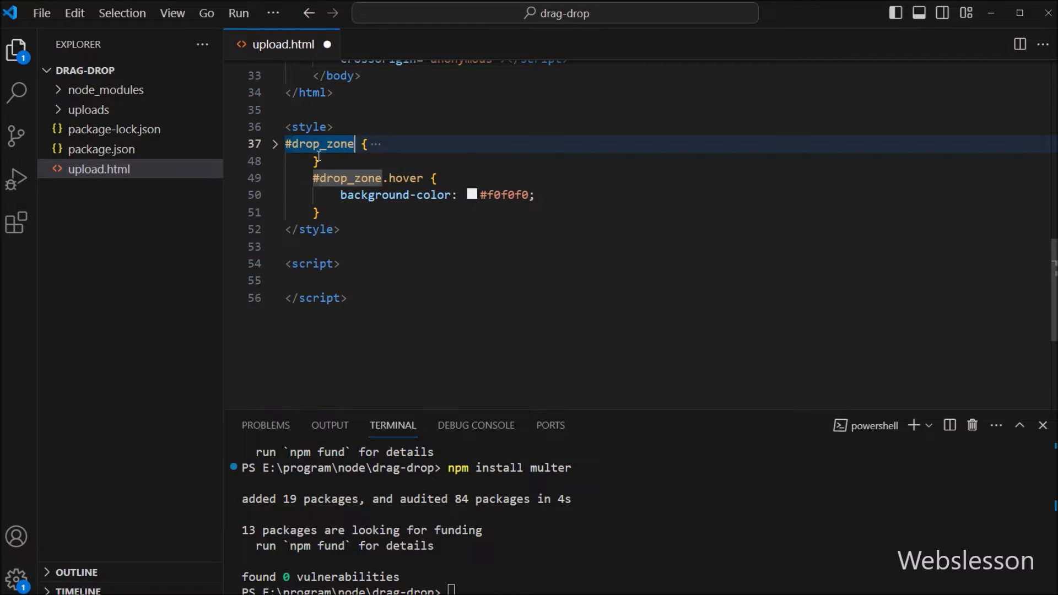
pyautogui.click(274, 143)
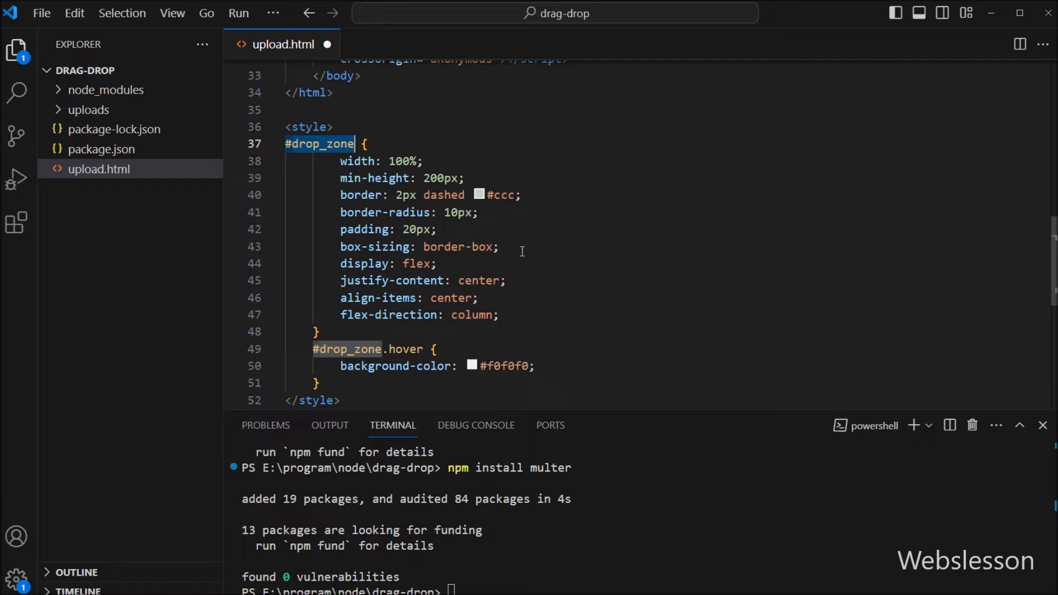
pyautogui.moveTo(613, 225)
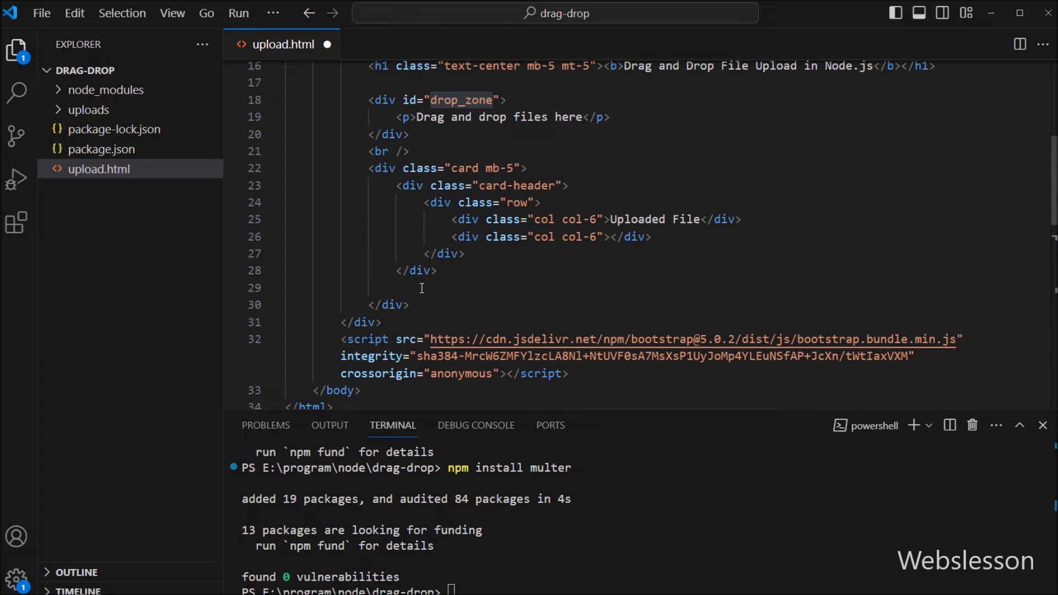
# Add a div with id uploadedImage and class card-body
pyautogui.write('<div id')
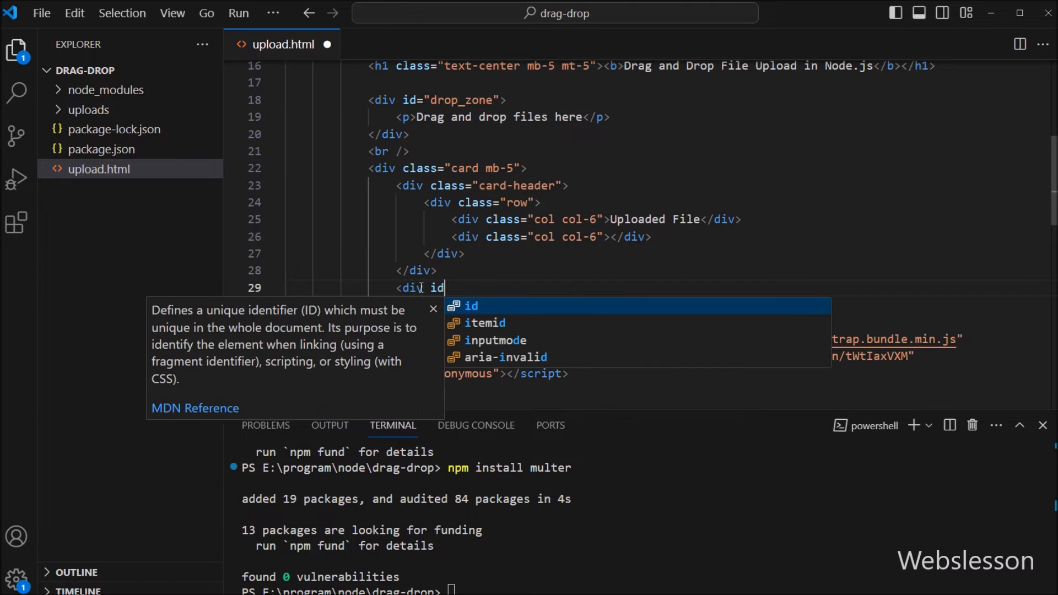
pyautogui.write('="uploadedImage"')
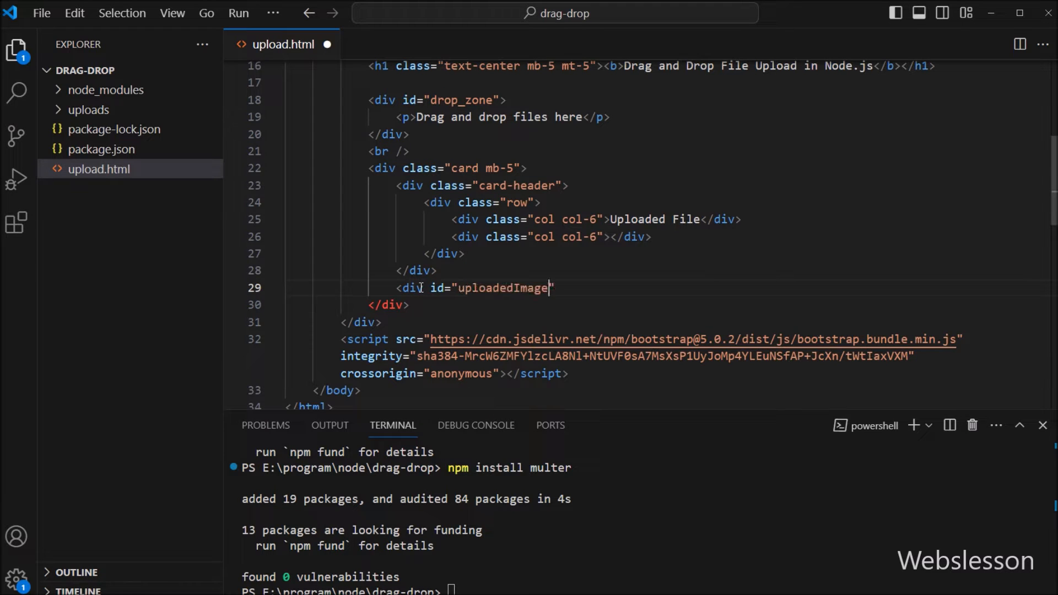
pyautogui.write('class=""')
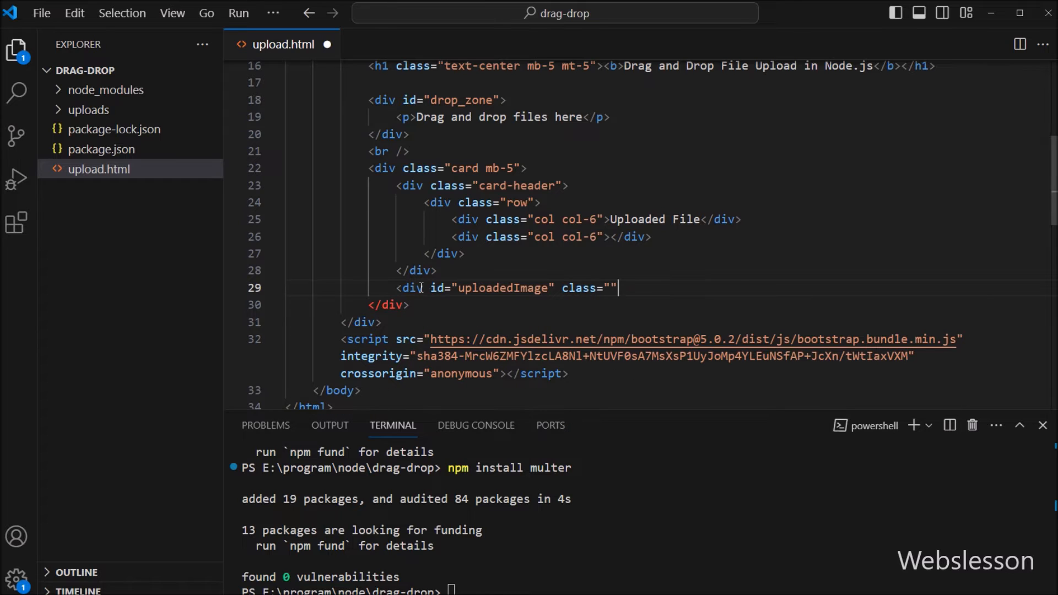
pyautogui.write('ca')
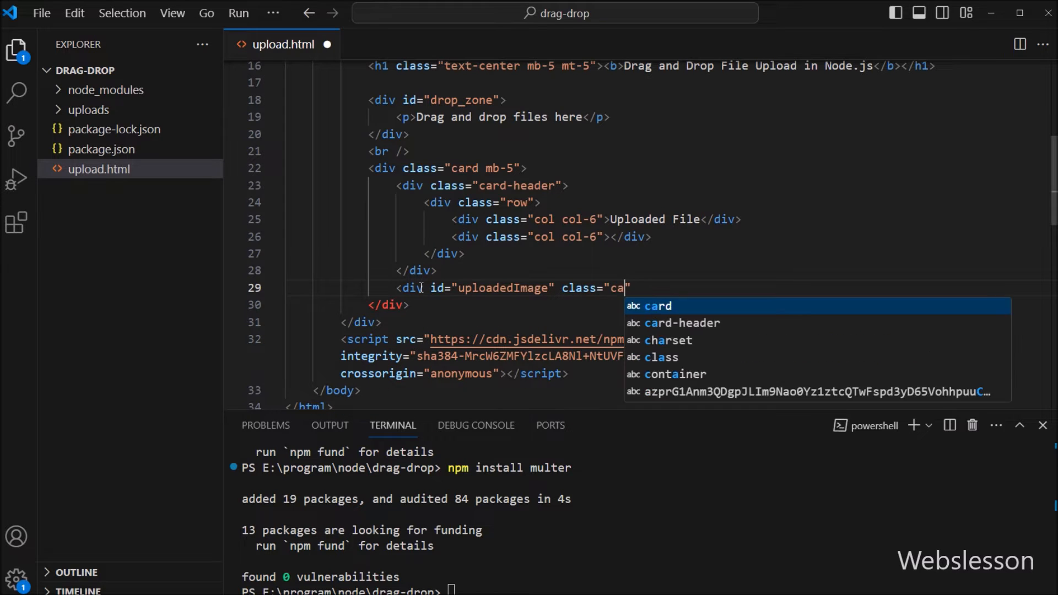
pyautogui.write('rd-body')
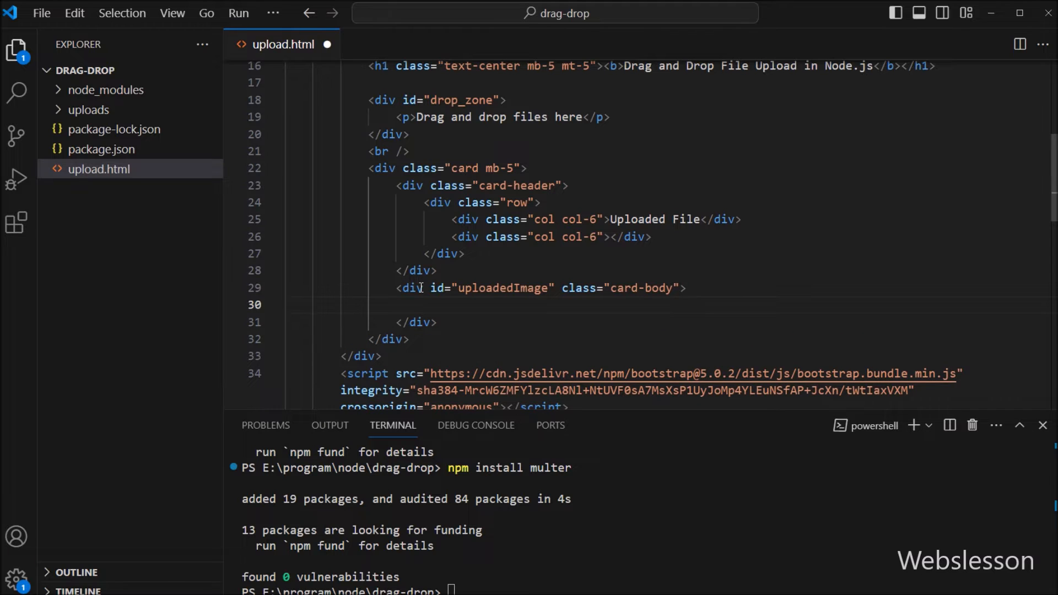
pyautogui.doubleClick(502, 288)
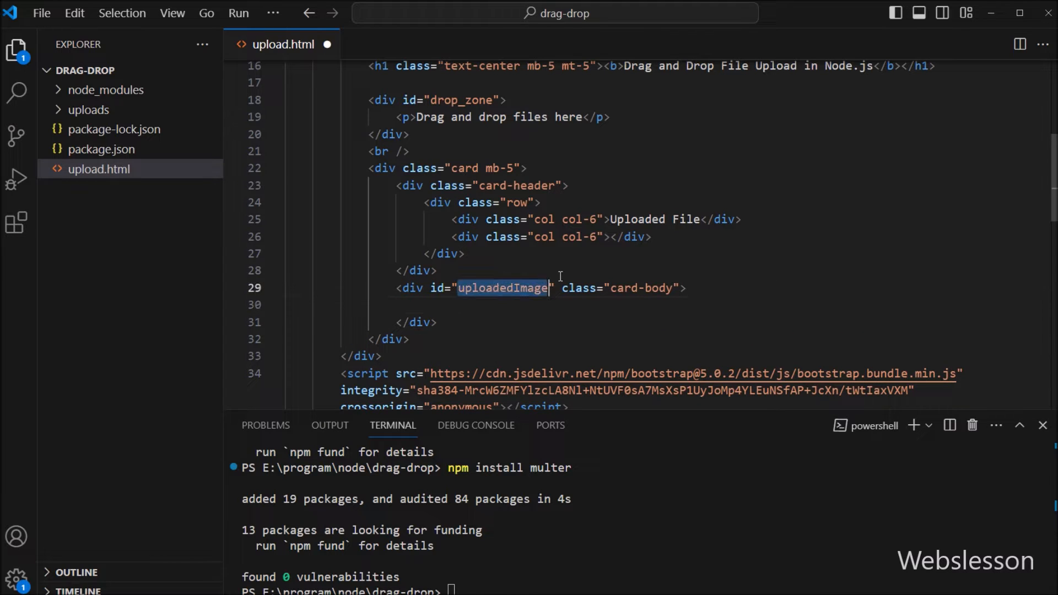
pyautogui.moveTo(592, 317)
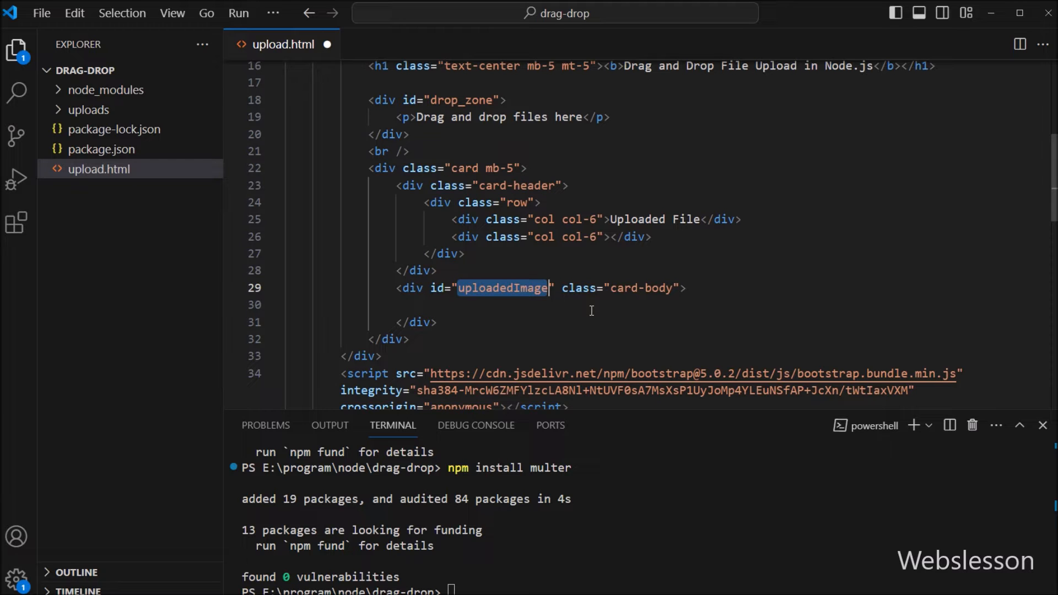
# Declare var dropZone = document.getElementById('drop_zone') inside the script block
pyautogui.scroll(-3)
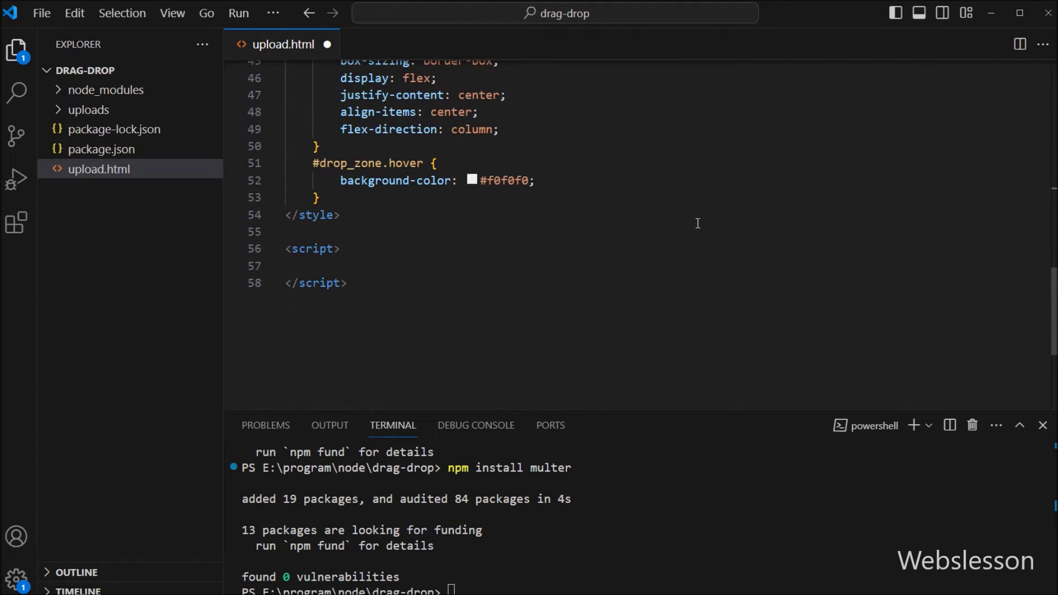
pyautogui.press('enter')
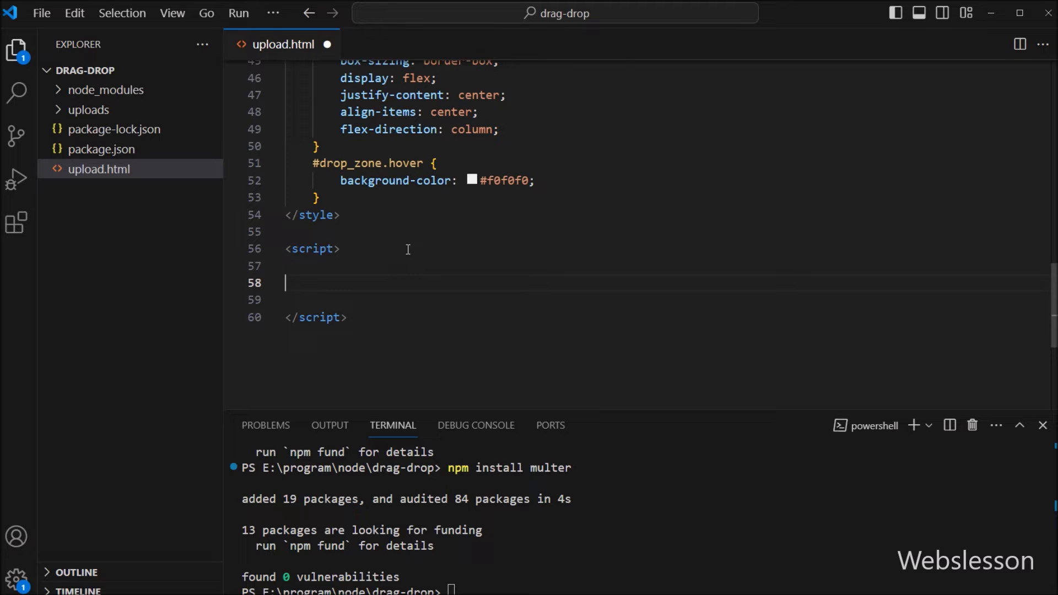
pyautogui.write('var drop')
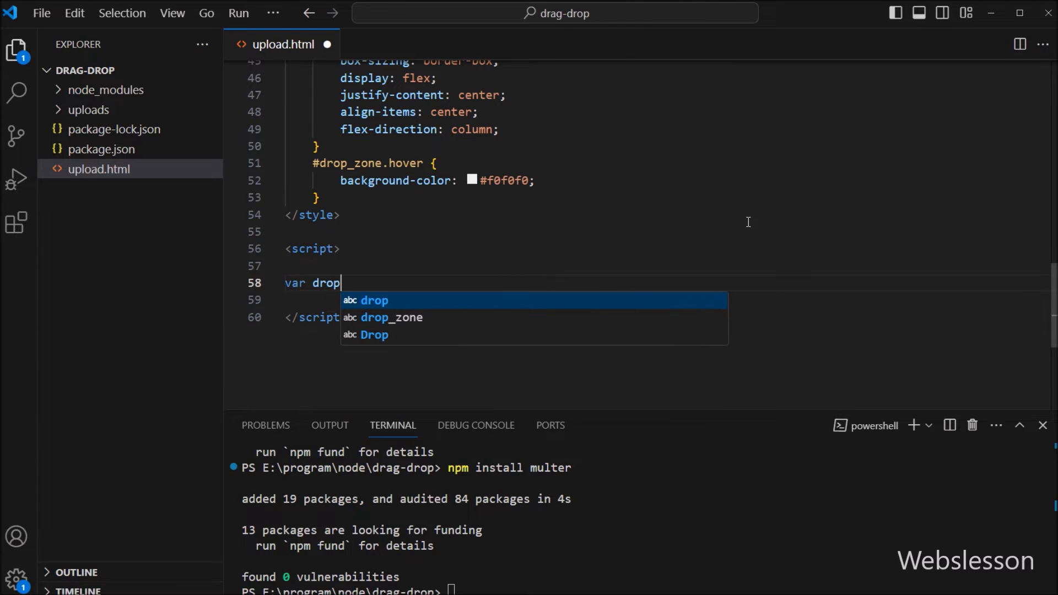
pyautogui.write('Zone =')
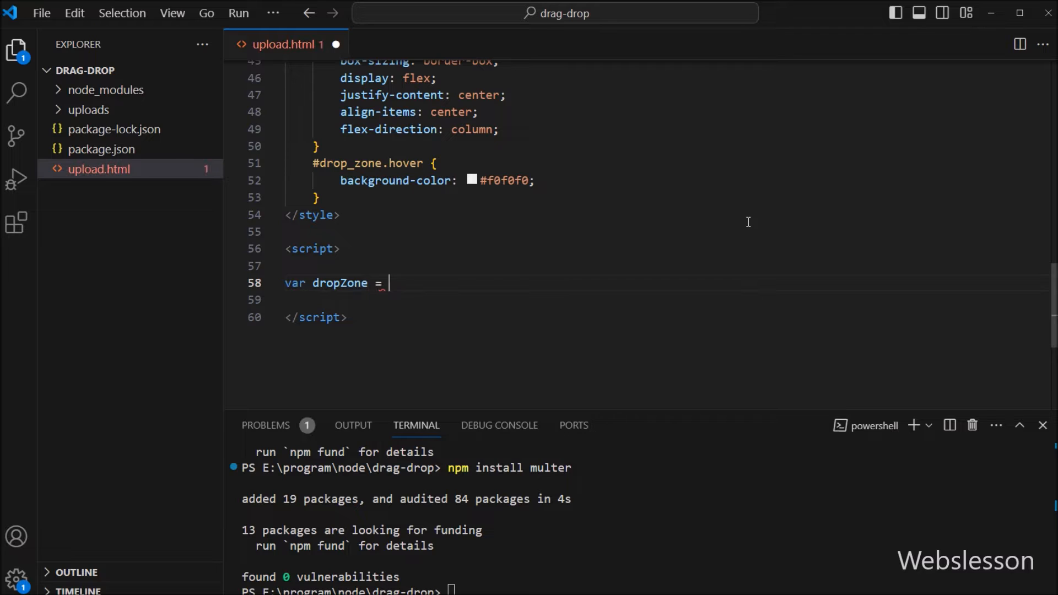
pyautogui.write('document.')
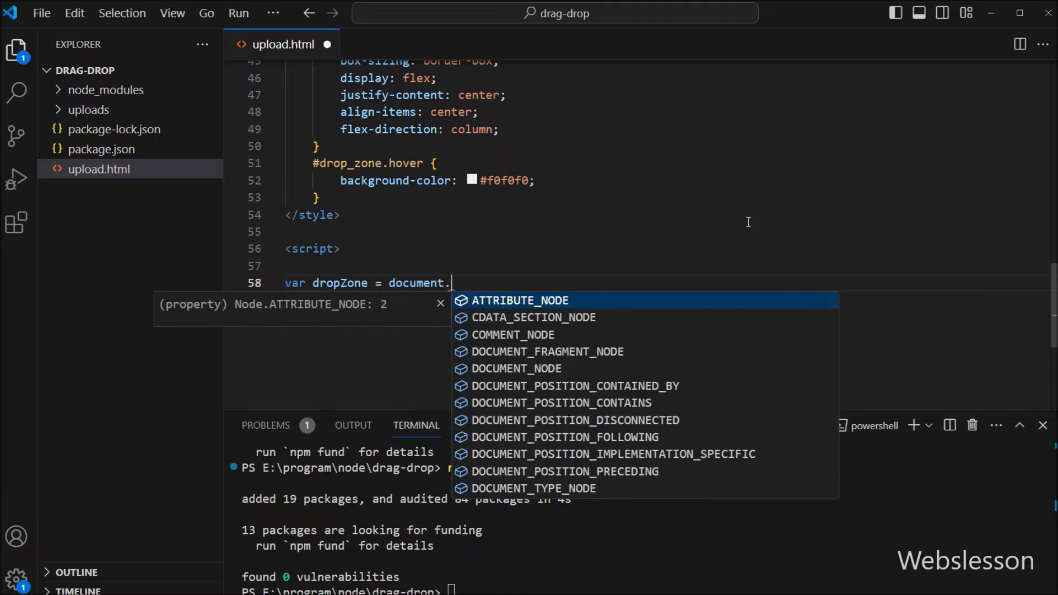
pyautogui.write('getElementById')
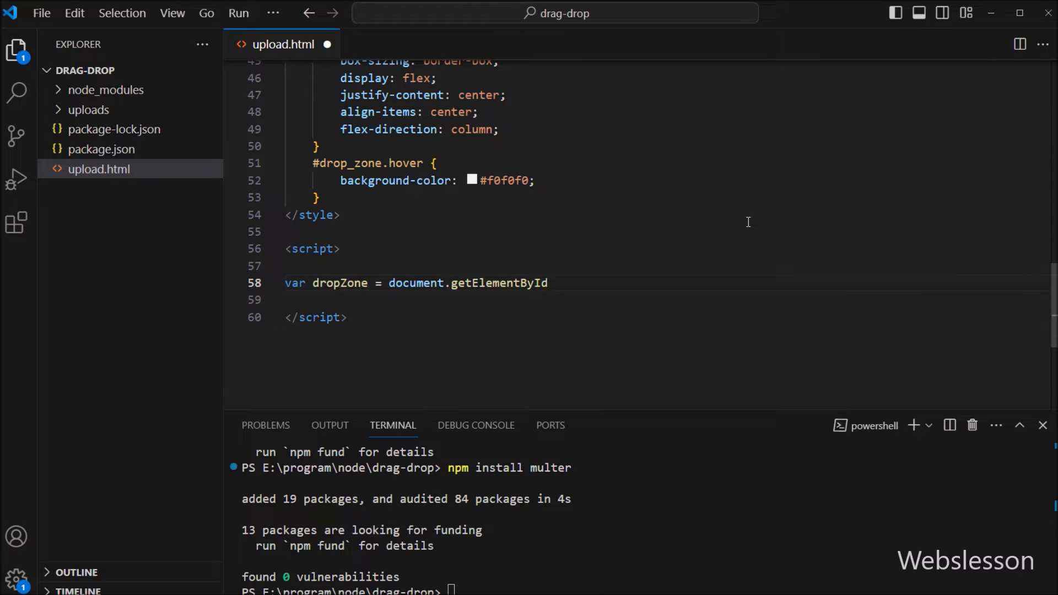
pyautogui.write("('drop_zone');")
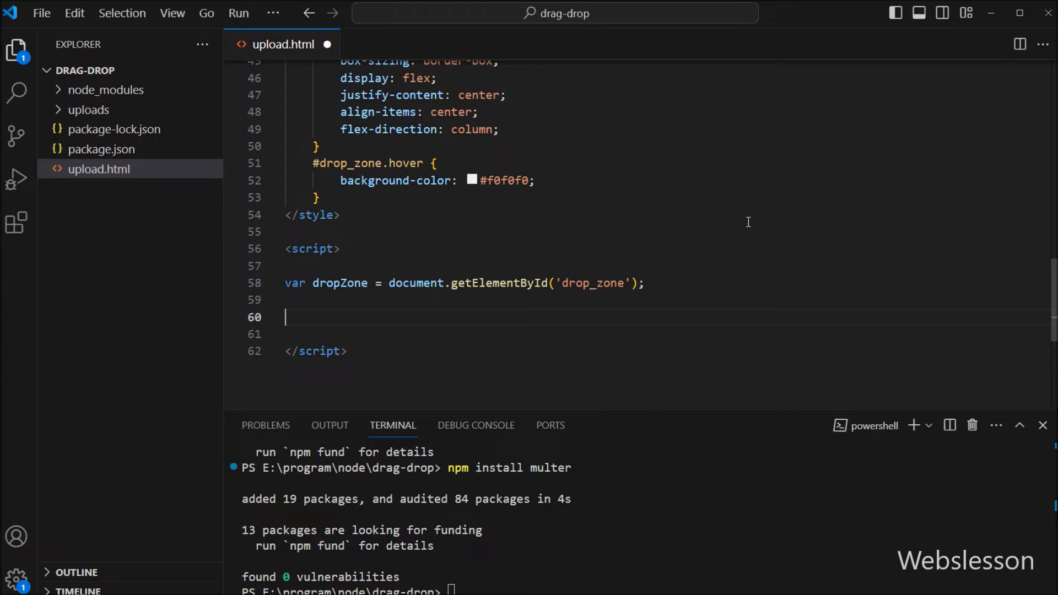
pyautogui.moveTo(600, 303)
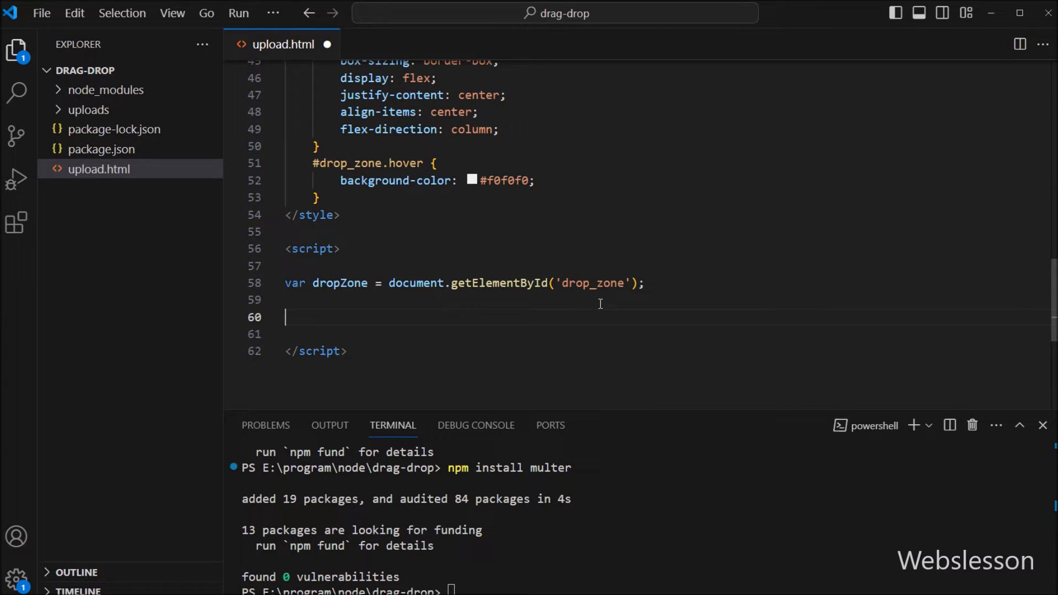
pyautogui.moveTo(566, 283)
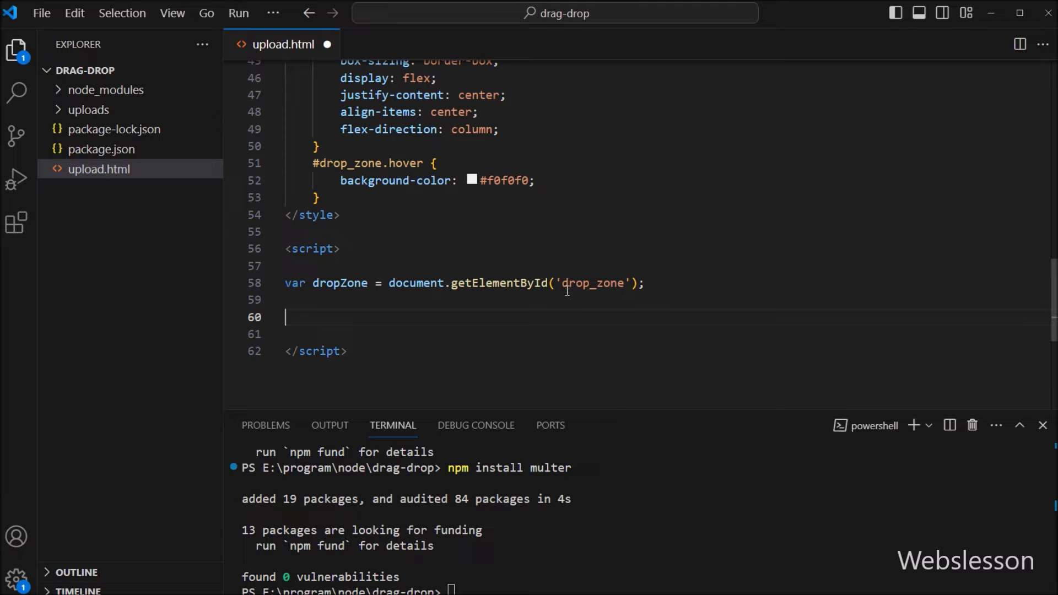
# Add a 'dragover' listener on dropZone that calls event.preventDefault()
pyautogui.write('d')
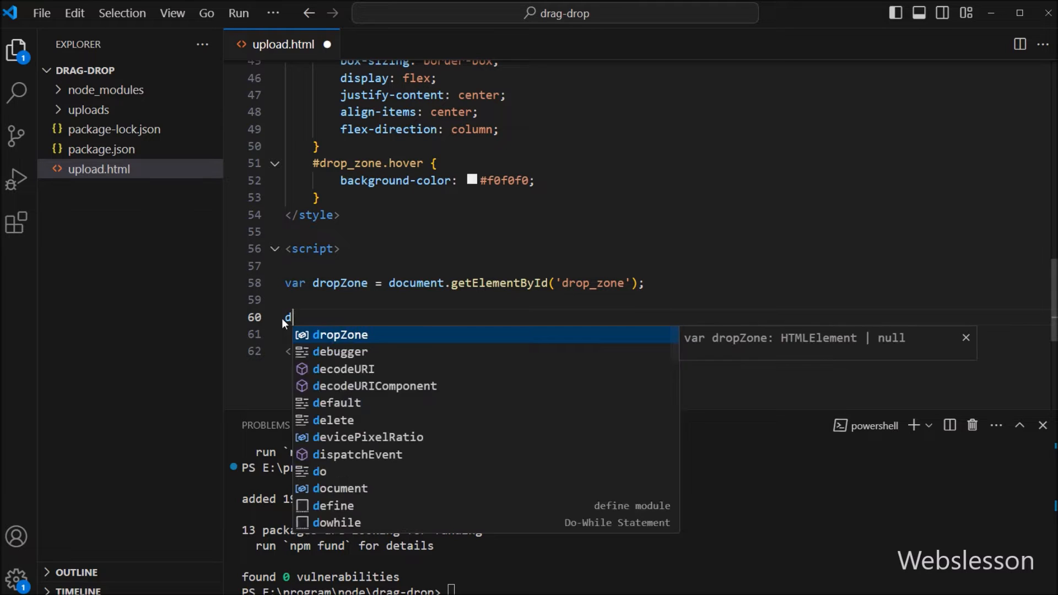
pyautogui.write('ropZone.')
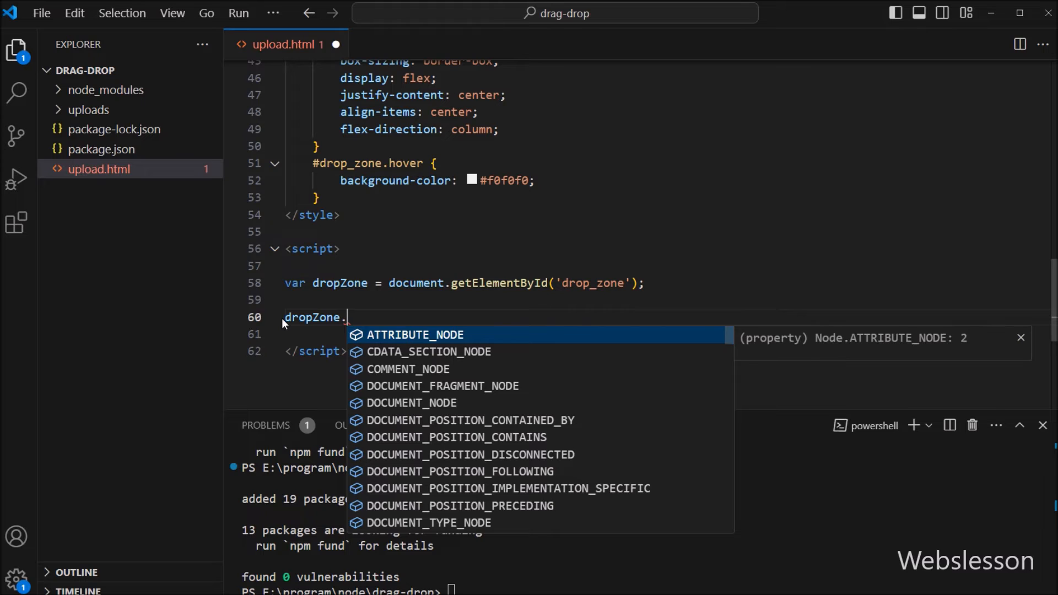
pyautogui.write('addEventListener(')
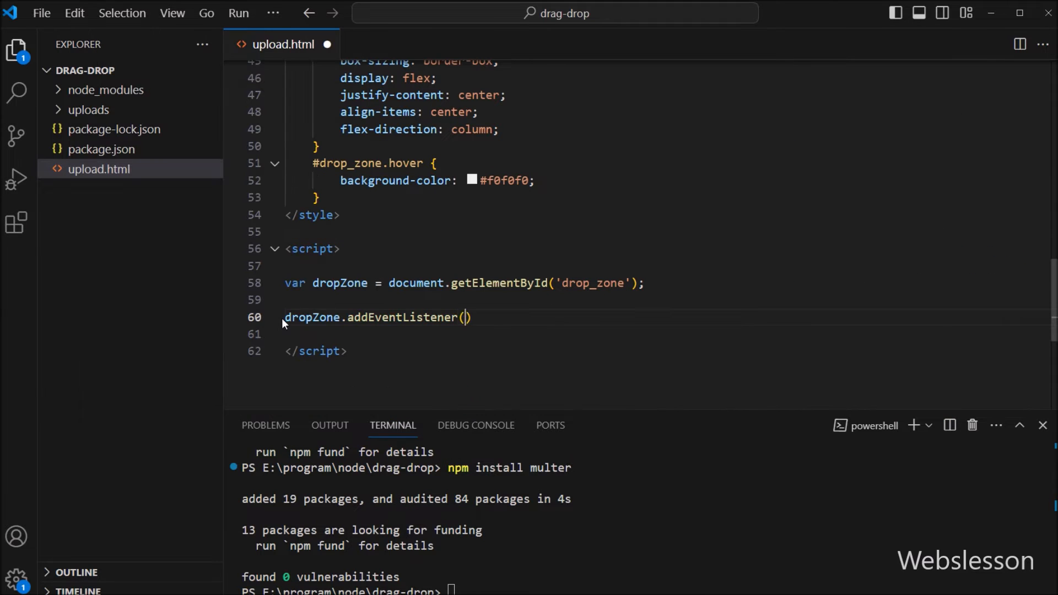
pyautogui.write("'dragover', (event")
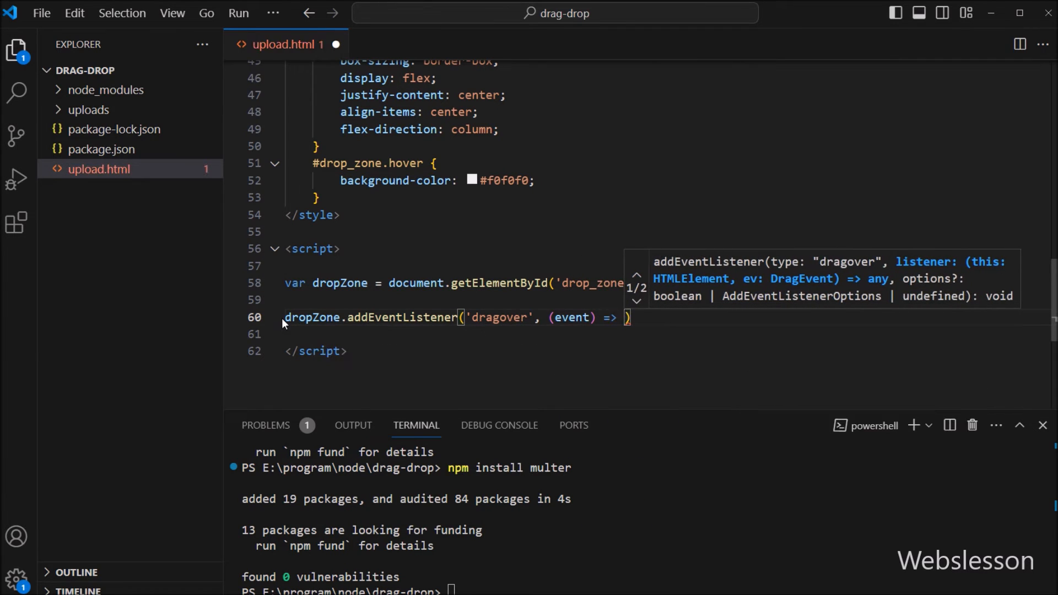
pyautogui.write('{')
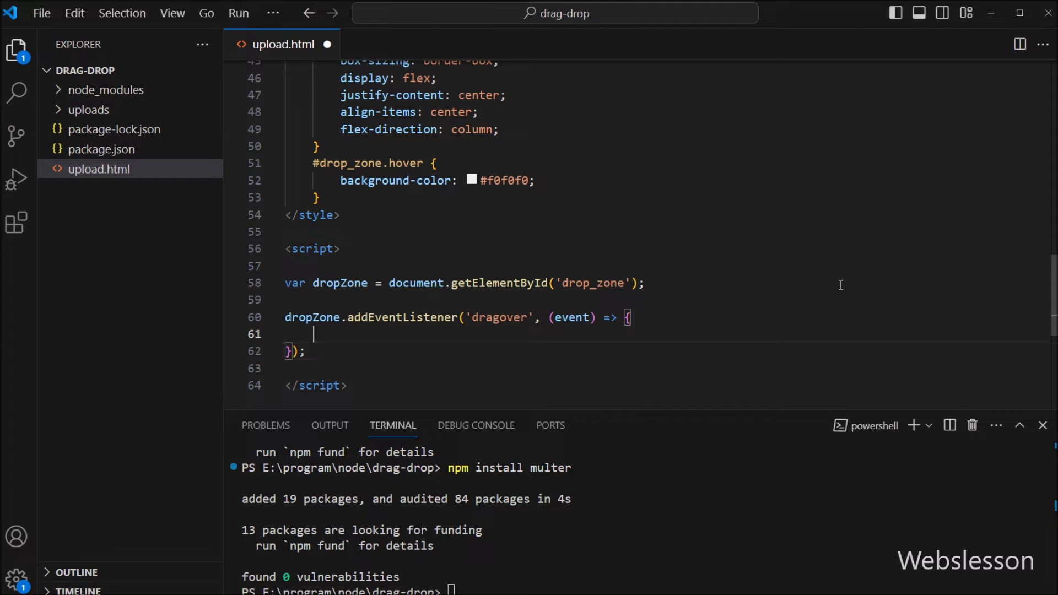
pyautogui.write('event.preventDefault(')
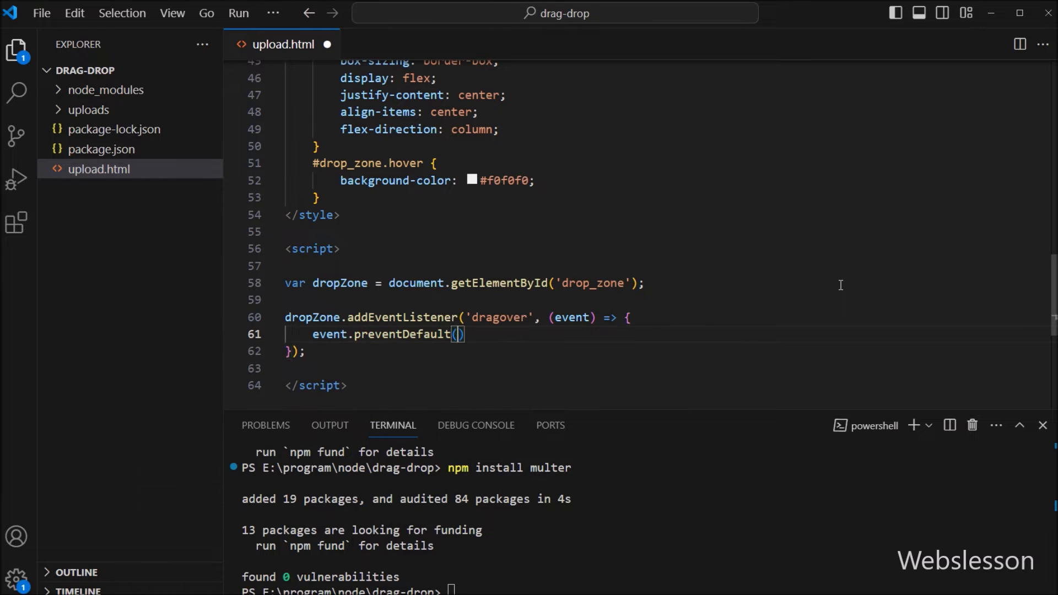
pyautogui.press('Enter')
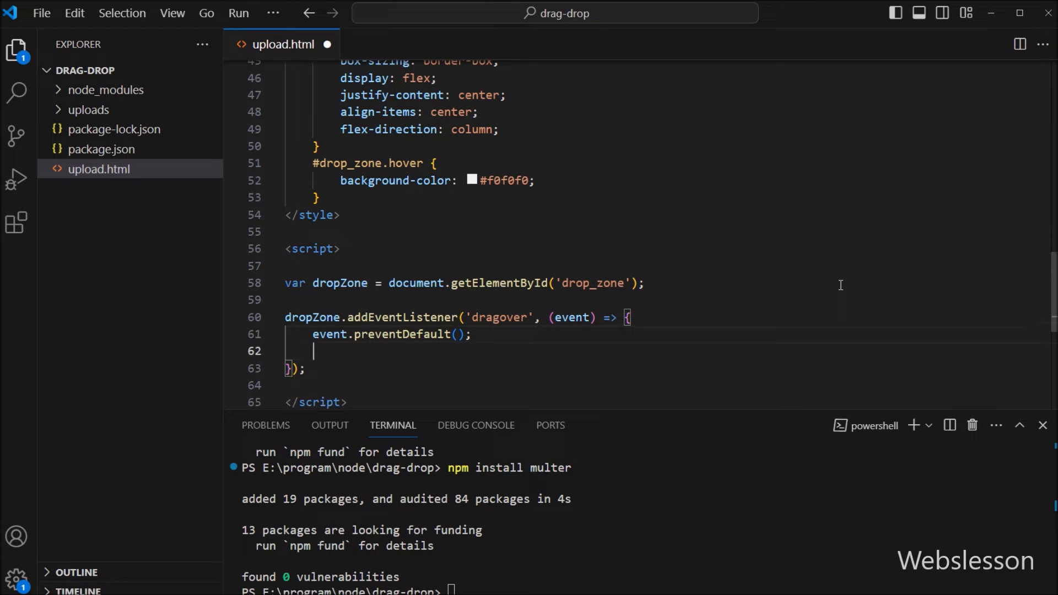
pyautogui.moveTo(847, 291)
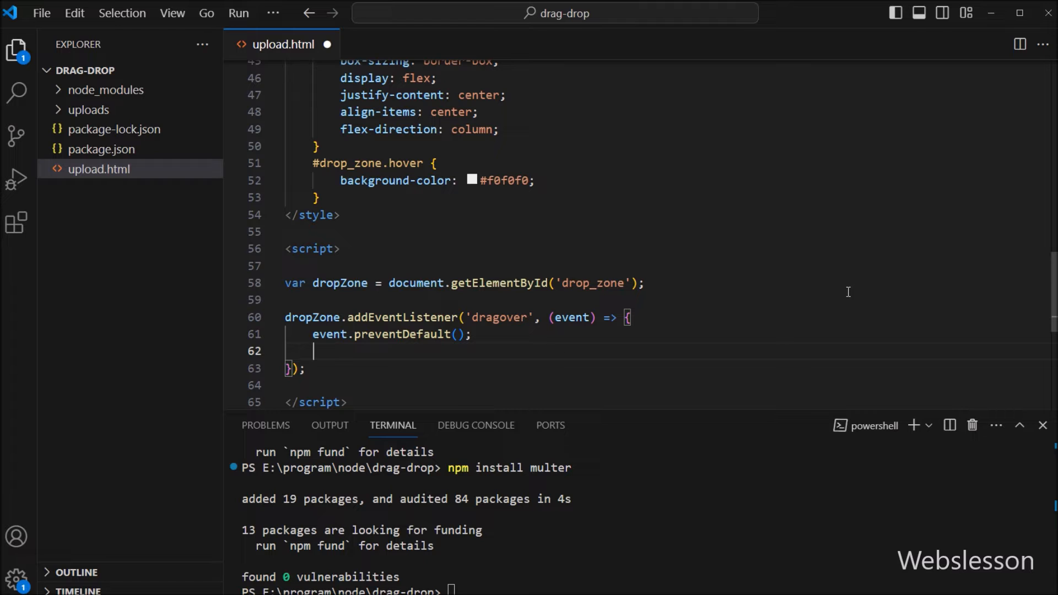
# Inside the listener, add the 'hover' class with dropZone.classList.add('hover')
pyautogui.write('droopZone.addCl')
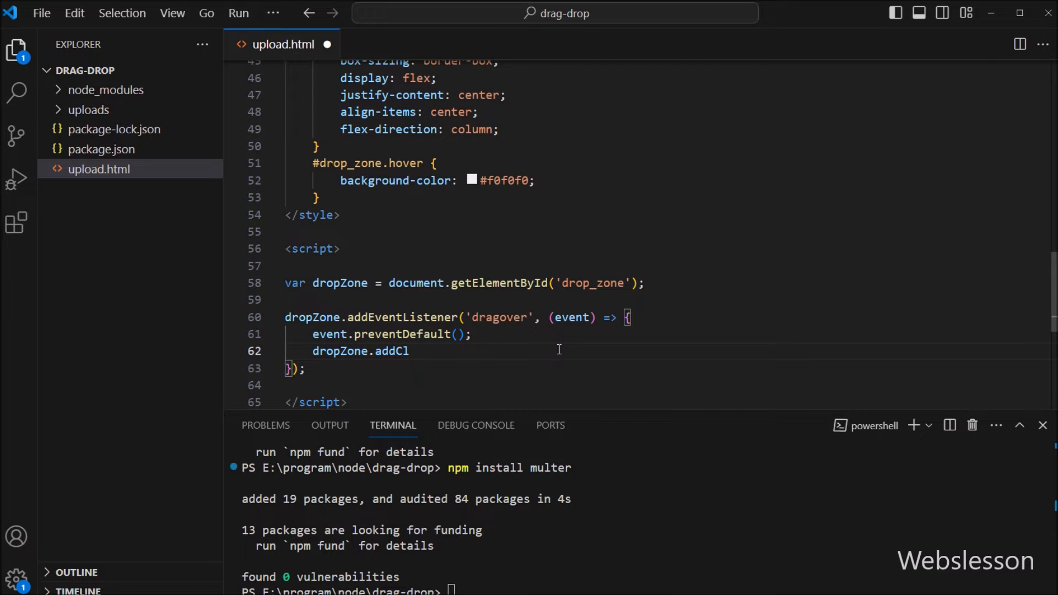
pyautogui.press('Backspace')
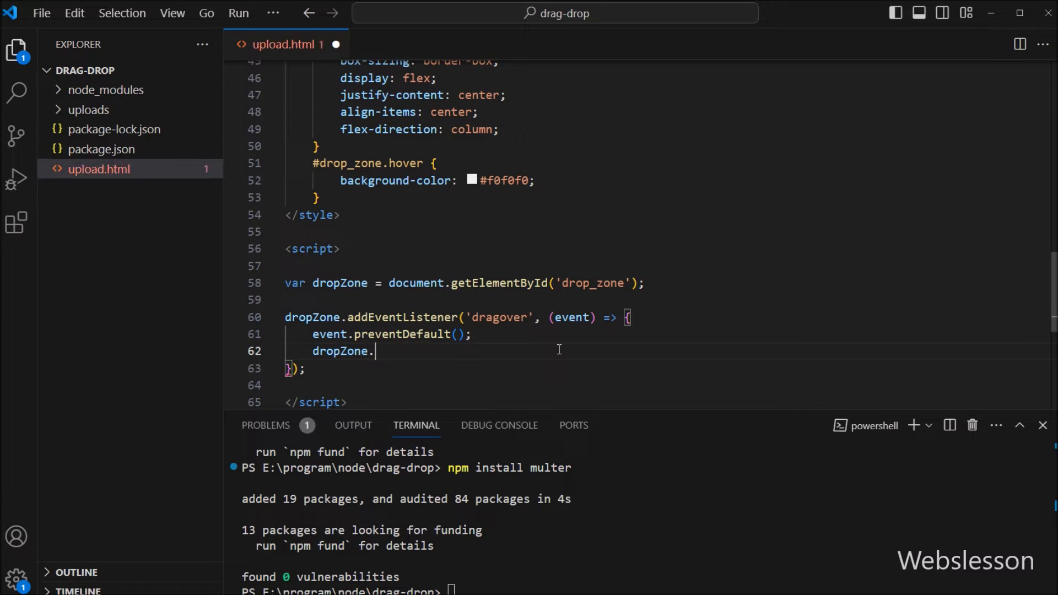
pyautogui.write('ad')
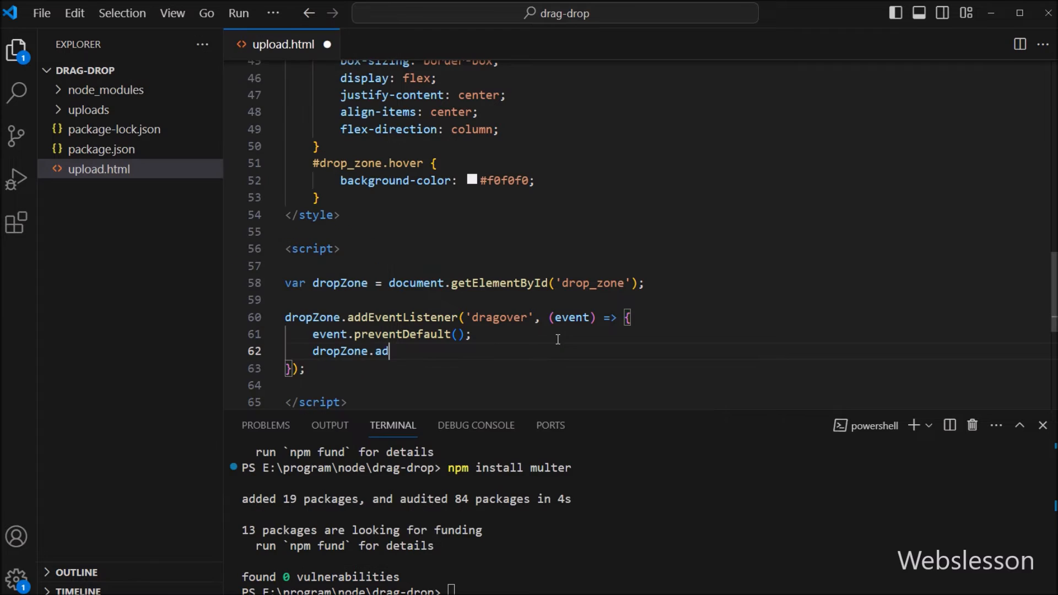
pyautogui.write("classList.add('")
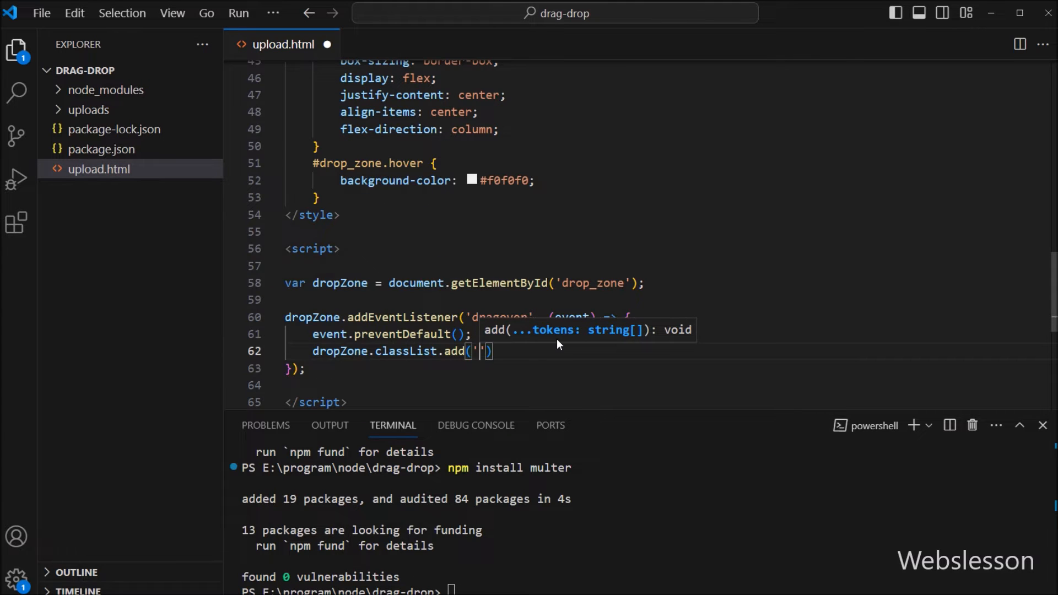
pyautogui.write('hover')
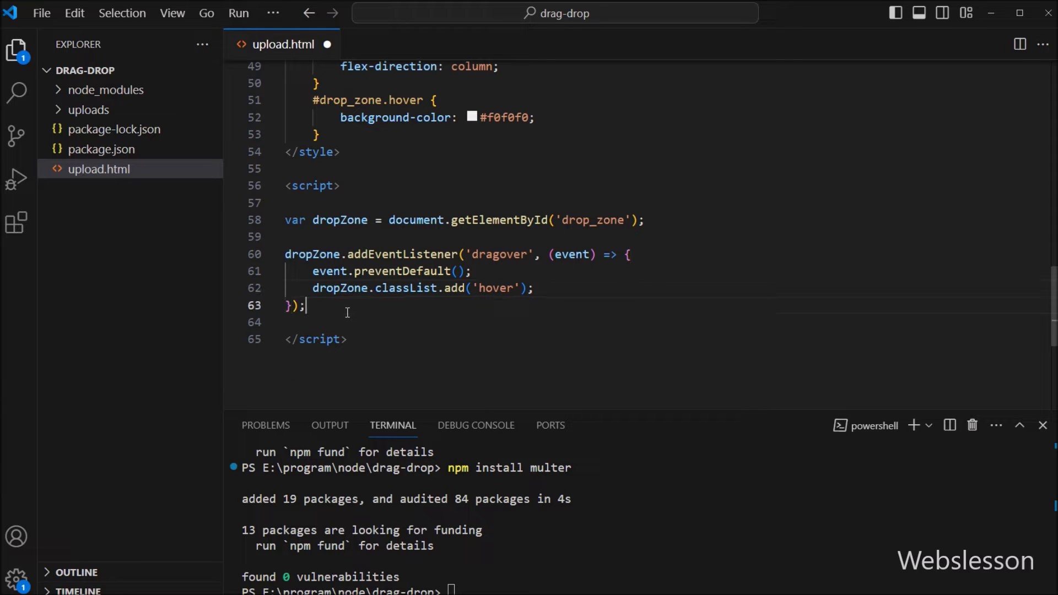
# Add a 'dragleave' listener calling preventDefault() and dropZone.classList.remove('hover')
pyautogui.write('dropZone')
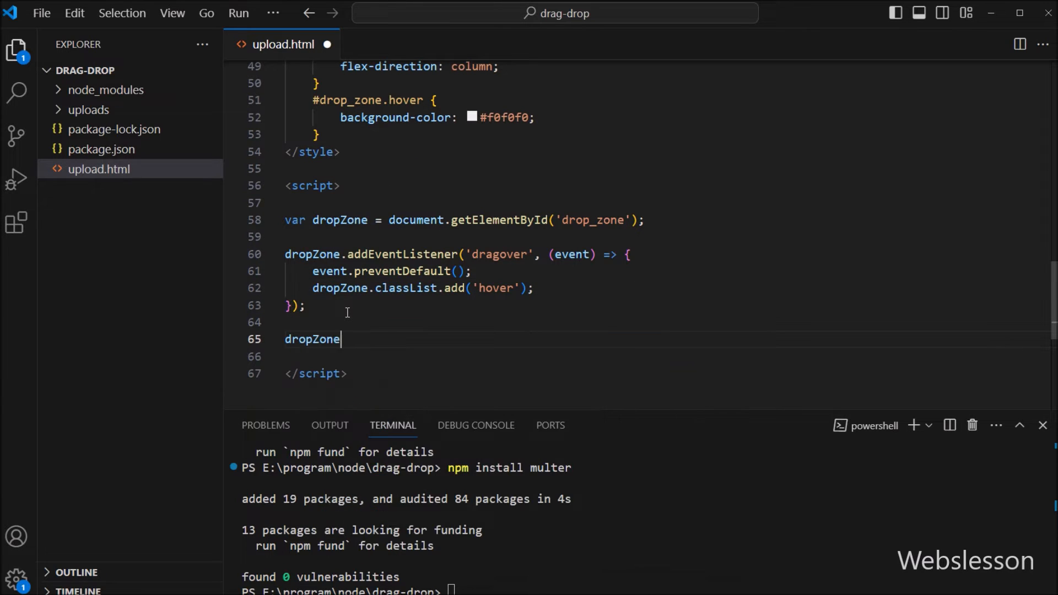
pyautogui.write('.addEventListener')
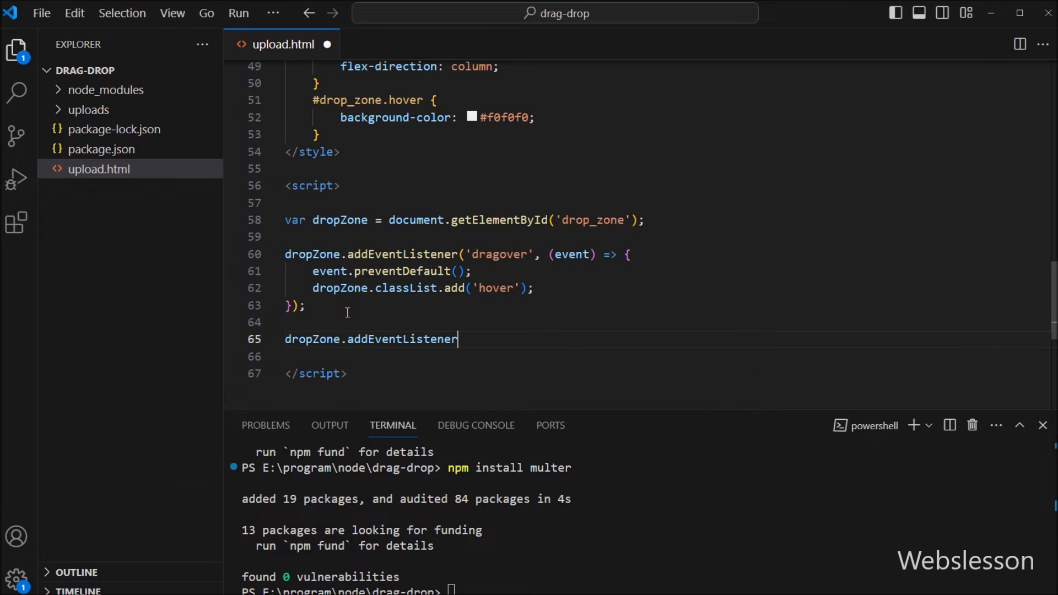
pyautogui.write("('dragleave')")
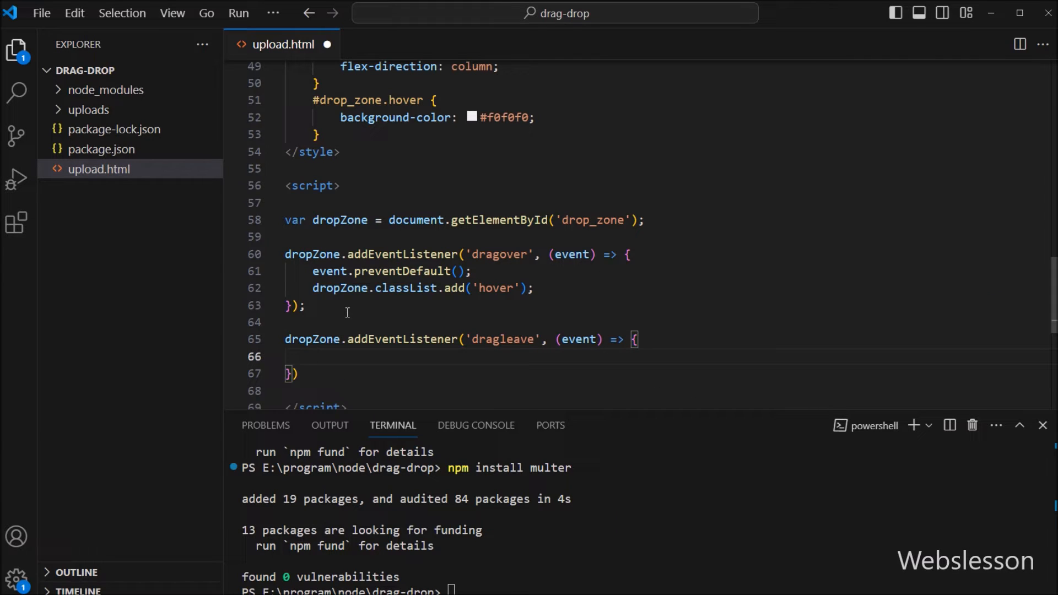
pyautogui.write('event')
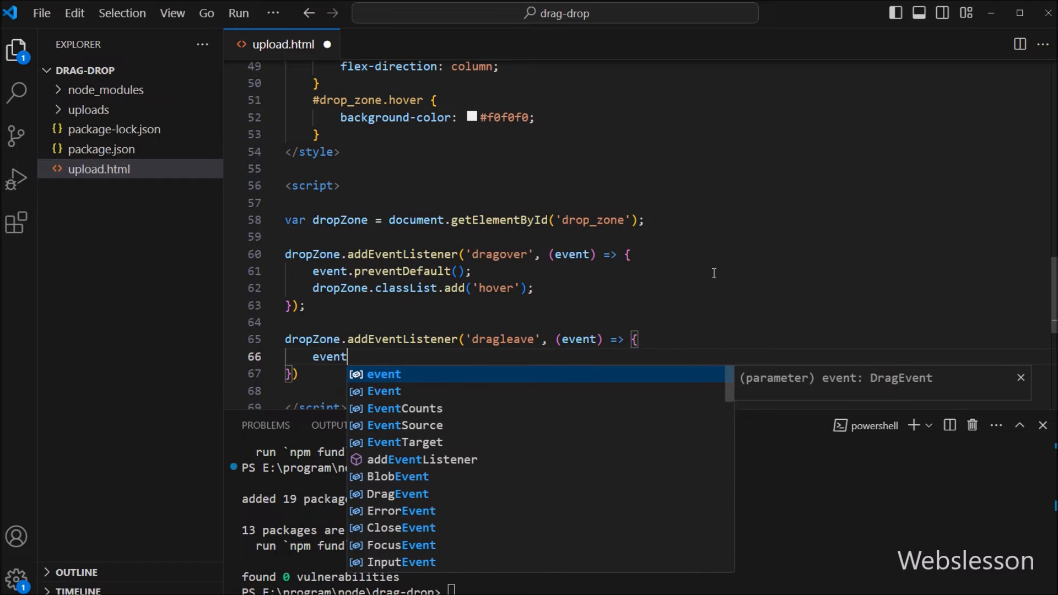
pyautogui.write('.preventDefault')
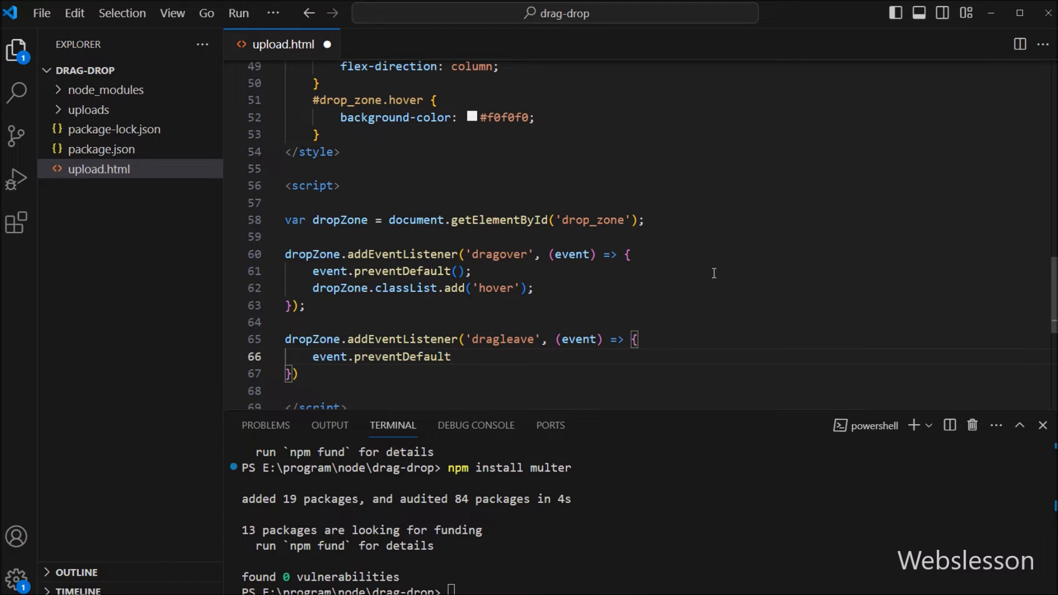
pyautogui.write('();')
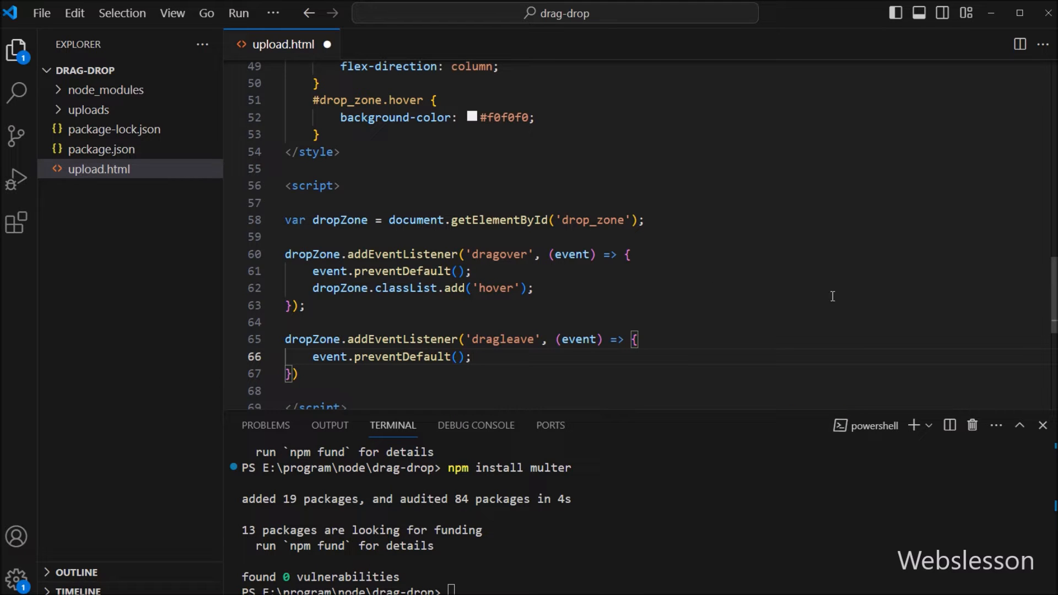
pyautogui.write('dropZone')
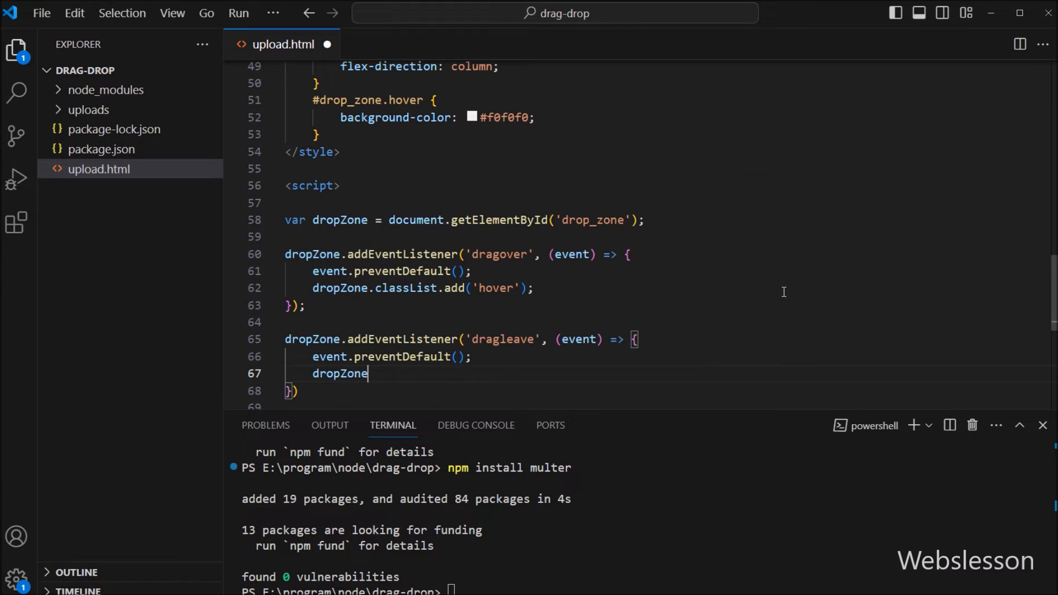
pyautogui.write('.classList')
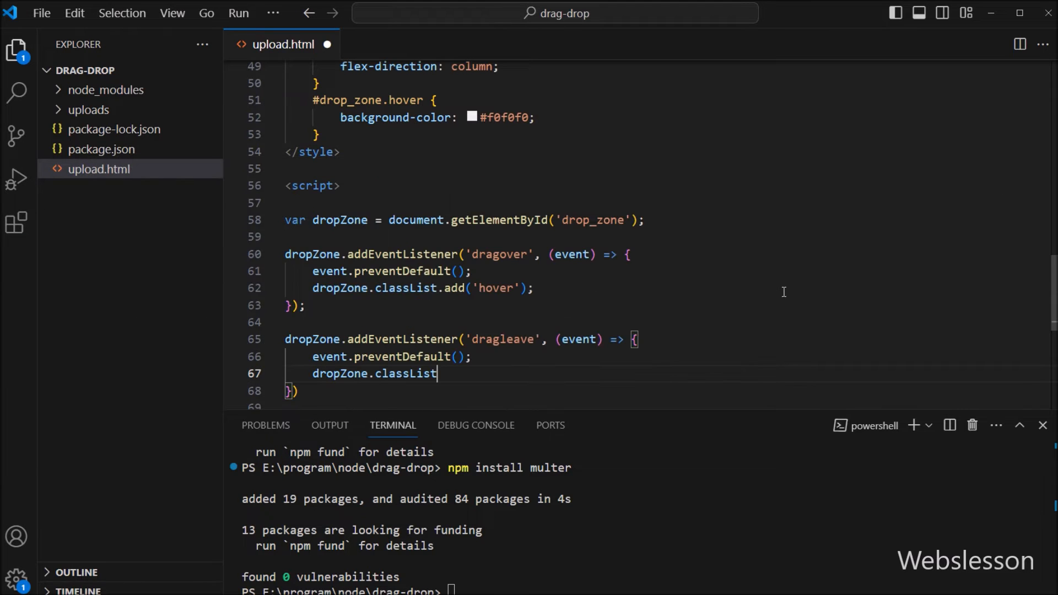
pyautogui.write(".remove('hover');")
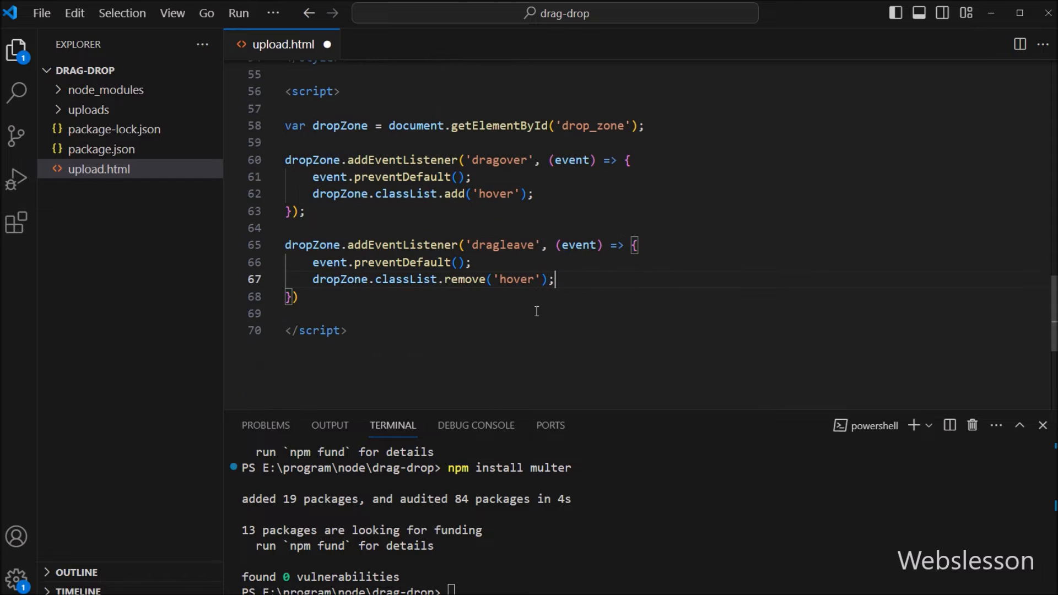
# Add a drop listener on dropZone that calls event.preventDefault()
pyautogui.write('dr')
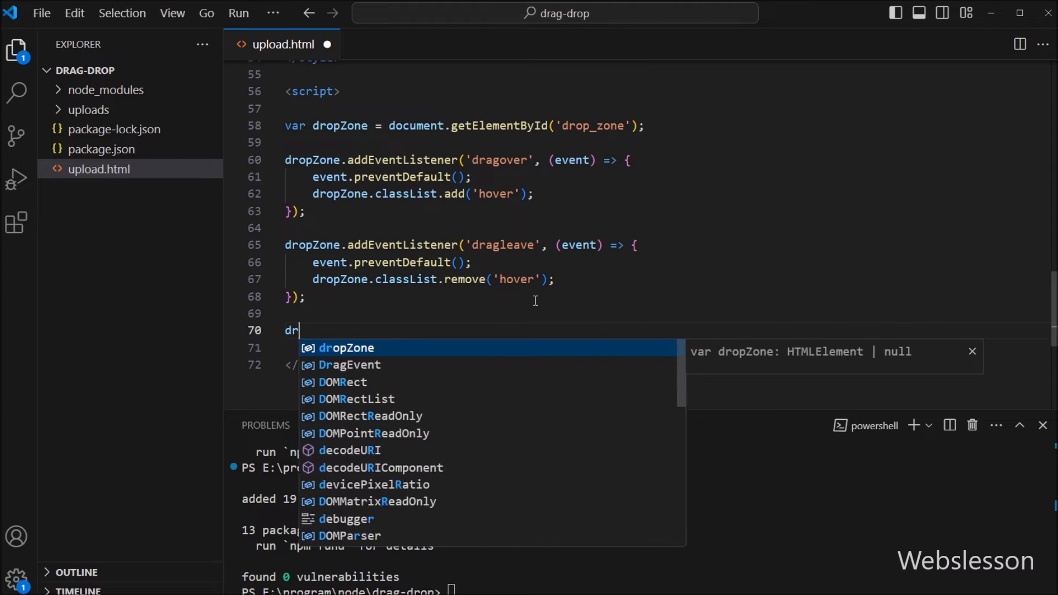
pyautogui.write("opZone.addEventListener('drop',")
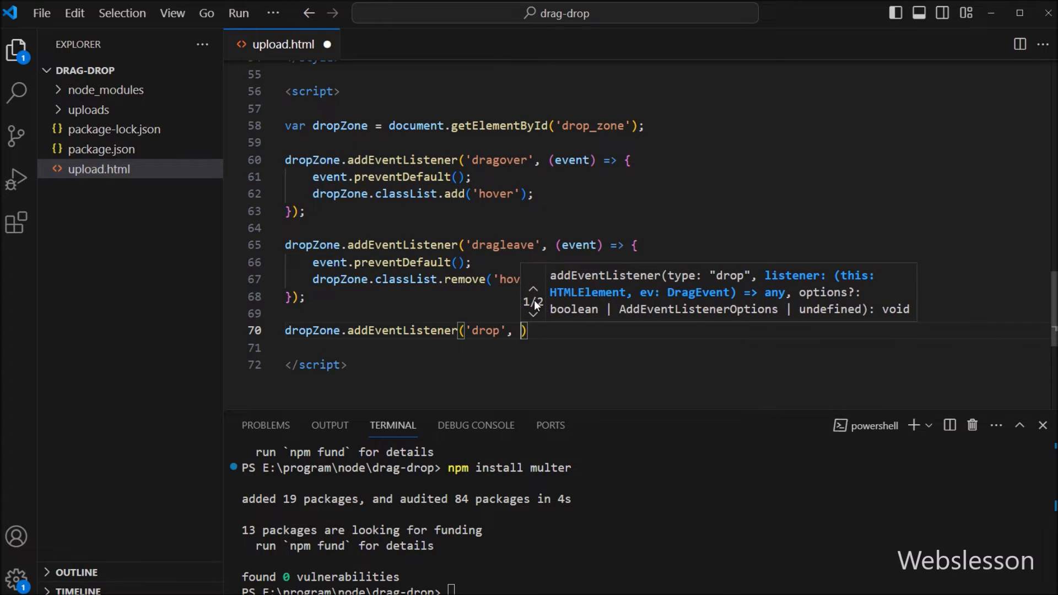
pyautogui.write('(event)')
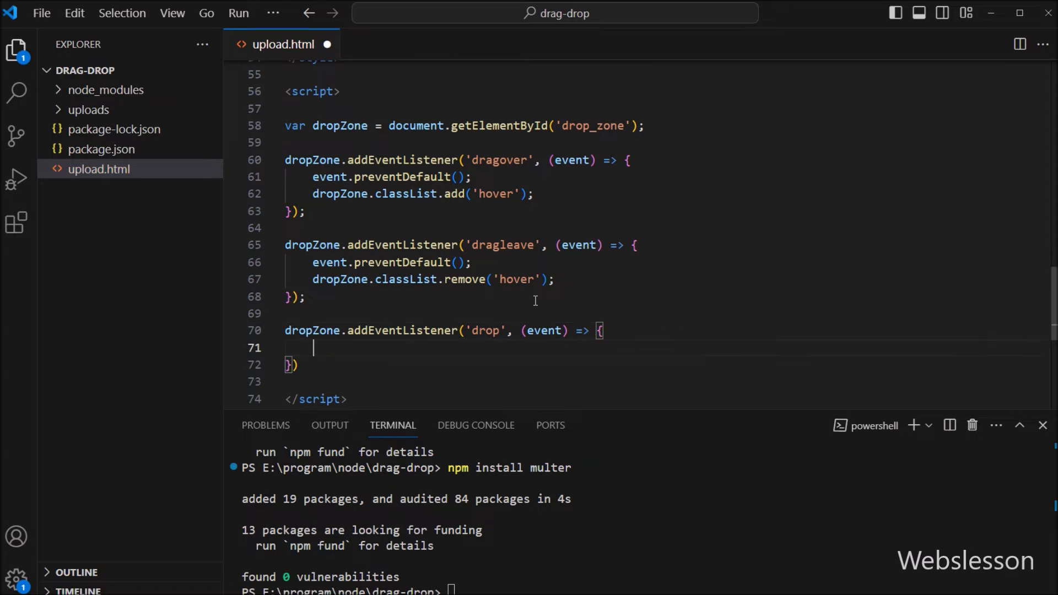
pyautogui.write(';')
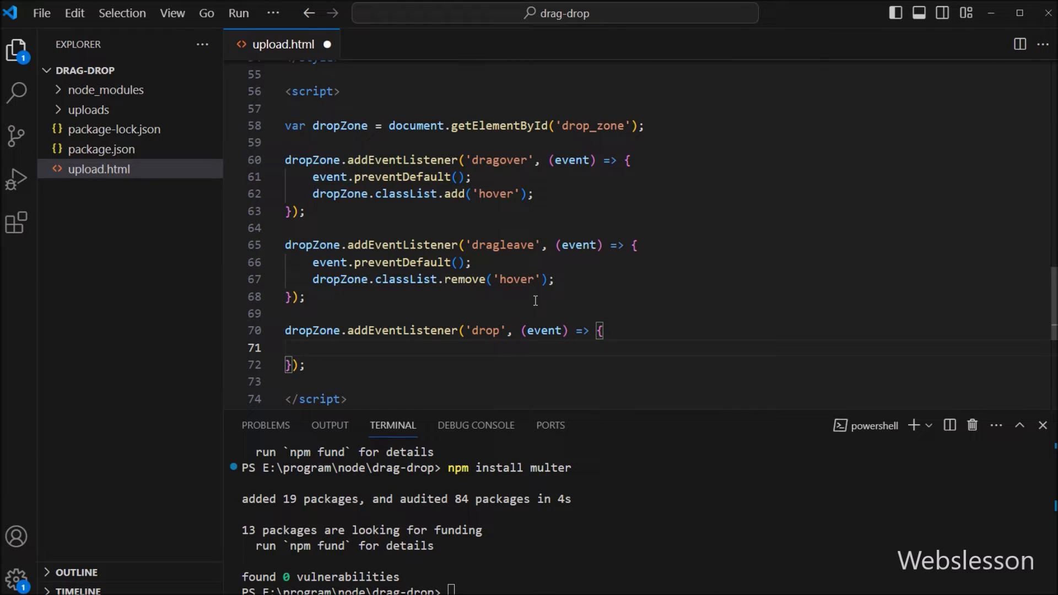
pyautogui.write('event')
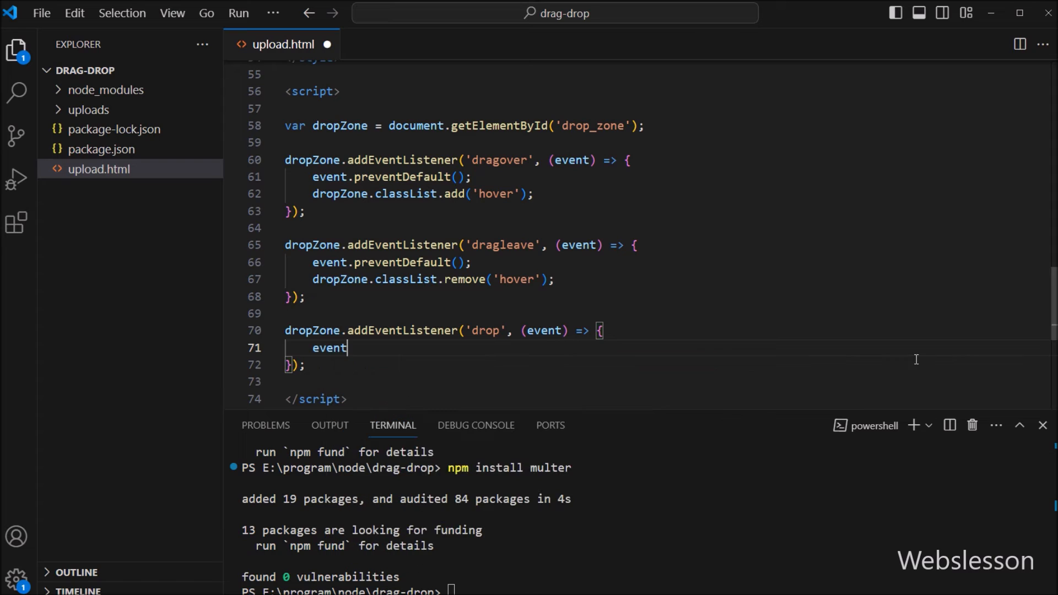
pyautogui.write('.preventDefault()')
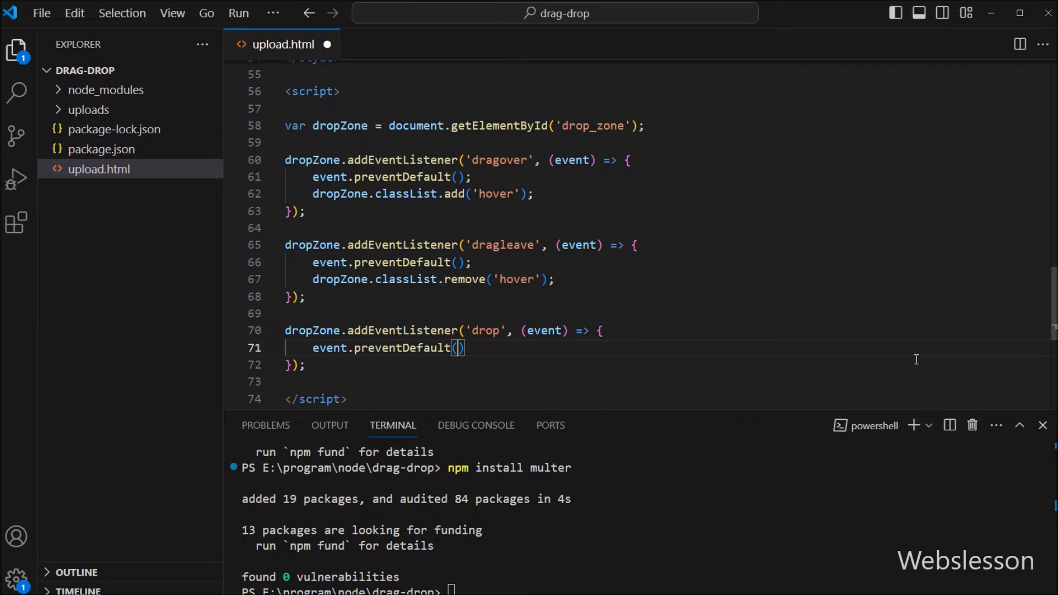
pyautogui.press('Enter')
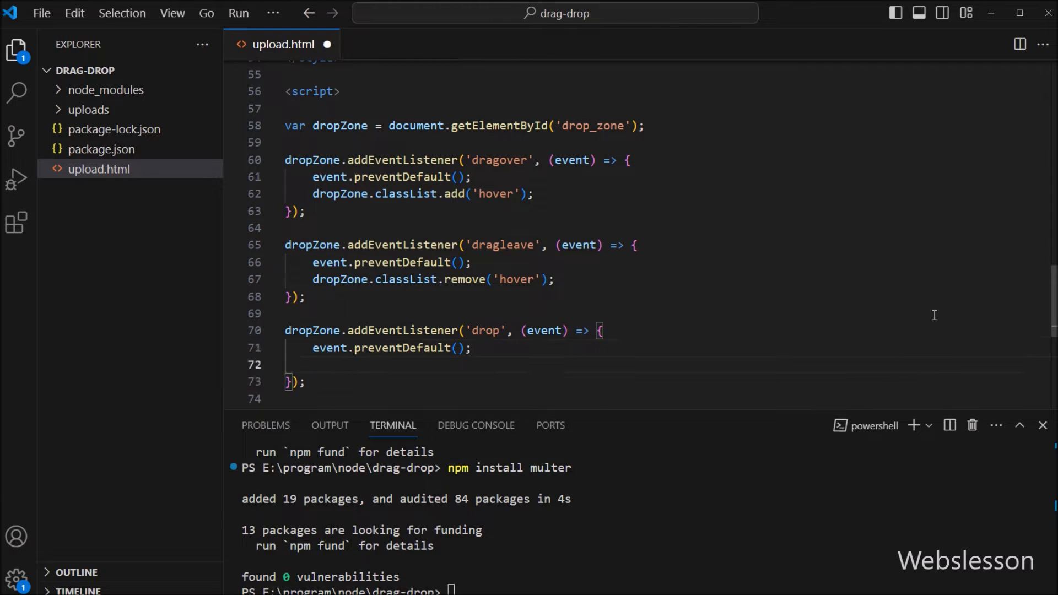
# Remove the 'hover' class and store event.dataTransfer.files in var files
pyautogui.write('d')
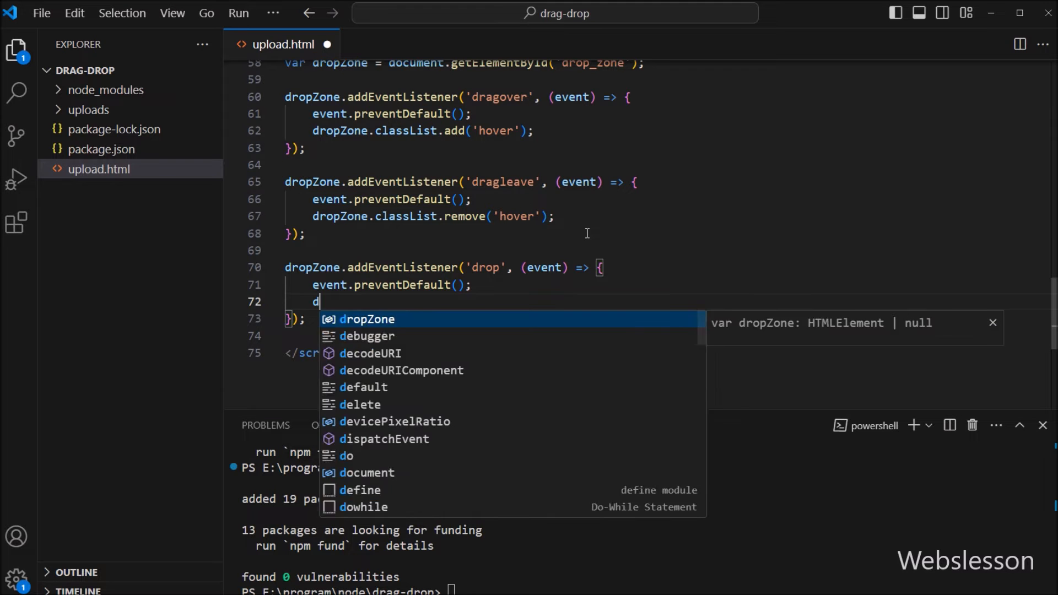
pyautogui.write('ropZone.cla')
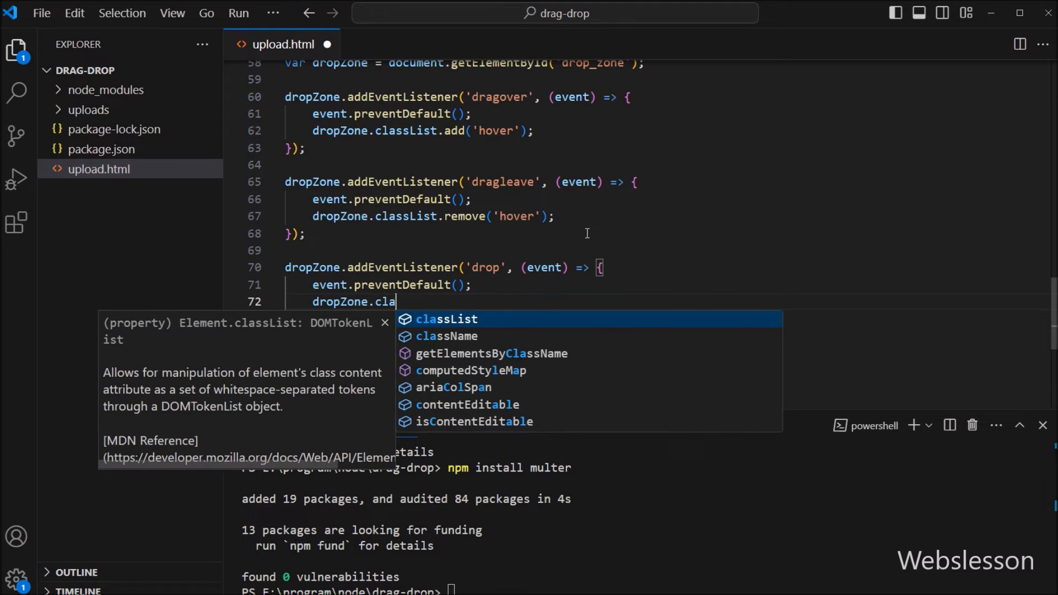
pyautogui.write("ssList.remove('ho")
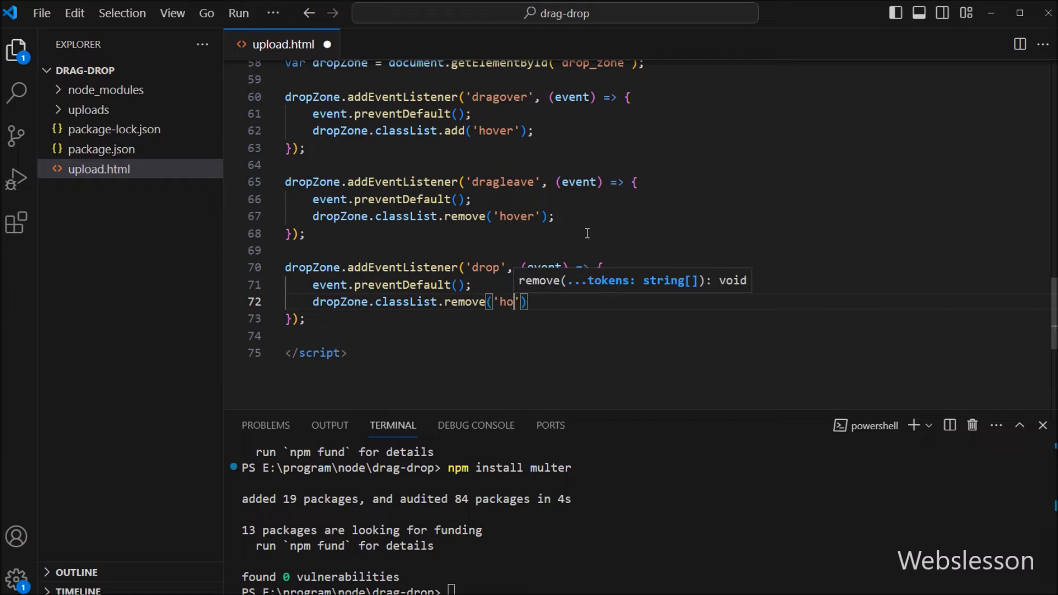
pyautogui.write('ver')
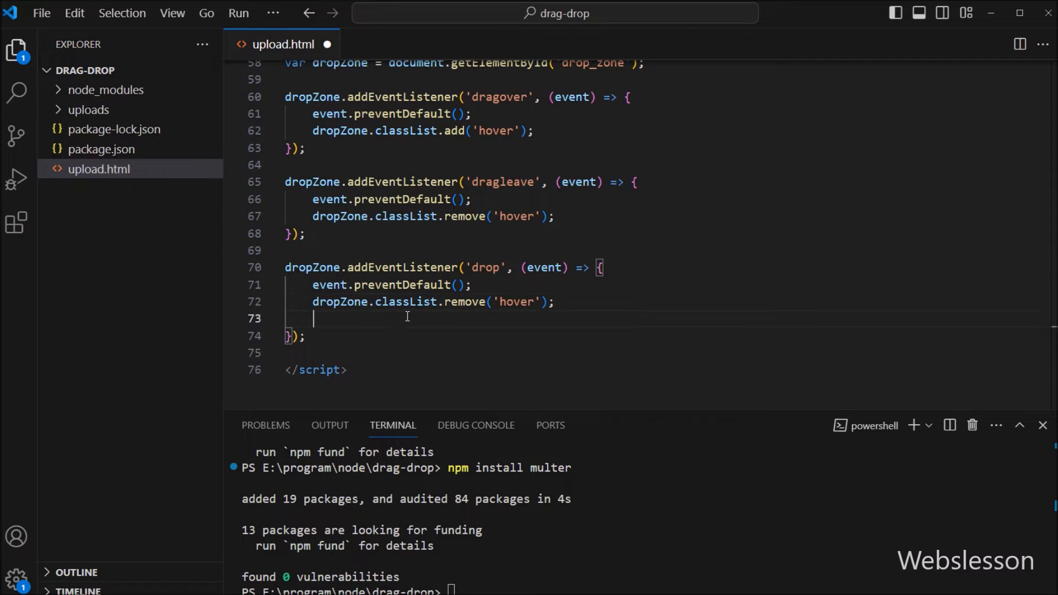
pyautogui.write('var files =')
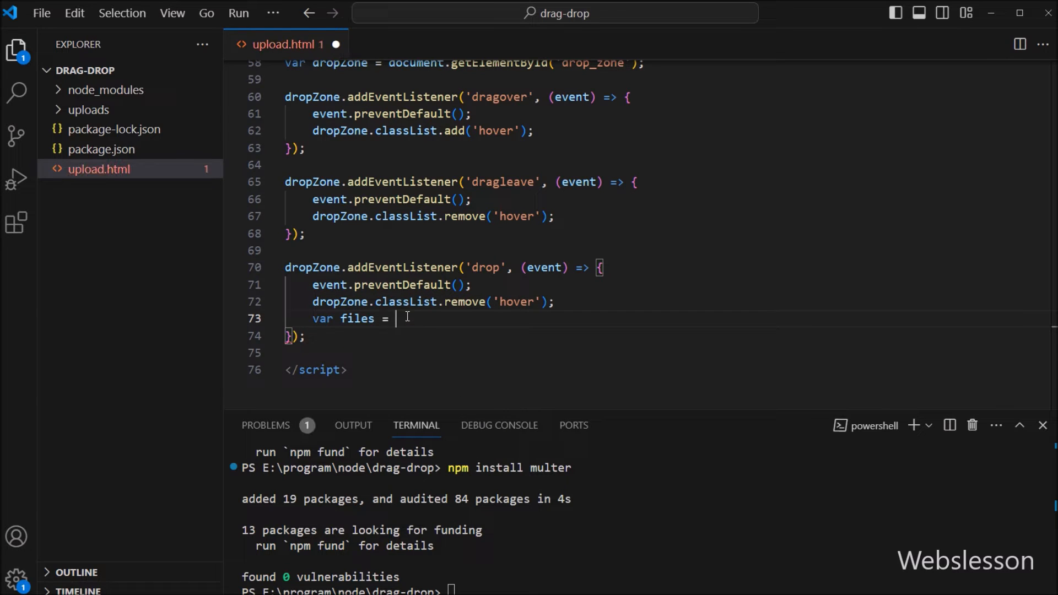
pyautogui.write('event')
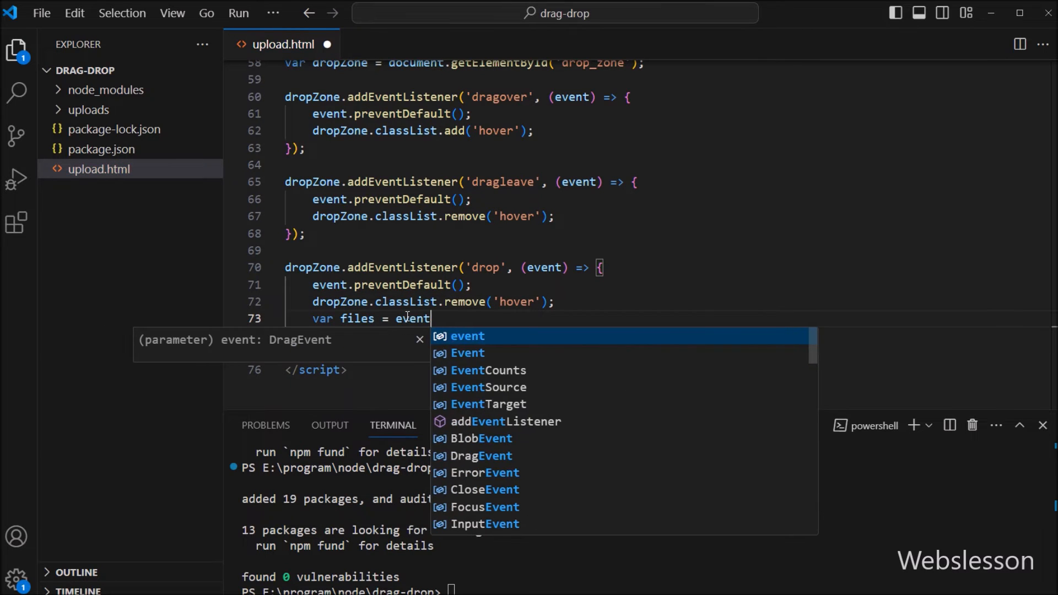
pyautogui.write('.dataTransfer')
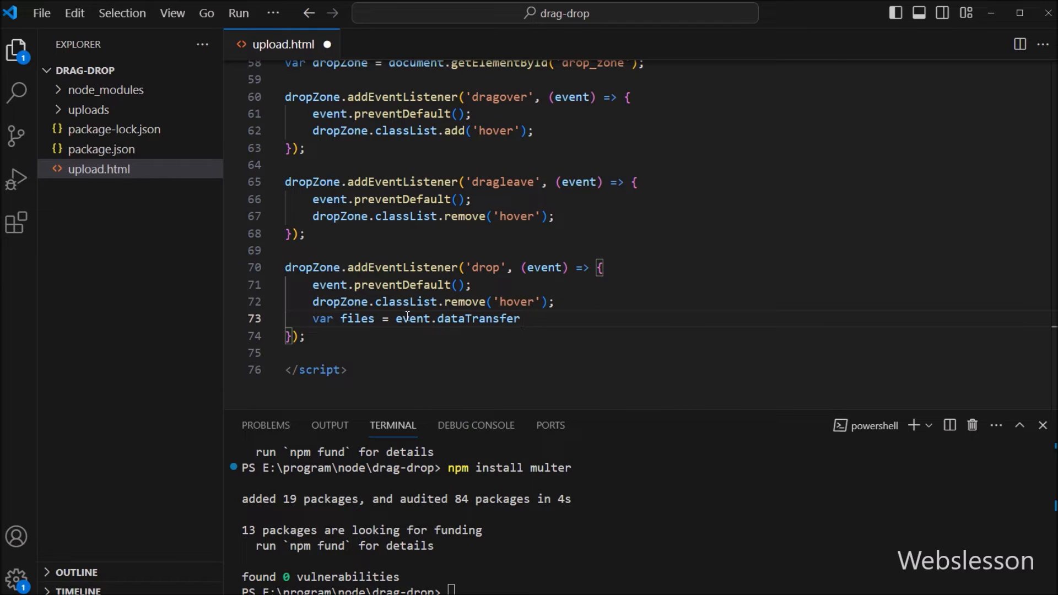
pyautogui.write('.files;')
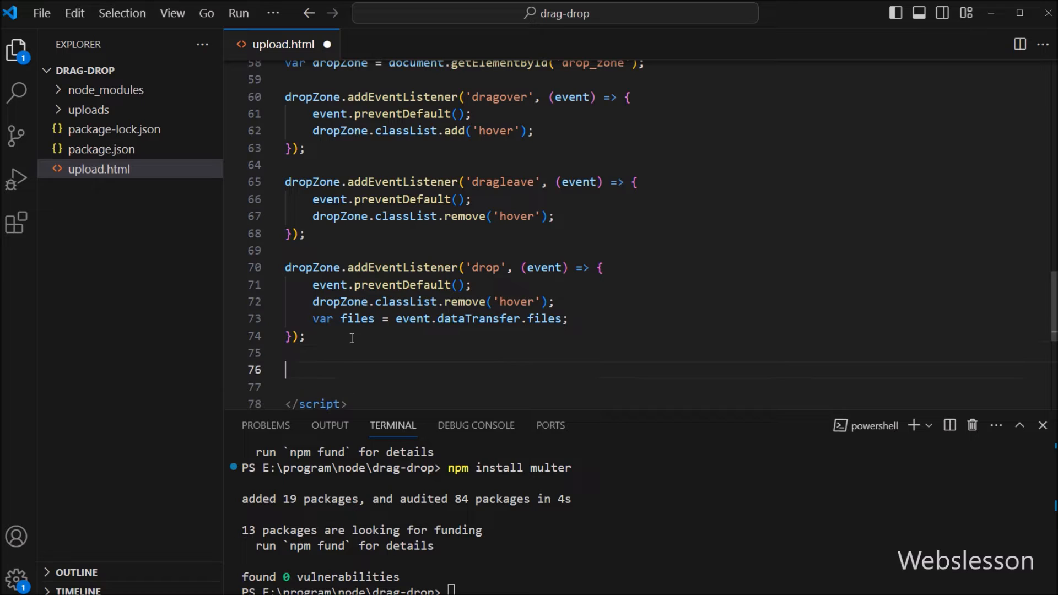
# Write function handlesFiles(files) with a for loop from count = 0 to files.length
pyautogui.write('function han')
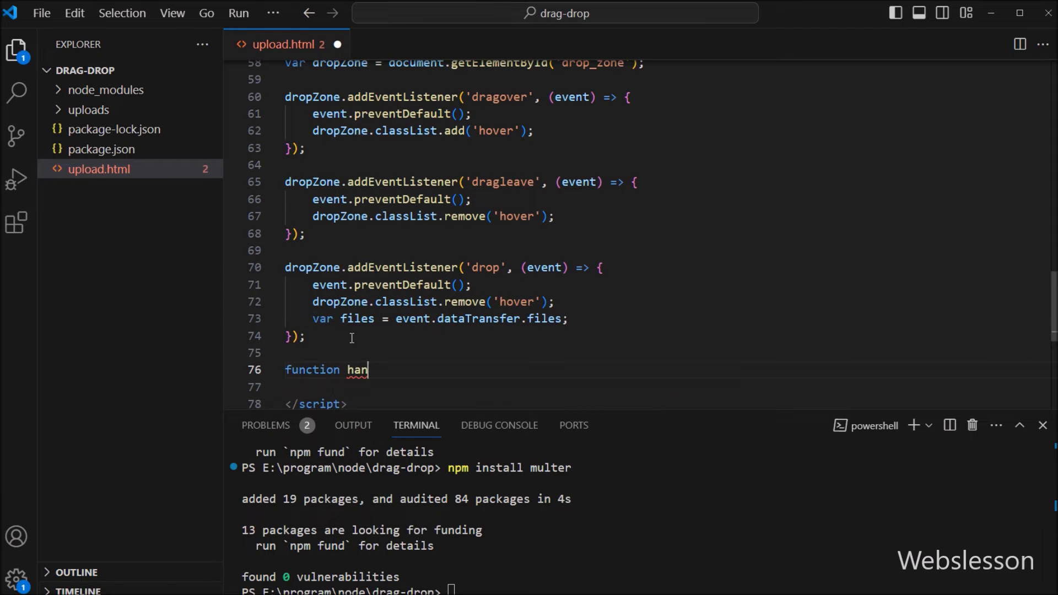
pyautogui.write('dlesFil')
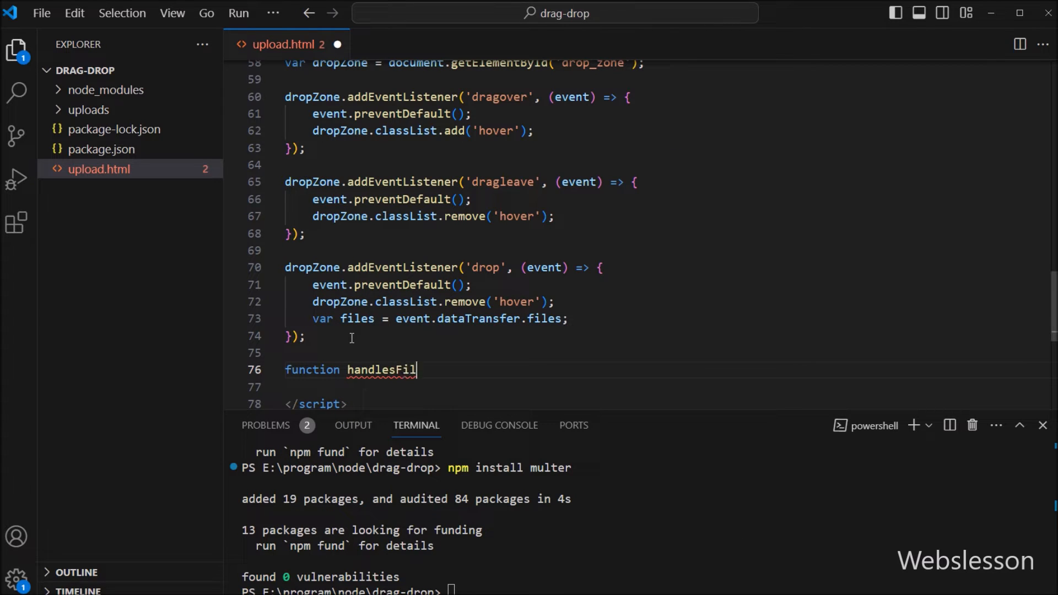
pyautogui.write('es($')
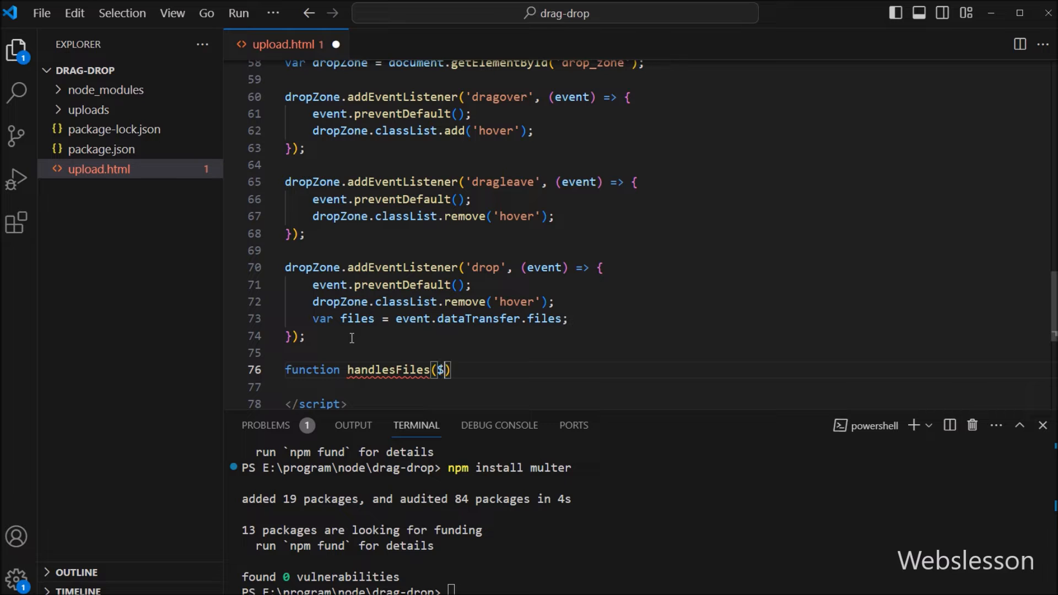
pyautogui.write('file')
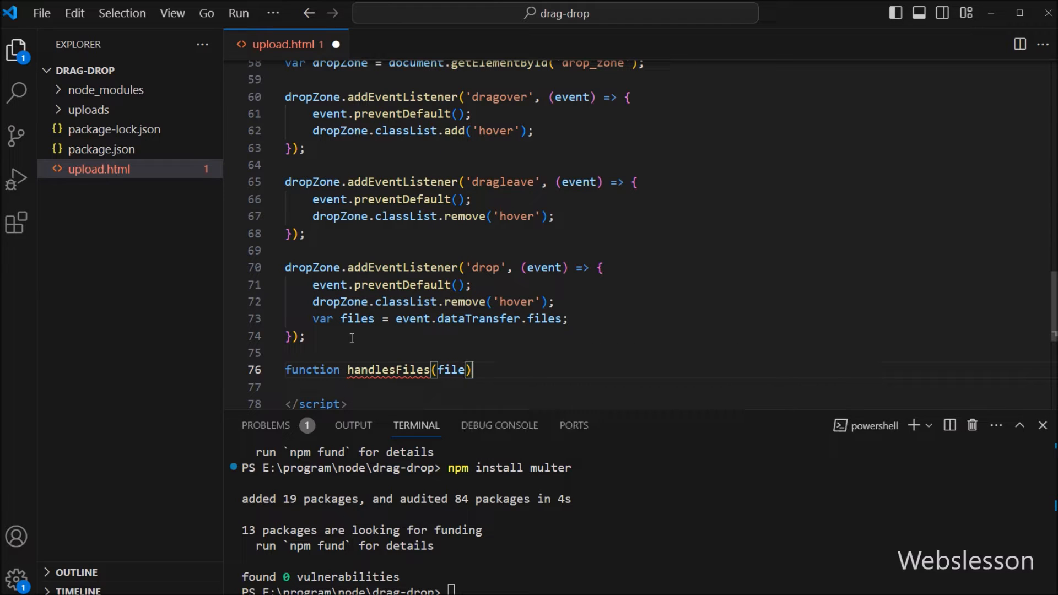
pyautogui.write('{')
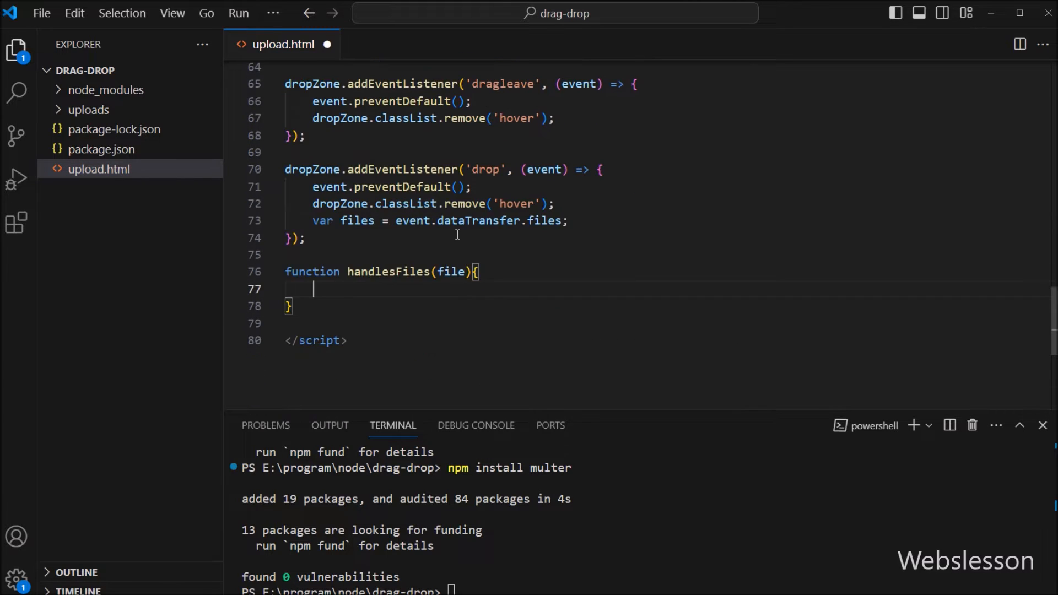
pyautogui.write('for(var count')
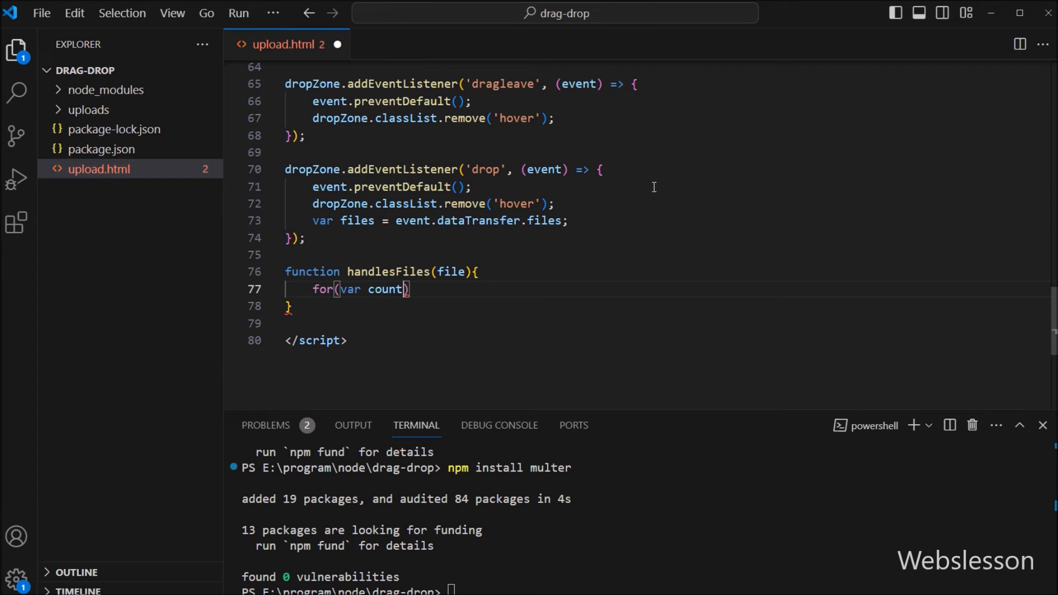
pyautogui.write('= 0; c')
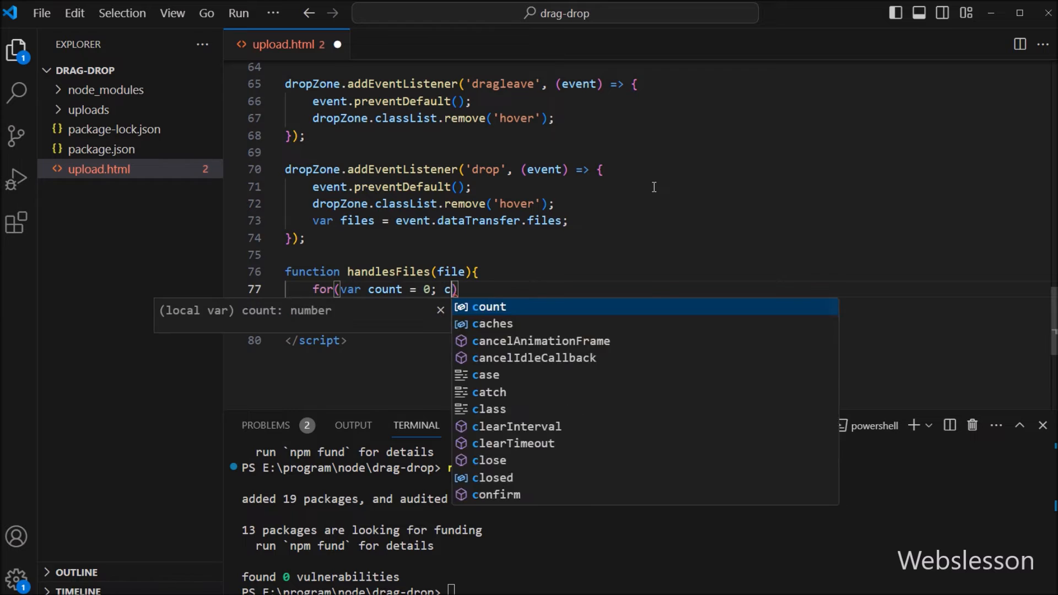
pyautogui.write('ount <')
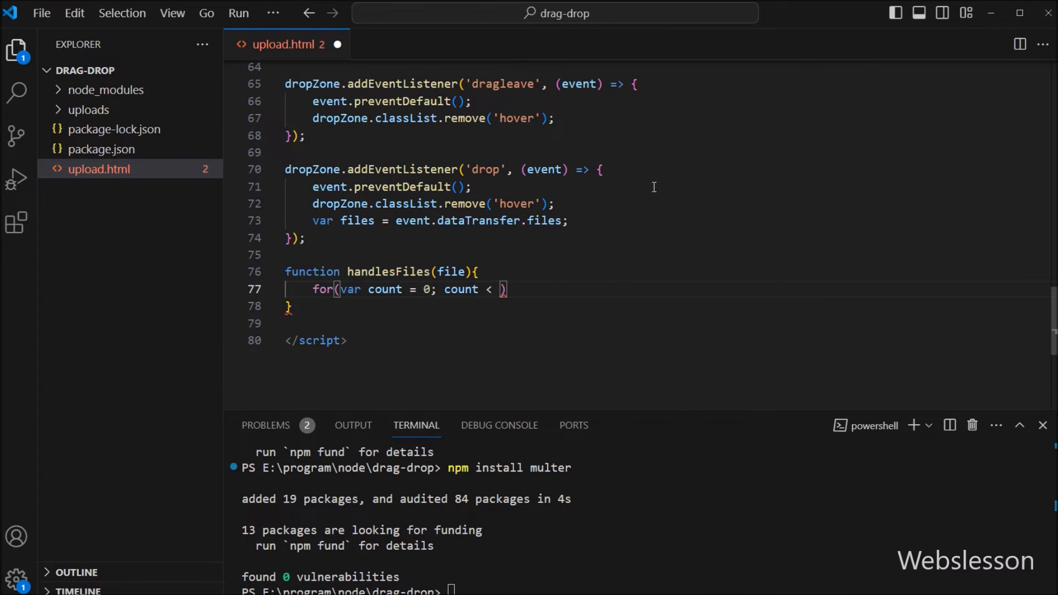
pyautogui.write('fil')
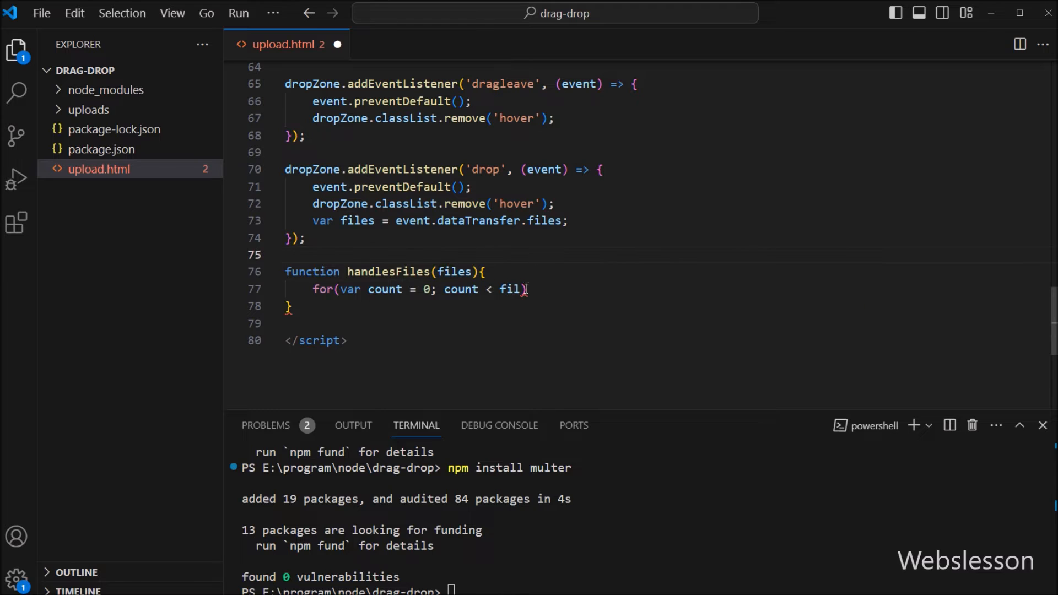
pyautogui.write('es')
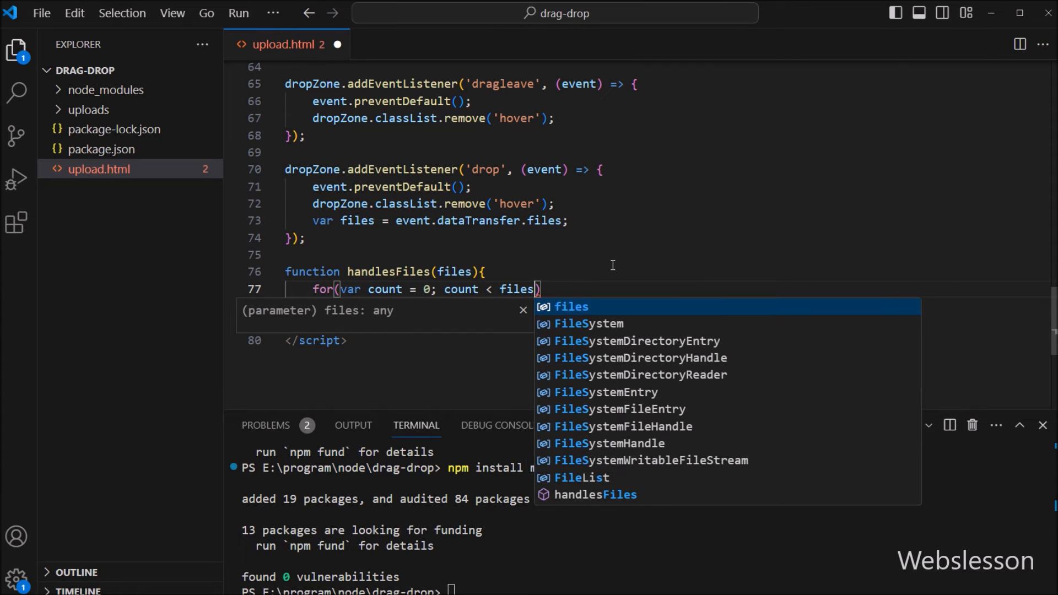
pyautogui.write('.length')
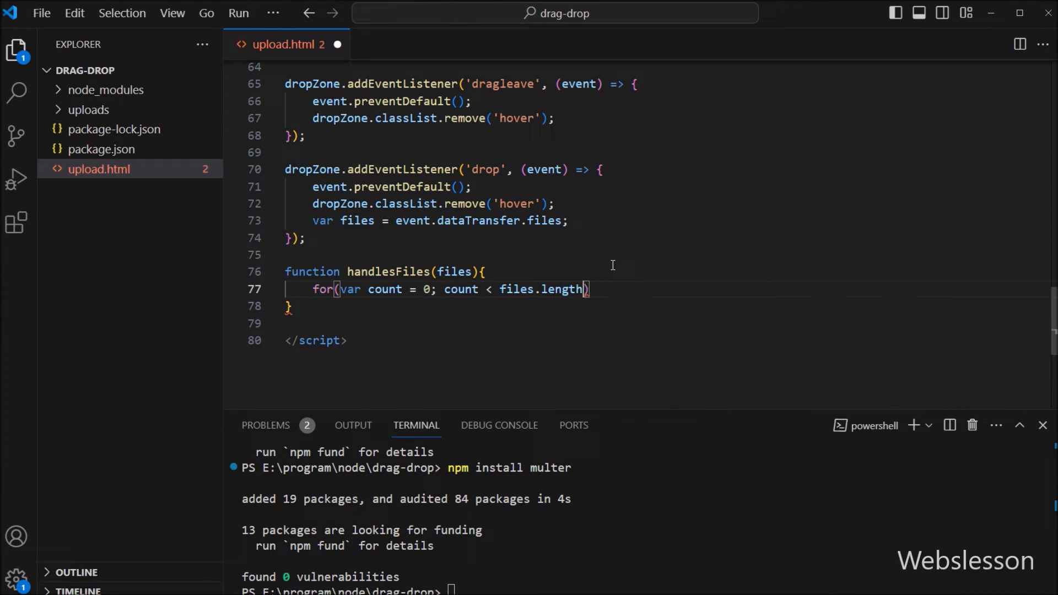
pyautogui.write(', cou')
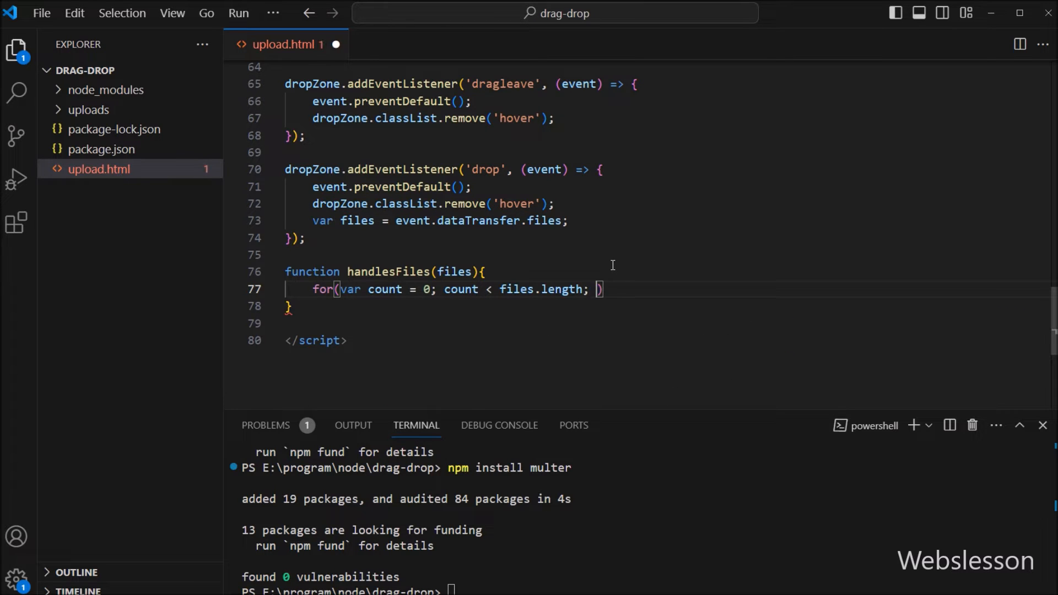
pyautogui.write('count++')
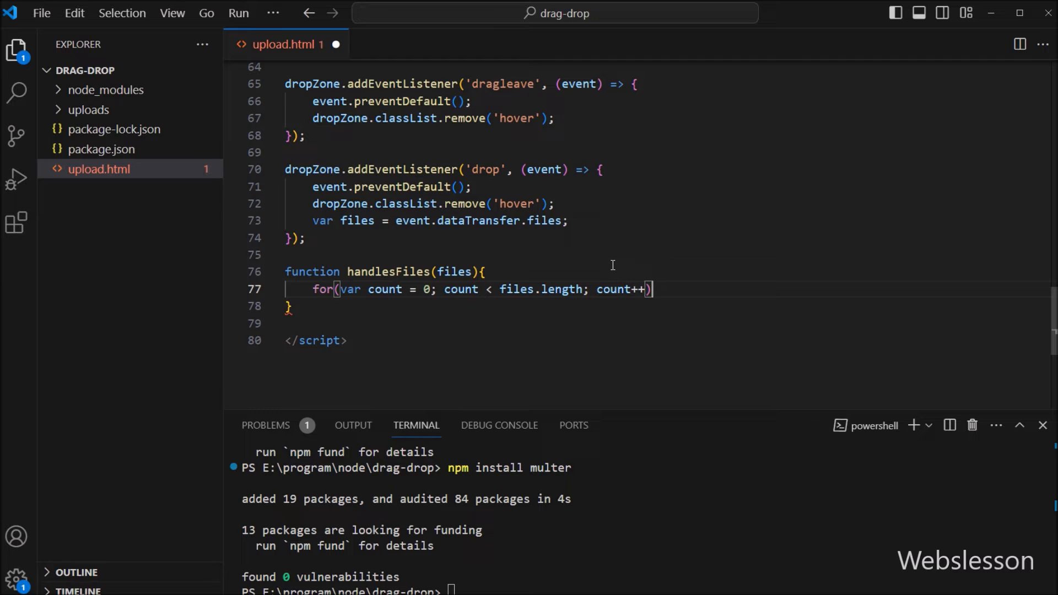
# Inside the loop, take files[count] as file and call uploadFile(file)
pyautogui.write('{')
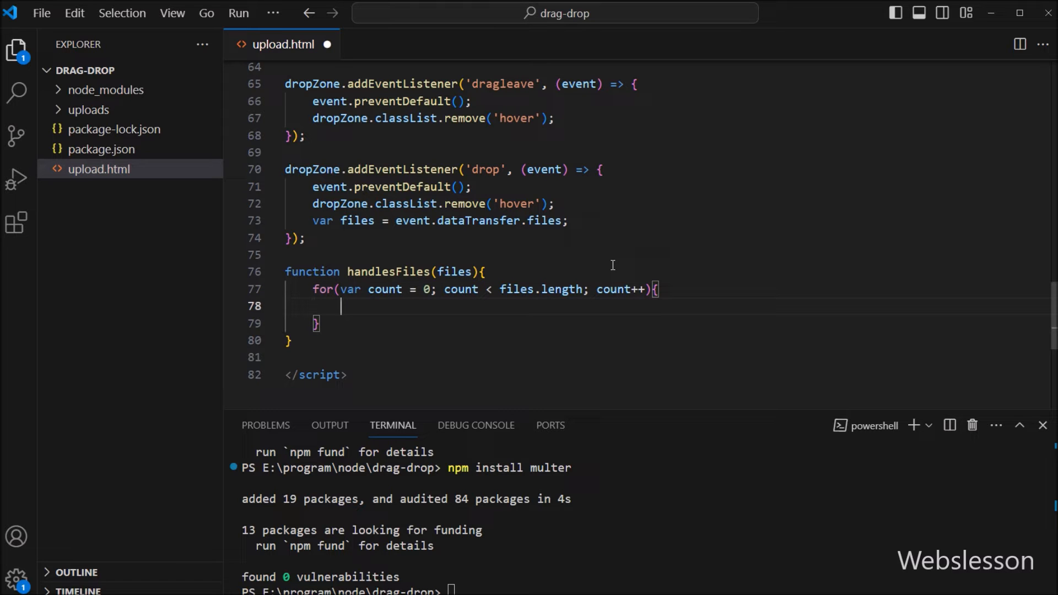
pyautogui.write('var file = files')
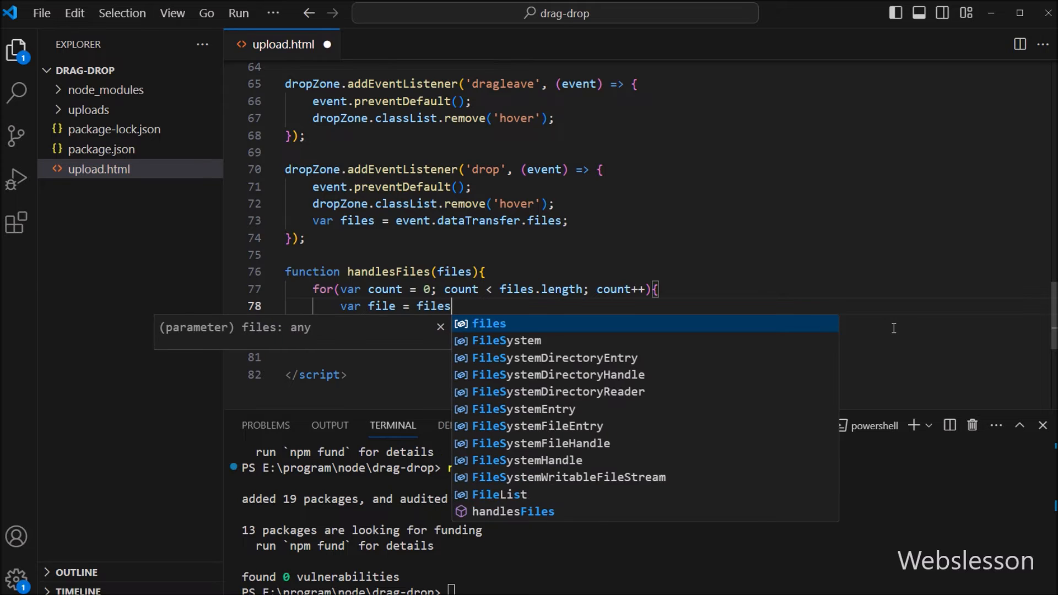
pyautogui.write('[count];')
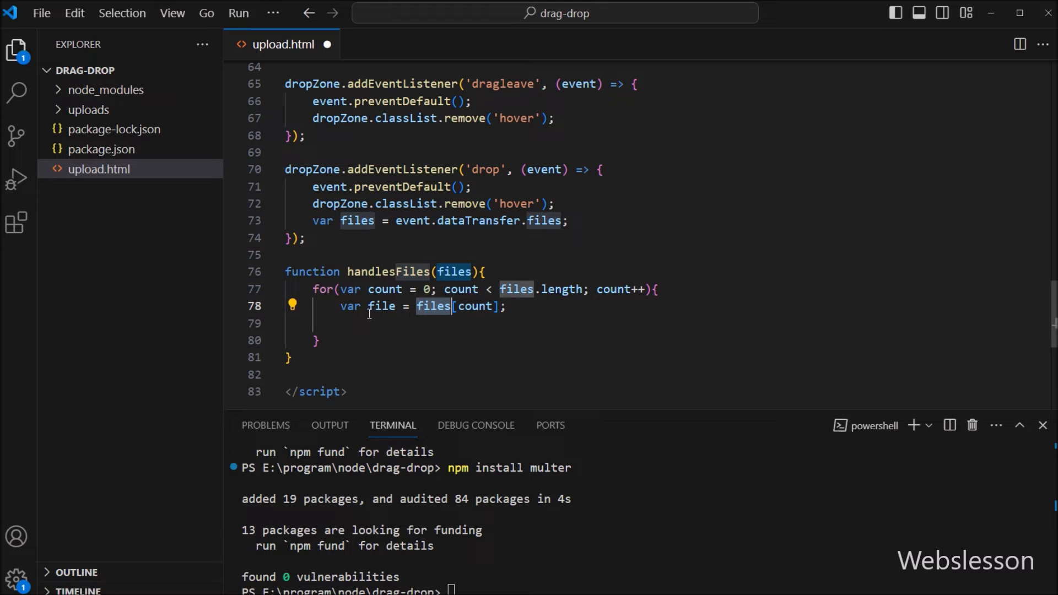
pyautogui.doubleClick(381, 306)
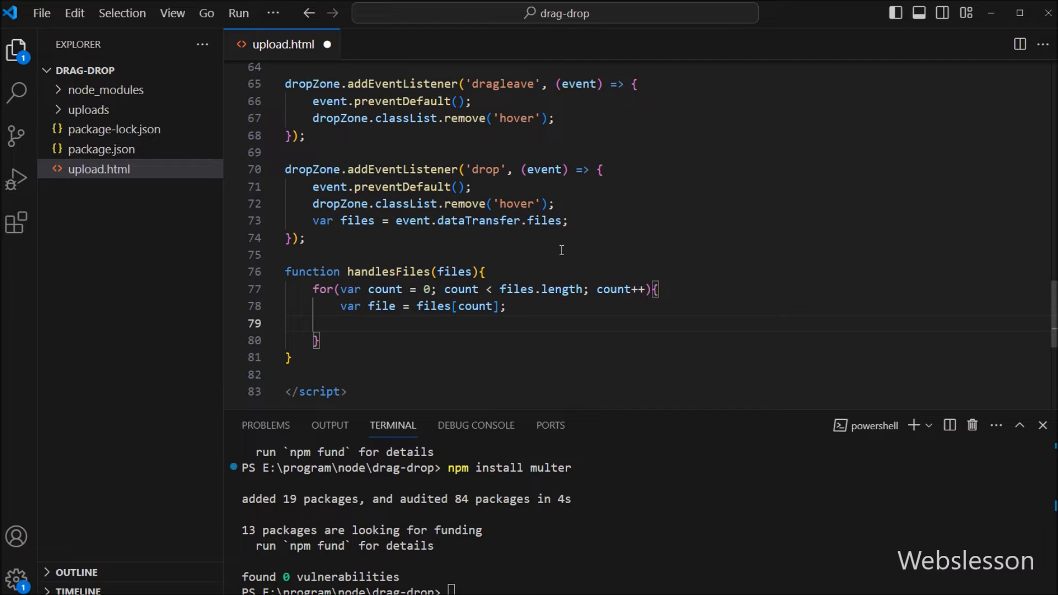
pyautogui.write('uploadFile')
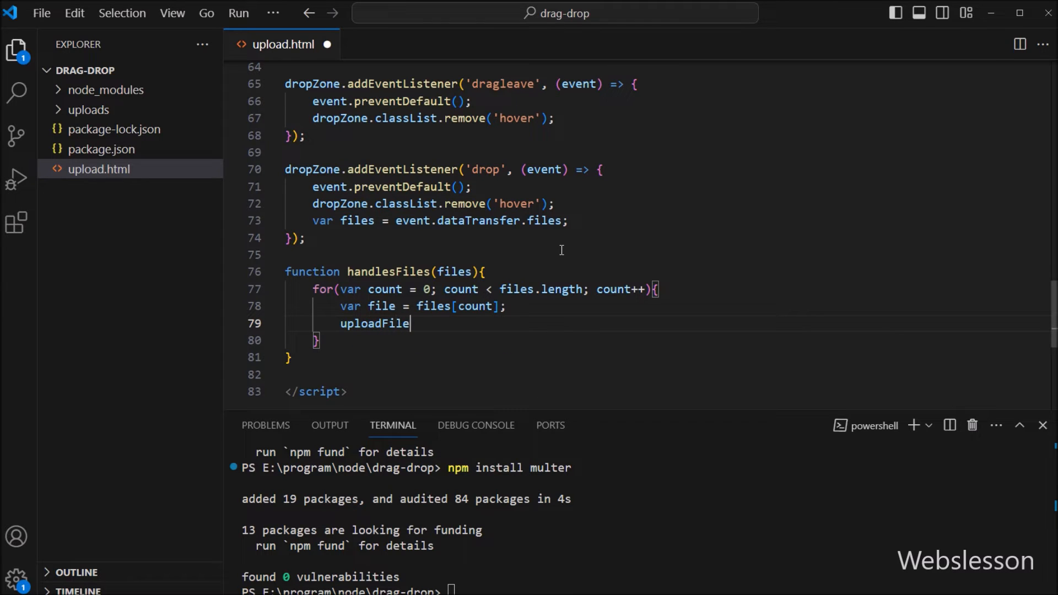
pyautogui.write('(file);')
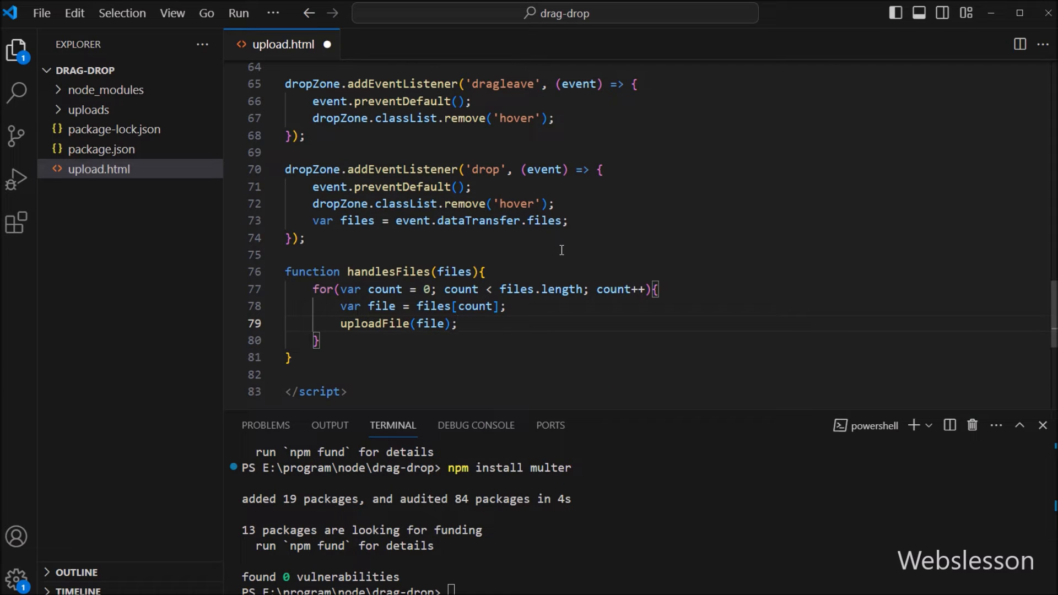
pyautogui.doubleClick(376, 323)
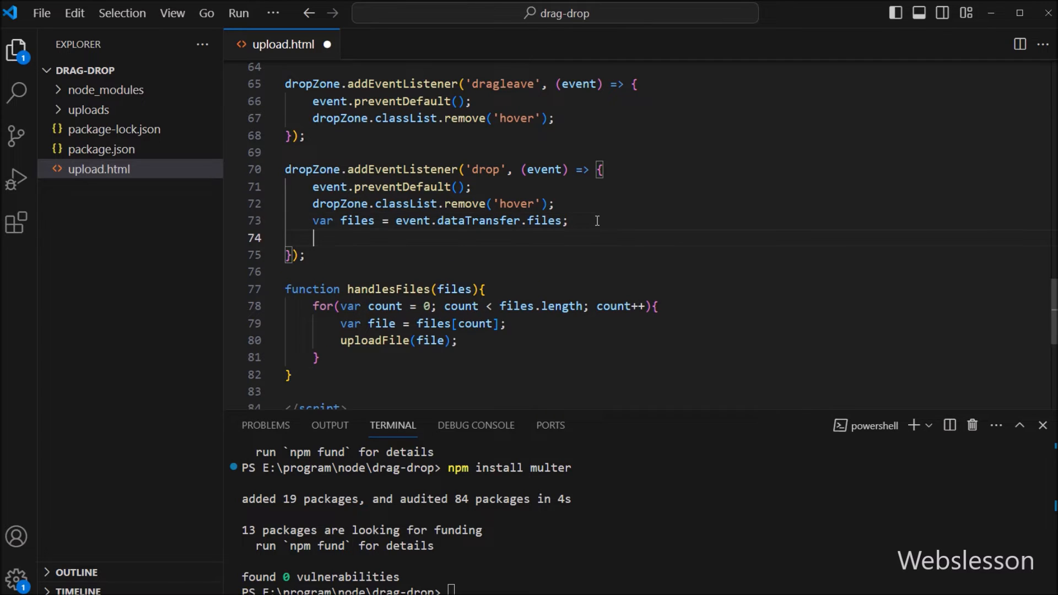
# Set files to event.dataTransfer.files in the drop listener, accepting the files suggestion
pyautogui.write('handlesFiles(fil')
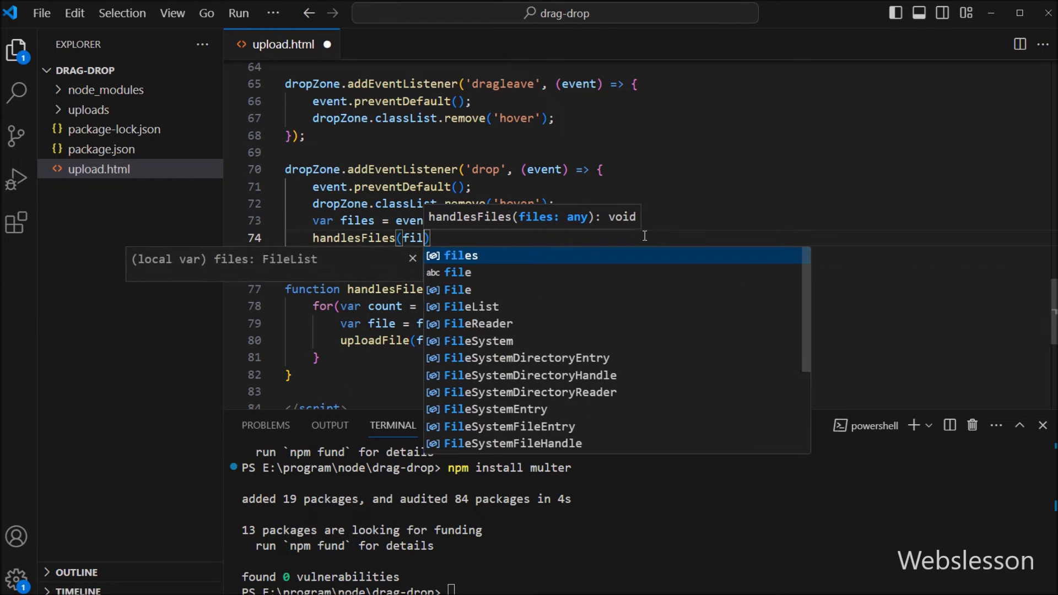
pyautogui.press('Tab')
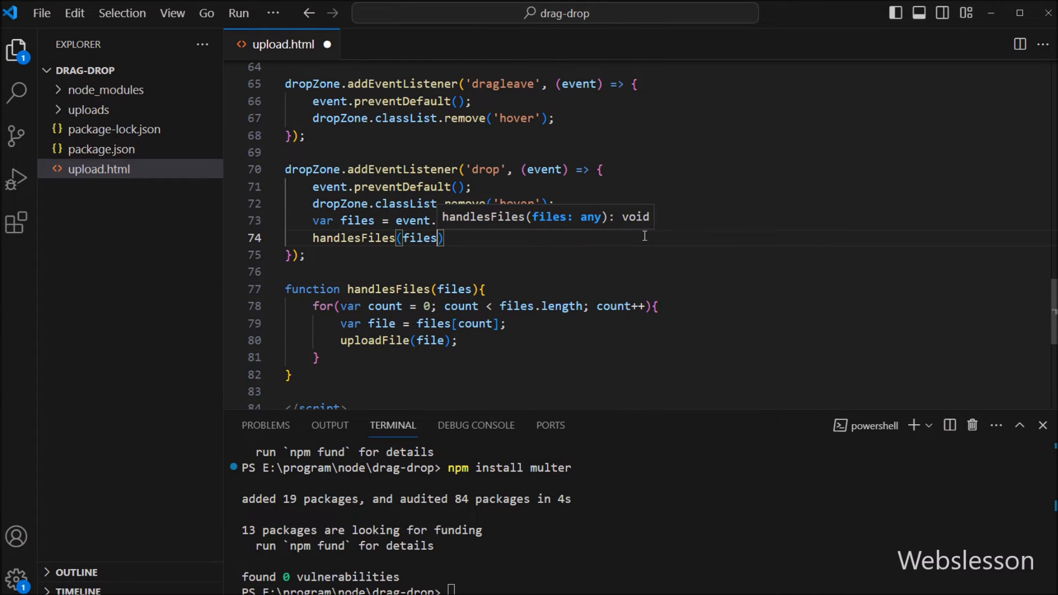
pyautogui.write('dataTransfer.files;')
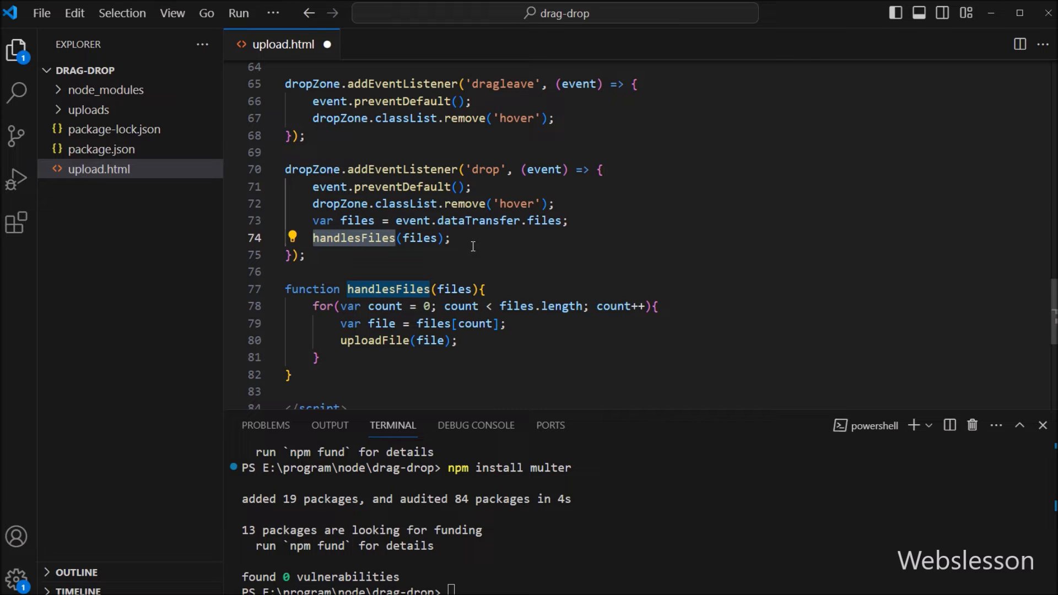
pyautogui.moveTo(547, 211)
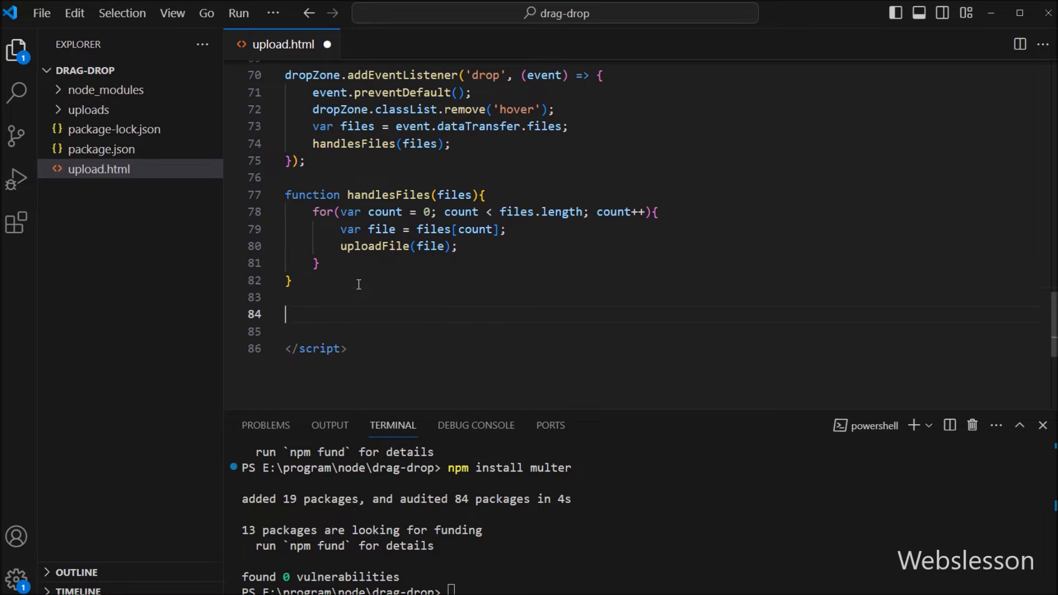
# Write uploadFile(file) with var formData = new FormData() and formData.append('file', file)
pyautogui.write('function upl')
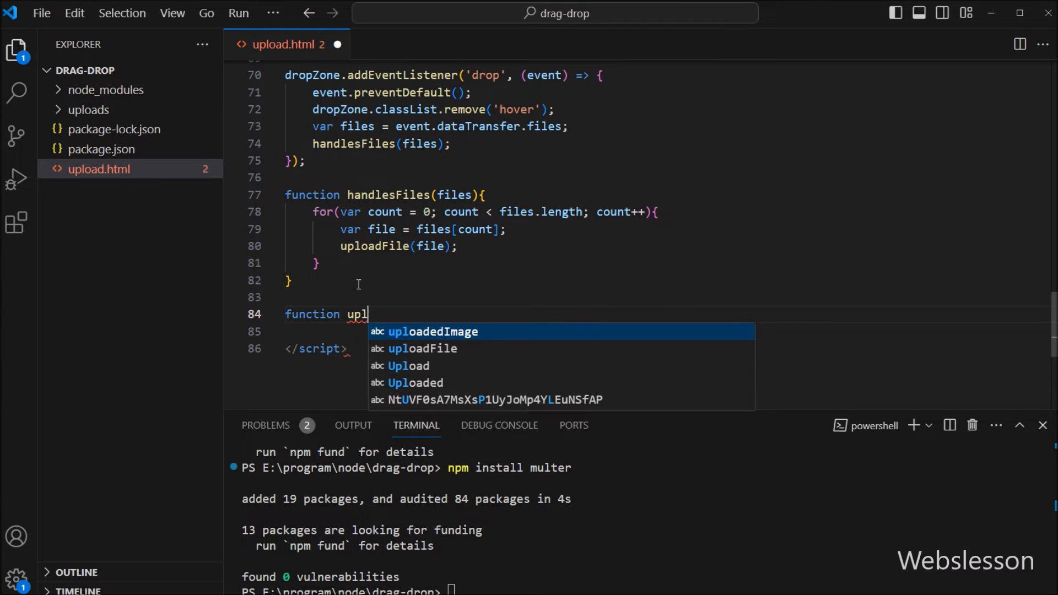
pyautogui.write('oadFile(')
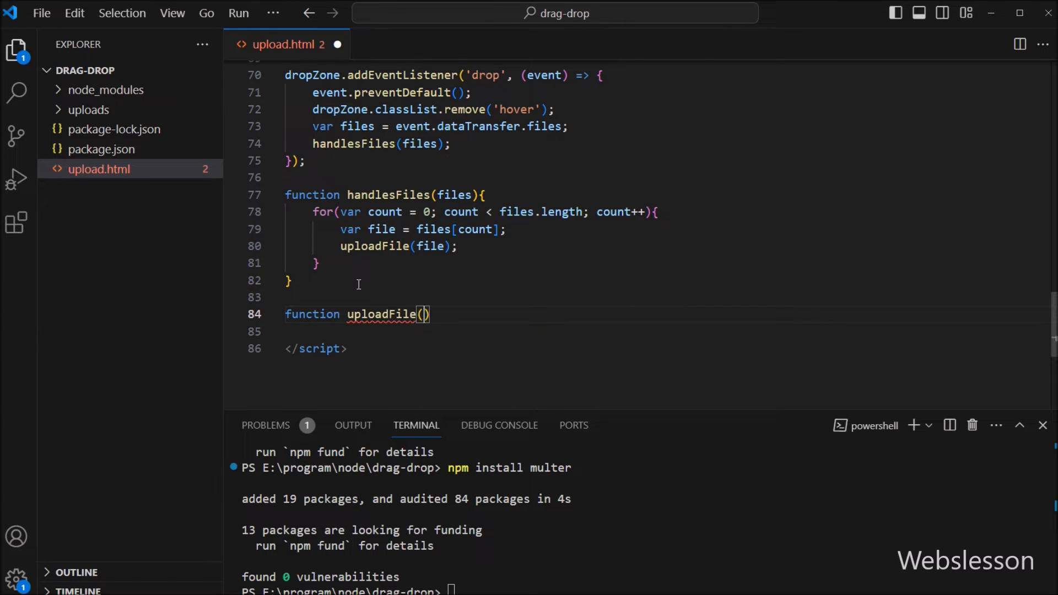
pyautogui.write('file){}')
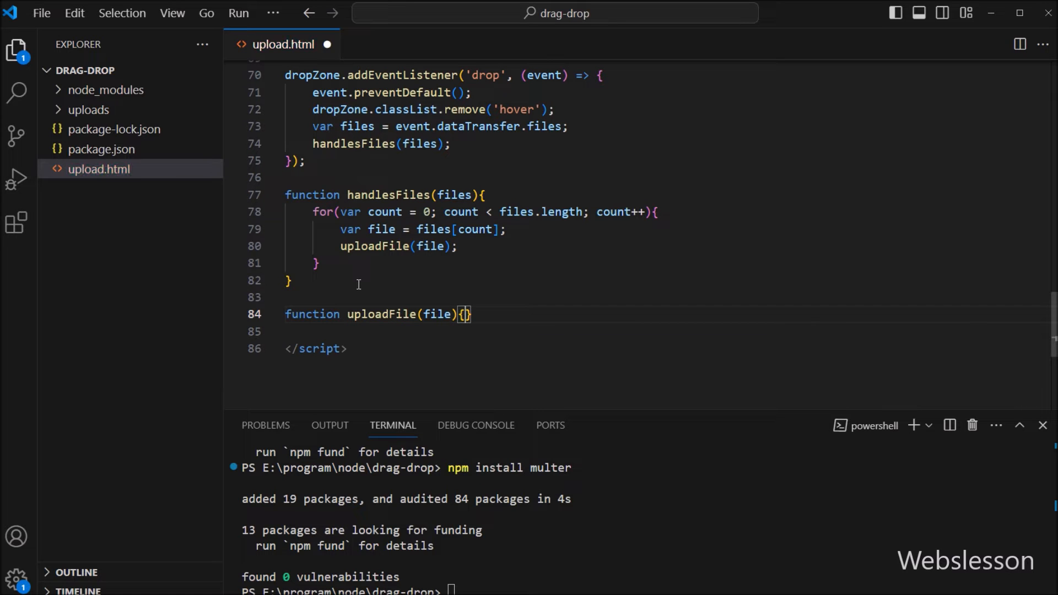
pyautogui.write('v')
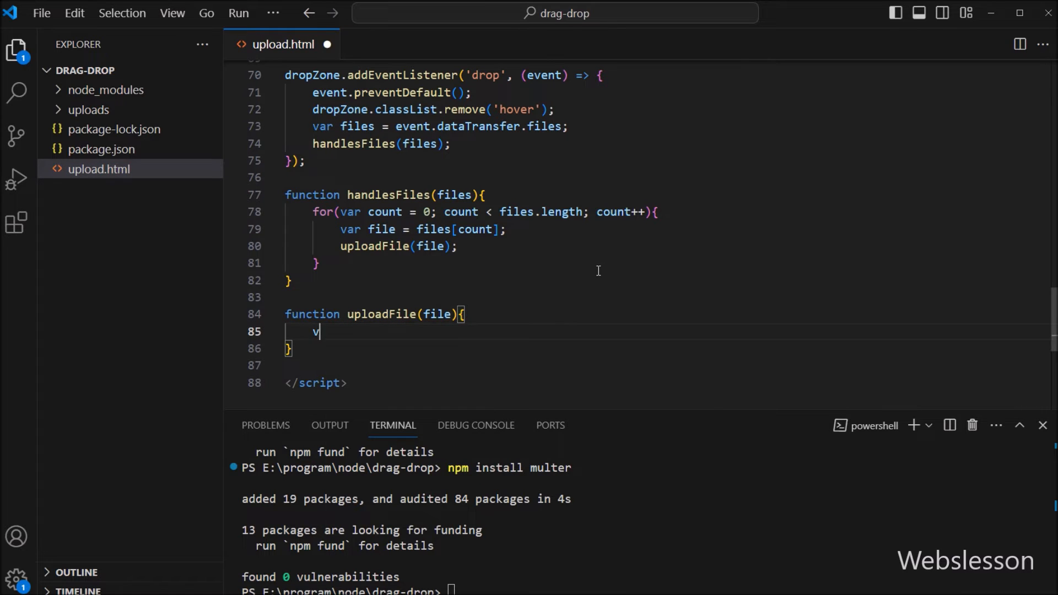
pyautogui.write('ar formD')
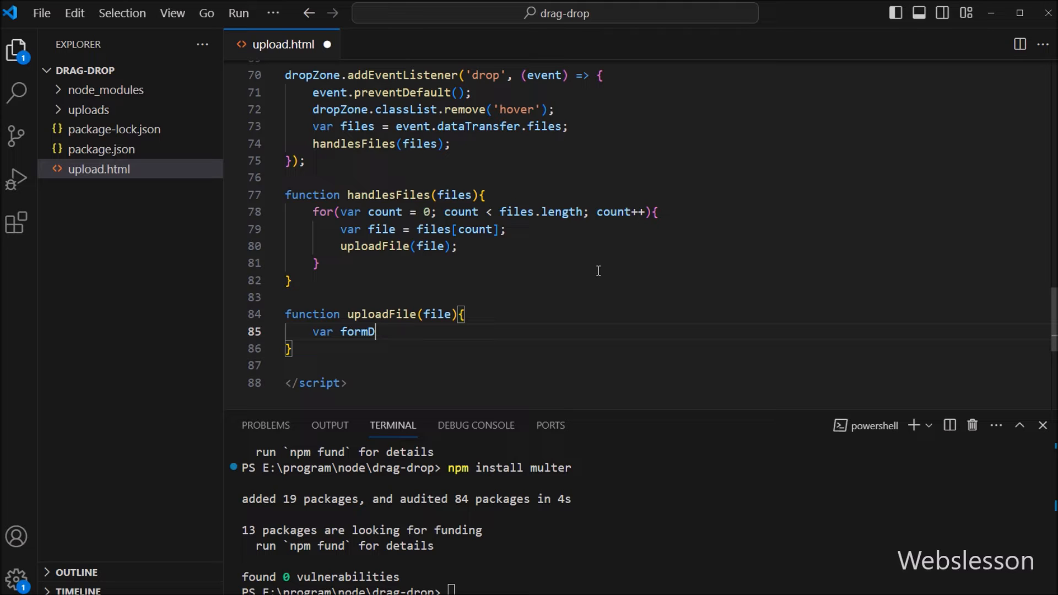
pyautogui.write('ata = new FormData();')
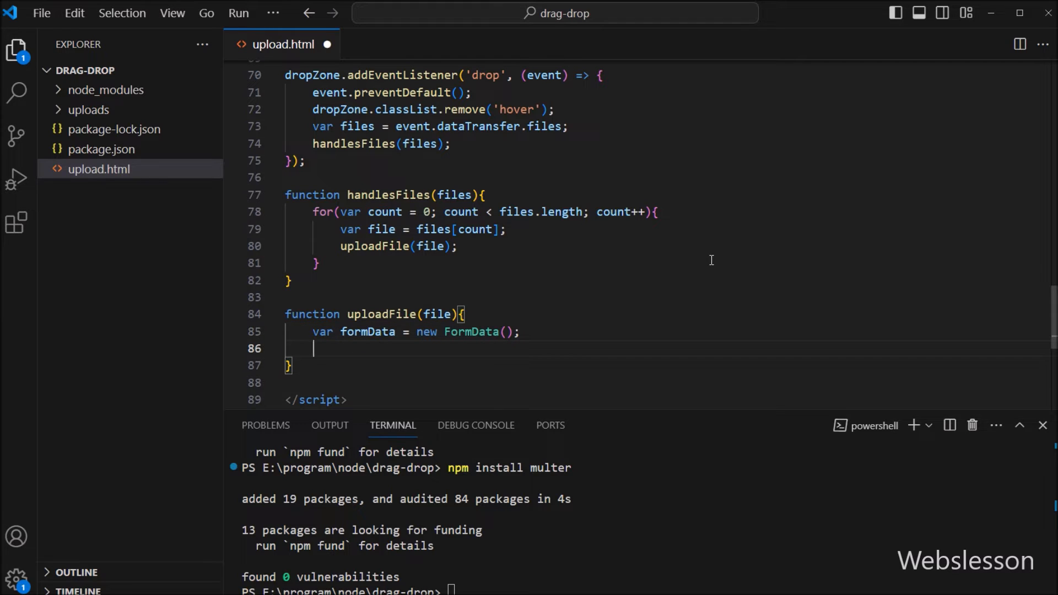
pyautogui.moveTo(529, 363)
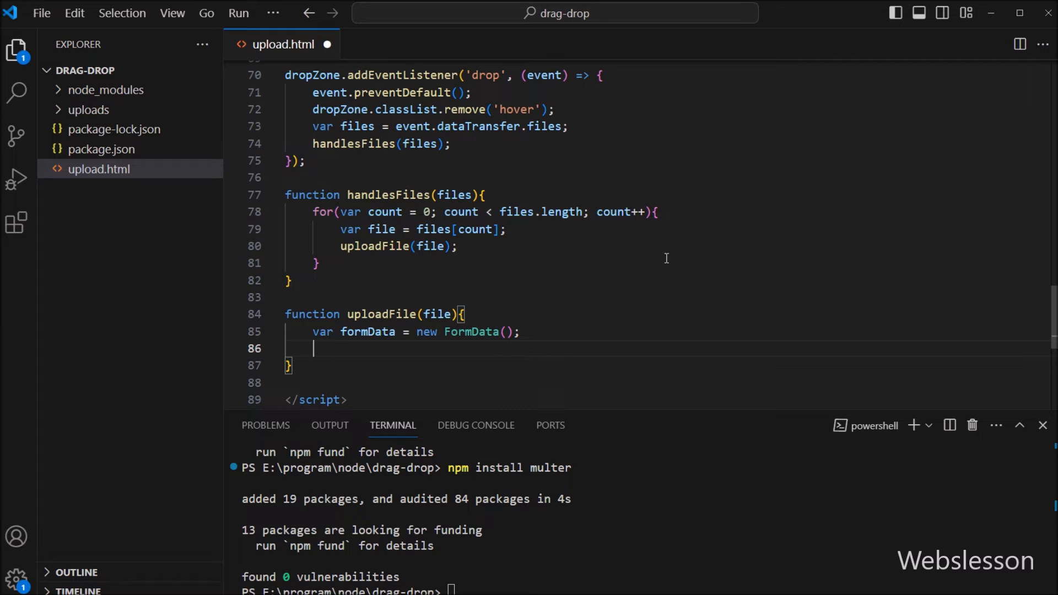
pyautogui.write('formData')
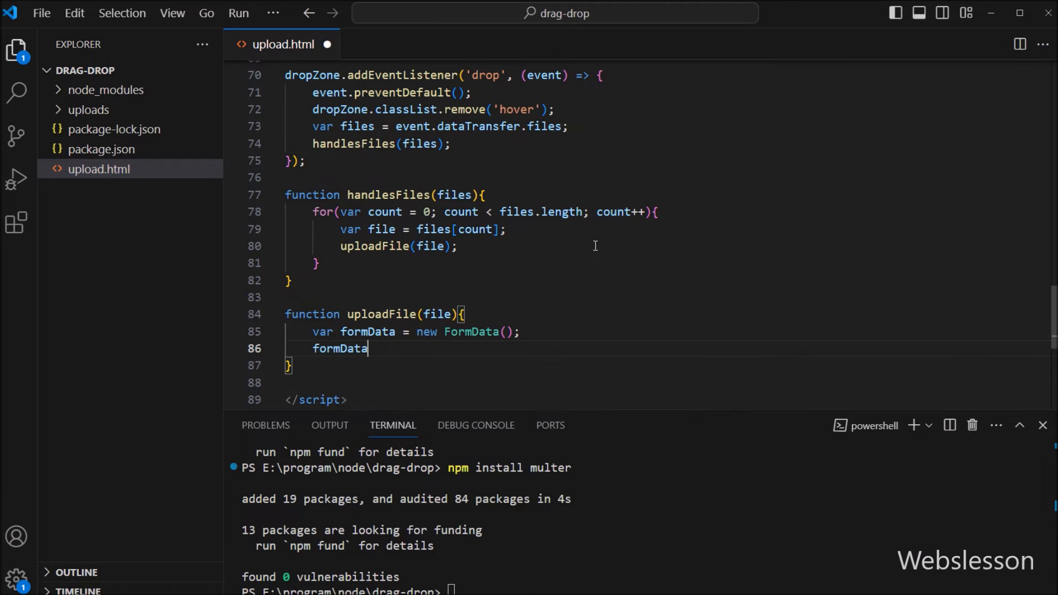
pyautogui.write('.append')
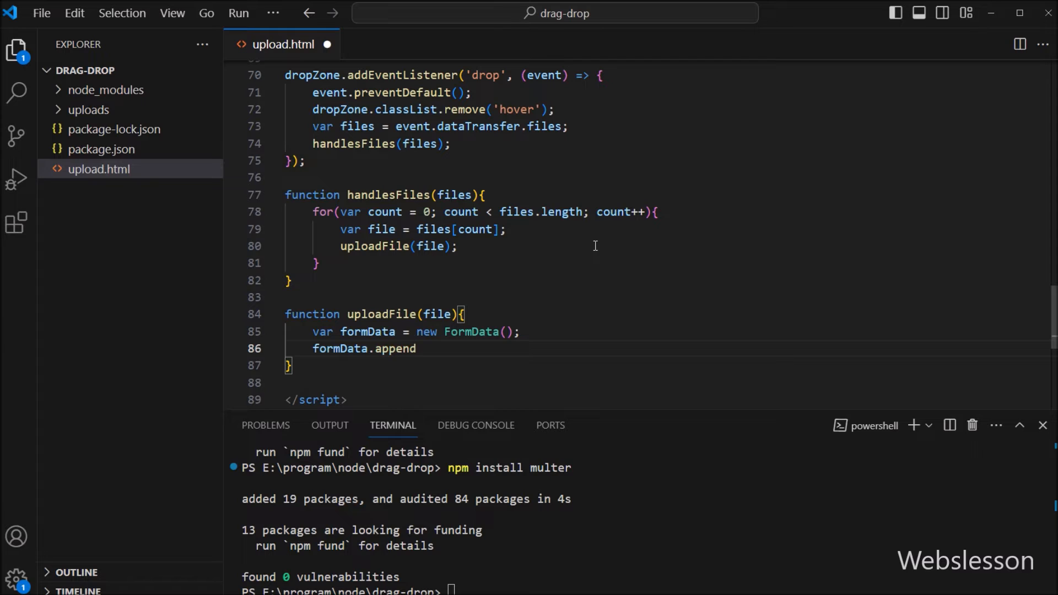
pyautogui.write("('file')")
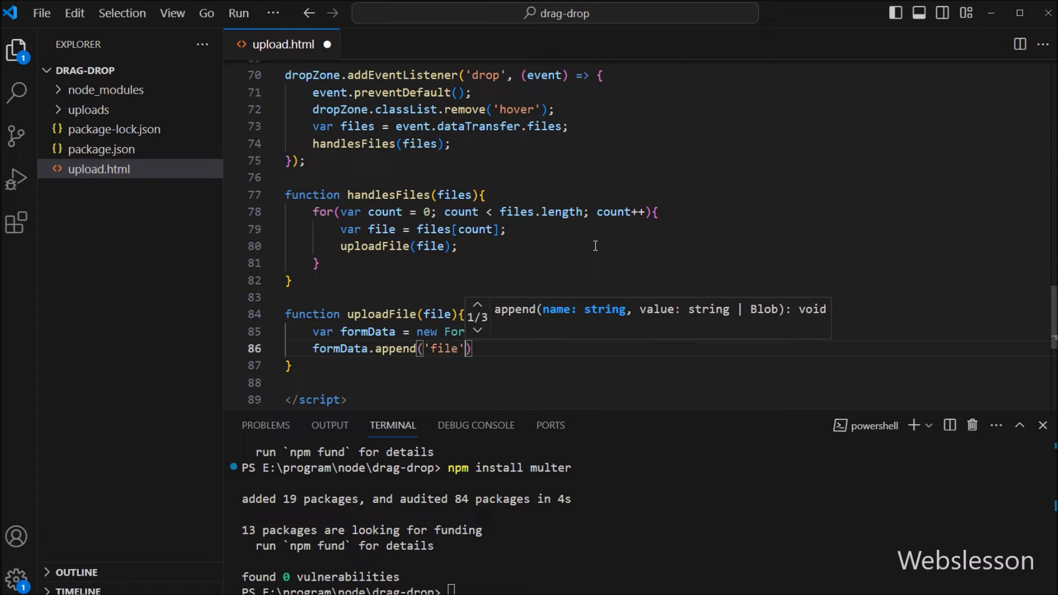
pyautogui.write(', file')
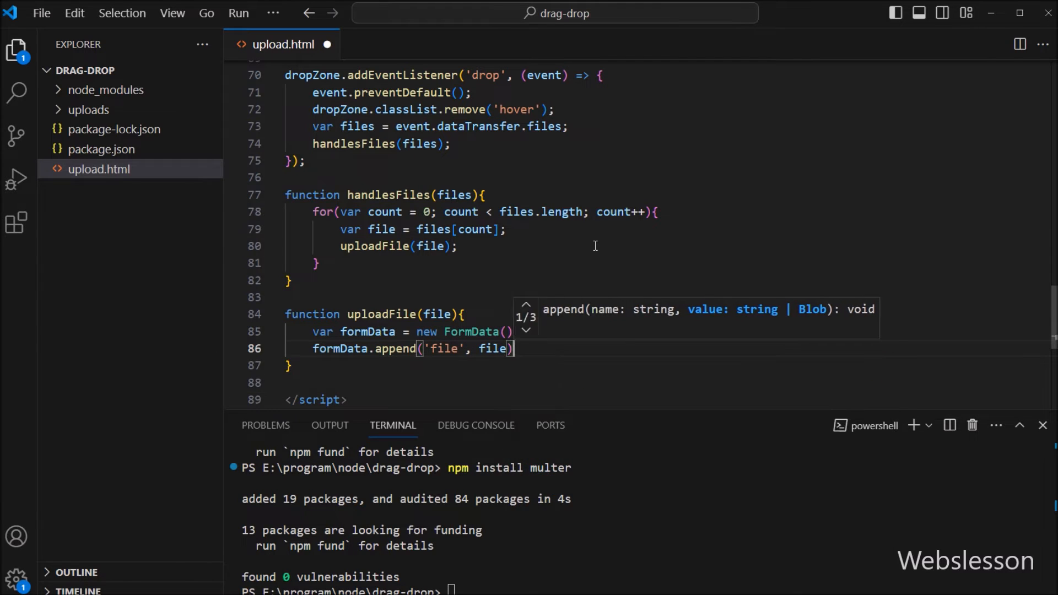
pyautogui.write(';')
pyautogui.press('Enter')
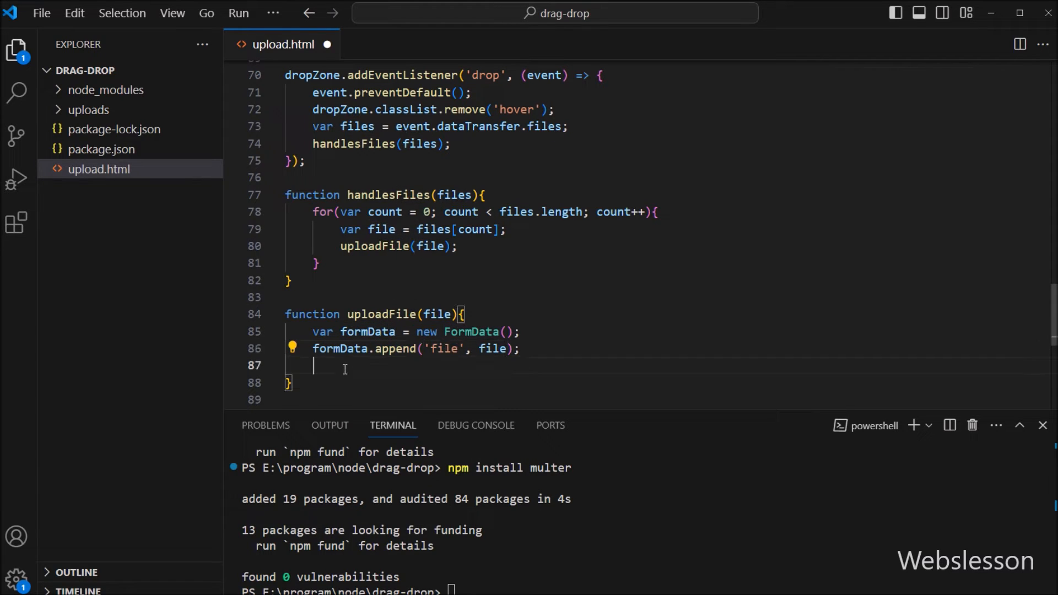
pyautogui.moveTo(497, 252)
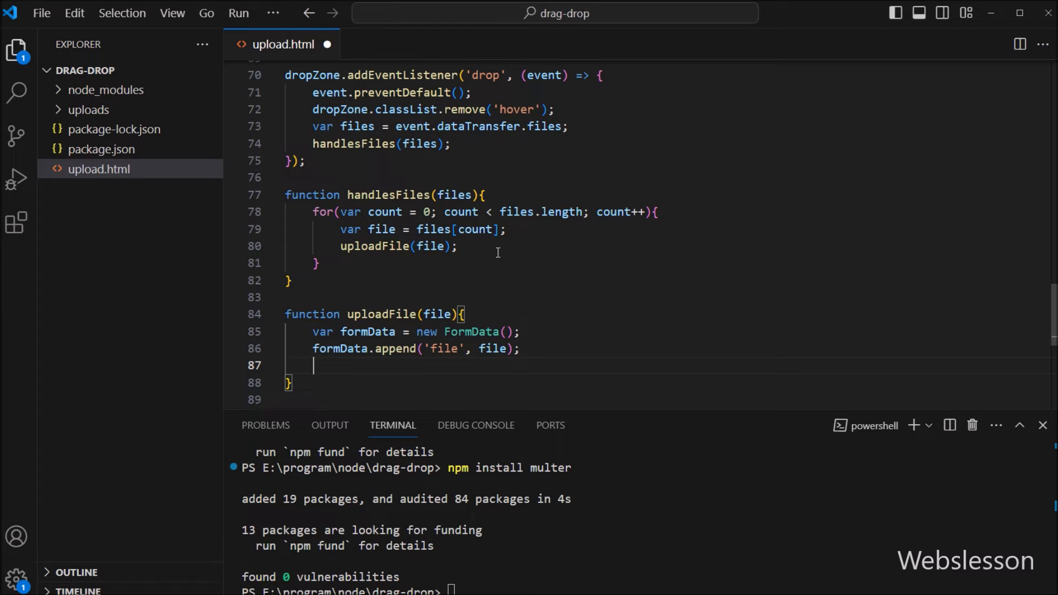
# Add fetch('/upload') with method POST and body formData inside uploadFile
pyautogui.write('fetch()')
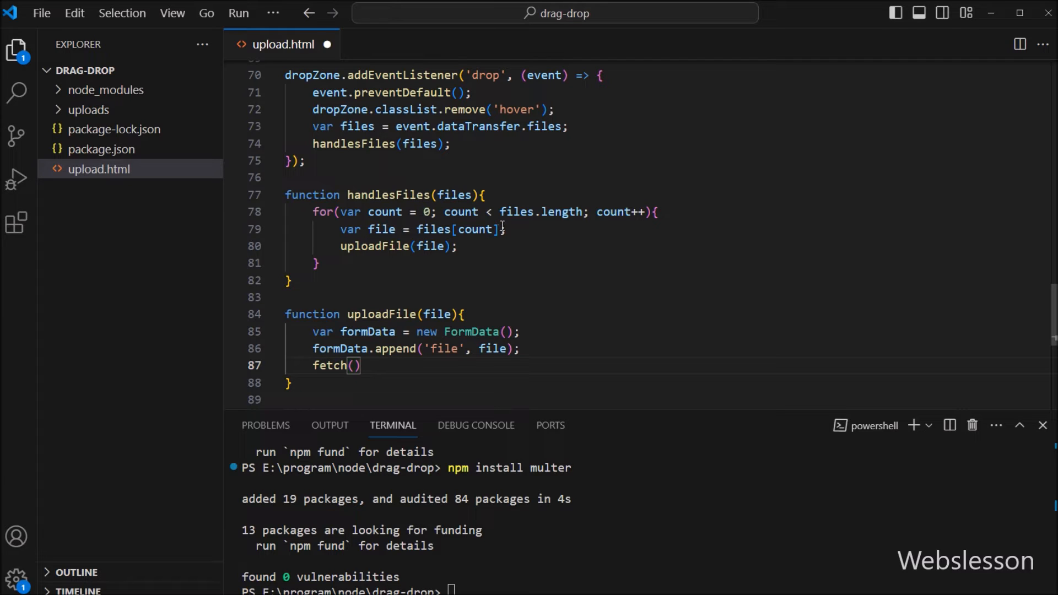
pyautogui.write("''")
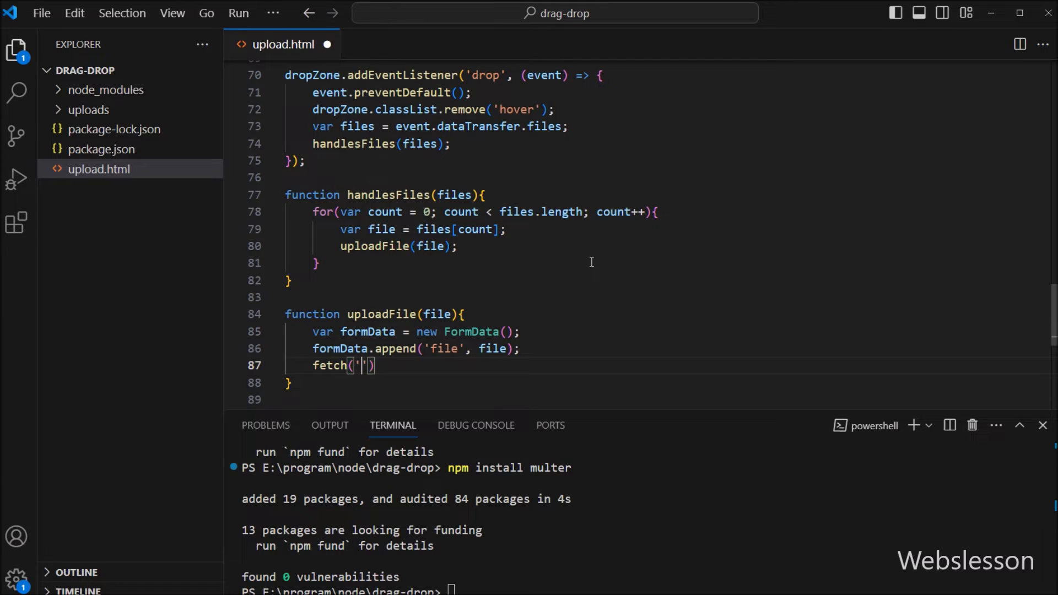
pyautogui.write('upload')
pyautogui.write("method : '")
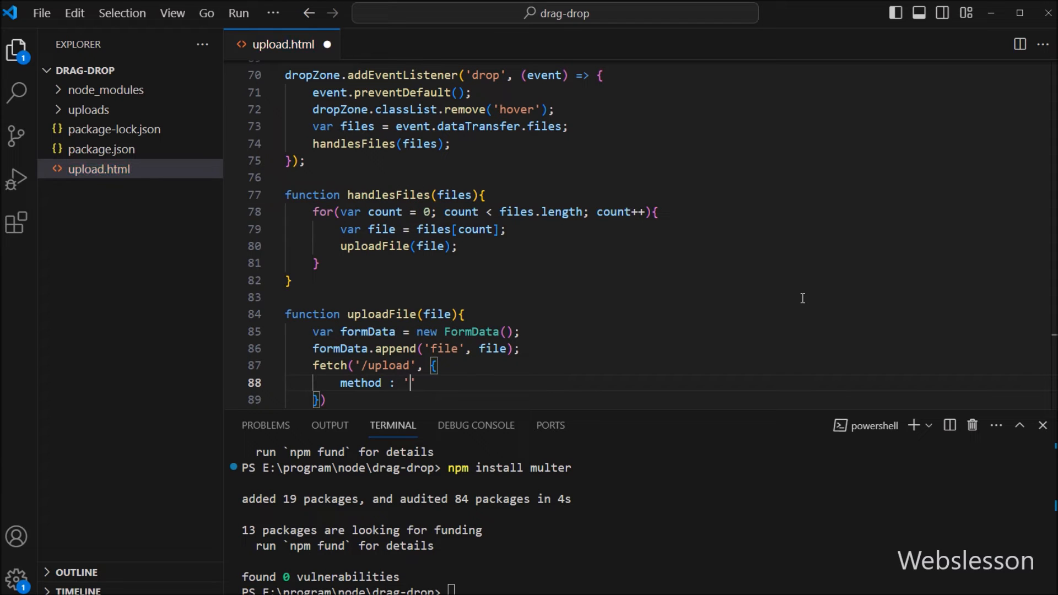
pyautogui.write("POST',")
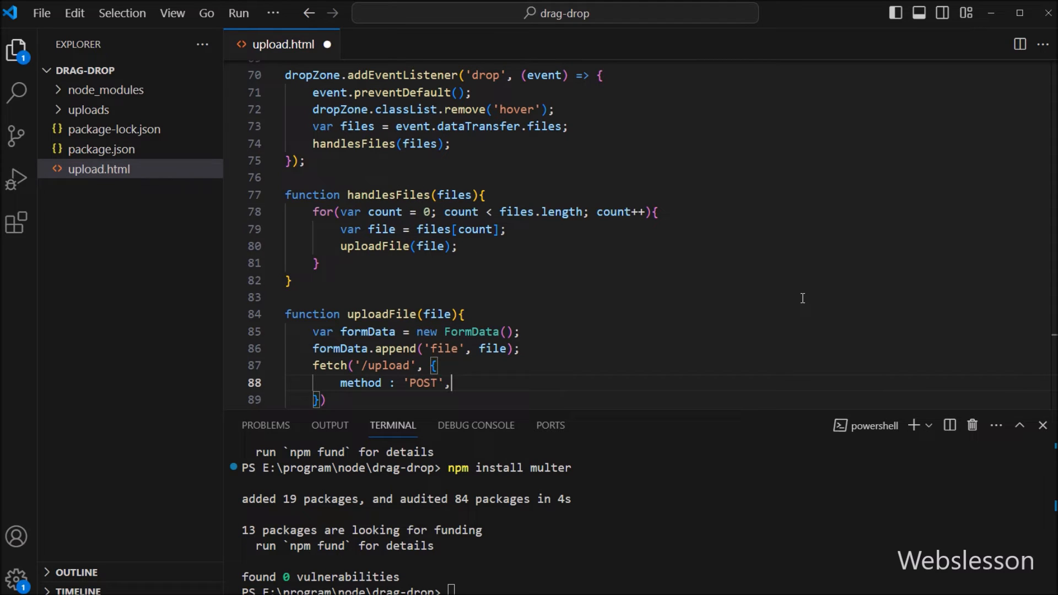
pyautogui.write('body')
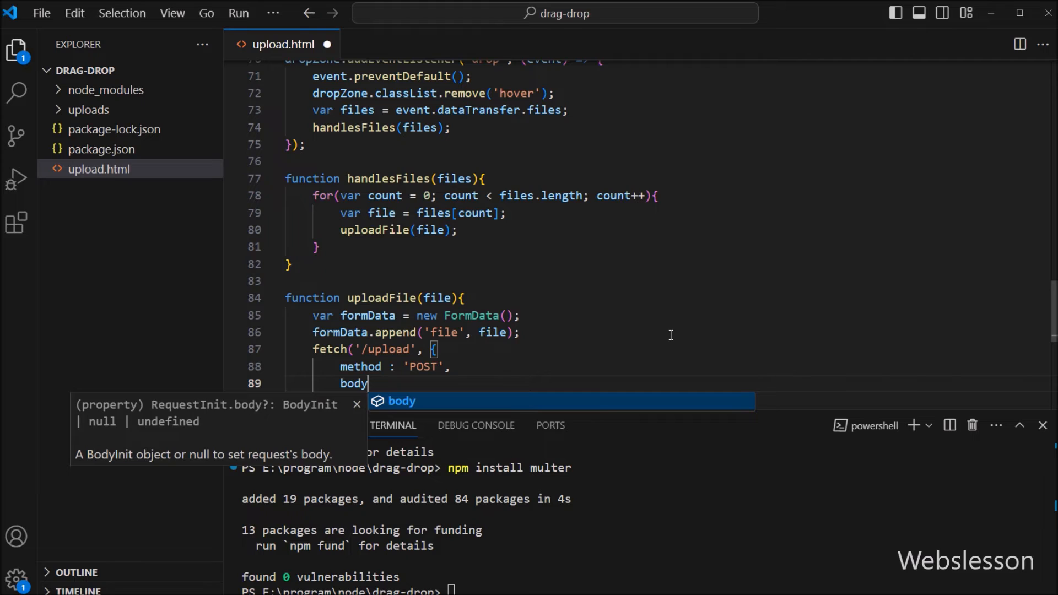
pyautogui.write(': formData')
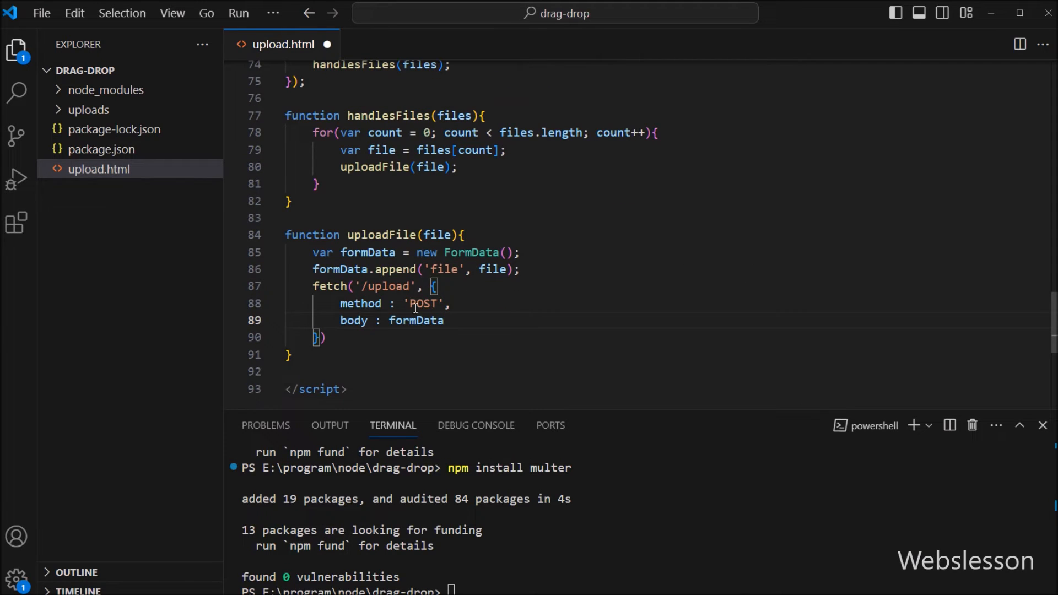
# Chain .then(response => response.json()) and an empty .then(data => ...) after fetch
pyautogui.click(451, 338)
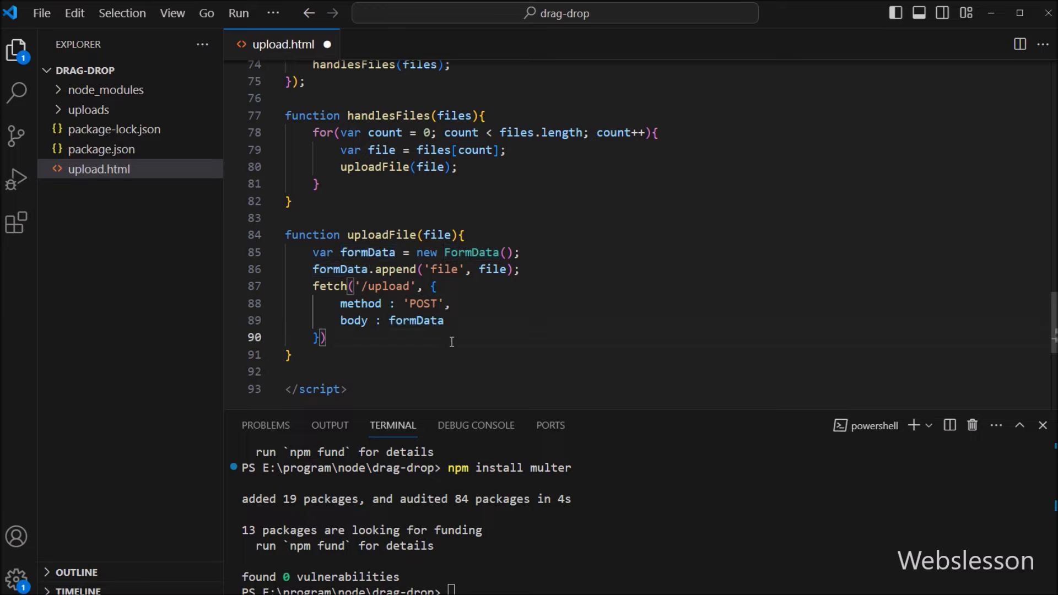
pyautogui.write('.then(response =>')
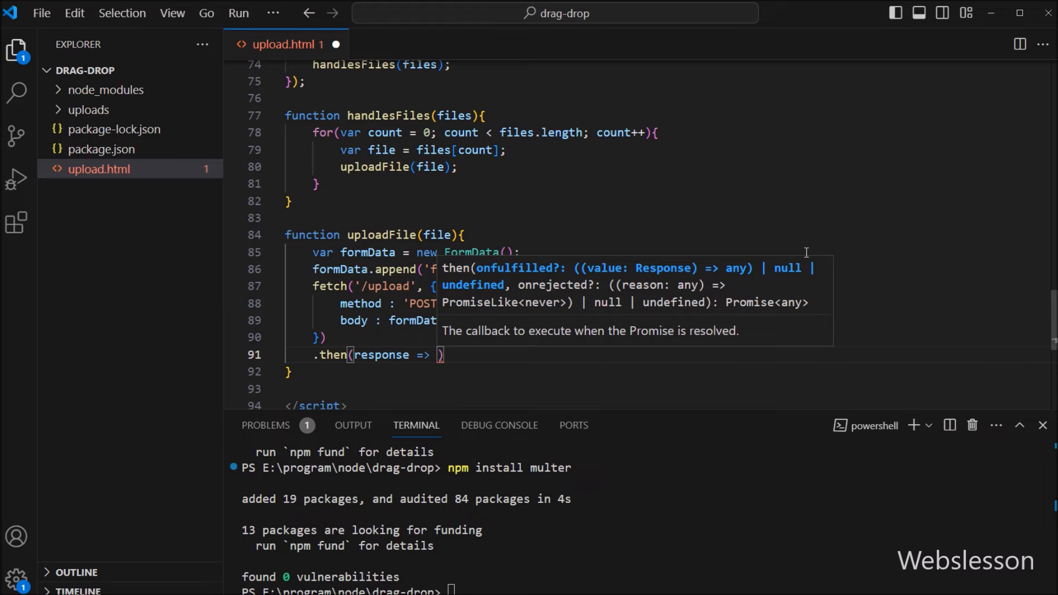
pyautogui.write('res')
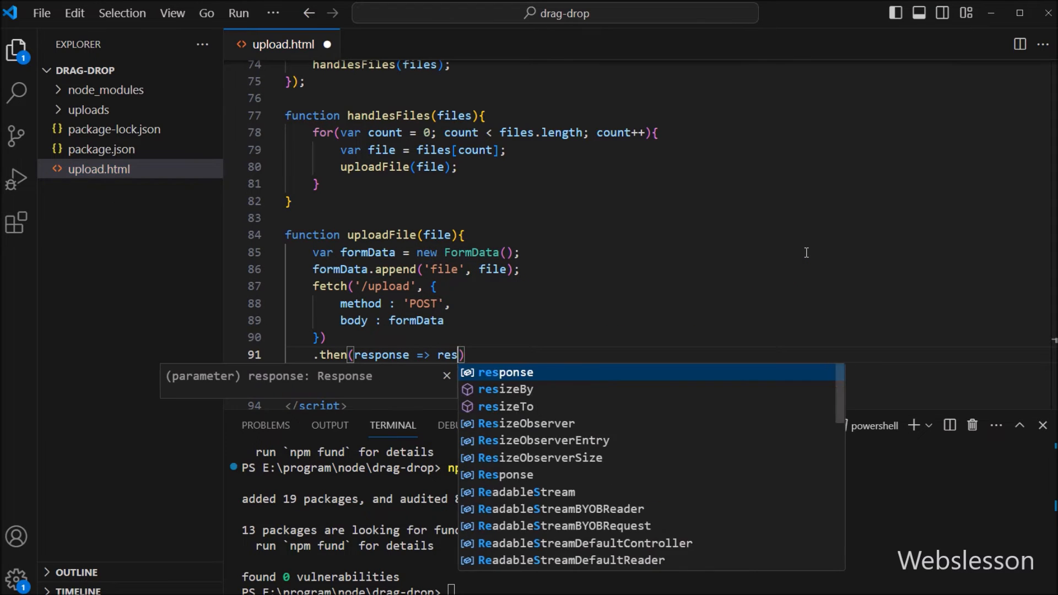
pyautogui.write('.json(')
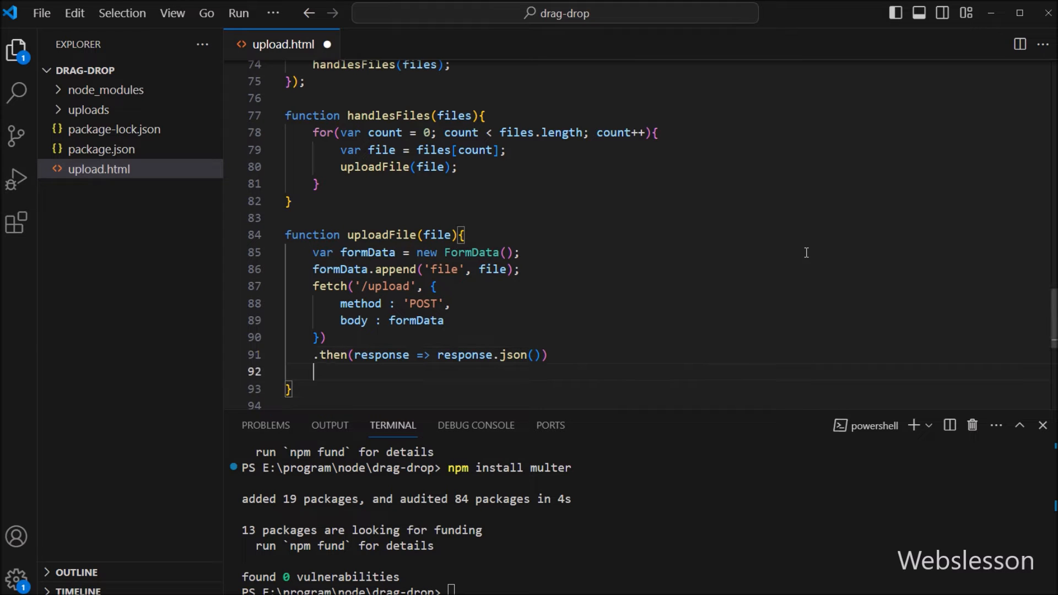
pyautogui.write('.then(data => {')
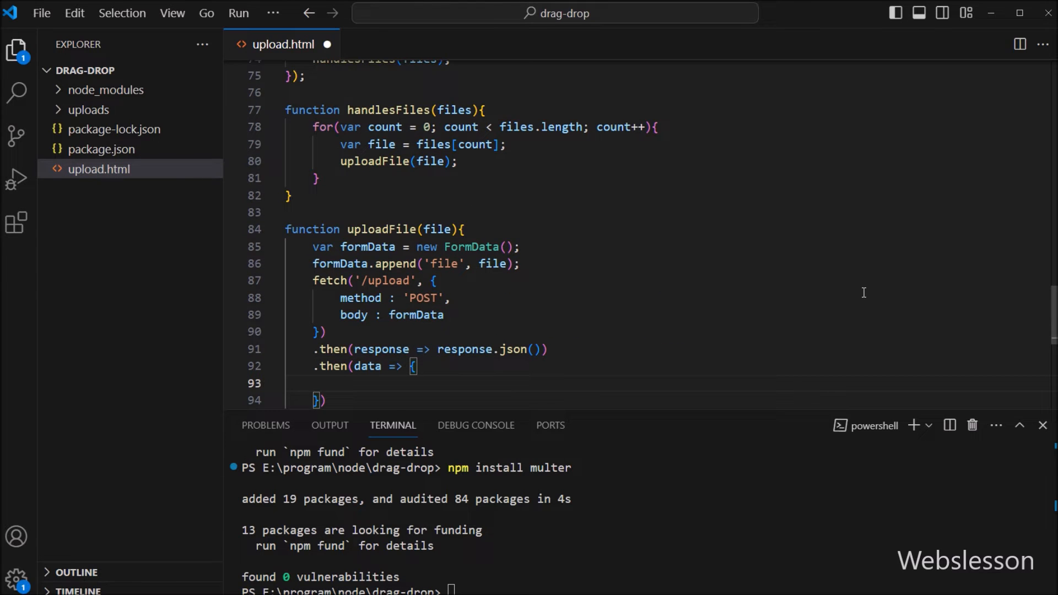
pyautogui.scroll(-3)
pyautogui.write(';')
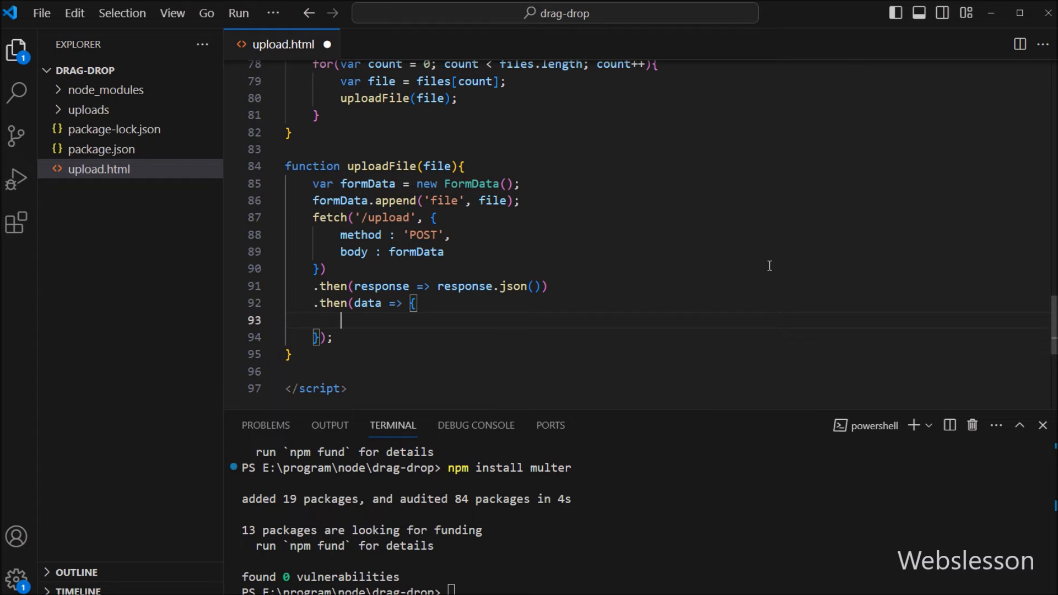
# Get the gallery element with document.getElementById('uploadedImage')
pyautogui.write('const gallery = document.')
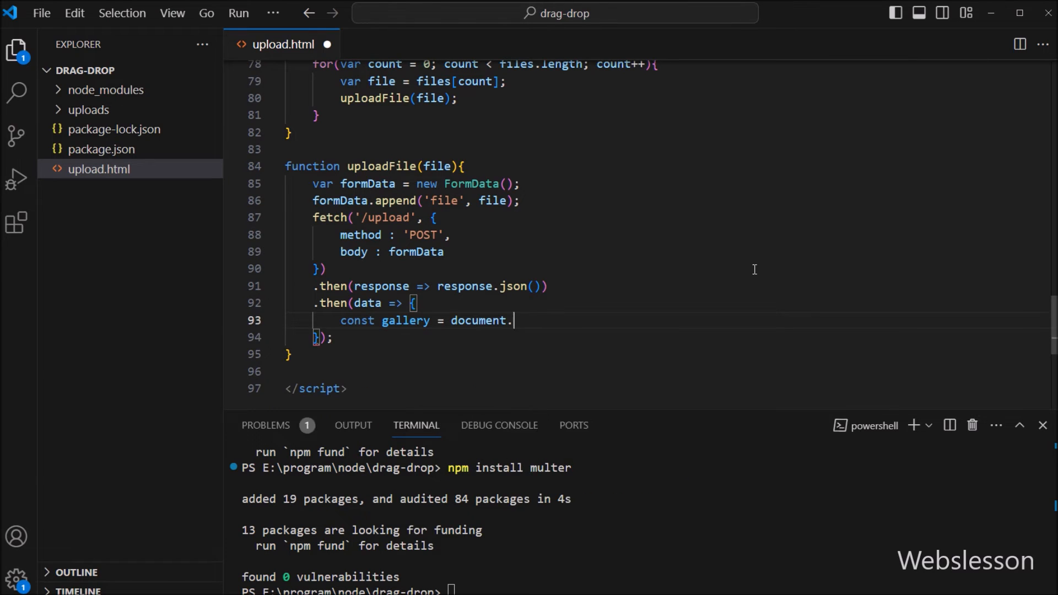
pyautogui.write('getElementById')
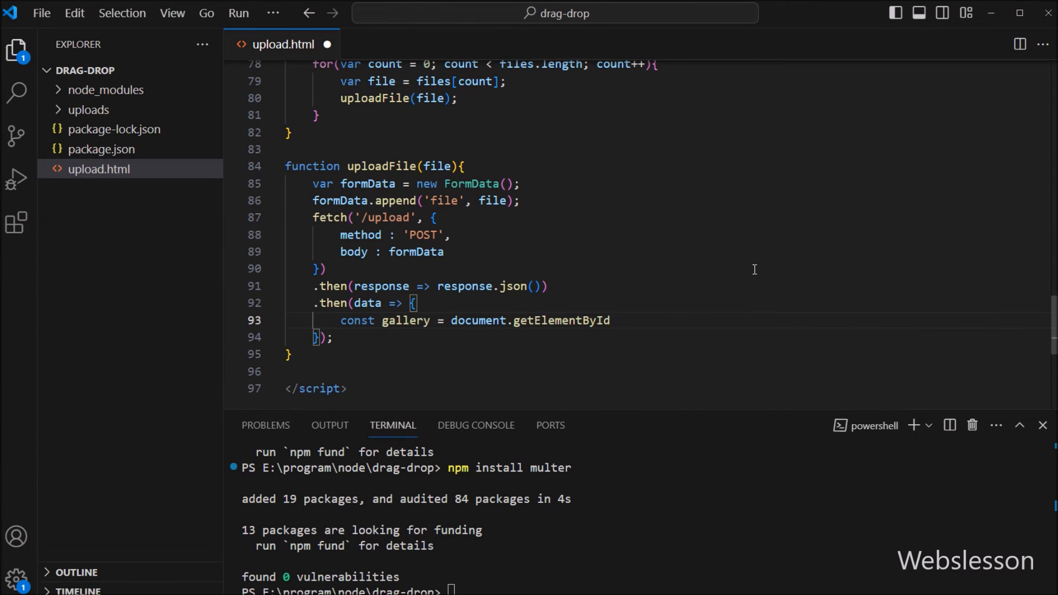
pyautogui.write("('')")
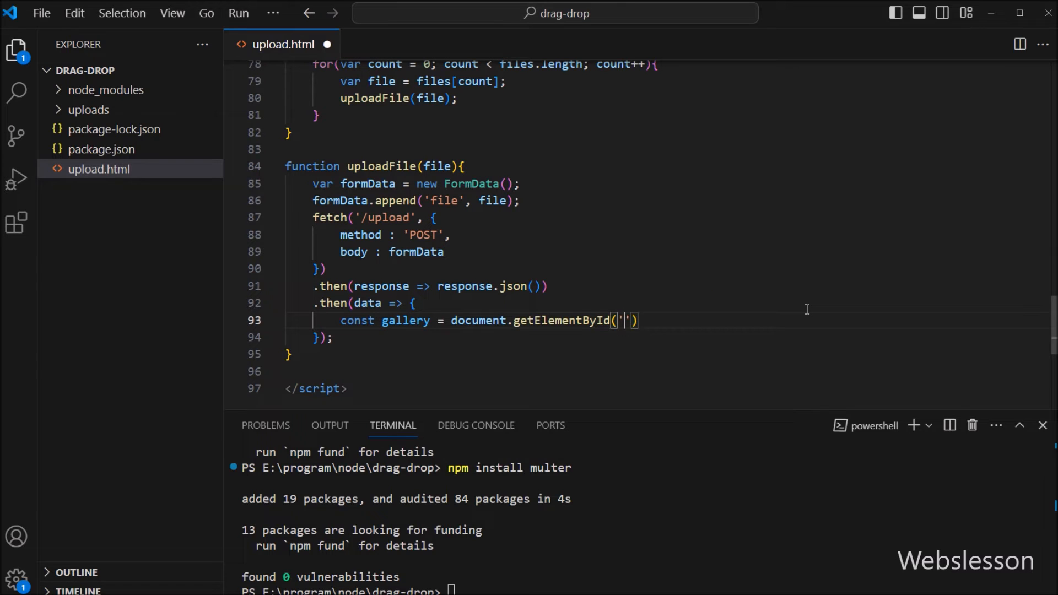
pyautogui.write('uploadedImage')
pyautogui.write('let')
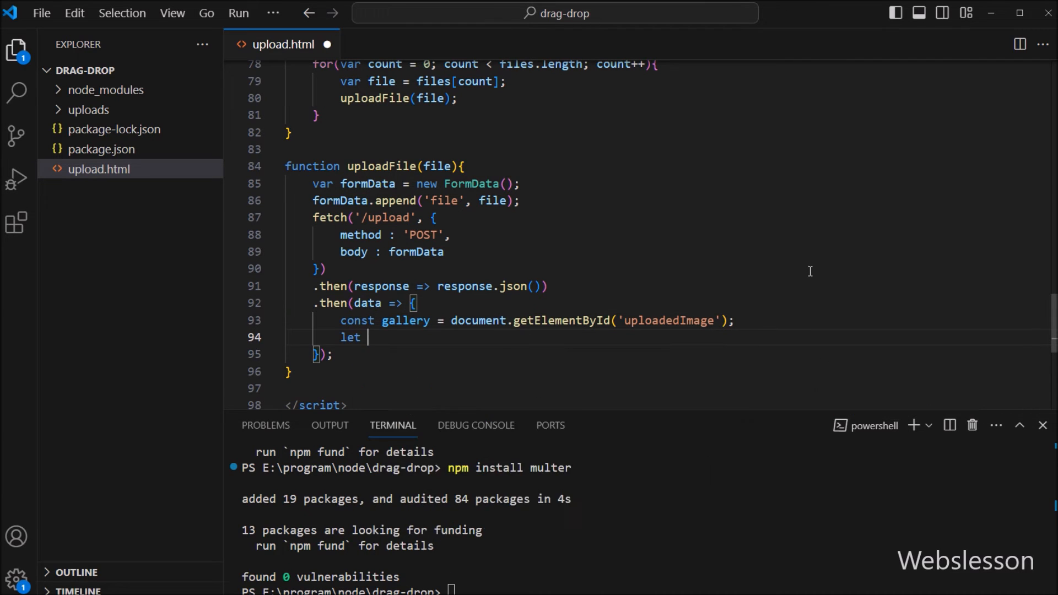
# Build an html img tag with src /uploads/${data.filename} and class img-thumbnail
pyautogui.write('html =')
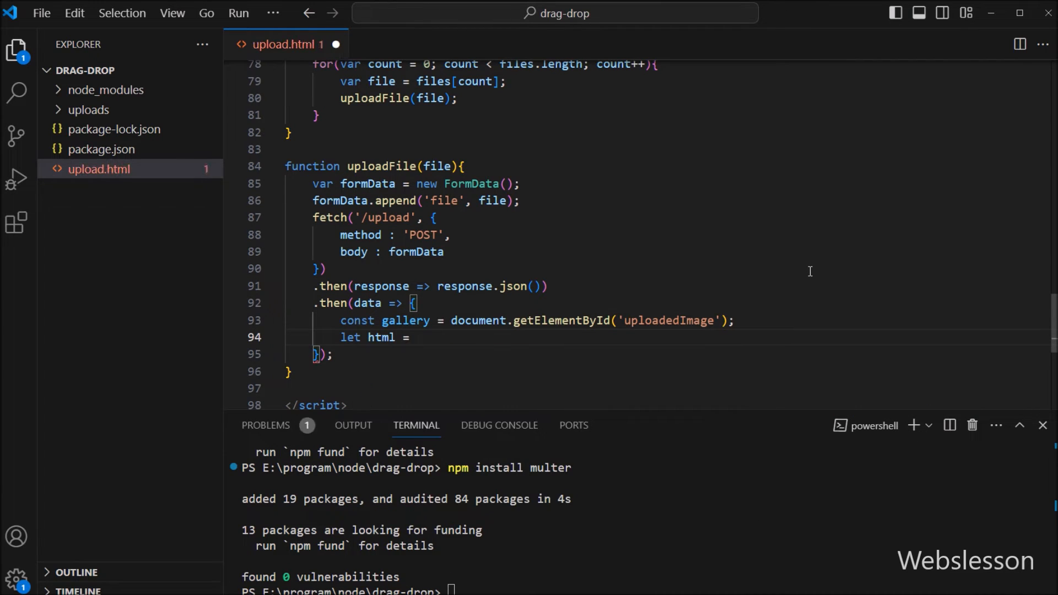
pyautogui.write('`<img')
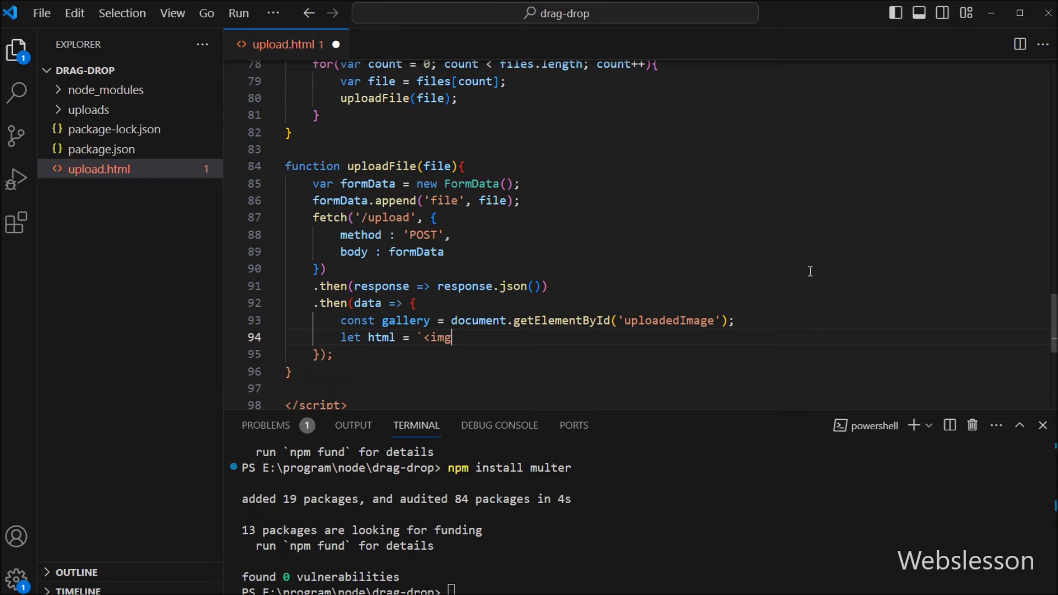
pyautogui.write('/>`;')
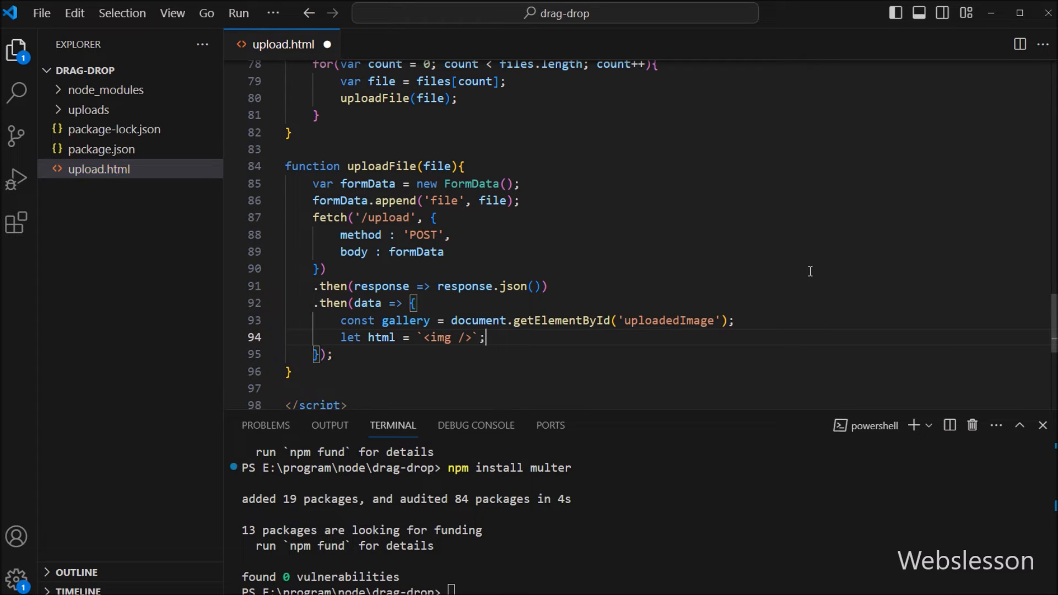
pyautogui.write('" "')
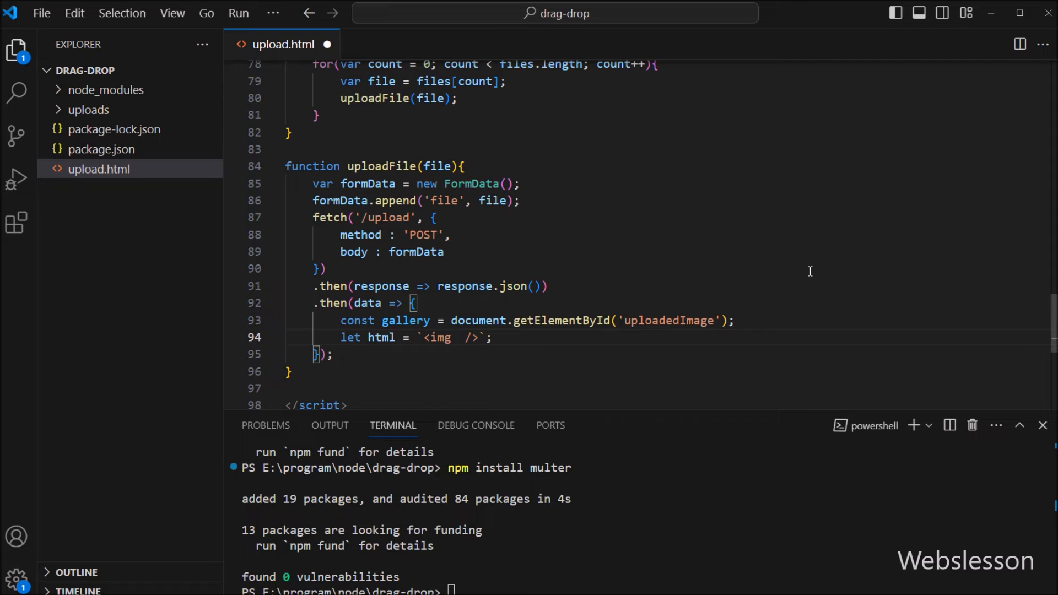
pyautogui.write('src=')
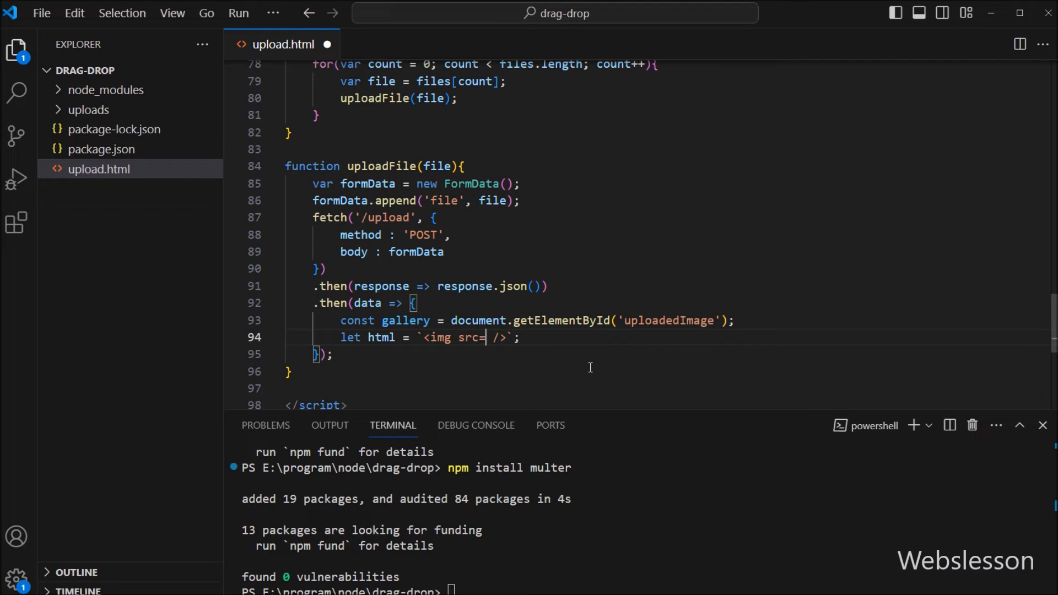
pyautogui.write('"/uploads')
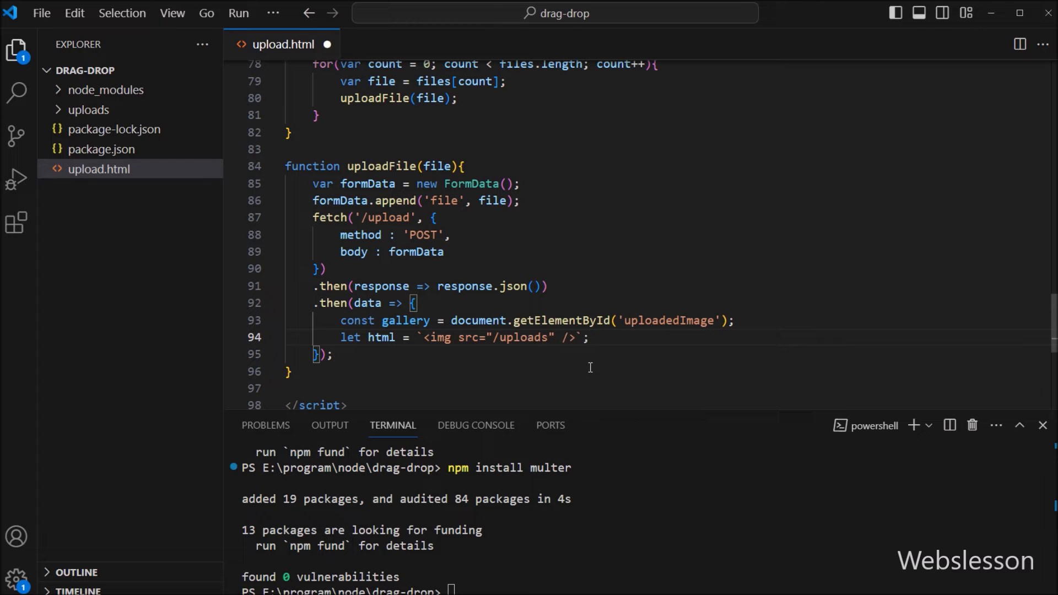
pyautogui.write('$')
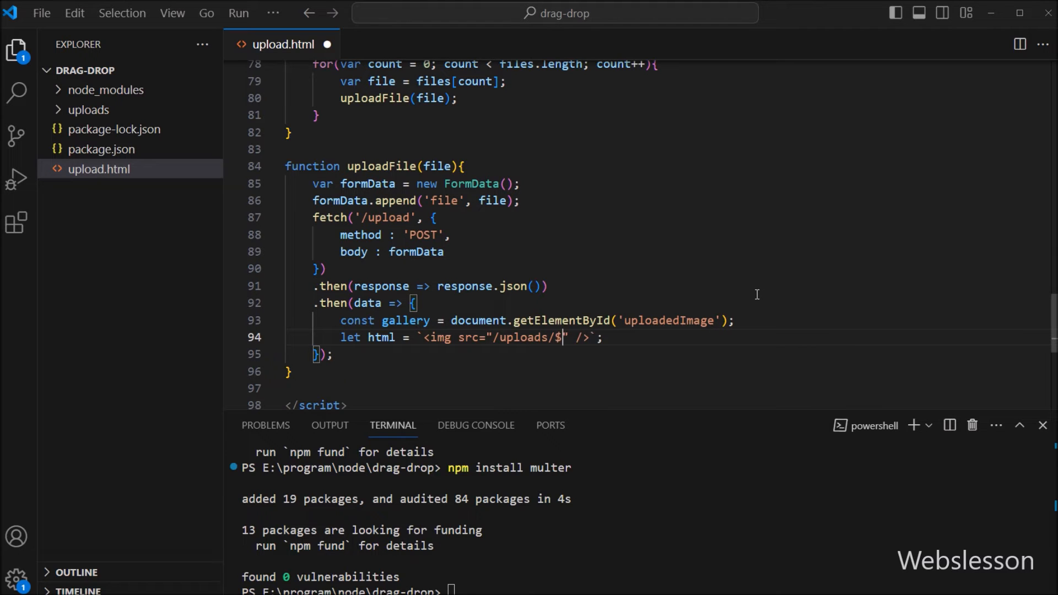
pyautogui.write('{data.filename')
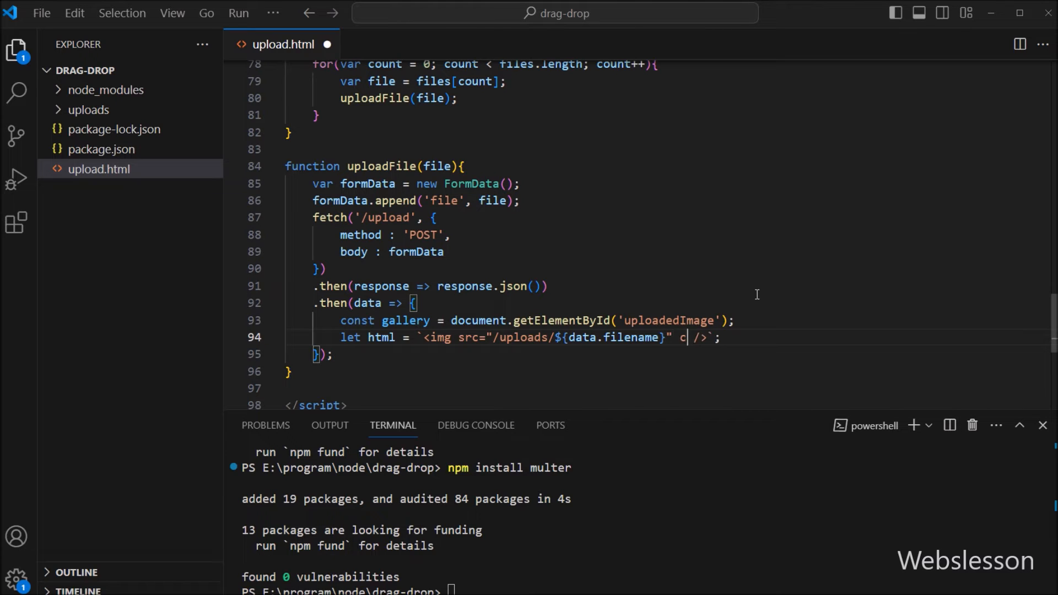
pyautogui.write('lass=""')
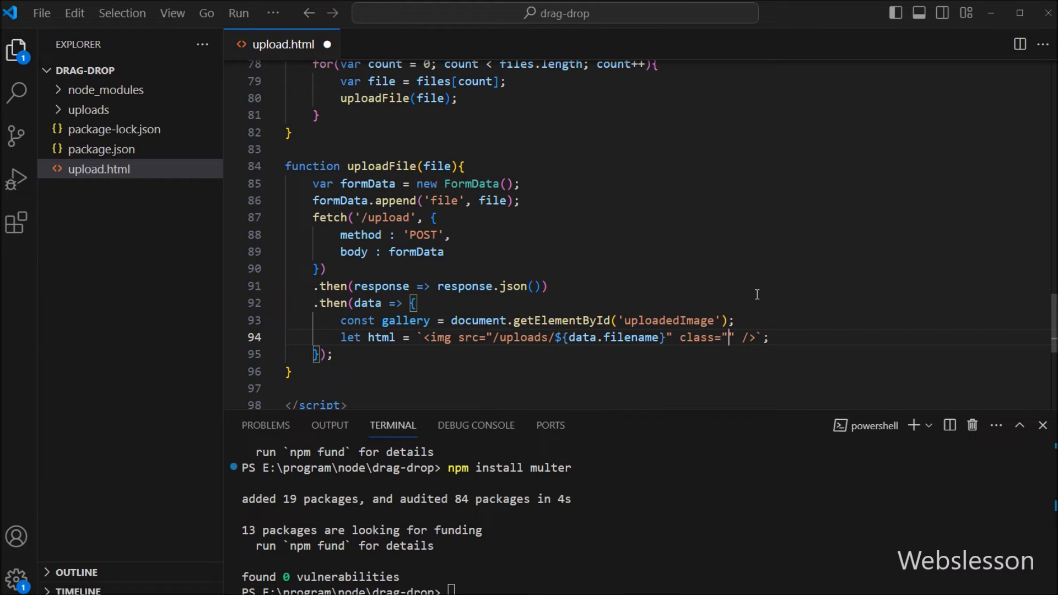
pyautogui.write('img-thumbnail')
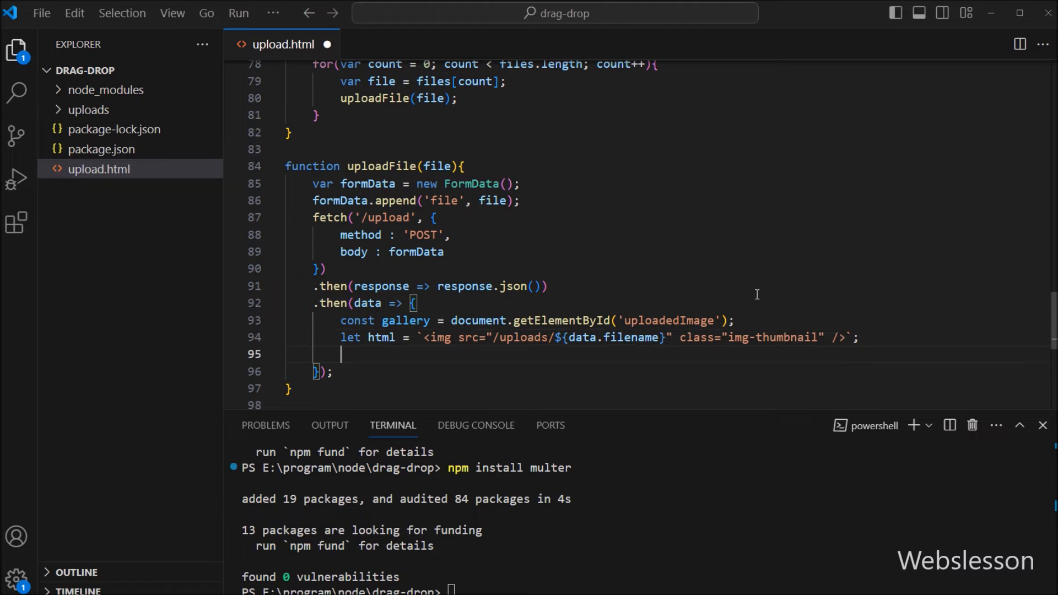
# Append the html to gallery.innerHTML
pyautogui.write('gall')
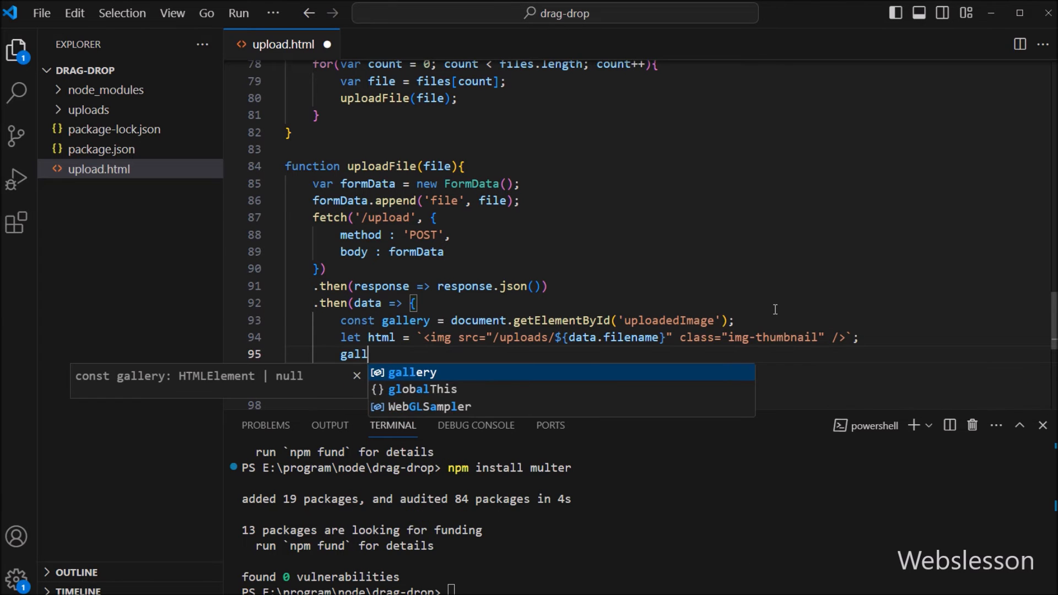
pyautogui.write('ery.innerHTML')
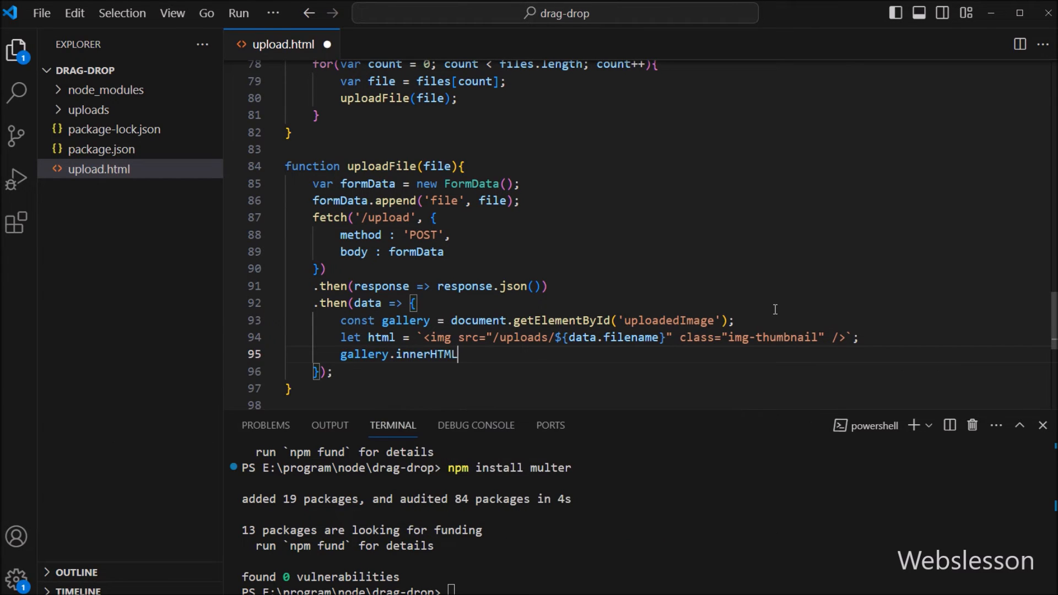
pyautogui.write('= gallery.innerHTML')
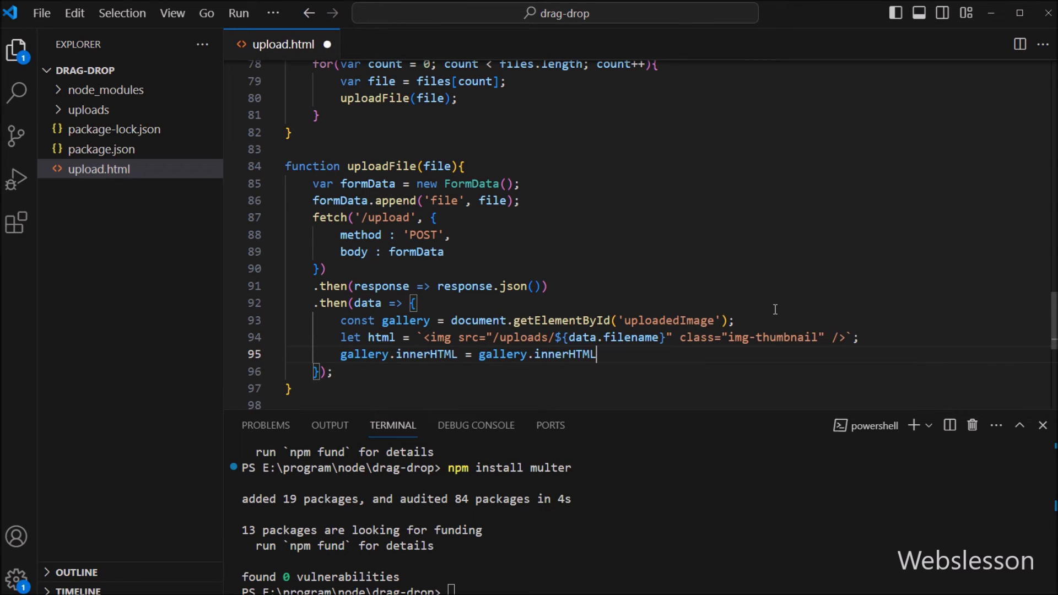
pyautogui.write('+ html;')
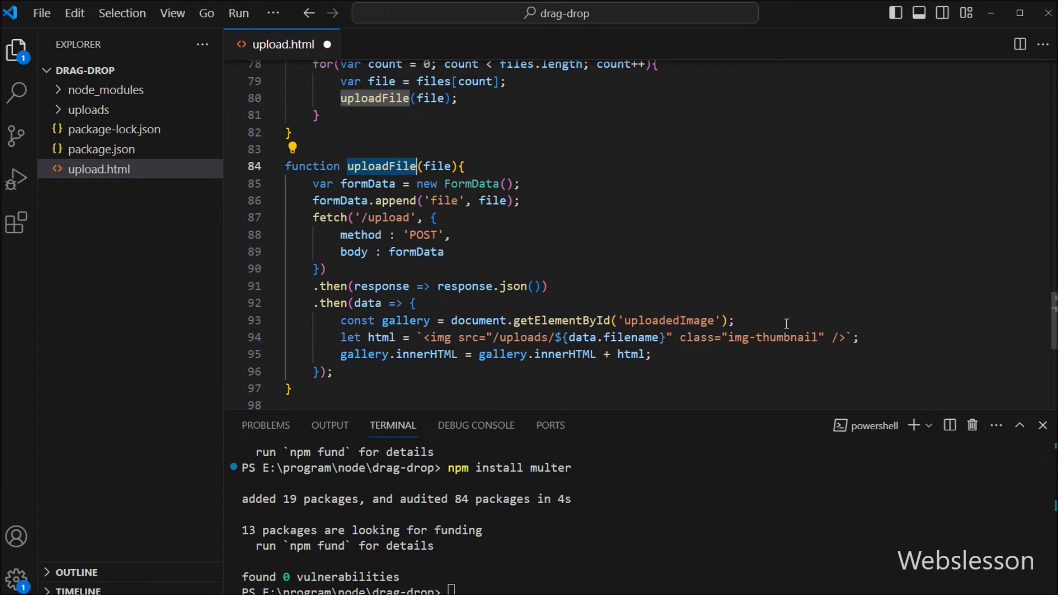
# Create server.js and require express, multer and path
pyautogui.click(145, 70)
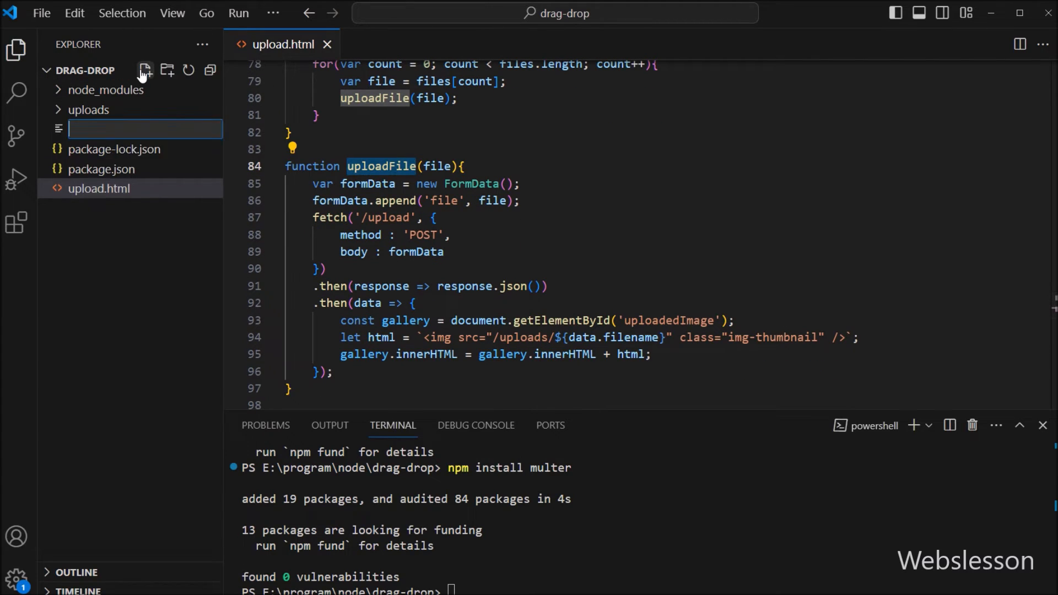
pyautogui.write('server.js')
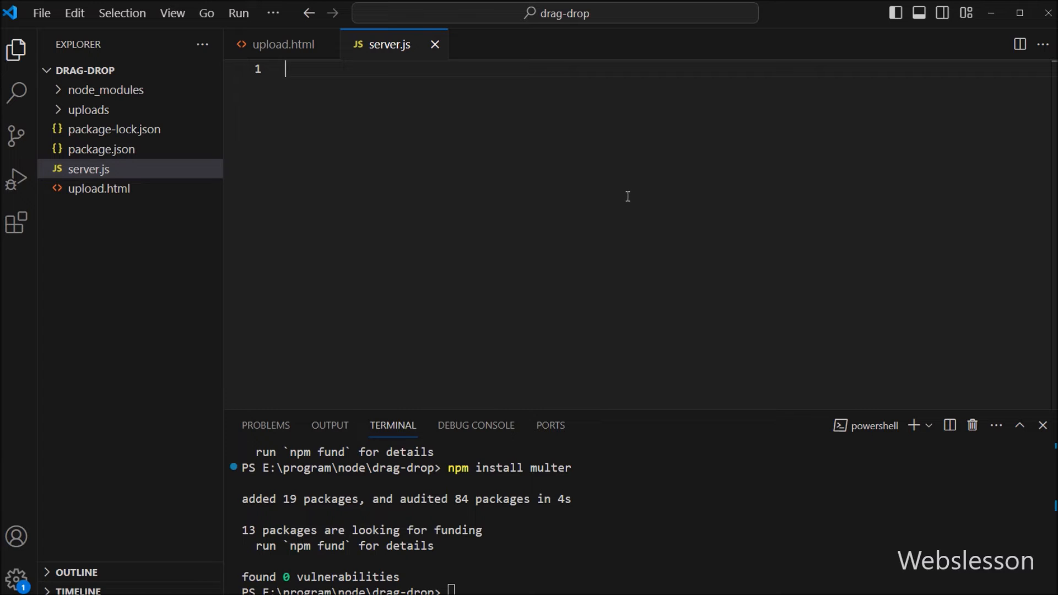
pyautogui.moveTo(662, 193)
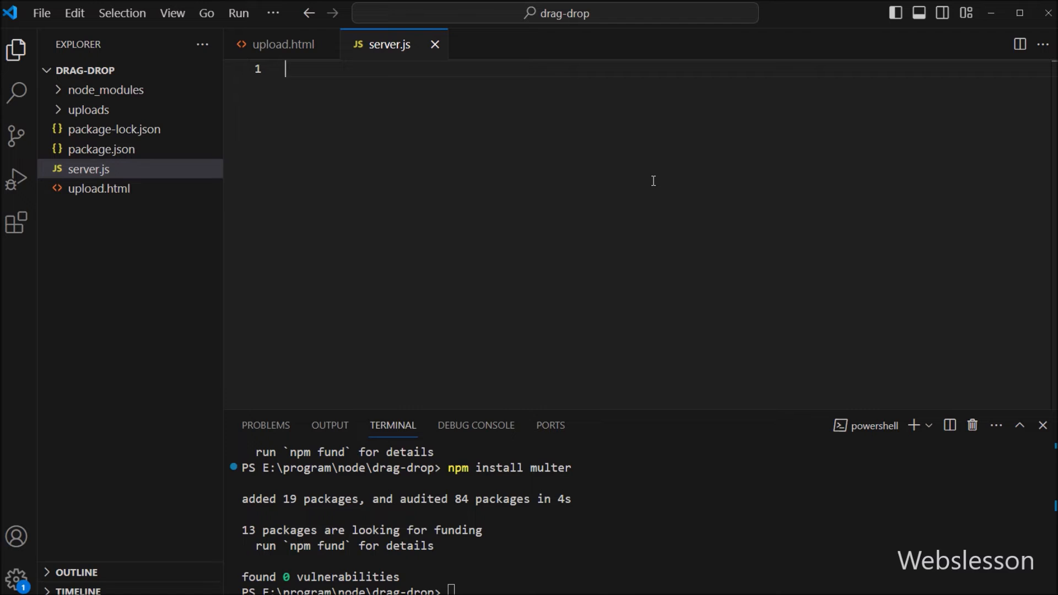
pyautogui.write('const express =')
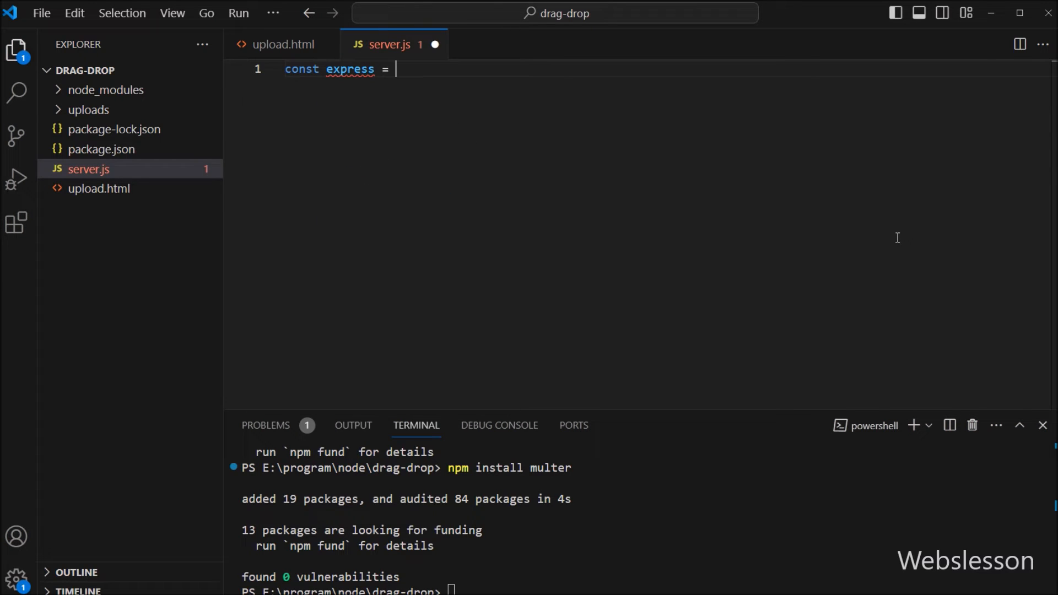
pyautogui.write('require')
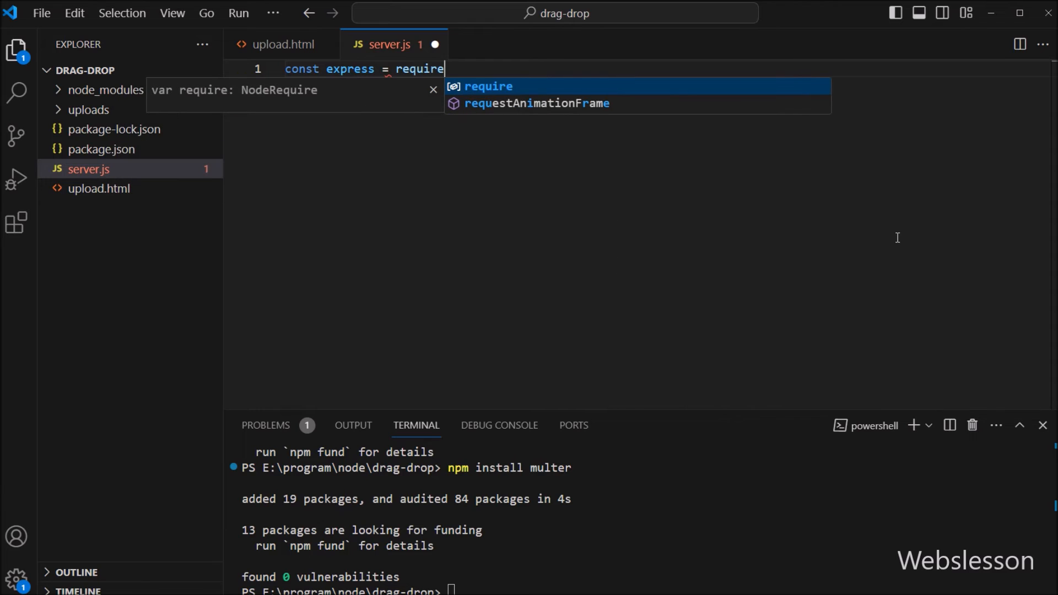
pyautogui.write("('express');")
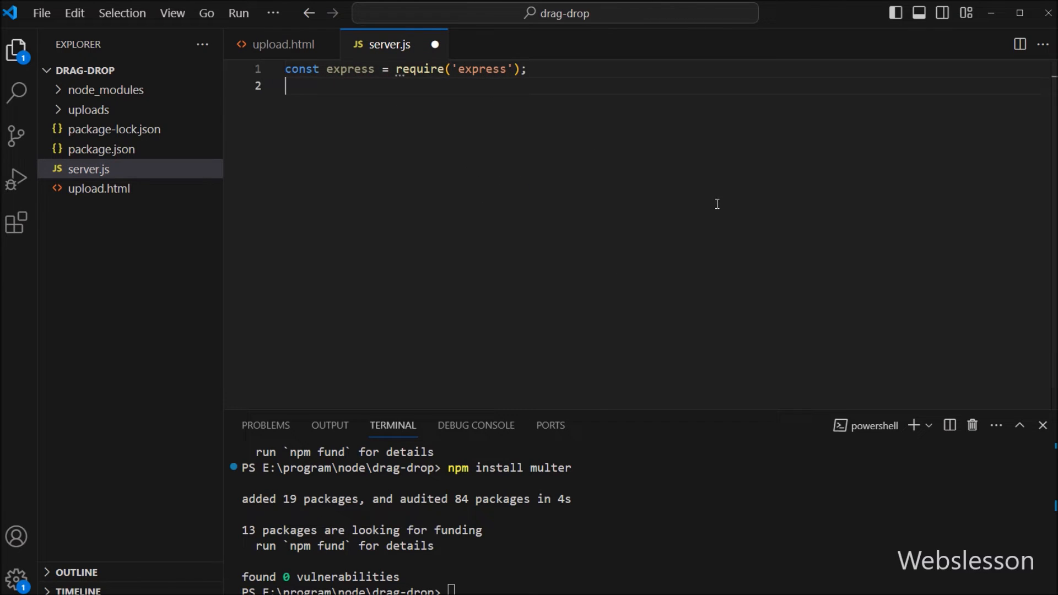
pyautogui.write('const mul')
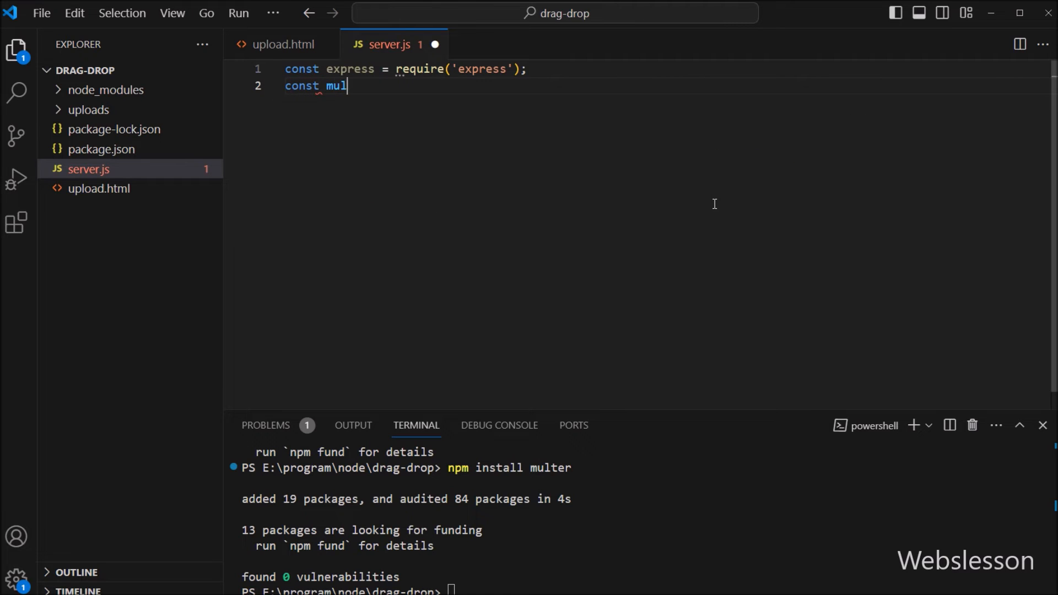
pyautogui.write("ter = require('multer');")
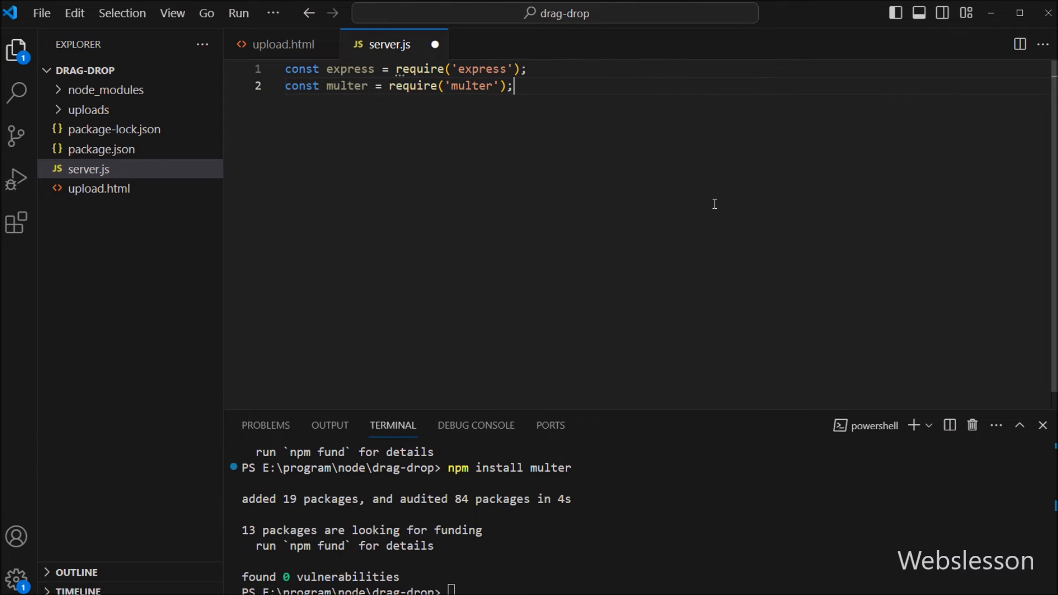
pyautogui.moveTo(634, 274)
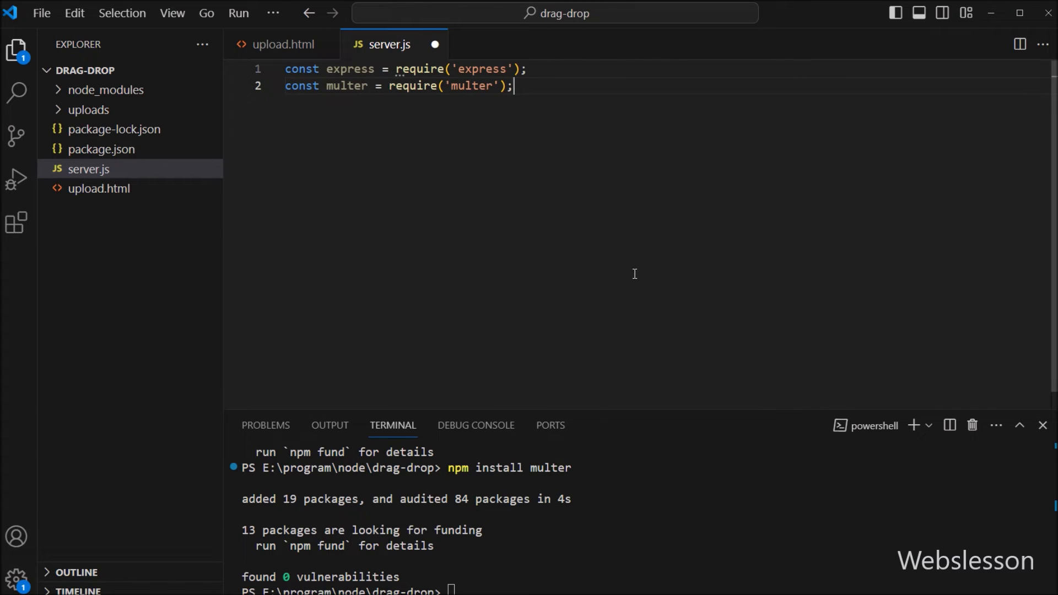
pyautogui.write('const path')
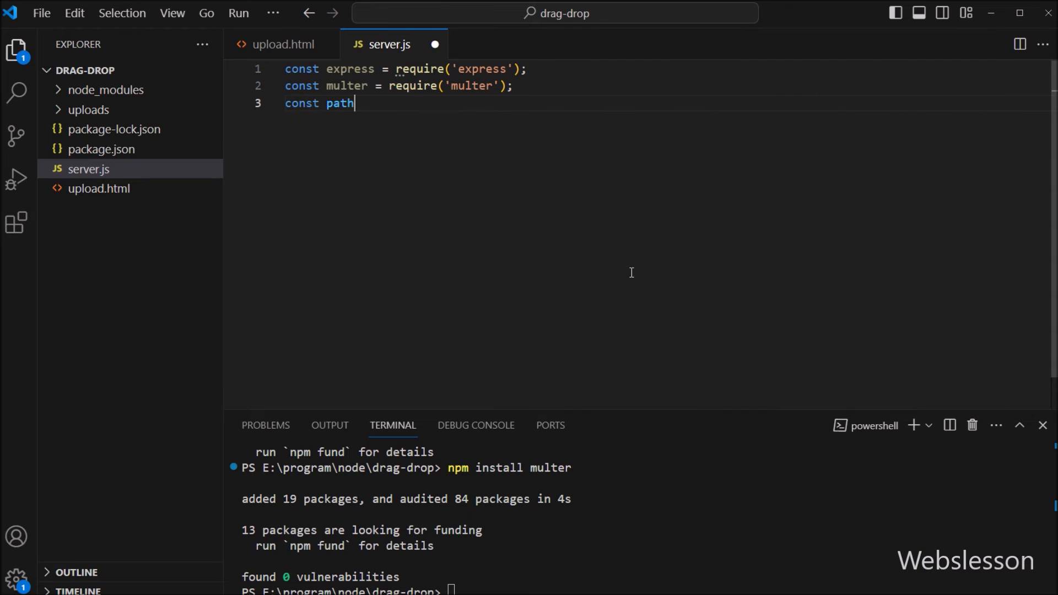
pyautogui.write('= required')
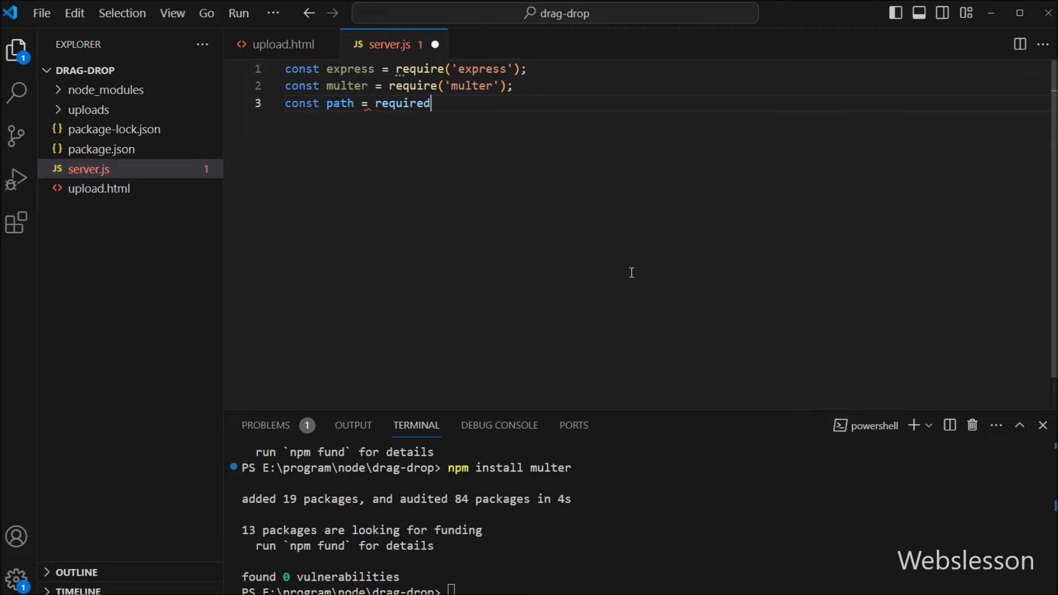
pyautogui.write("('pat")
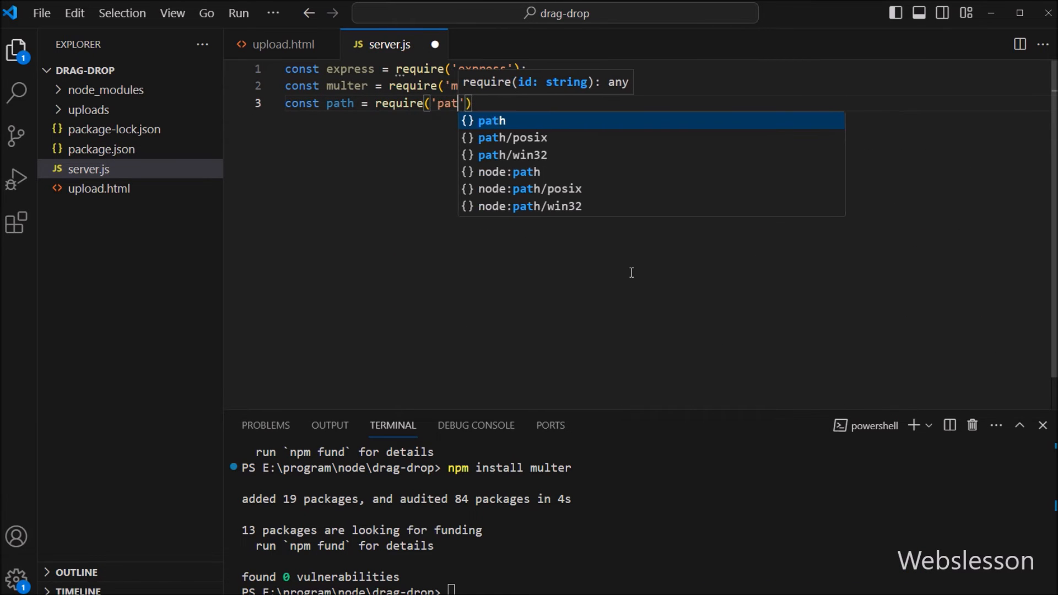
pyautogui.press('Enter')
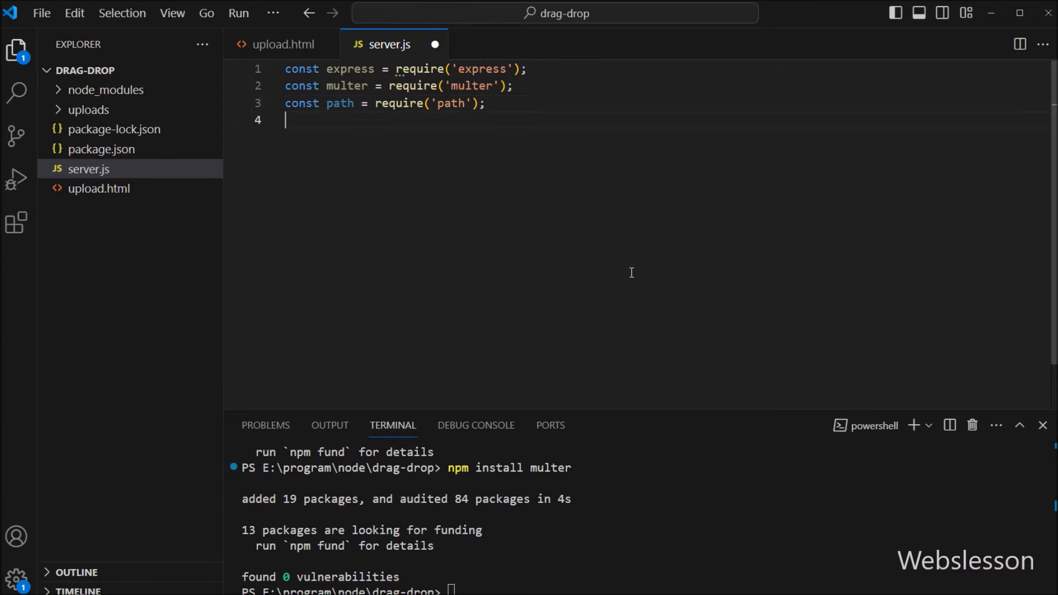
# Create app with express(), set PORT to 3000, and serve static files from __dirname
pyautogui.write('const app =')
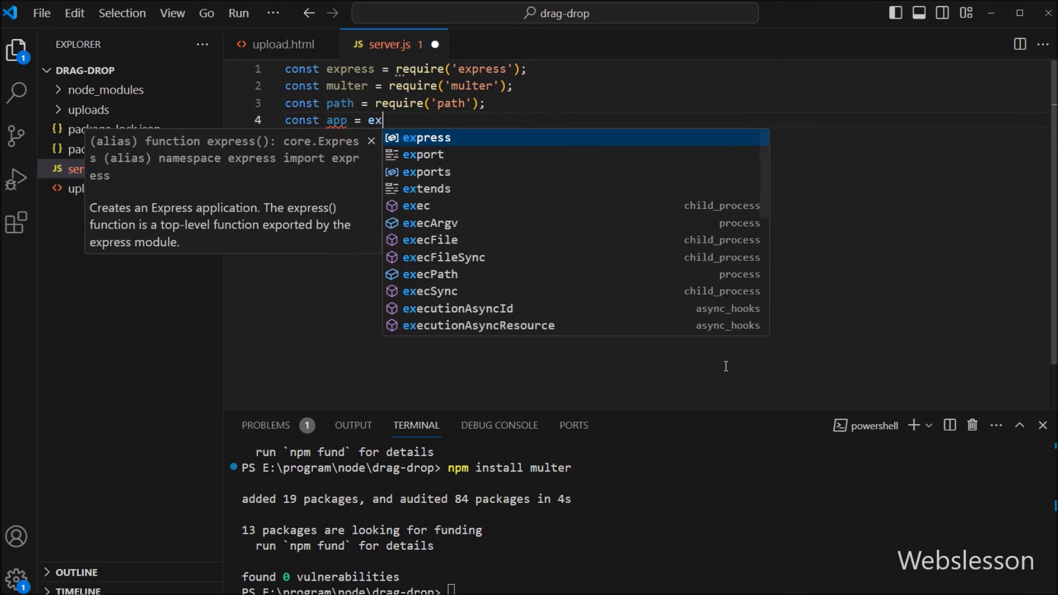
pyautogui.write('express();')
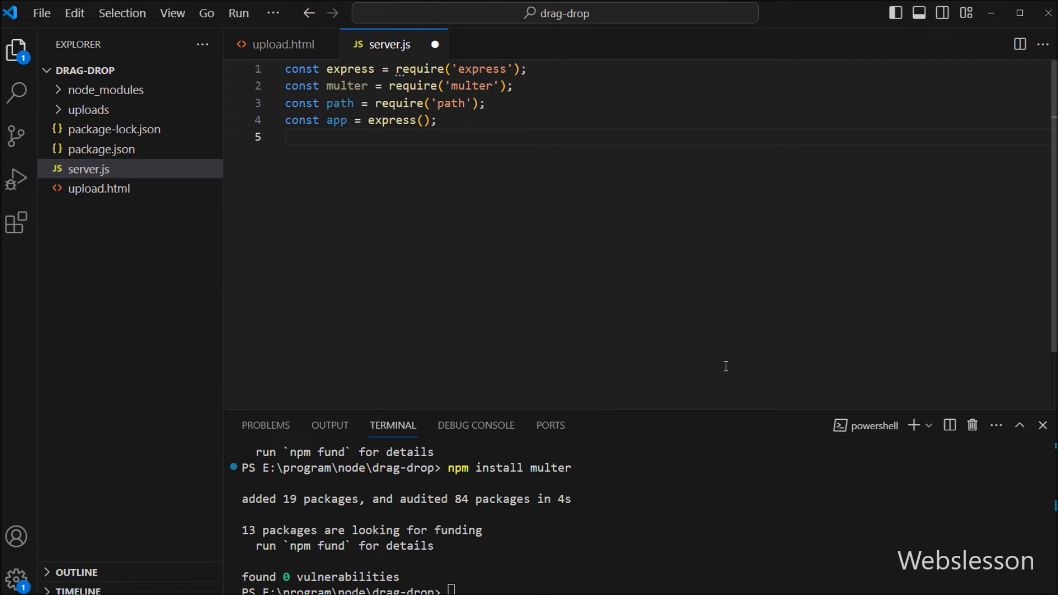
pyautogui.moveTo(379, 200)
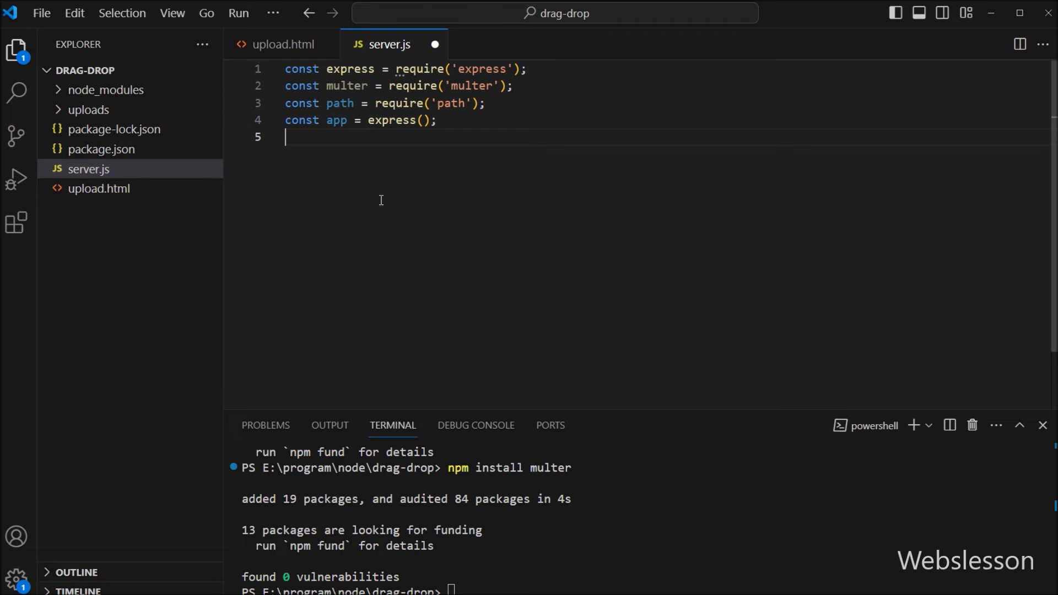
pyautogui.write('const')
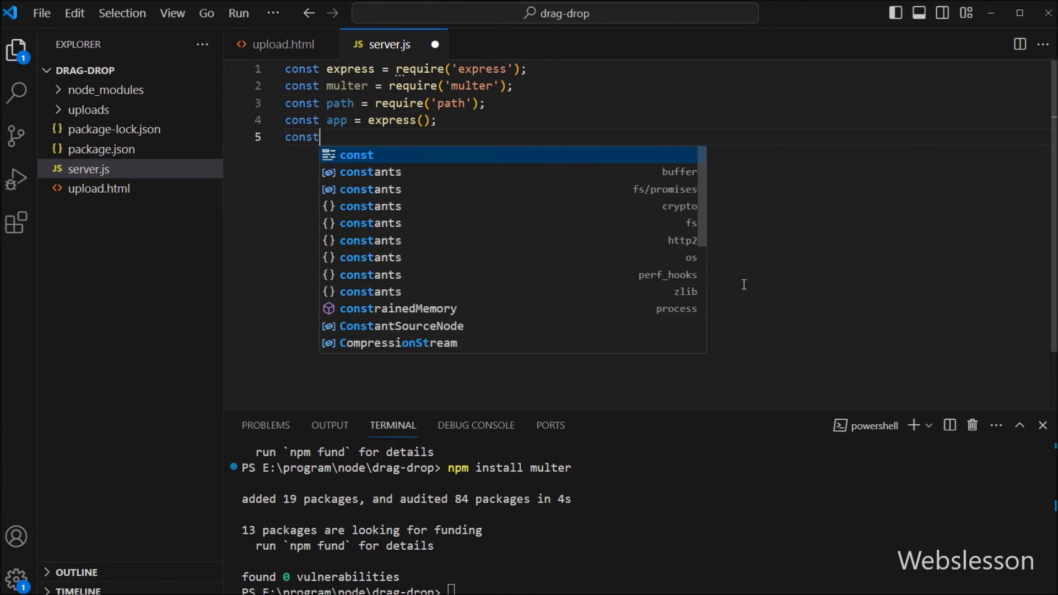
pyautogui.write('PORT =')
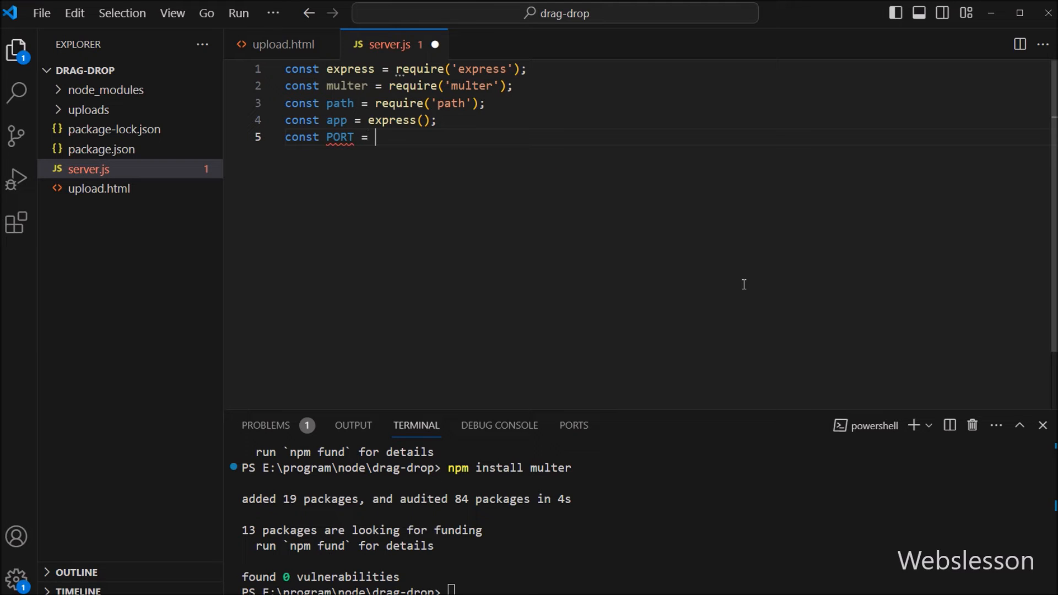
pyautogui.write('3000;')
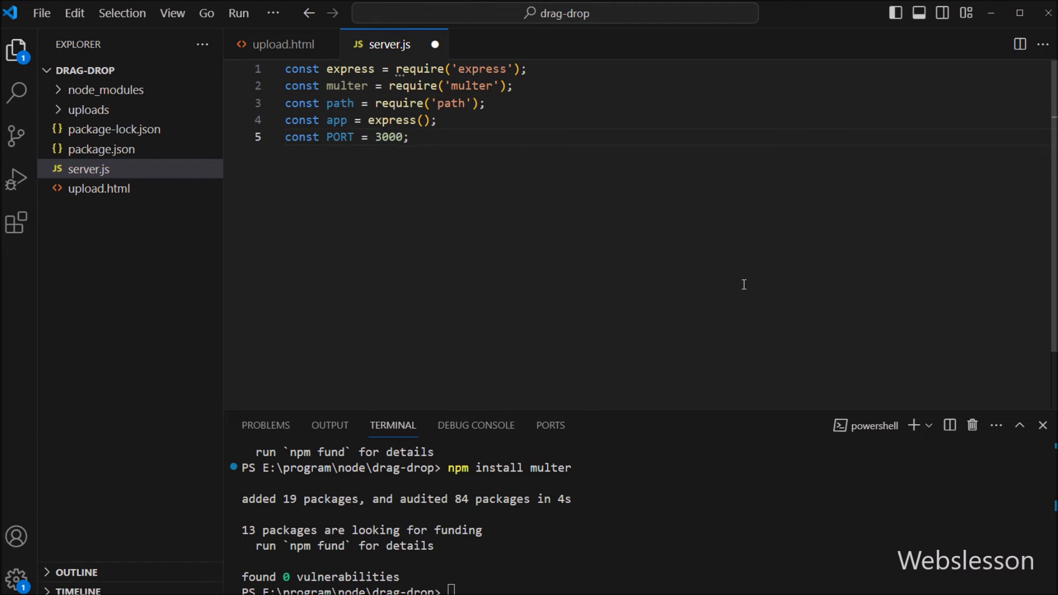
pyautogui.write('app')
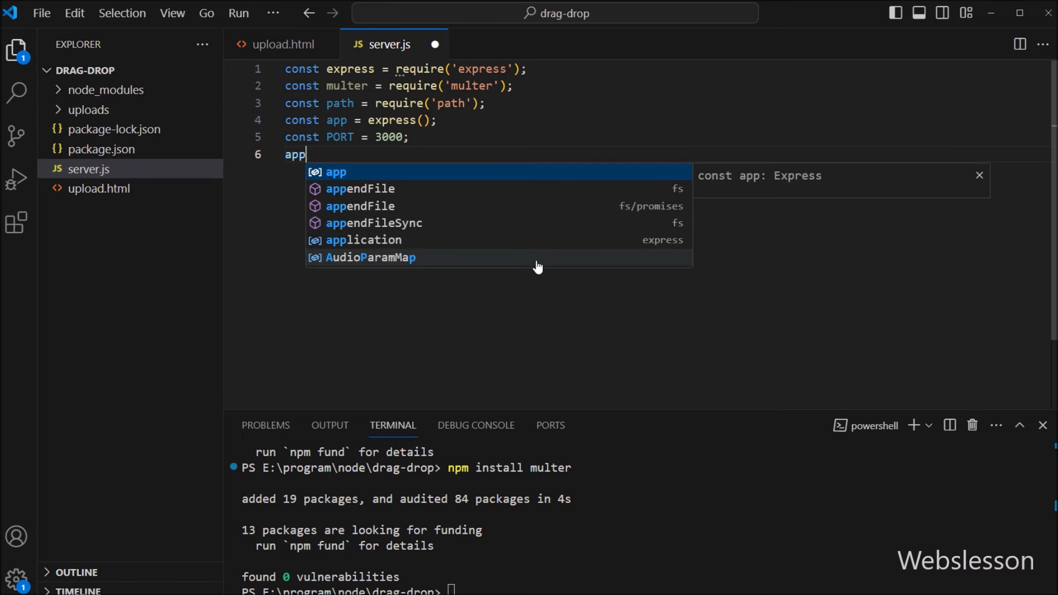
pyautogui.write('.use(express.stat')
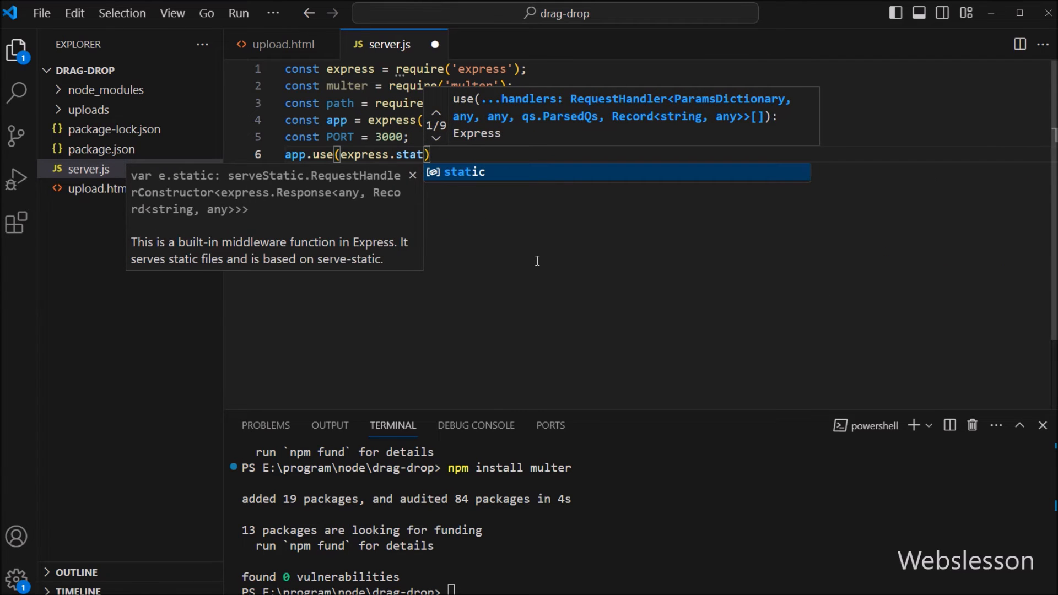
pyautogui.write('(__')
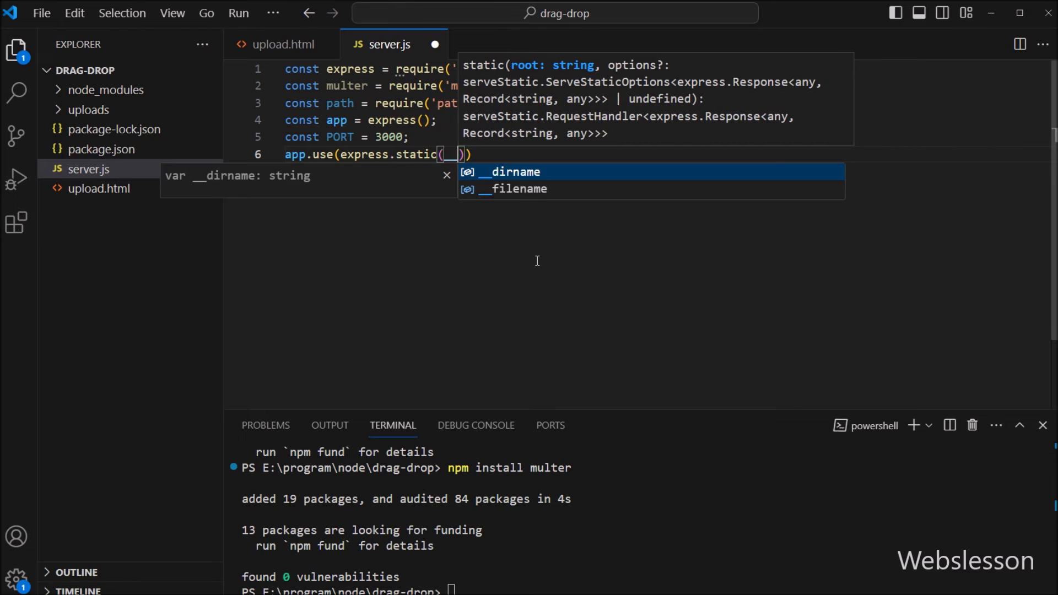
pyautogui.press('Tab')
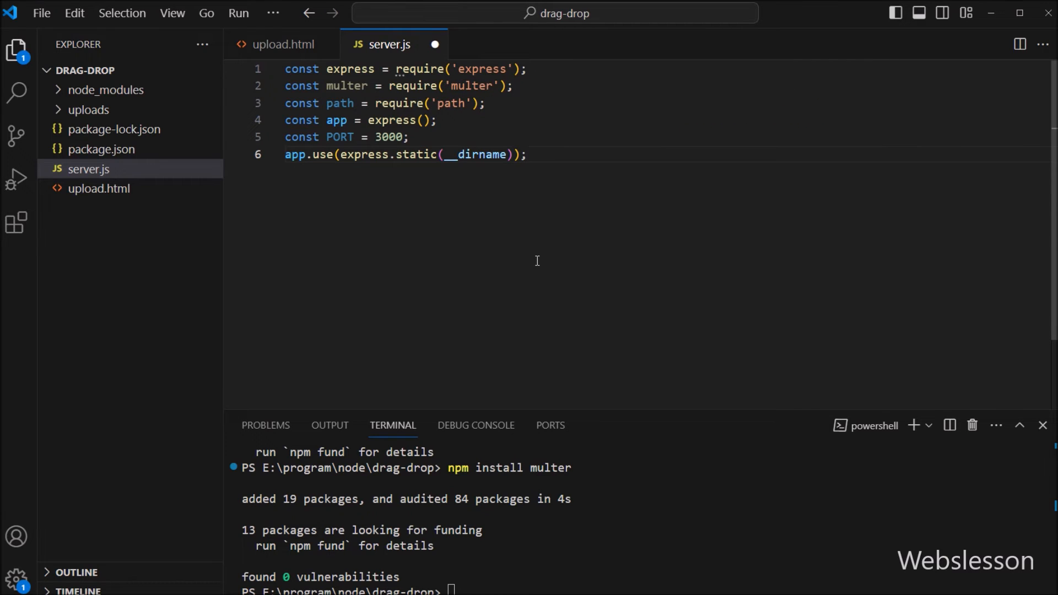
pyautogui.press('Enter')
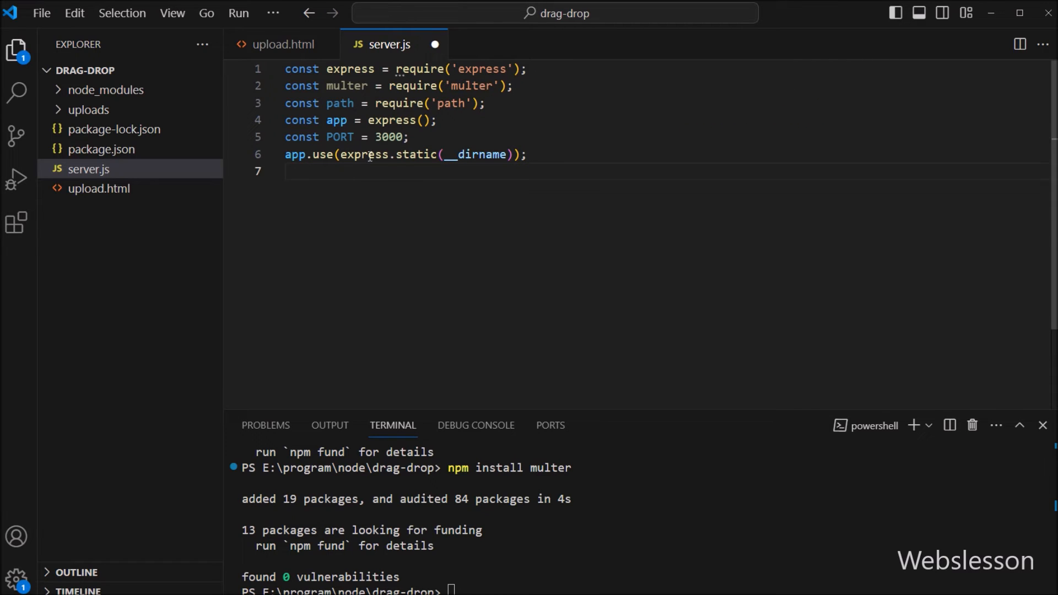
pyautogui.doubleClick(478, 154)
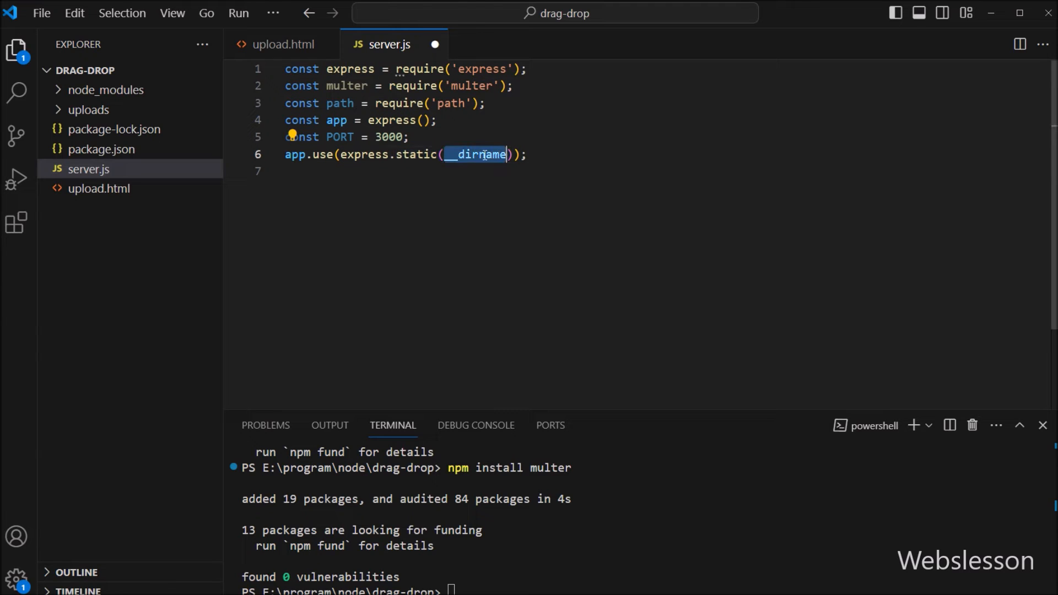
pyautogui.moveTo(99, 188)
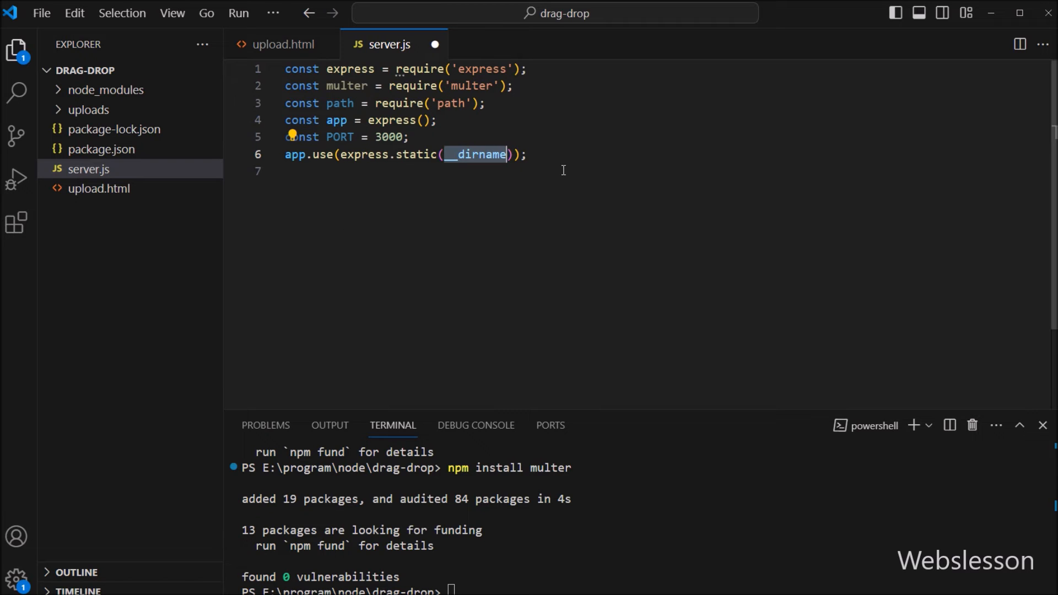
# Add app.get('/upload', async (request, response)) sending __dirname + '/upload.html'
pyautogui.write("app.get('")
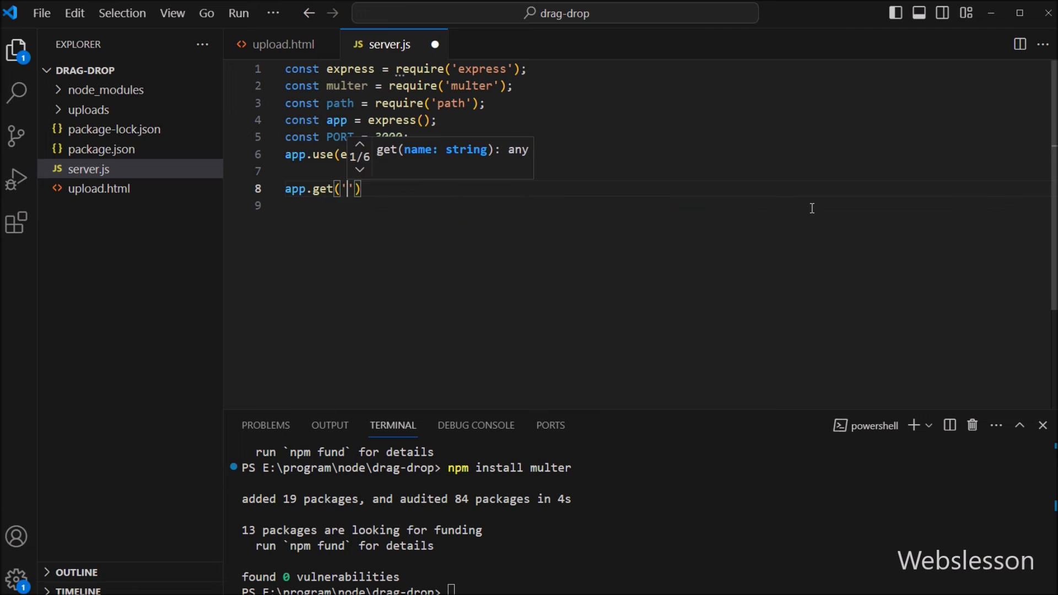
pyautogui.write('/upload')
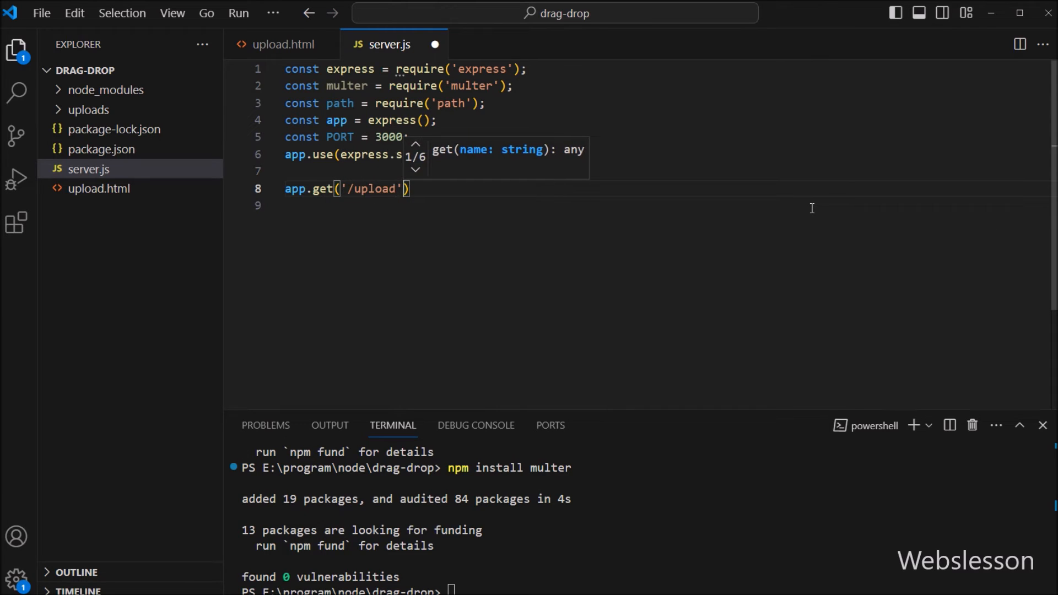
pyautogui.write(', as')
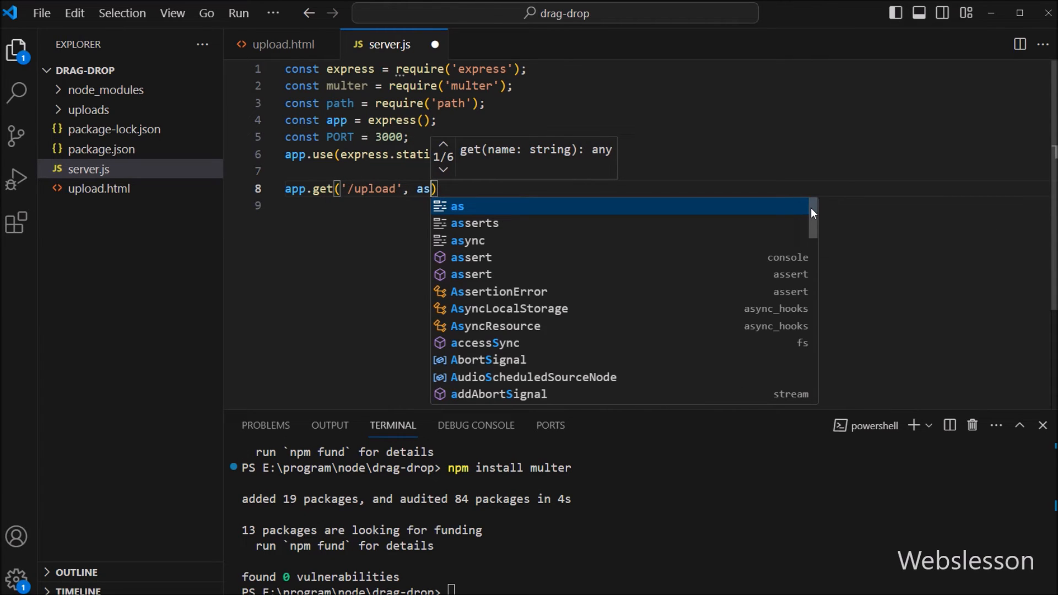
pyautogui.write('async')
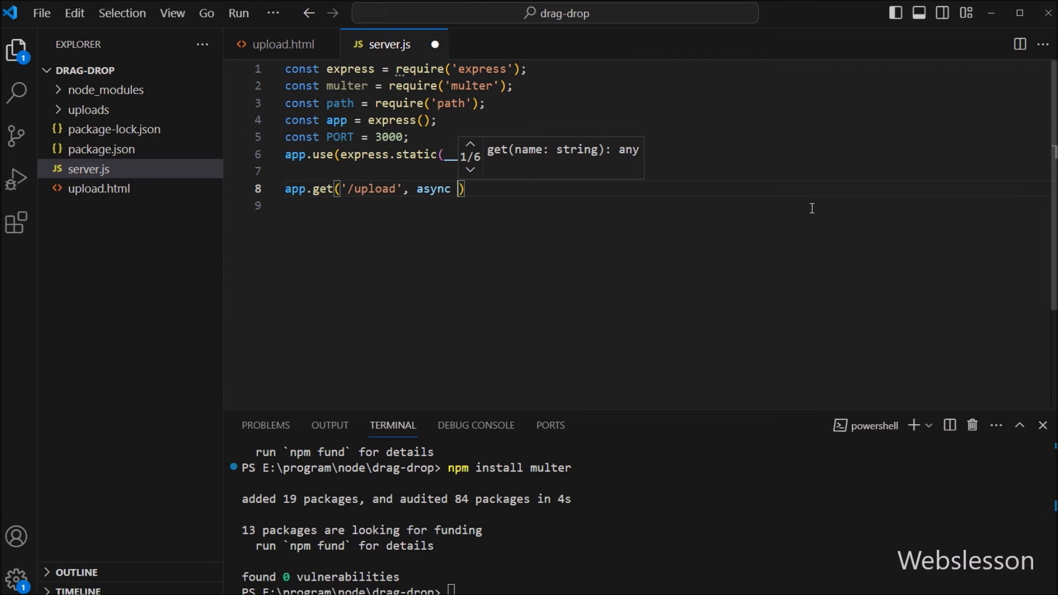
pyautogui.write('(request, response')
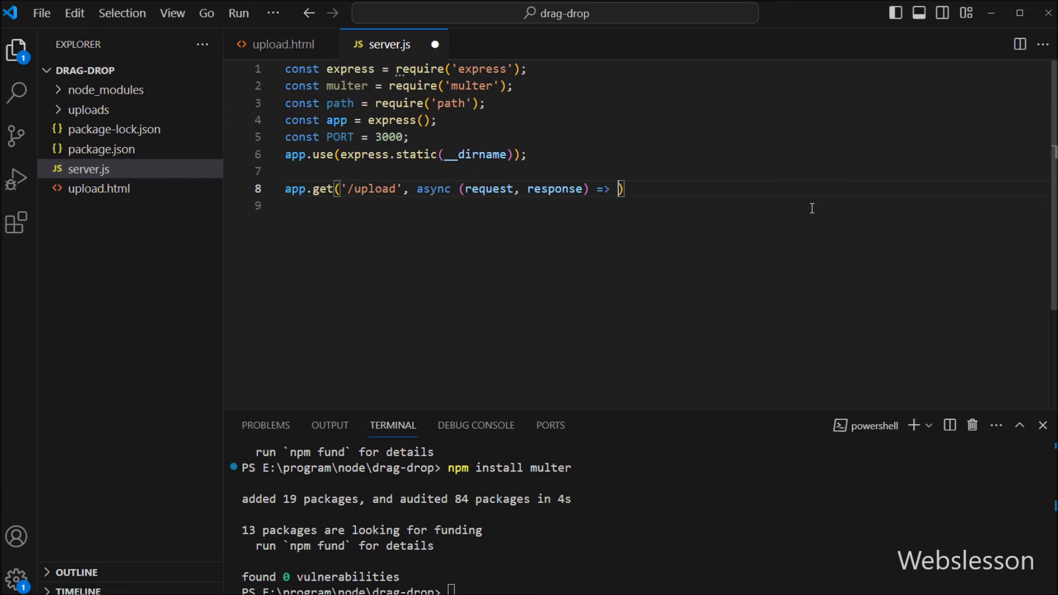
pyautogui.write('{')
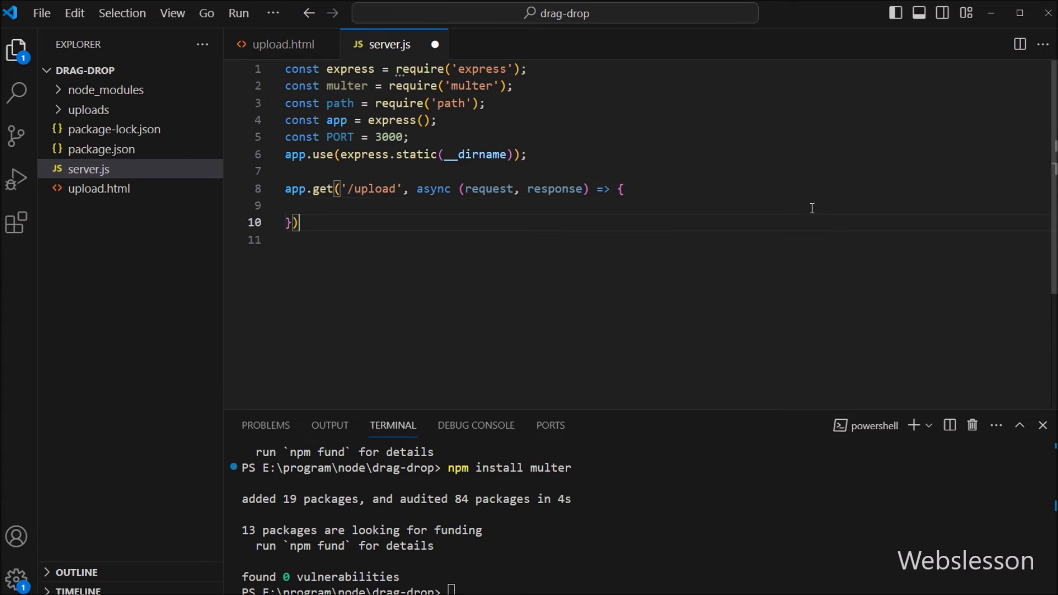
pyautogui.write(';')
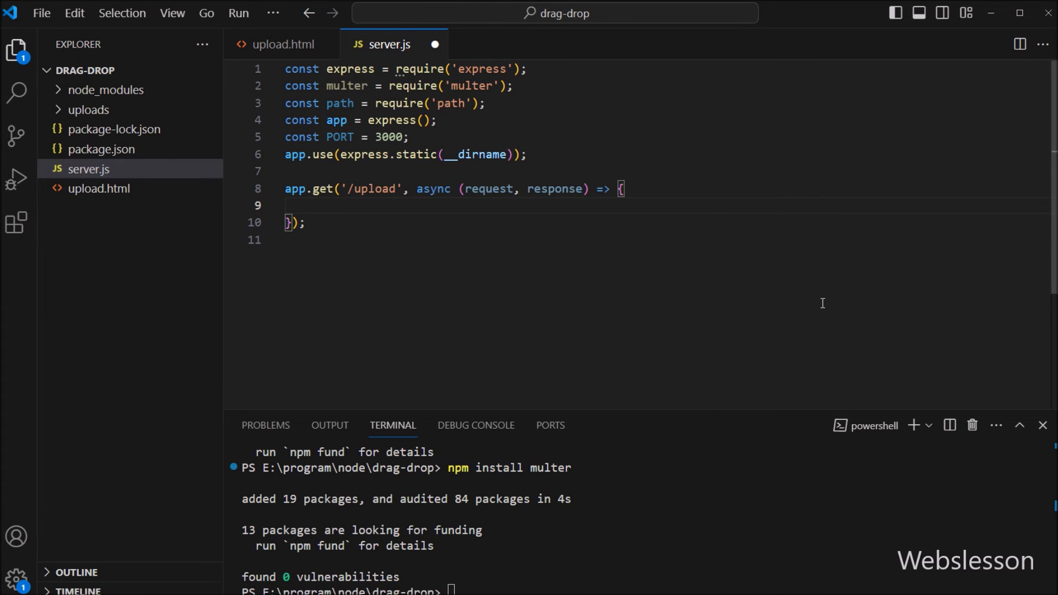
pyautogui.write('response.se')
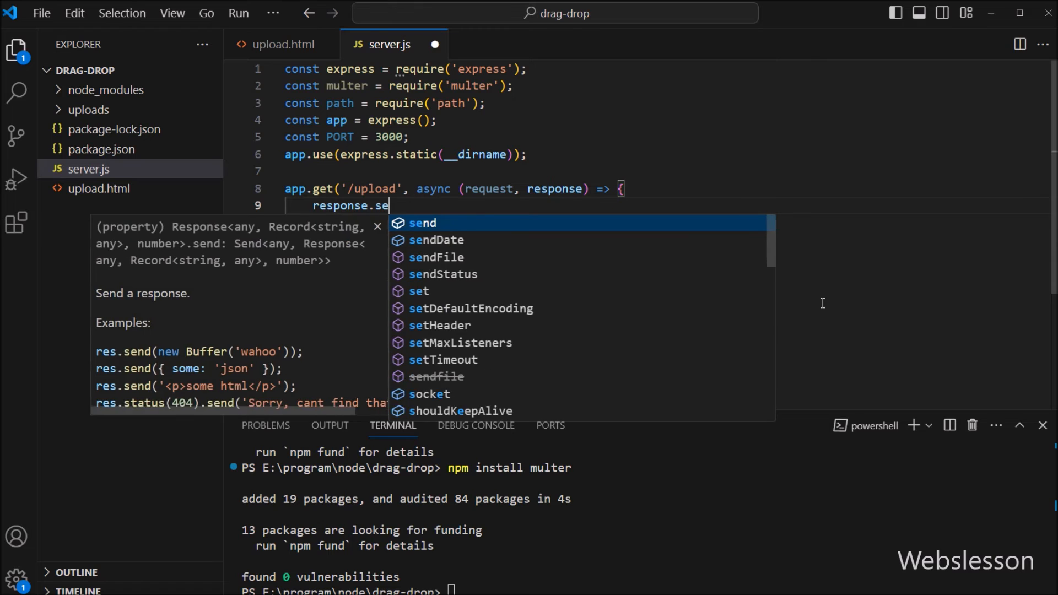
pyautogui.write('ndFile')
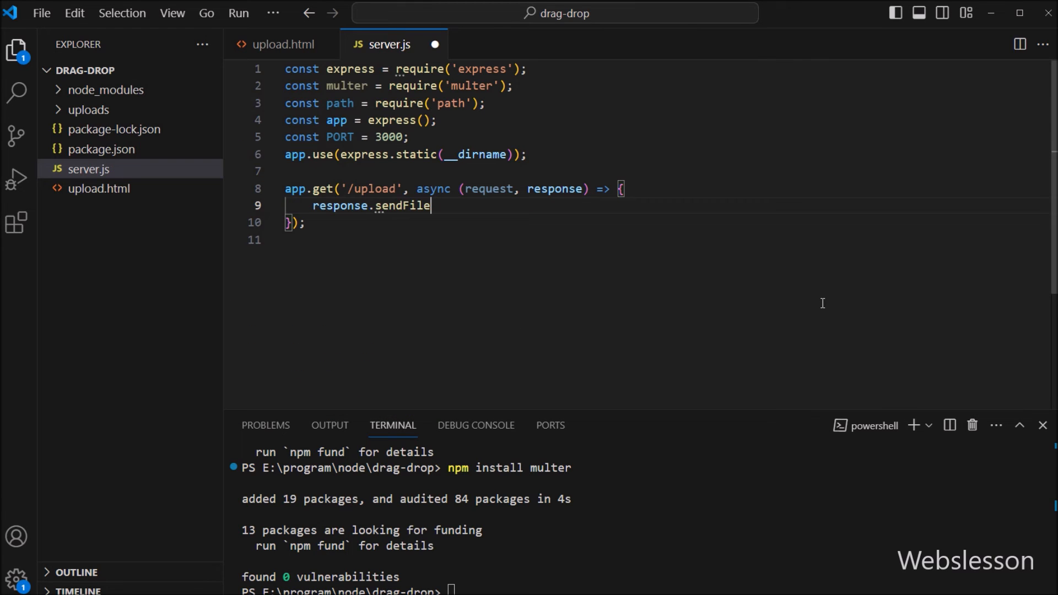
pyautogui.write('(')
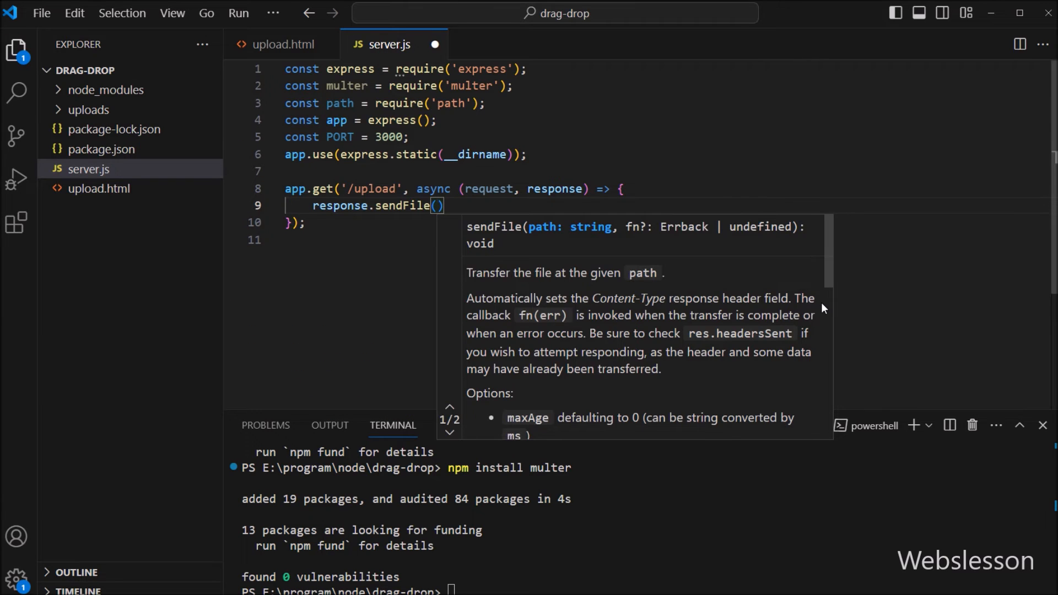
pyautogui.write('__dirname +')
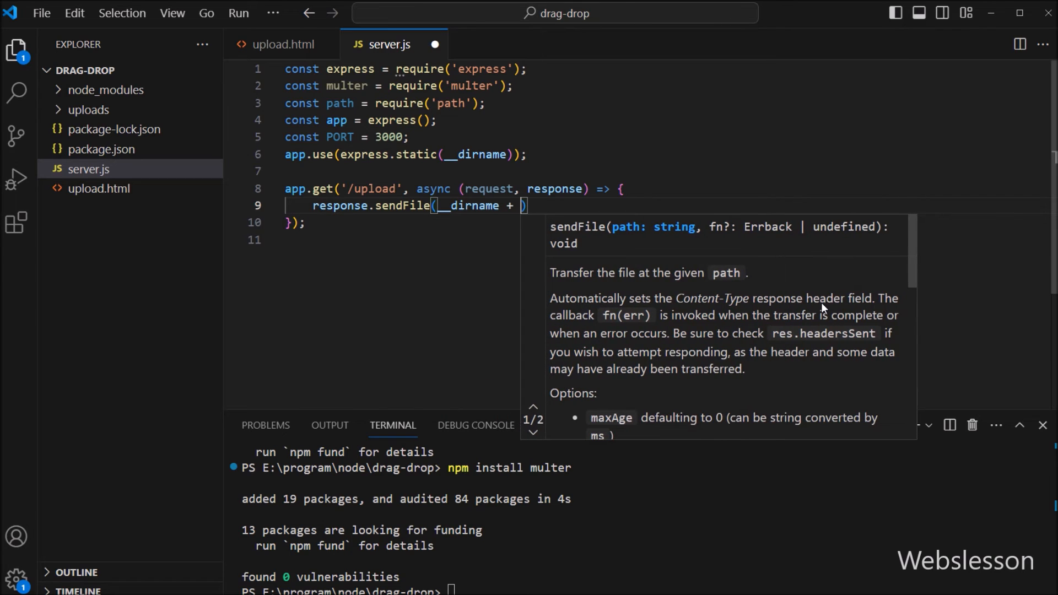
pyautogui.write("'/'")
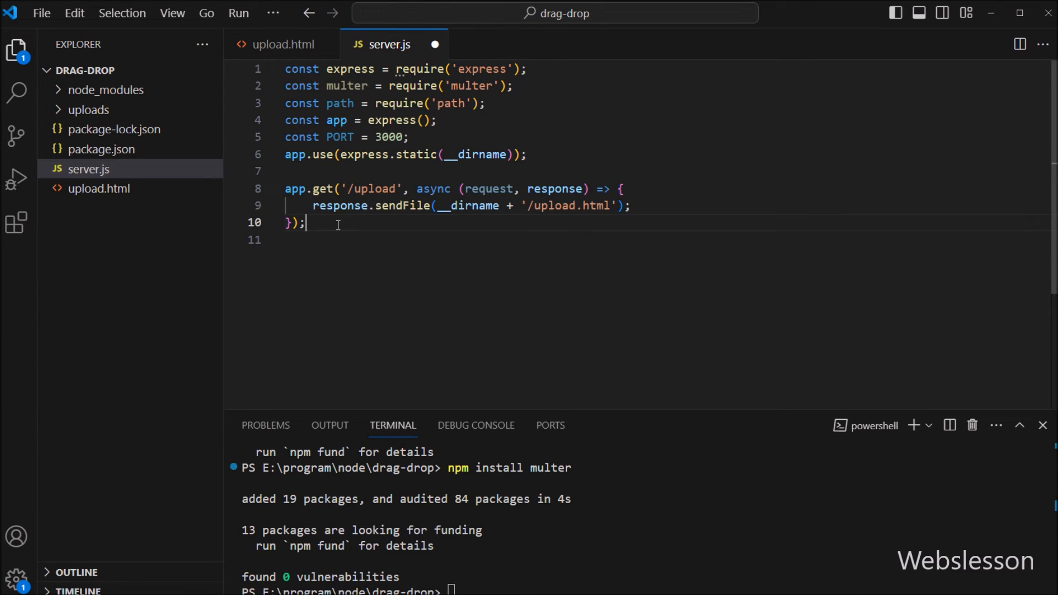
pyautogui.press('Enter')
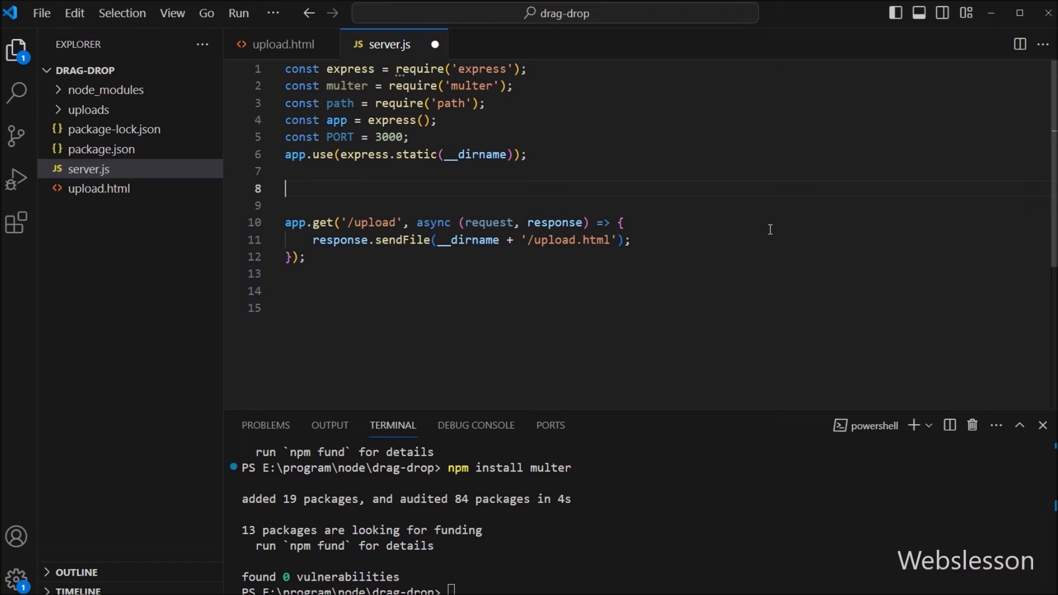
# Add const storage = multer.diskStorage with a destination callback returning 'uploads/'
pyautogui.write('// Set up Multer storage')
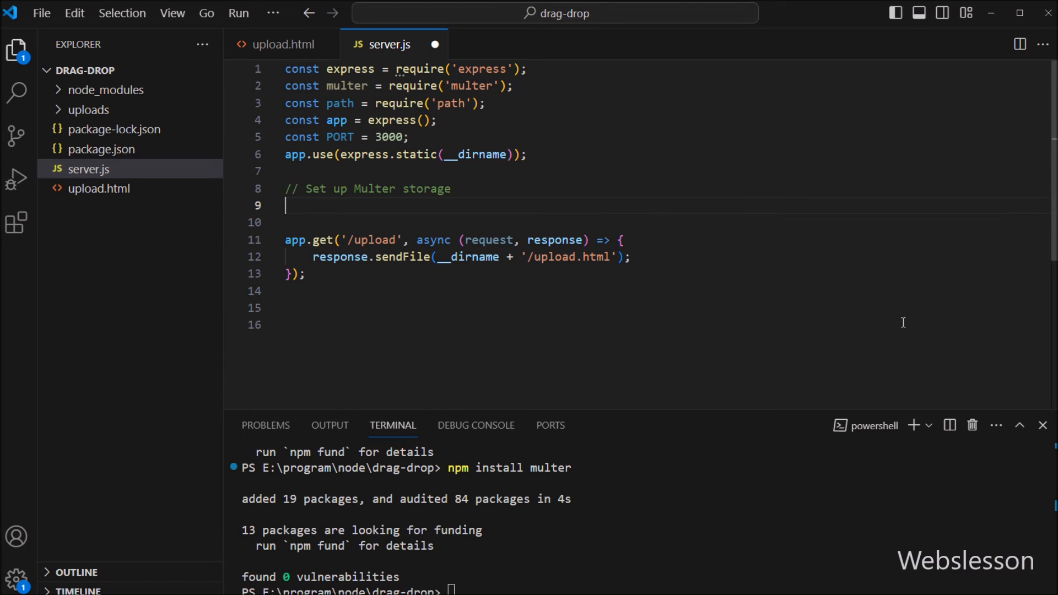
pyautogui.write('const sto')
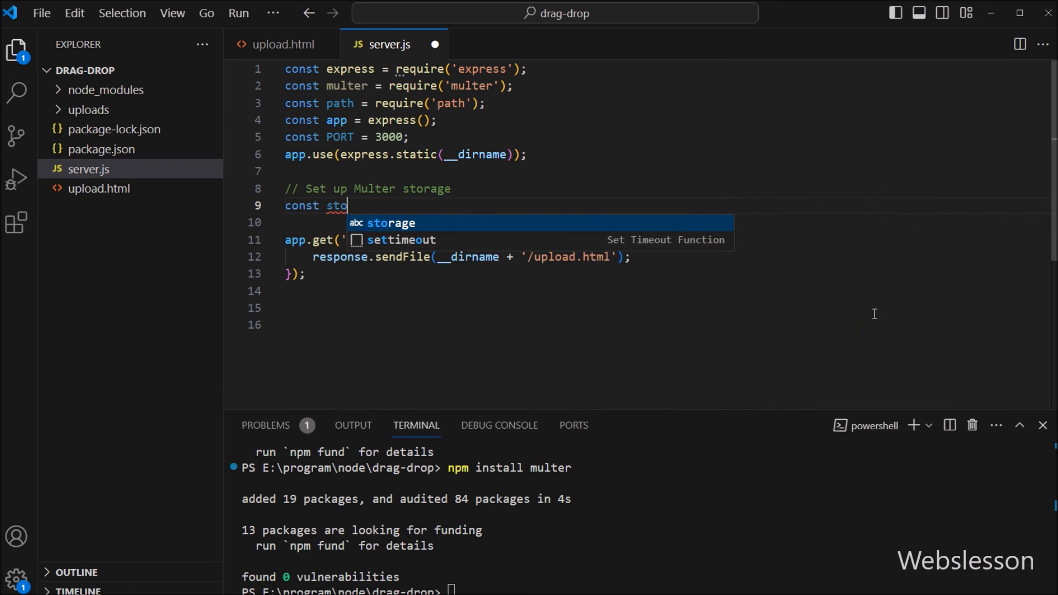
pyautogui.write('storage =')
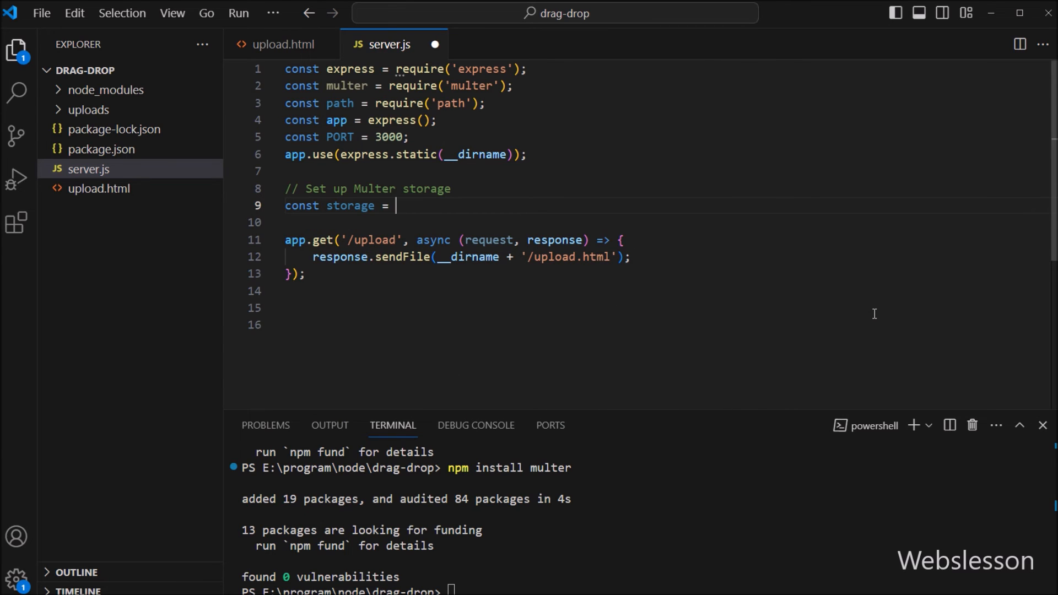
pyautogui.write('multer.')
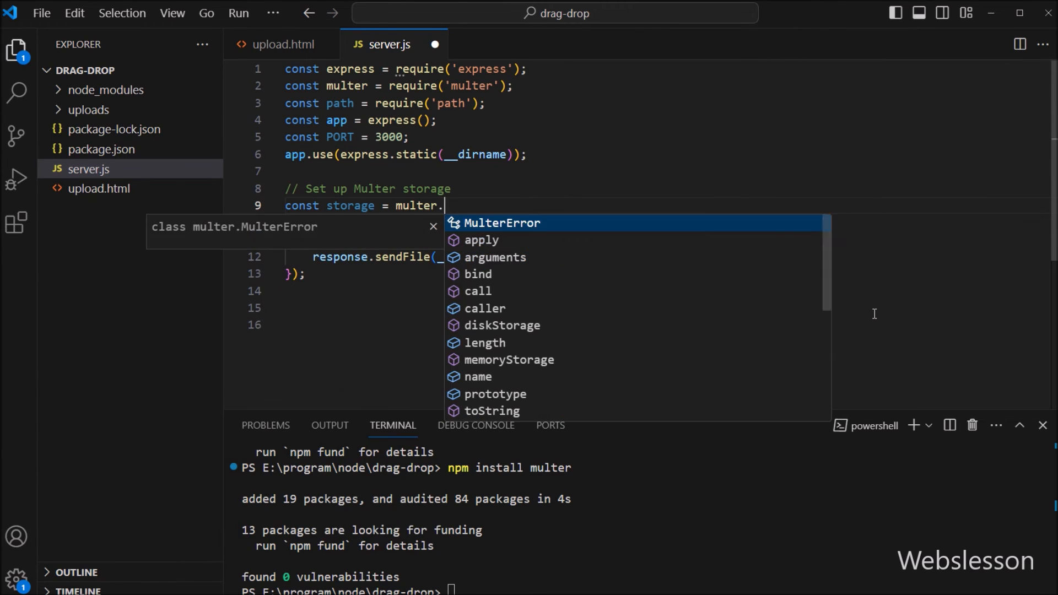
pyautogui.write('diskStorage')
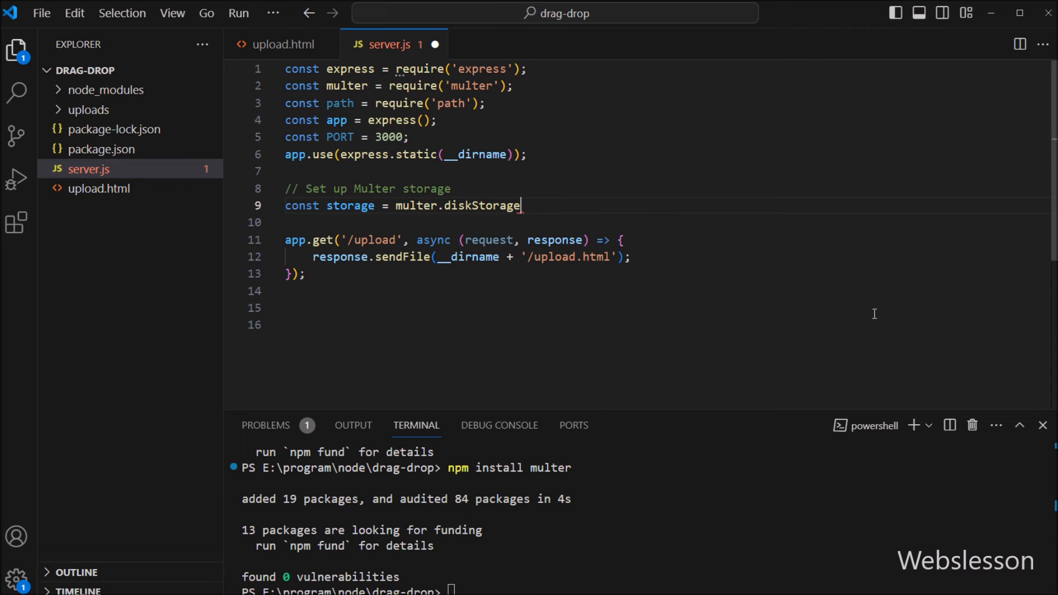
pyautogui.write('({')
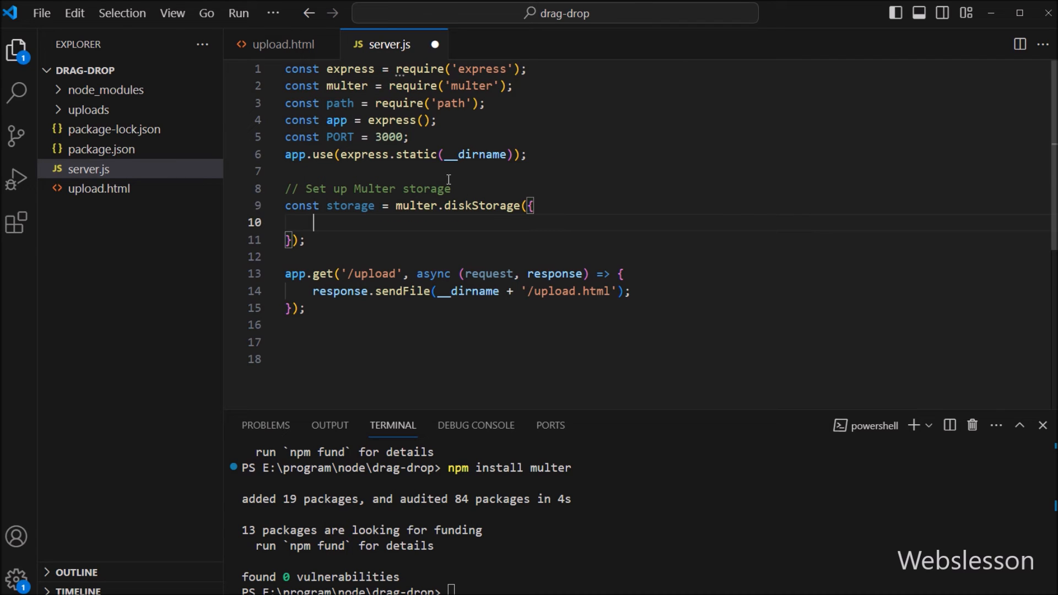
pyautogui.write('destination : function(request')
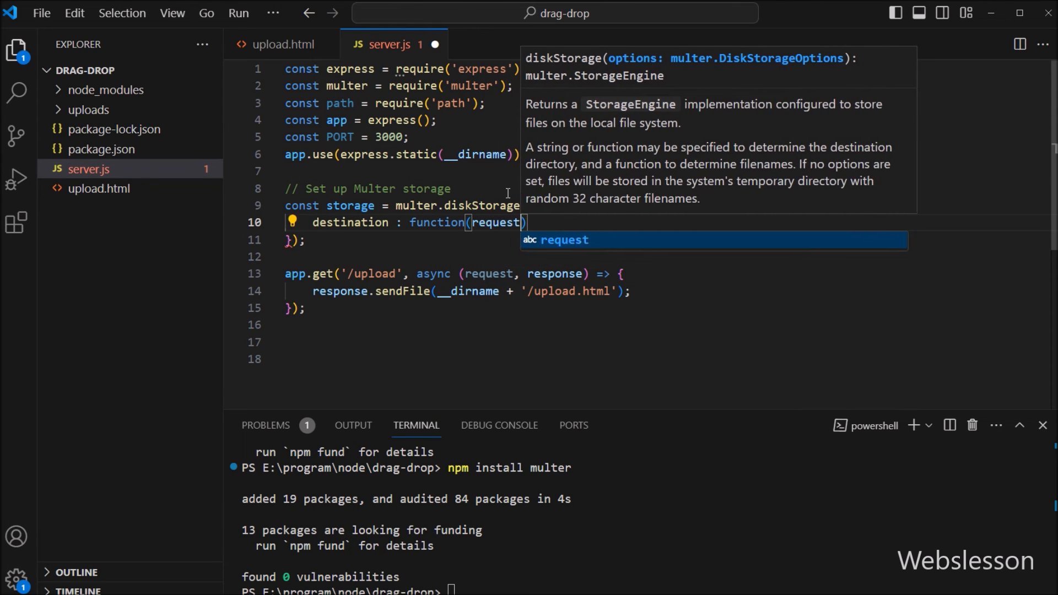
pyautogui.write(', file, callback')
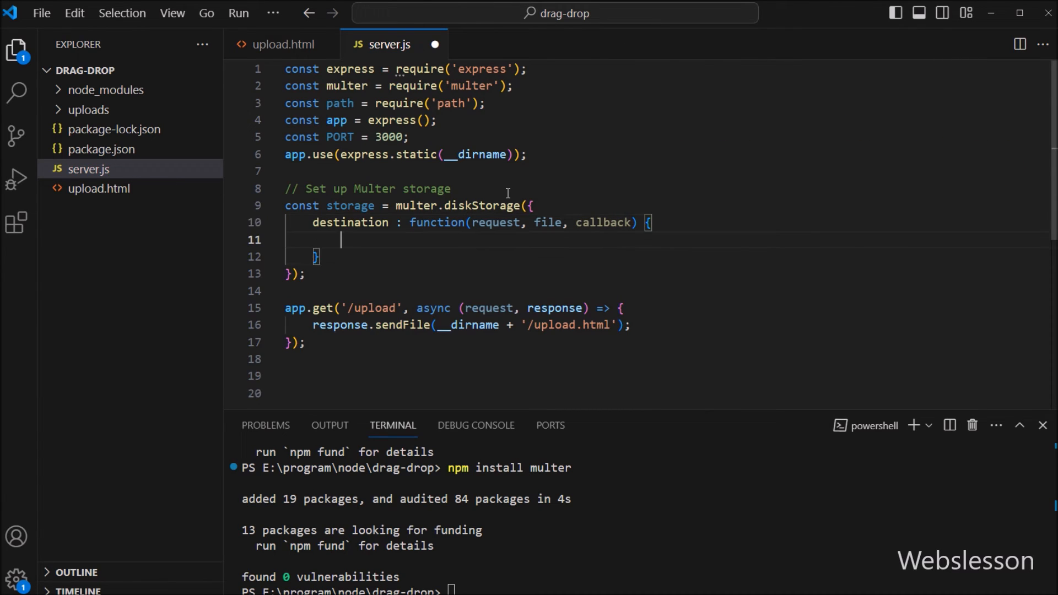
pyautogui.doubleClick(350, 222)
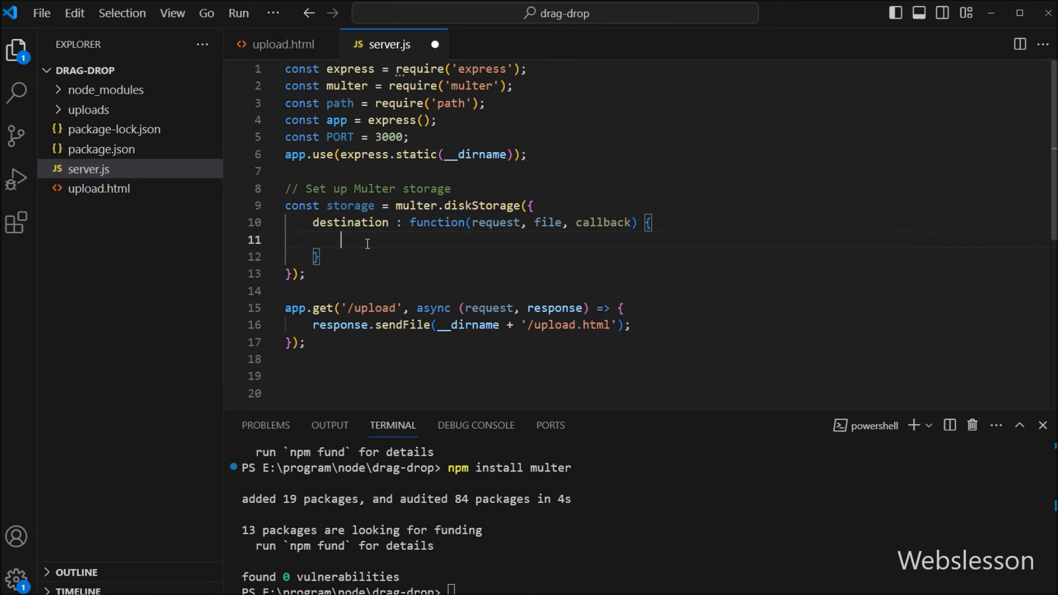
pyautogui.write('callback')
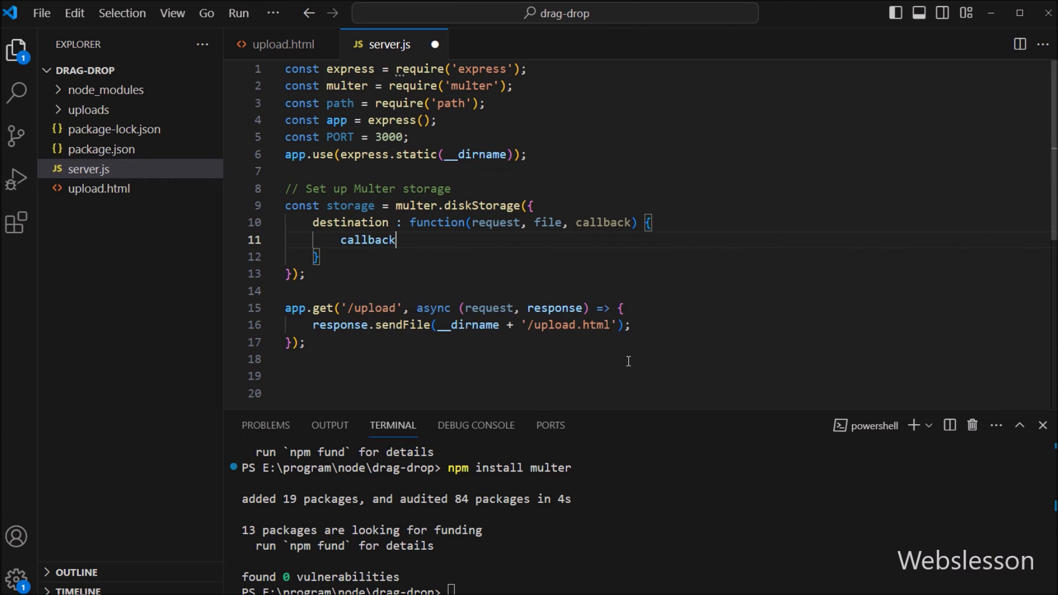
pyautogui.write('(null')
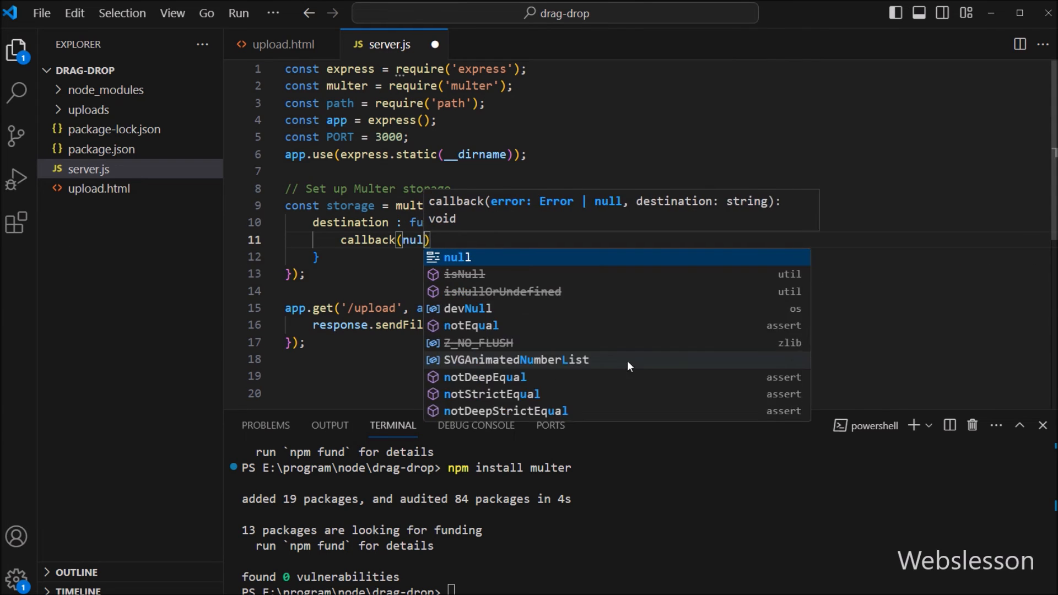
pyautogui.write(',')
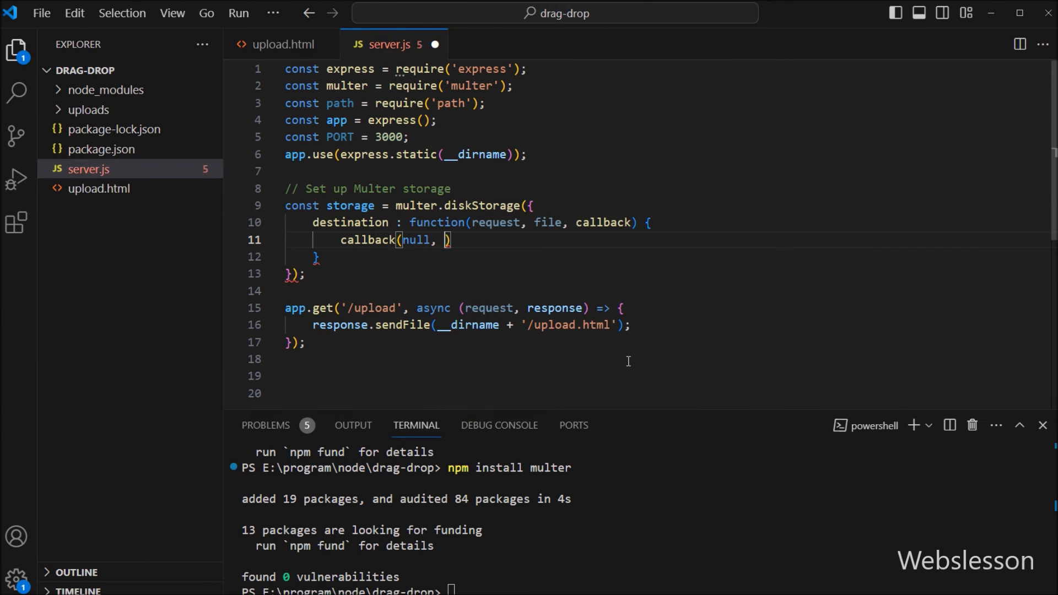
pyautogui.write("'upload'")
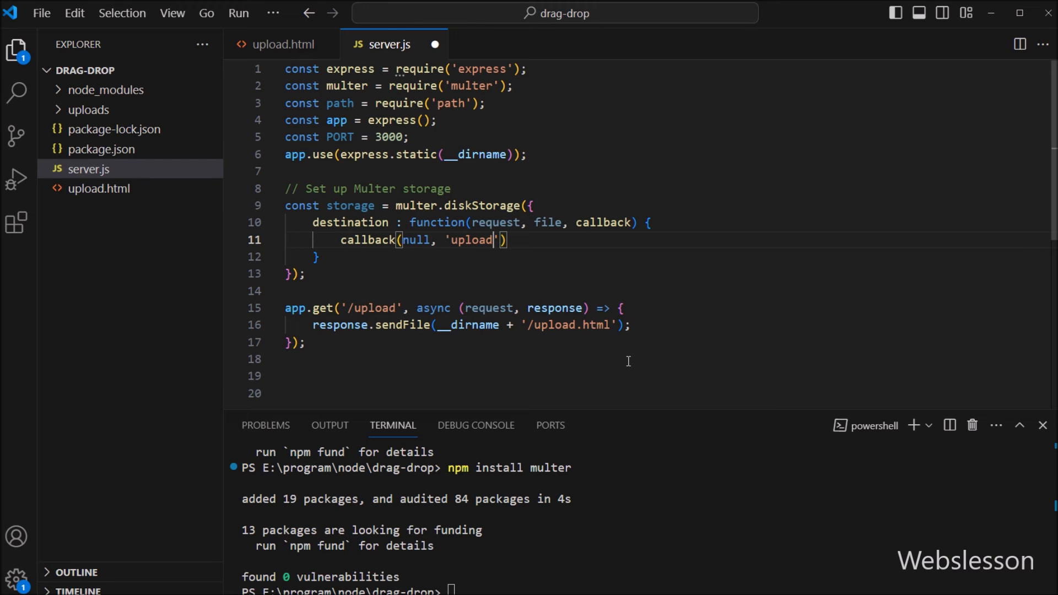
pyautogui.write("s/');")
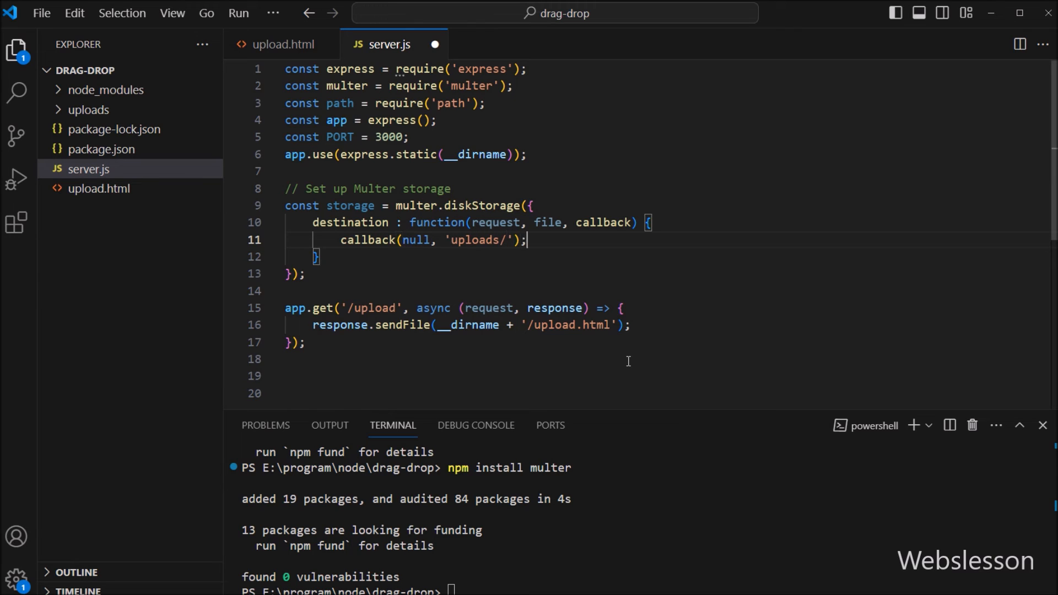
# Add a filename callback using file.fieldname, Date.now() and path.extname(file.originalname)
pyautogui.write('filename :')
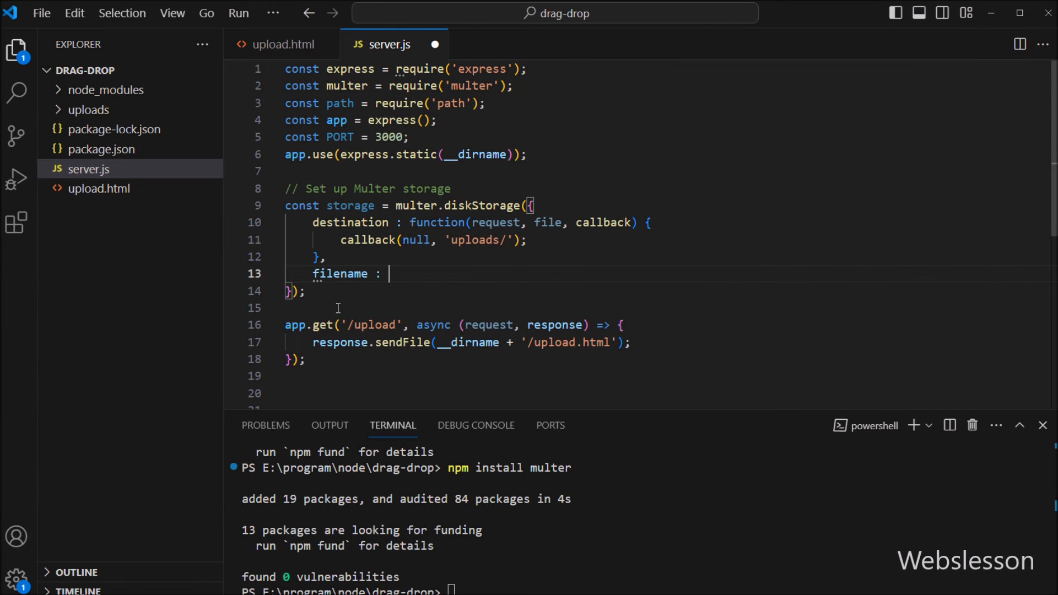
pyautogui.write('function()')
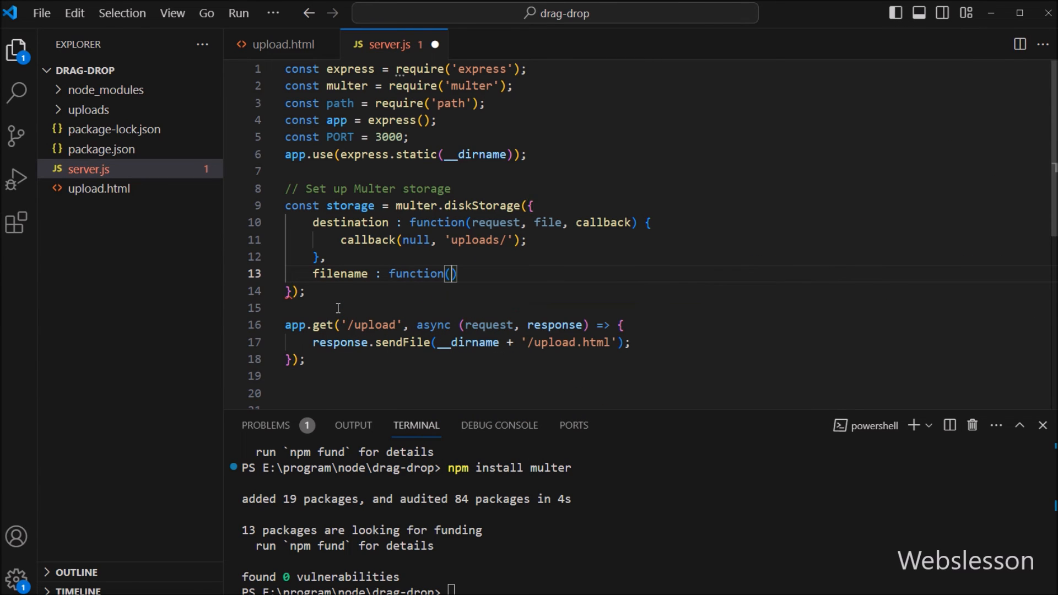
pyautogui.write('request, file')
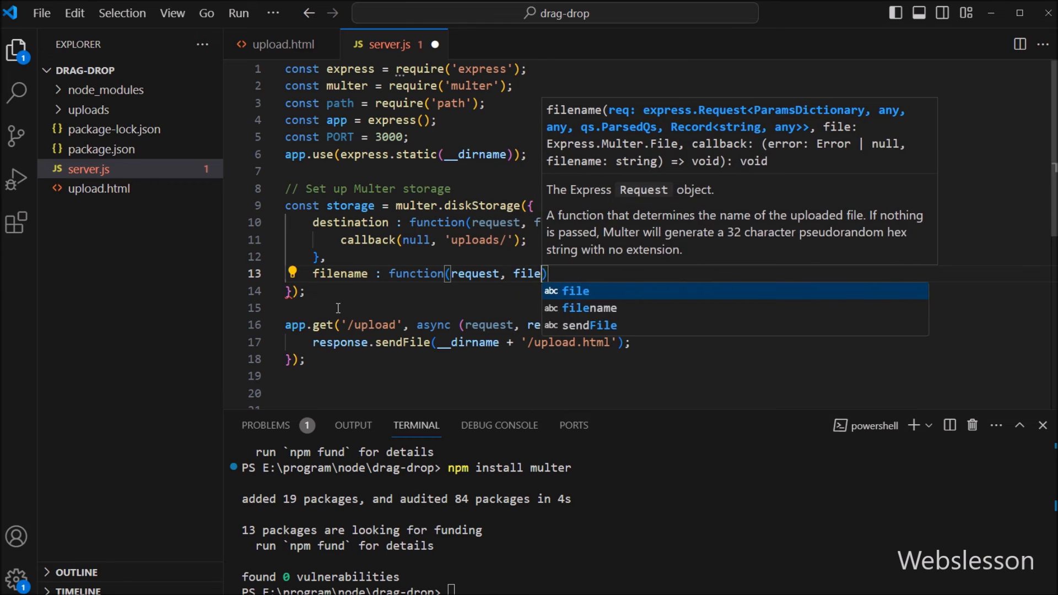
pyautogui.write(', callback')
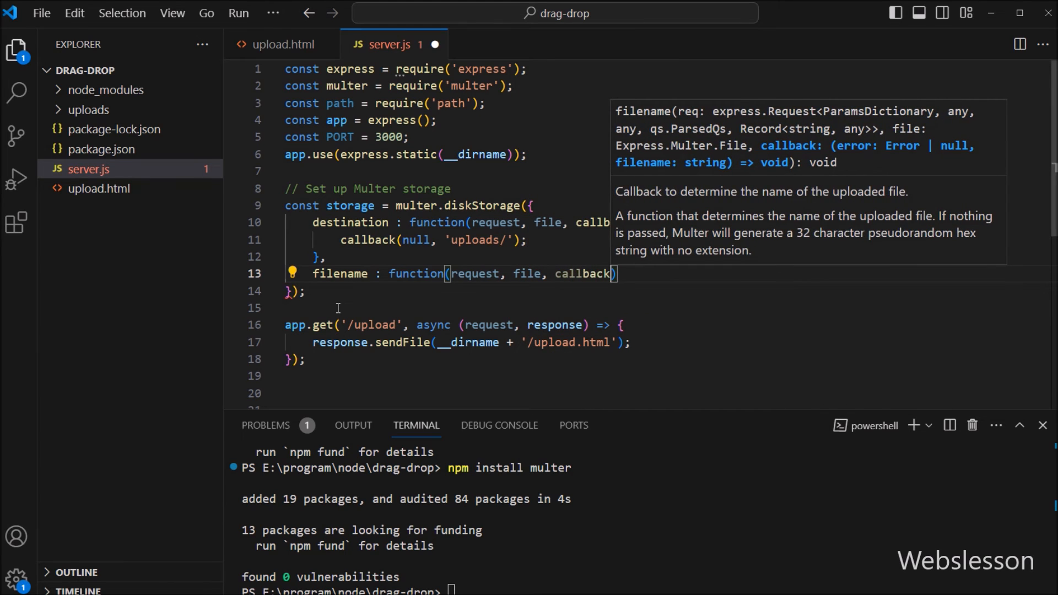
pyautogui.write('{')
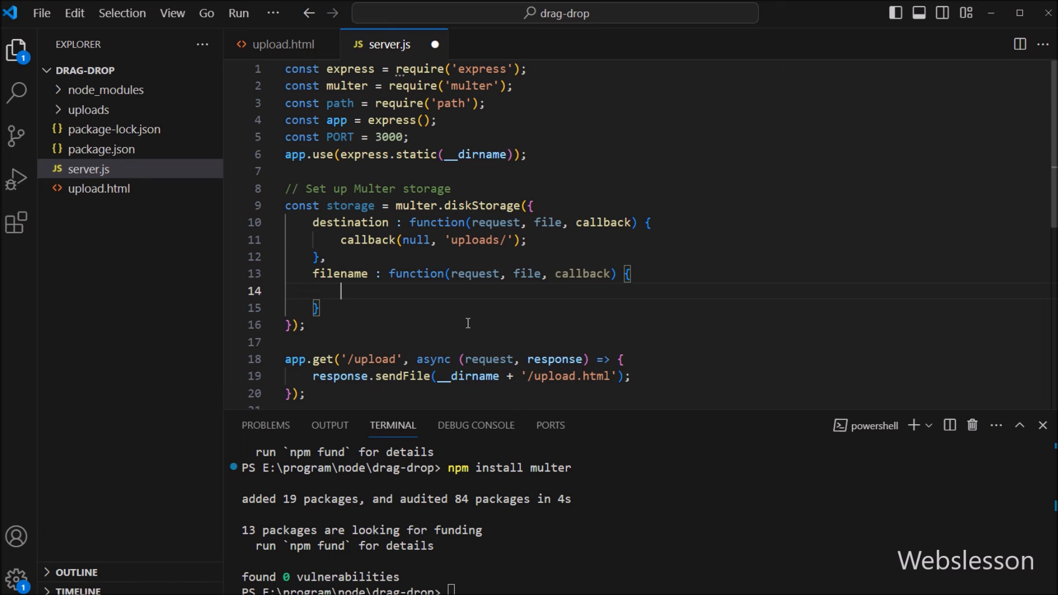
pyautogui.write('callback')
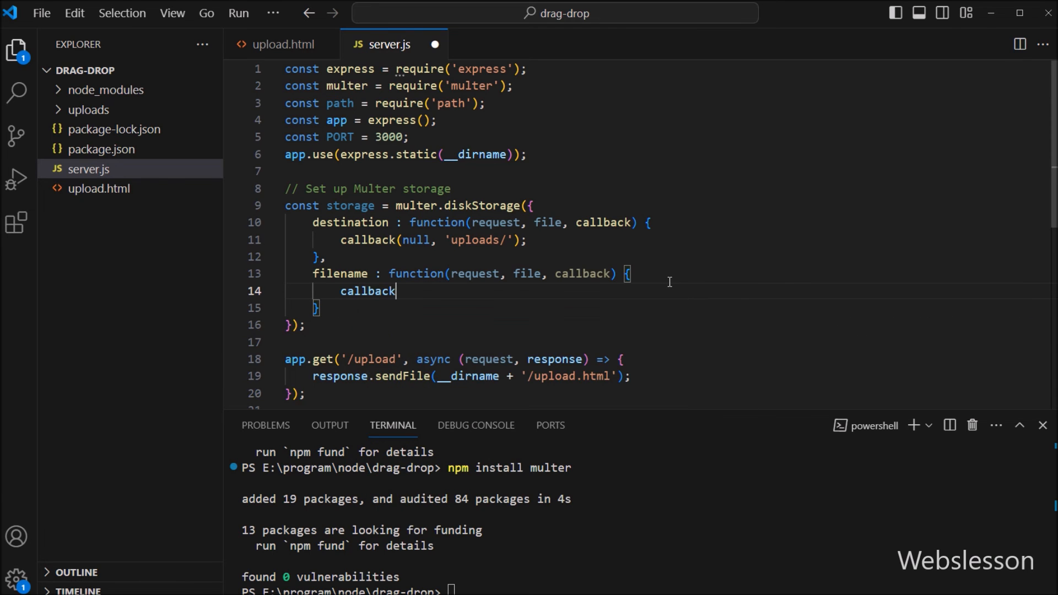
pyautogui.write('(null,')
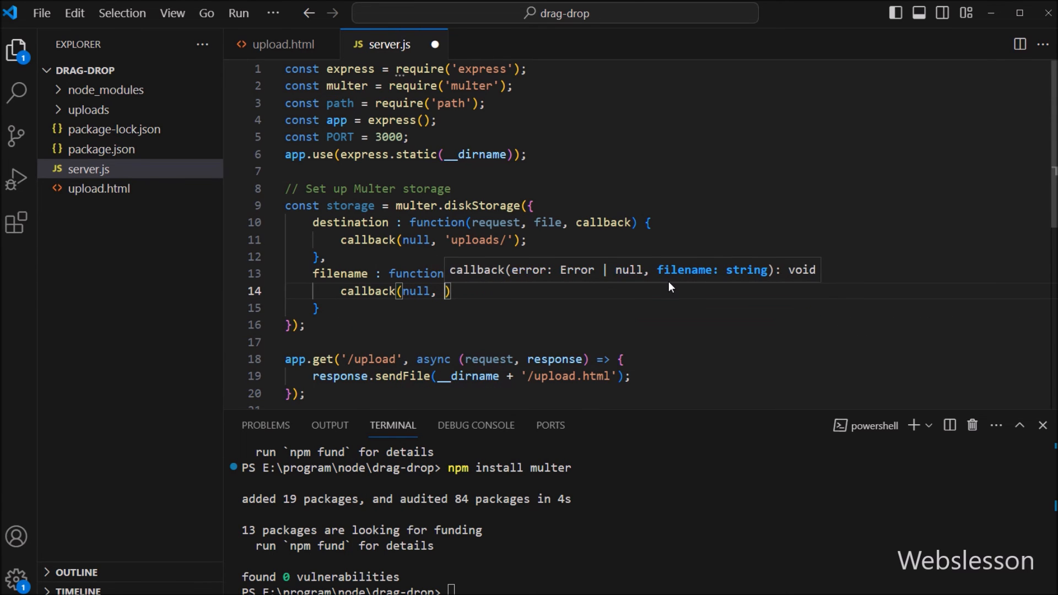
pyautogui.write("file.fieldname + '-' + Date.now() + path.extname(file.originalname);")
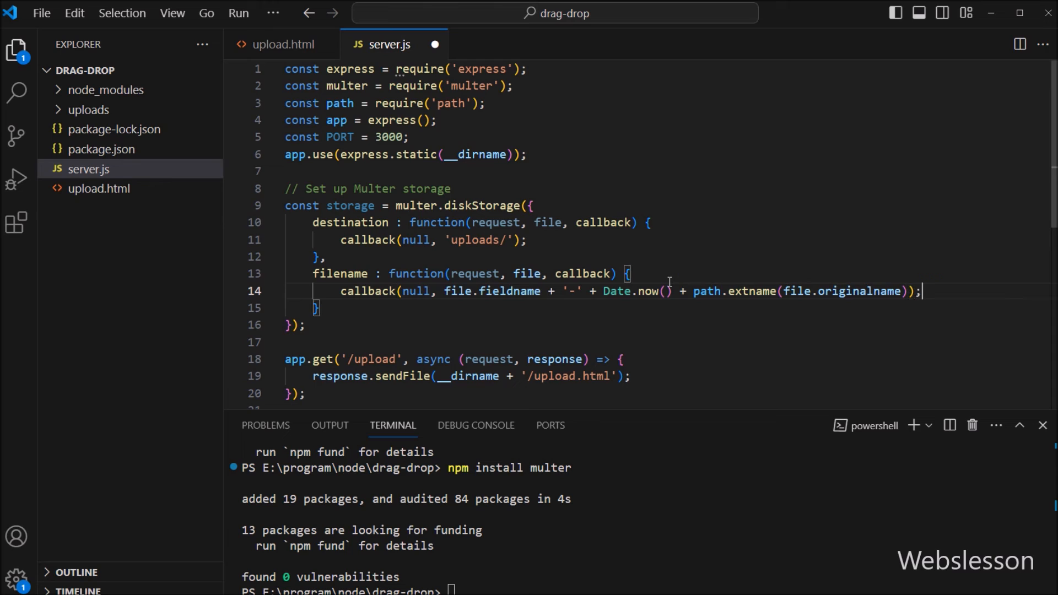
pyautogui.doubleClick(509, 291)
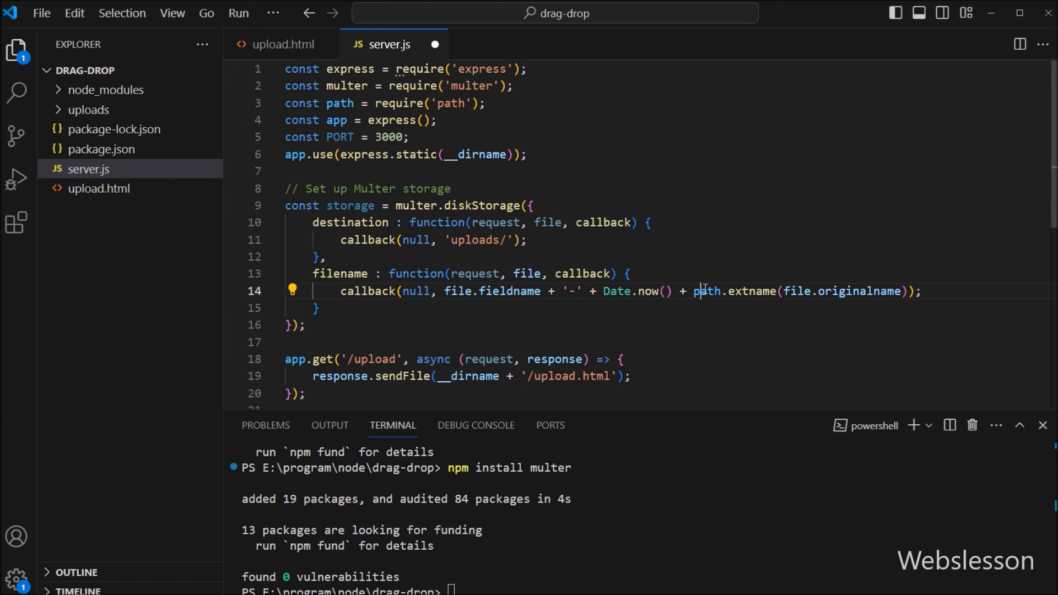
pyautogui.doubleClick(797, 291)
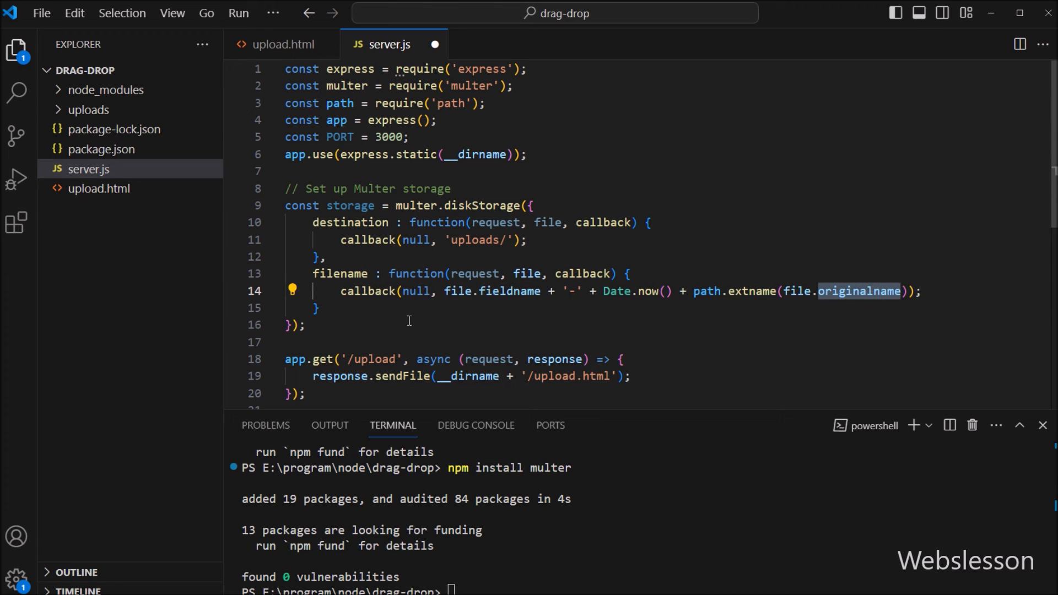
# Add the comment 'Initialize Multer upload' and const upload = multer({storage: storage})
pyautogui.write('// Initialize Multer upload')
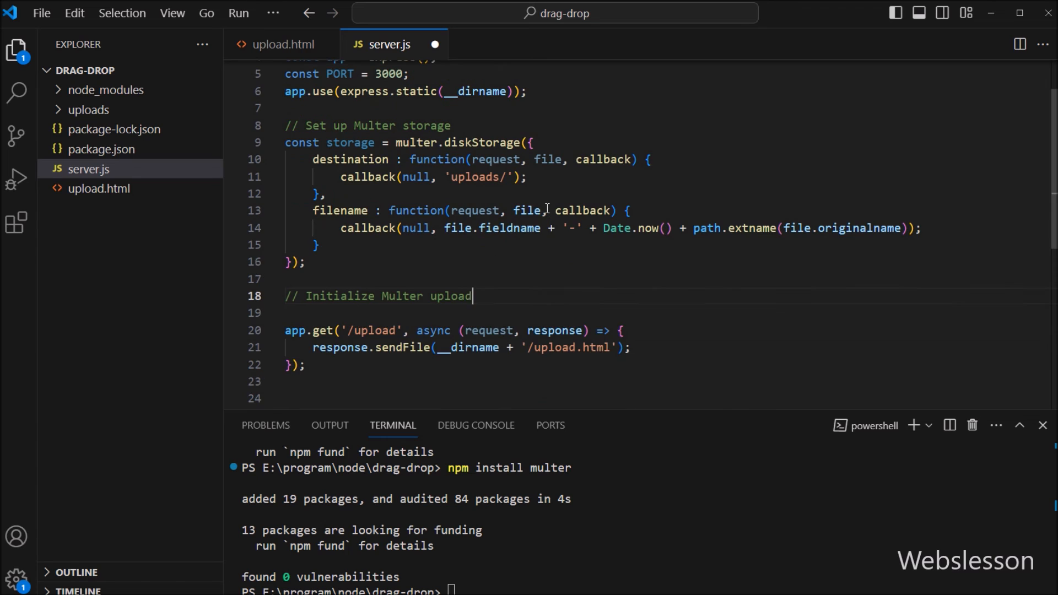
pyautogui.press('Enter')
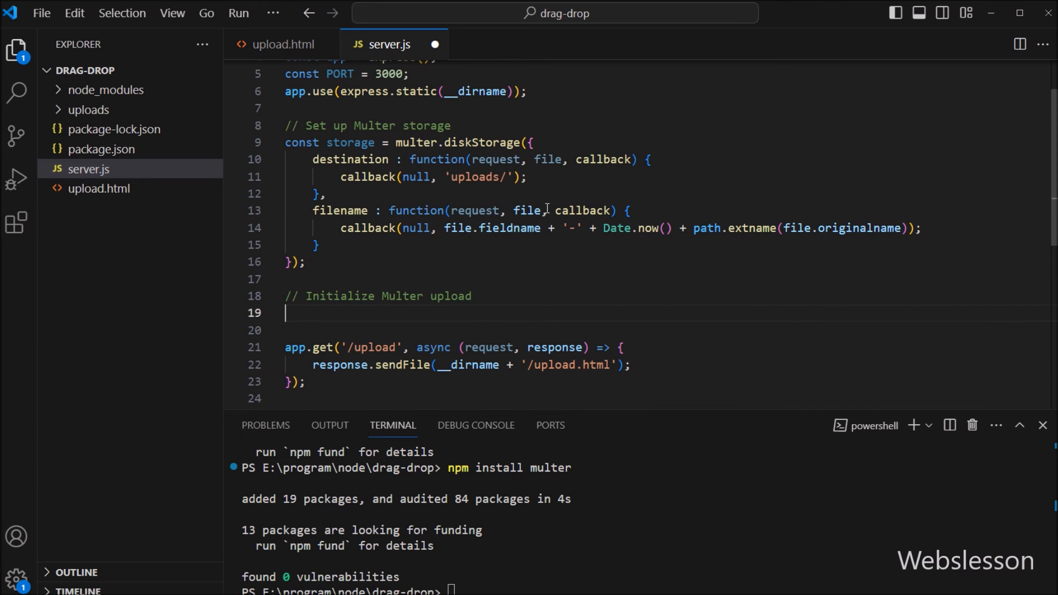
pyautogui.write('const u')
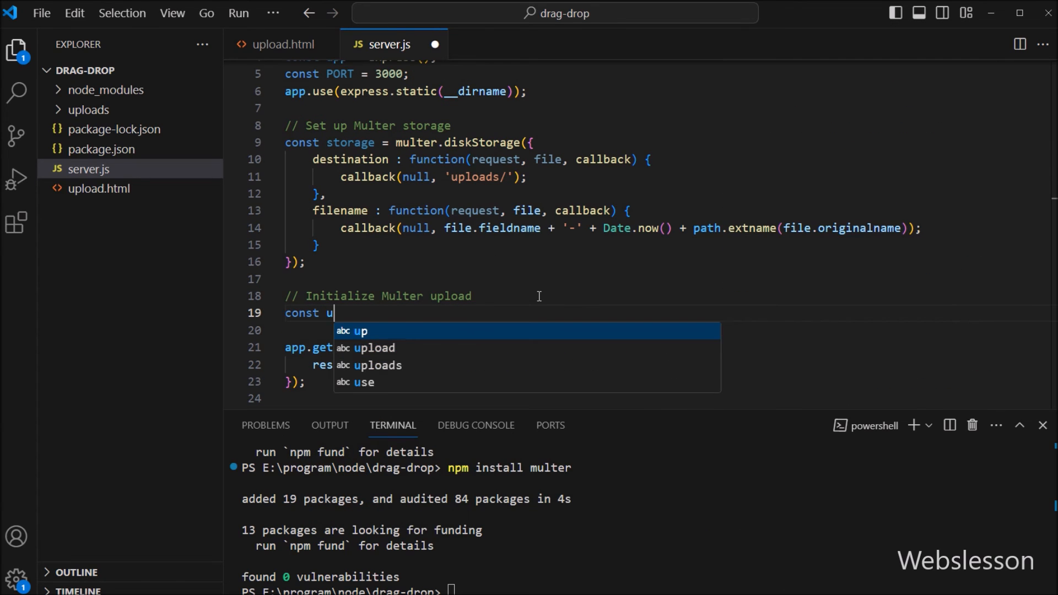
pyautogui.write('pload = multer(')
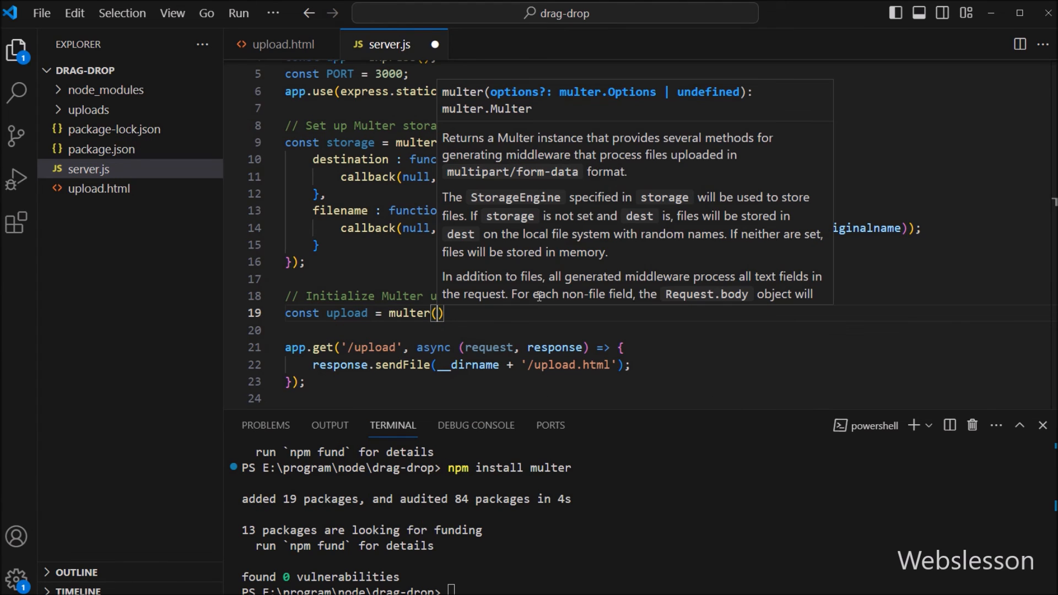
pyautogui.write('{storage :')
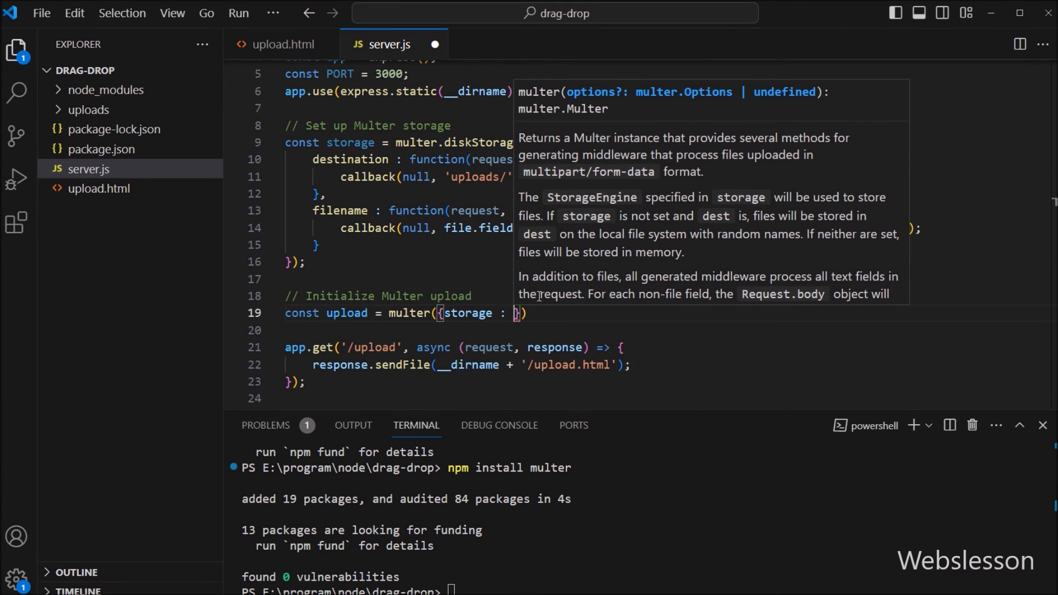
pyautogui.write('storage')
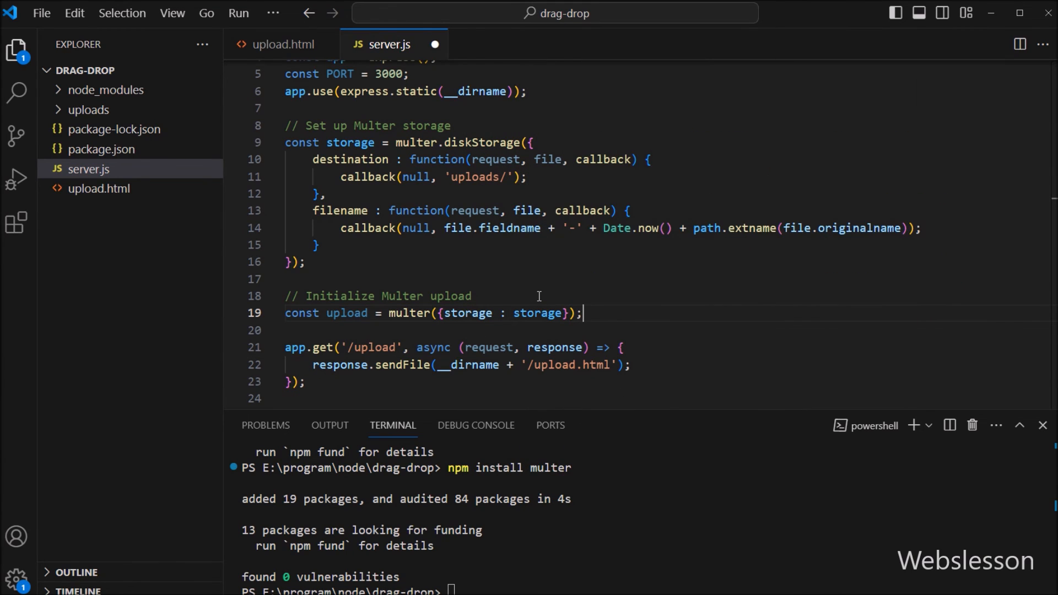
pyautogui.moveTo(637, 241)
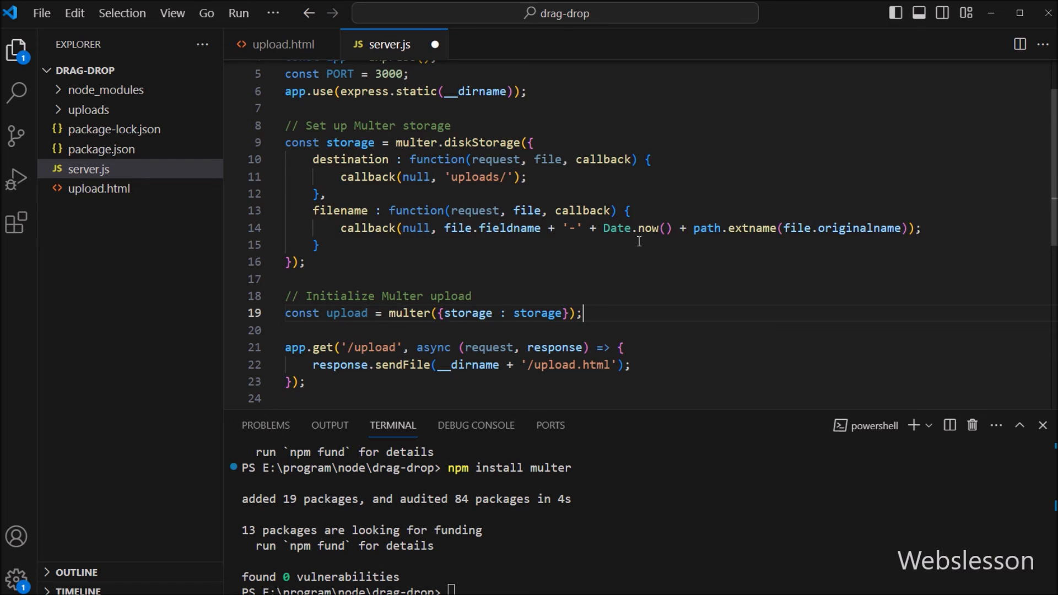
# Declare app.post('/upload', upload.single('file'), (request, response) => { }) in server.js
pyautogui.write('app')
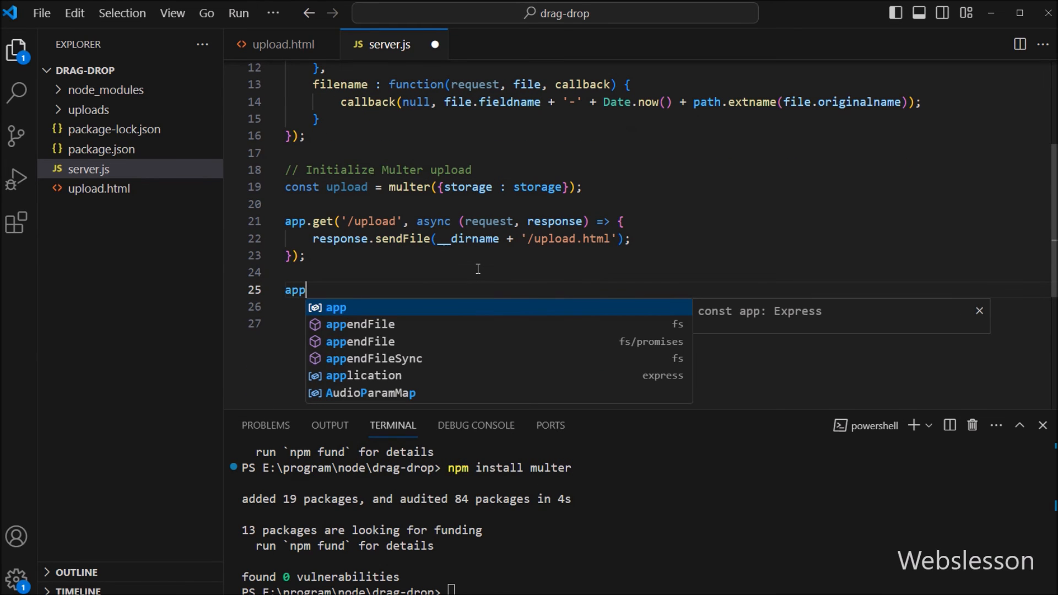
pyautogui.write(".post('')")
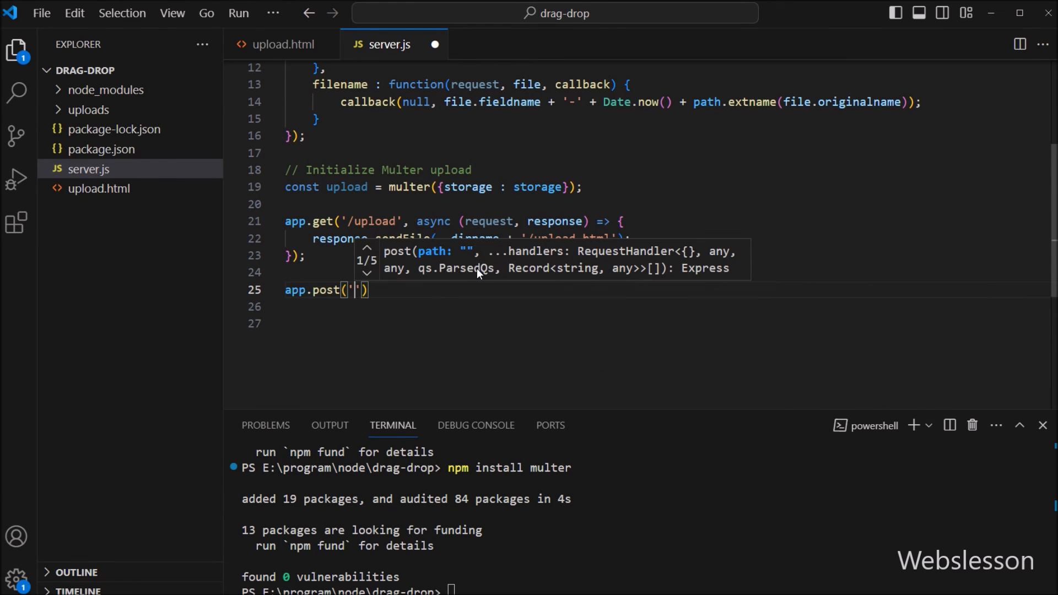
pyautogui.write('/upload')
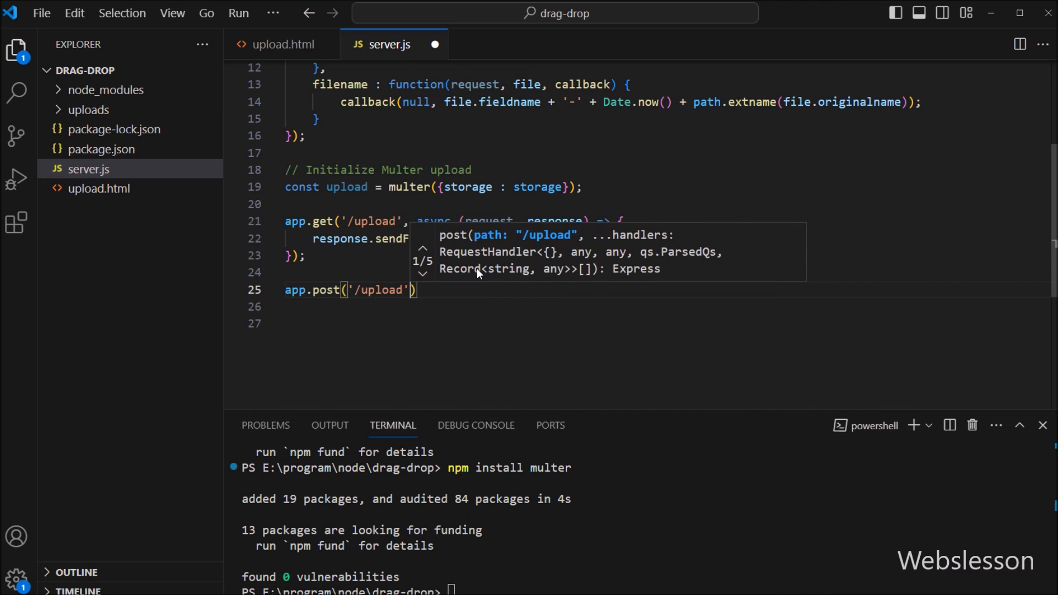
pyautogui.write(', upload.single')
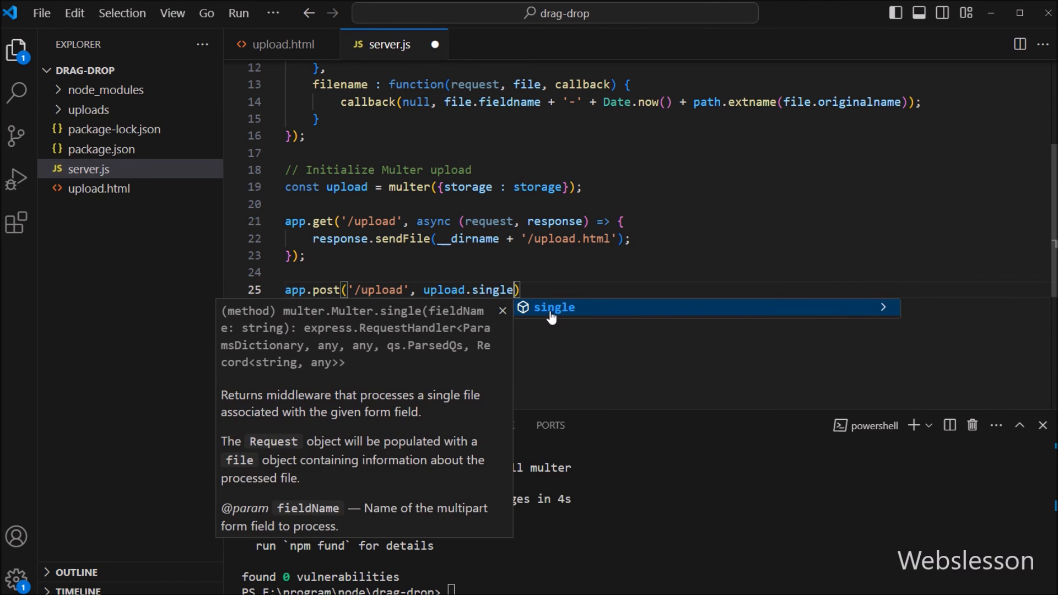
pyautogui.write("'file'")
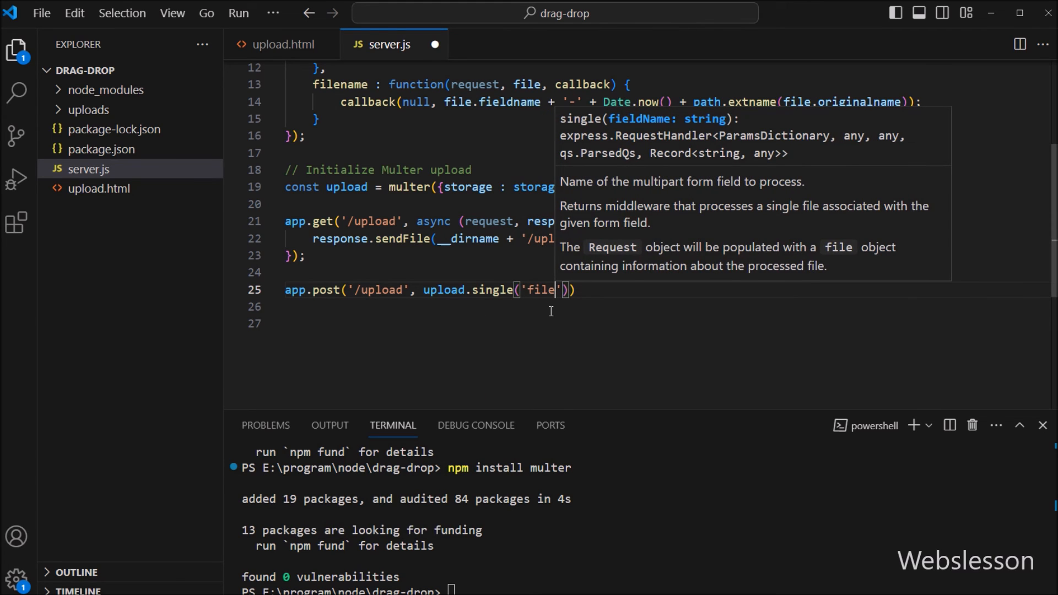
pyautogui.write(',')
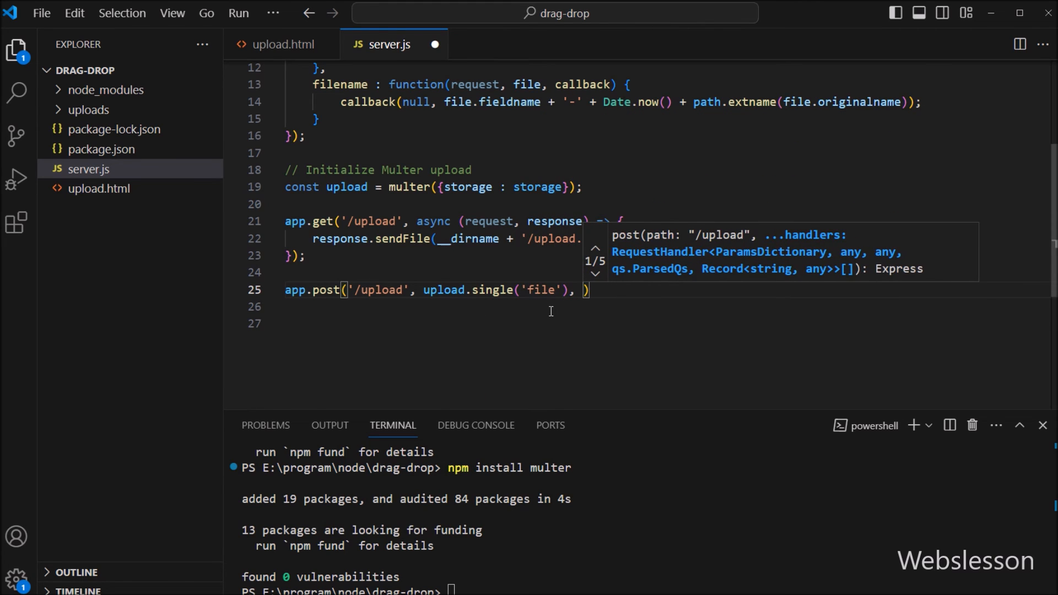
pyautogui.write('(request')
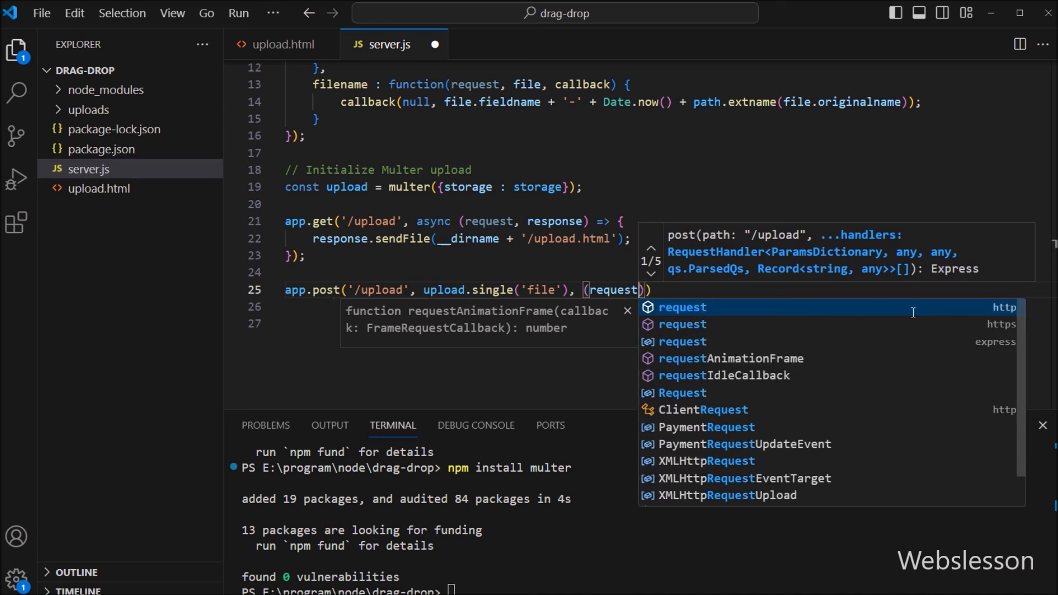
pyautogui.write(', response')
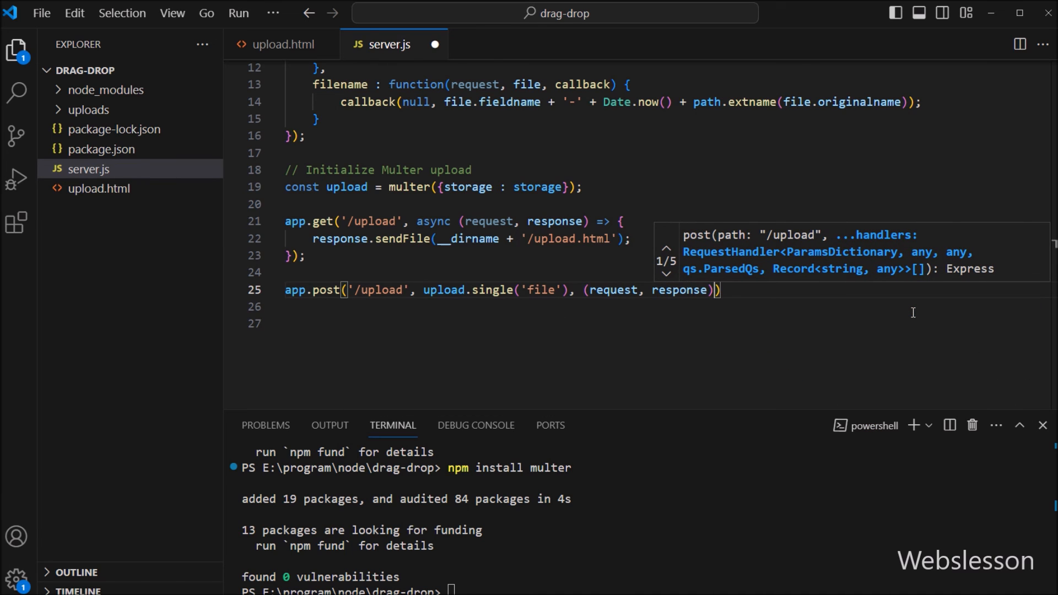
pyautogui.write('=> {}')
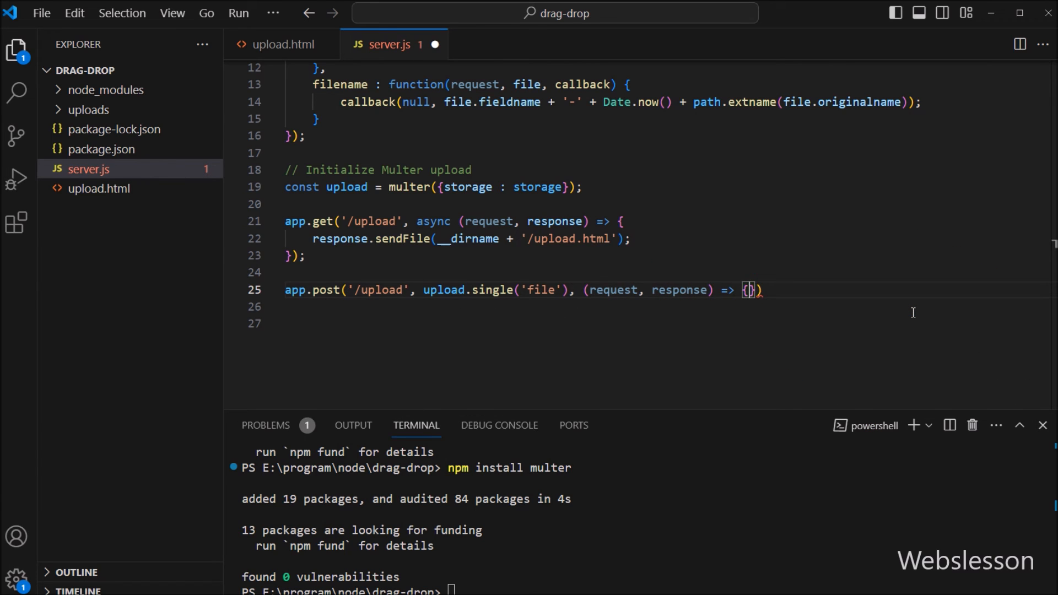
pyautogui.press('Enter')
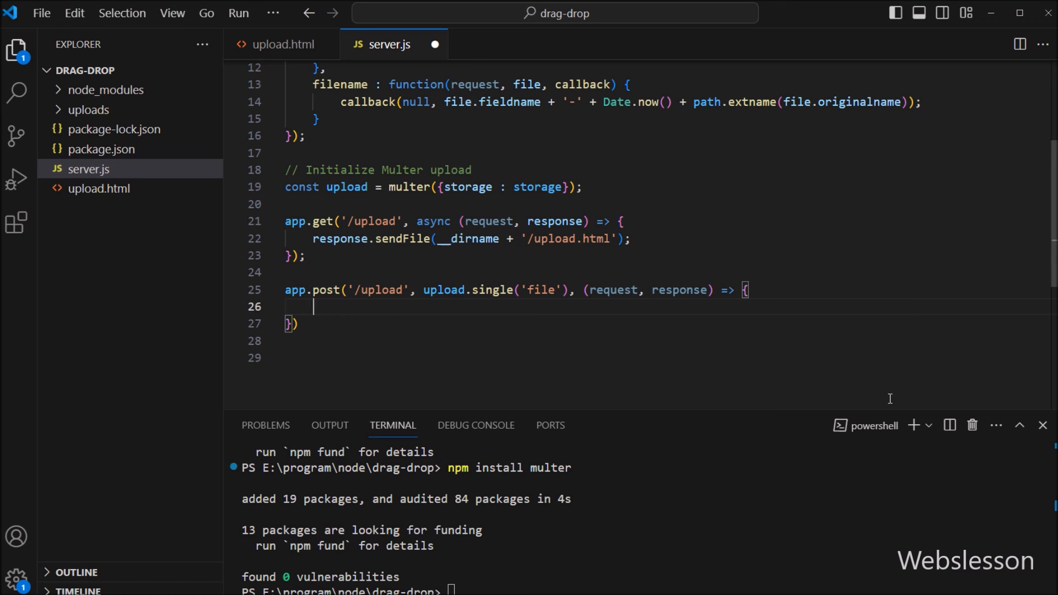
# Make the route respond with JSON { filename: request.file.filename }
pyautogui.write('response.json();')
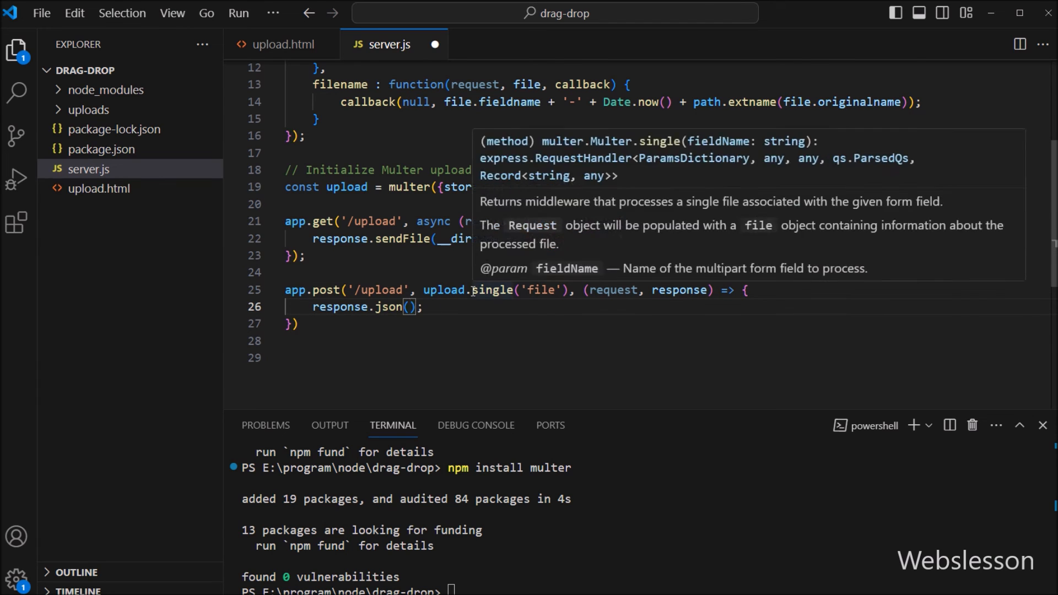
pyautogui.write('{ filename :')
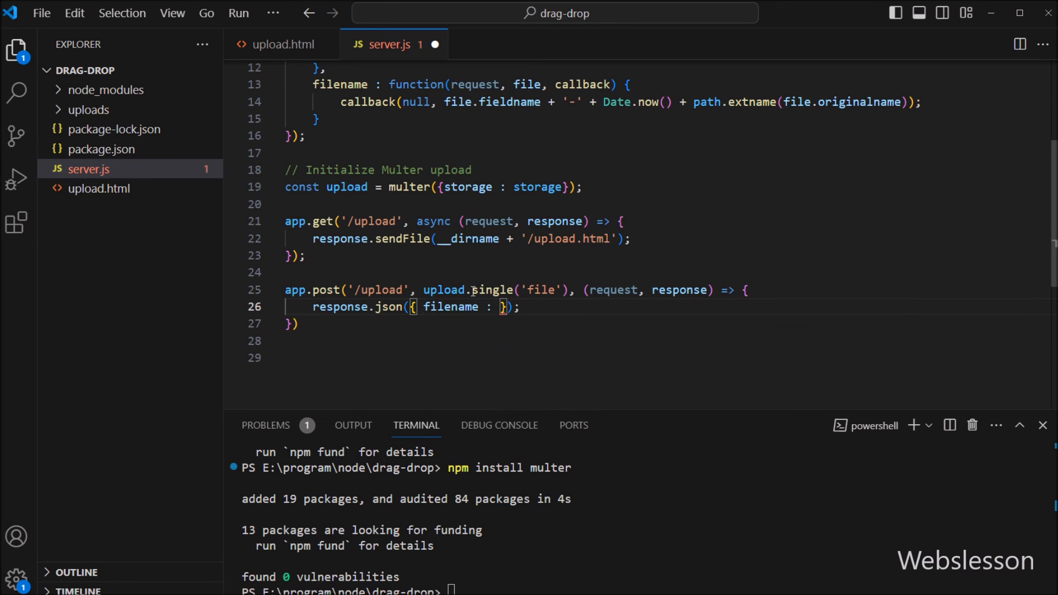
pyautogui.write('request.file')
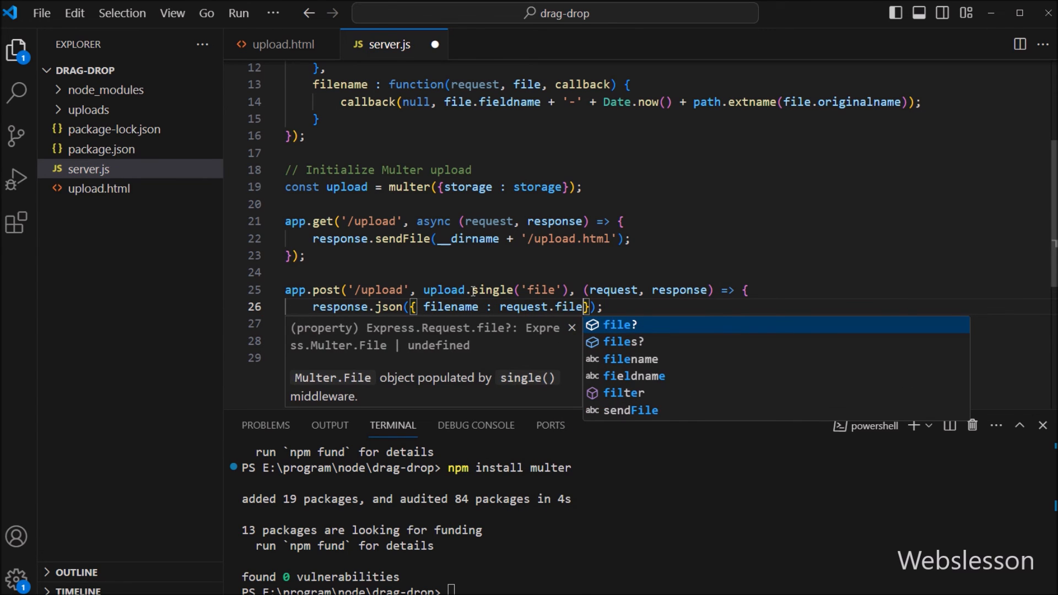
pyautogui.write('filename')
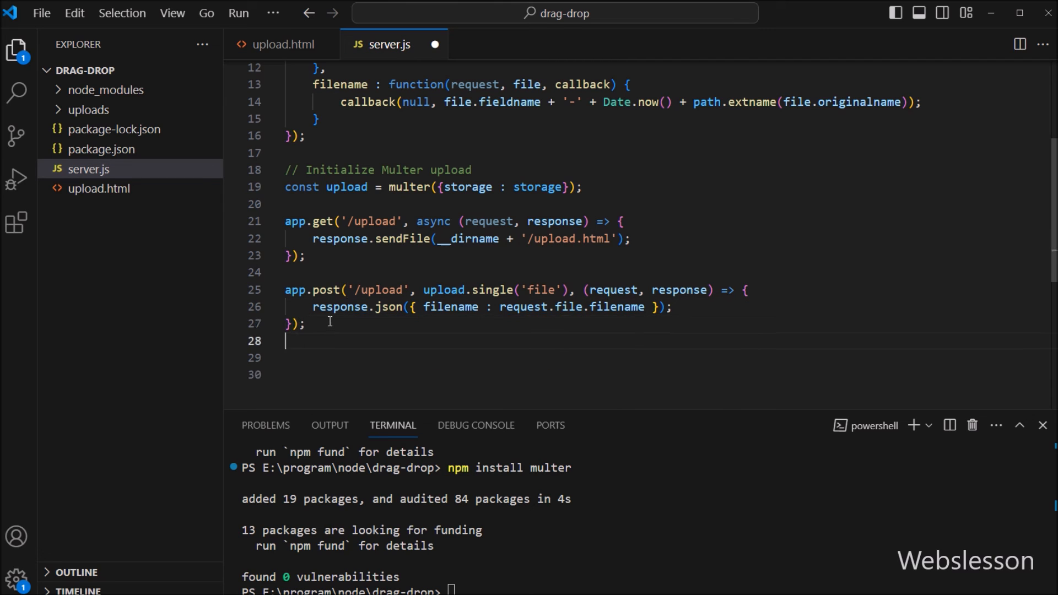
# Add app.listen(PORT) logging `Server is running on port ${PORT}`, then run node server.js
pyautogui.write('app.l')
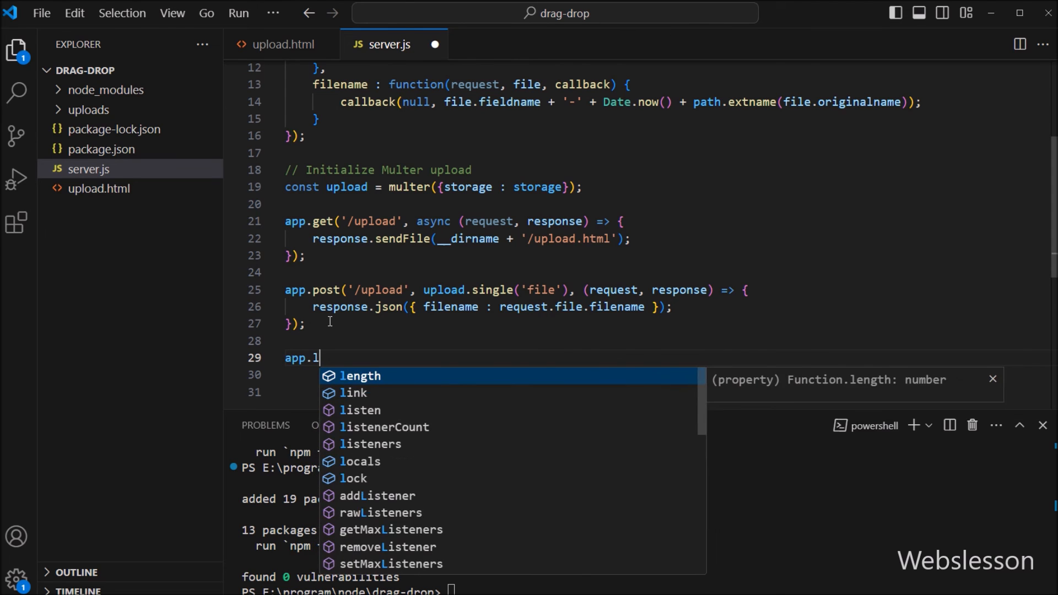
pyautogui.write('isten()')
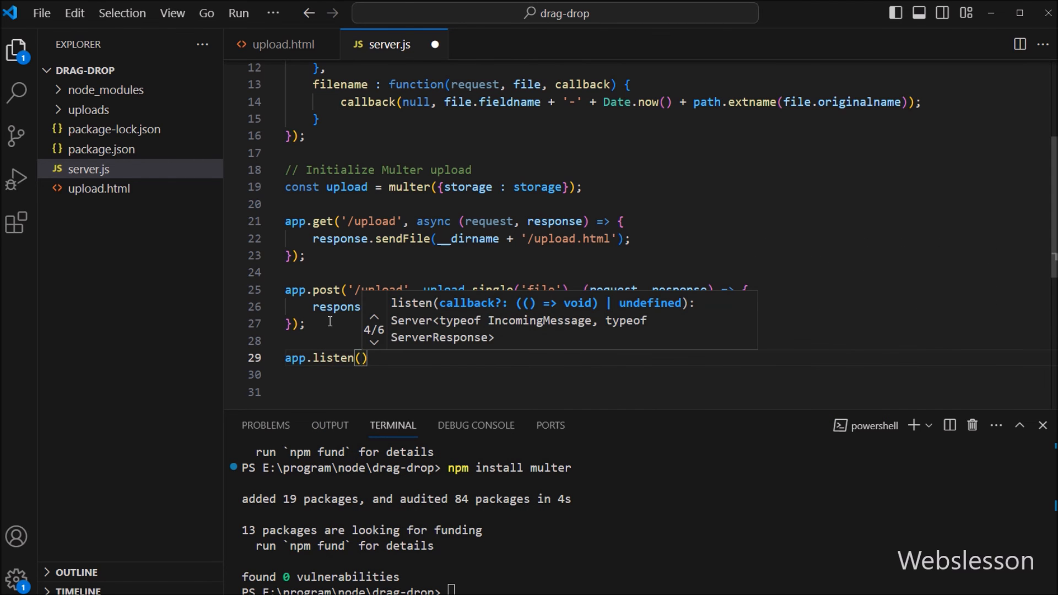
pyautogui.write('PORT,')
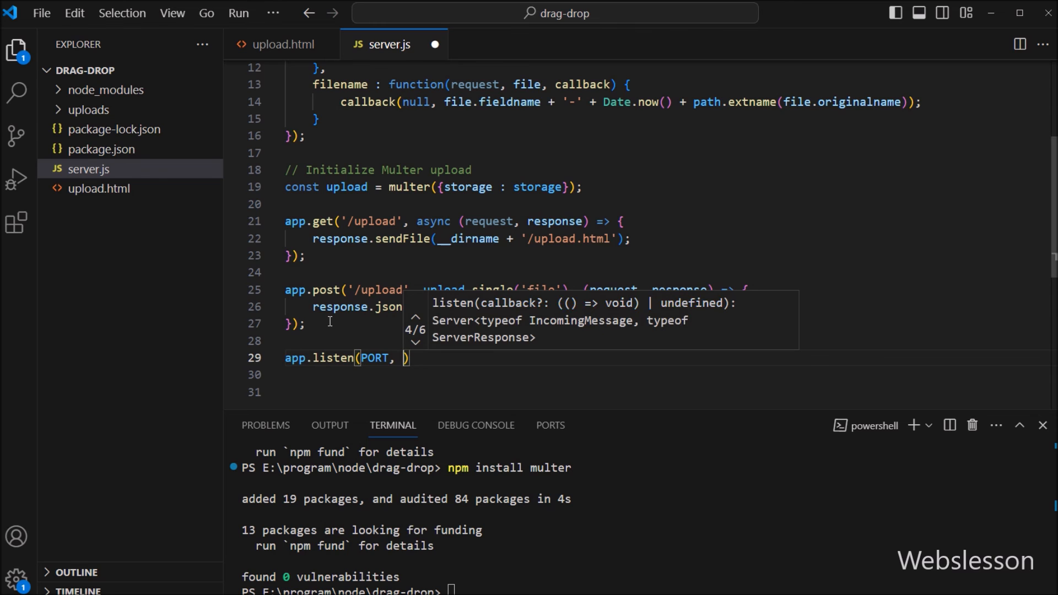
pyautogui.write('() => {')
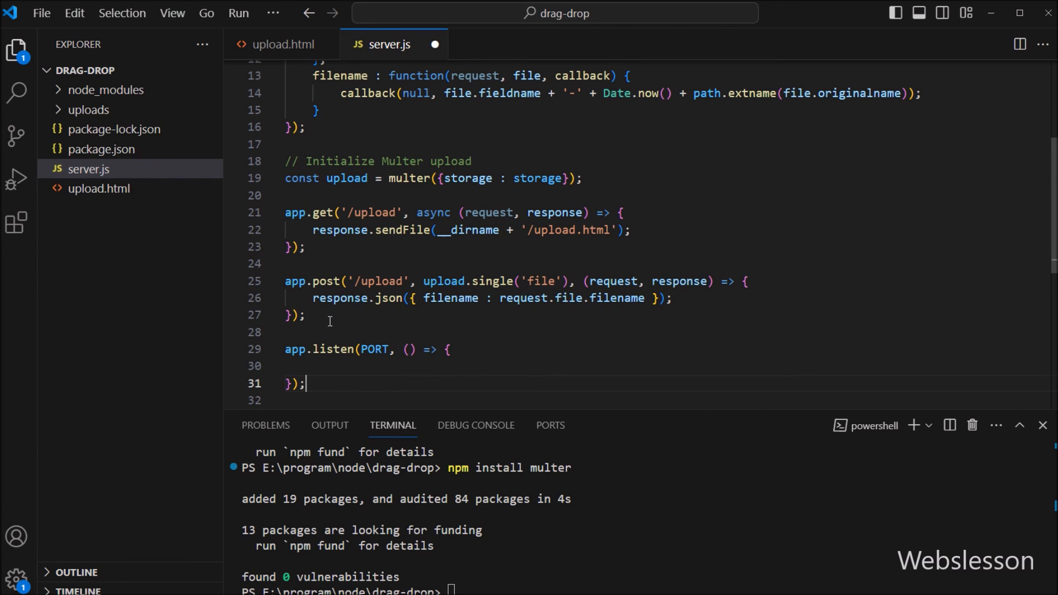
pyautogui.write('console.log(')
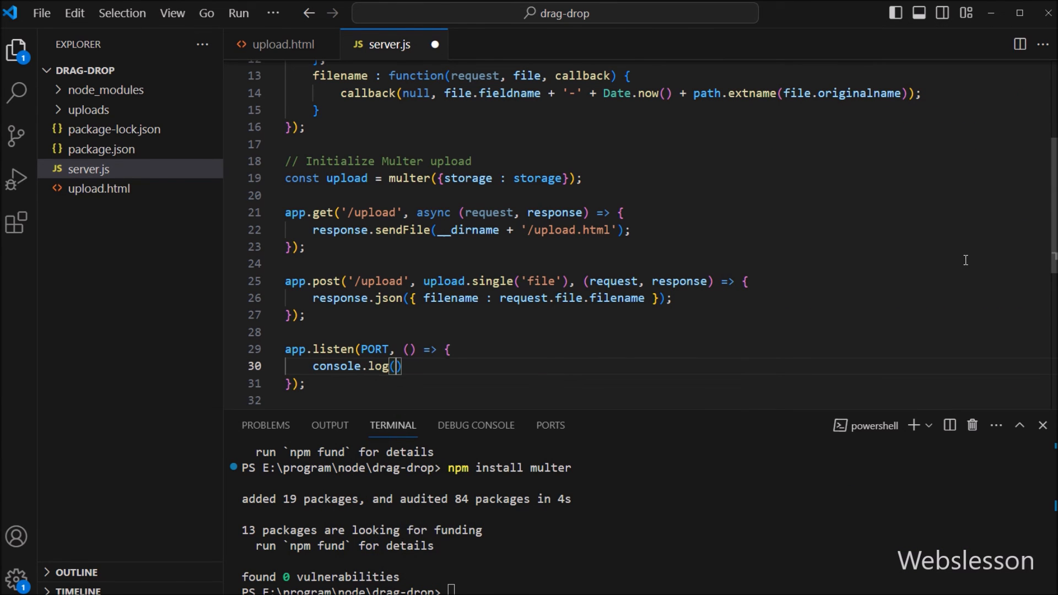
pyautogui.write('`Server is running on port ${PORT}`')
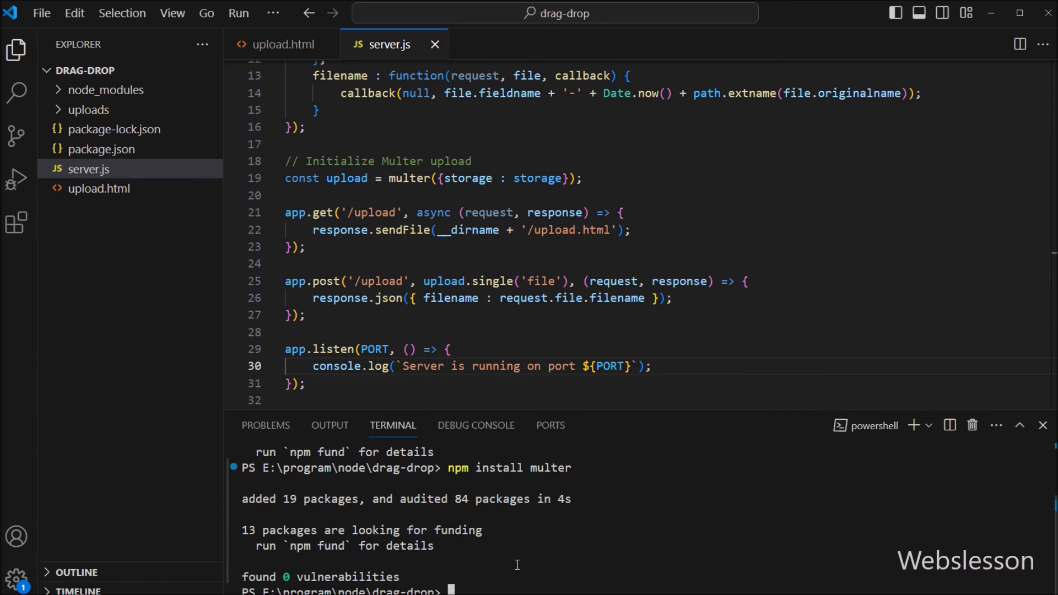
pyautogui.write('node ser')
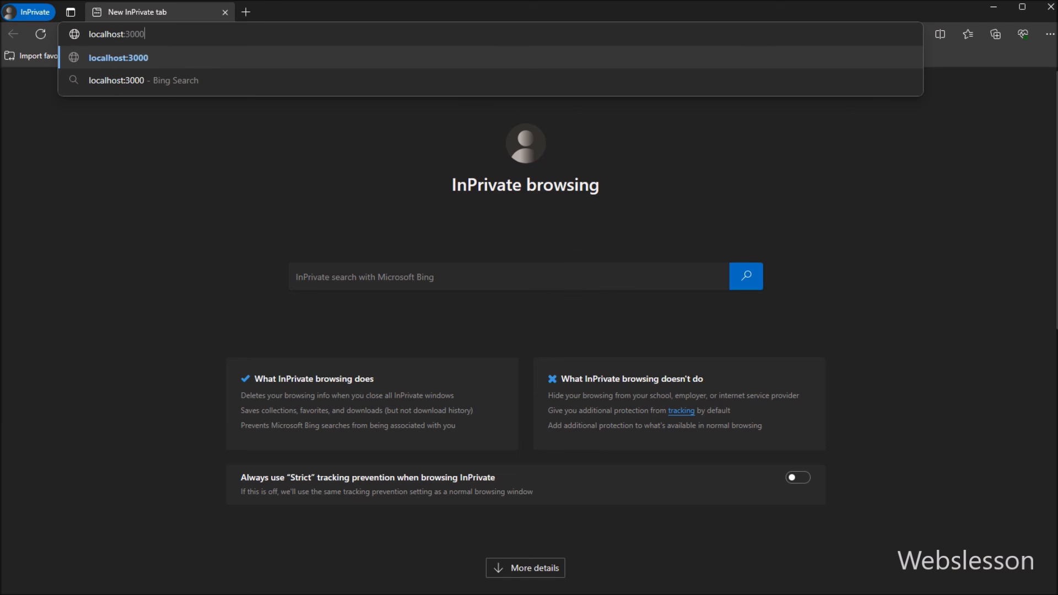
# Load localhost:3000 in the InPrivate Edge window
pyautogui.press('Enter')
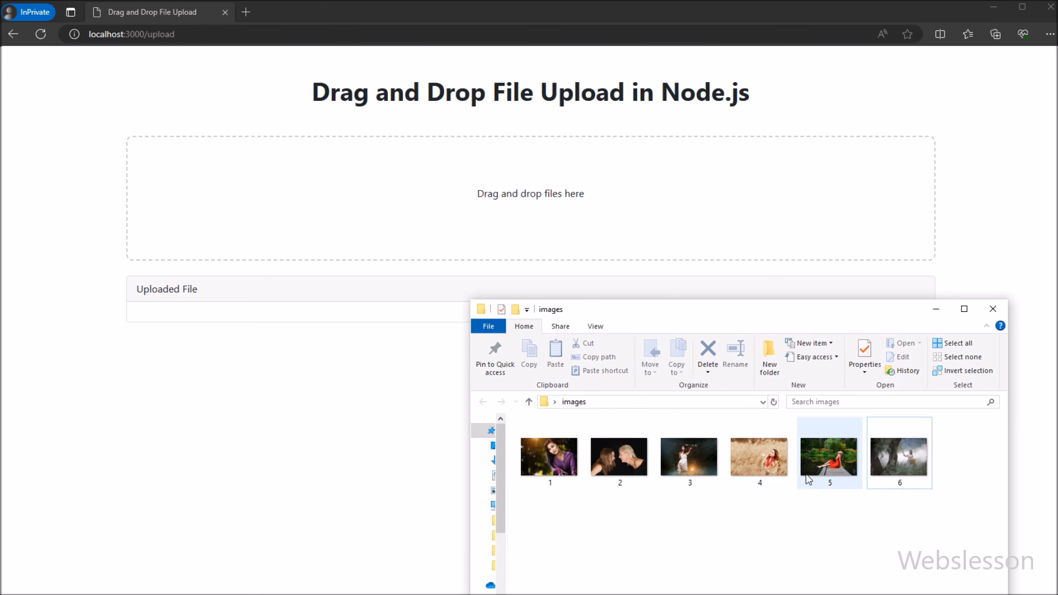
# Drag the violinist, wheat field and laughing women photos onto the drop zone
pyautogui.moveTo(829, 452); pyautogui.dragTo(324, 193)
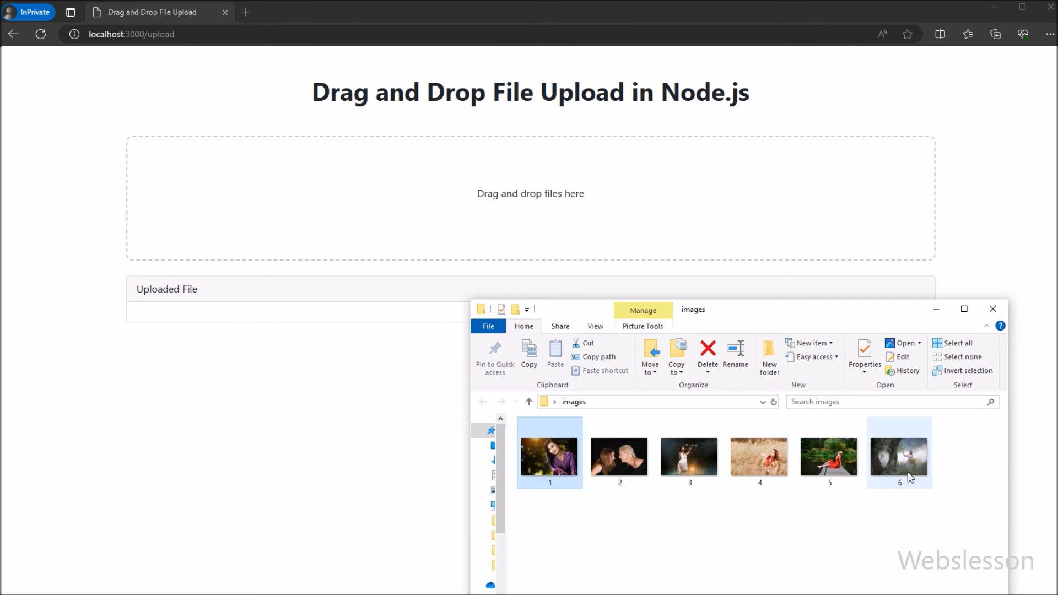
pyautogui.moveTo(899, 452); pyautogui.dragTo(472, 195)
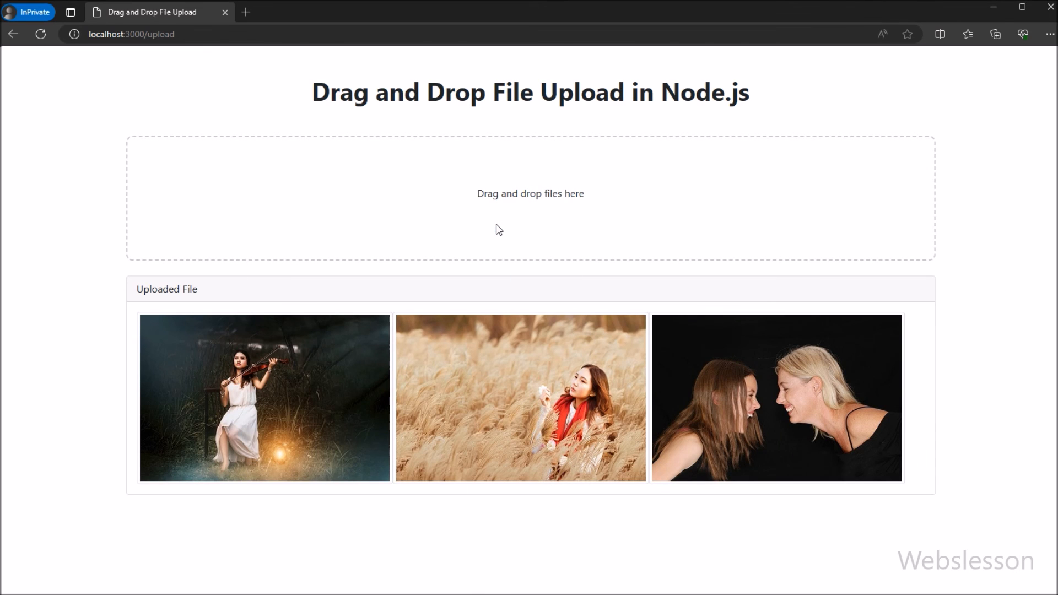
pyautogui.moveTo(464, 211)
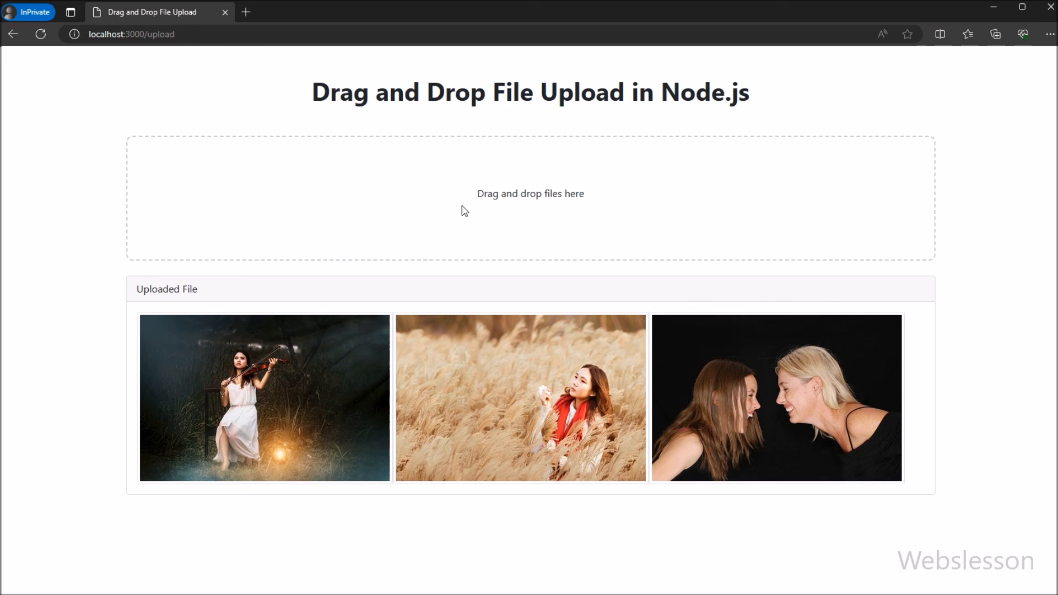